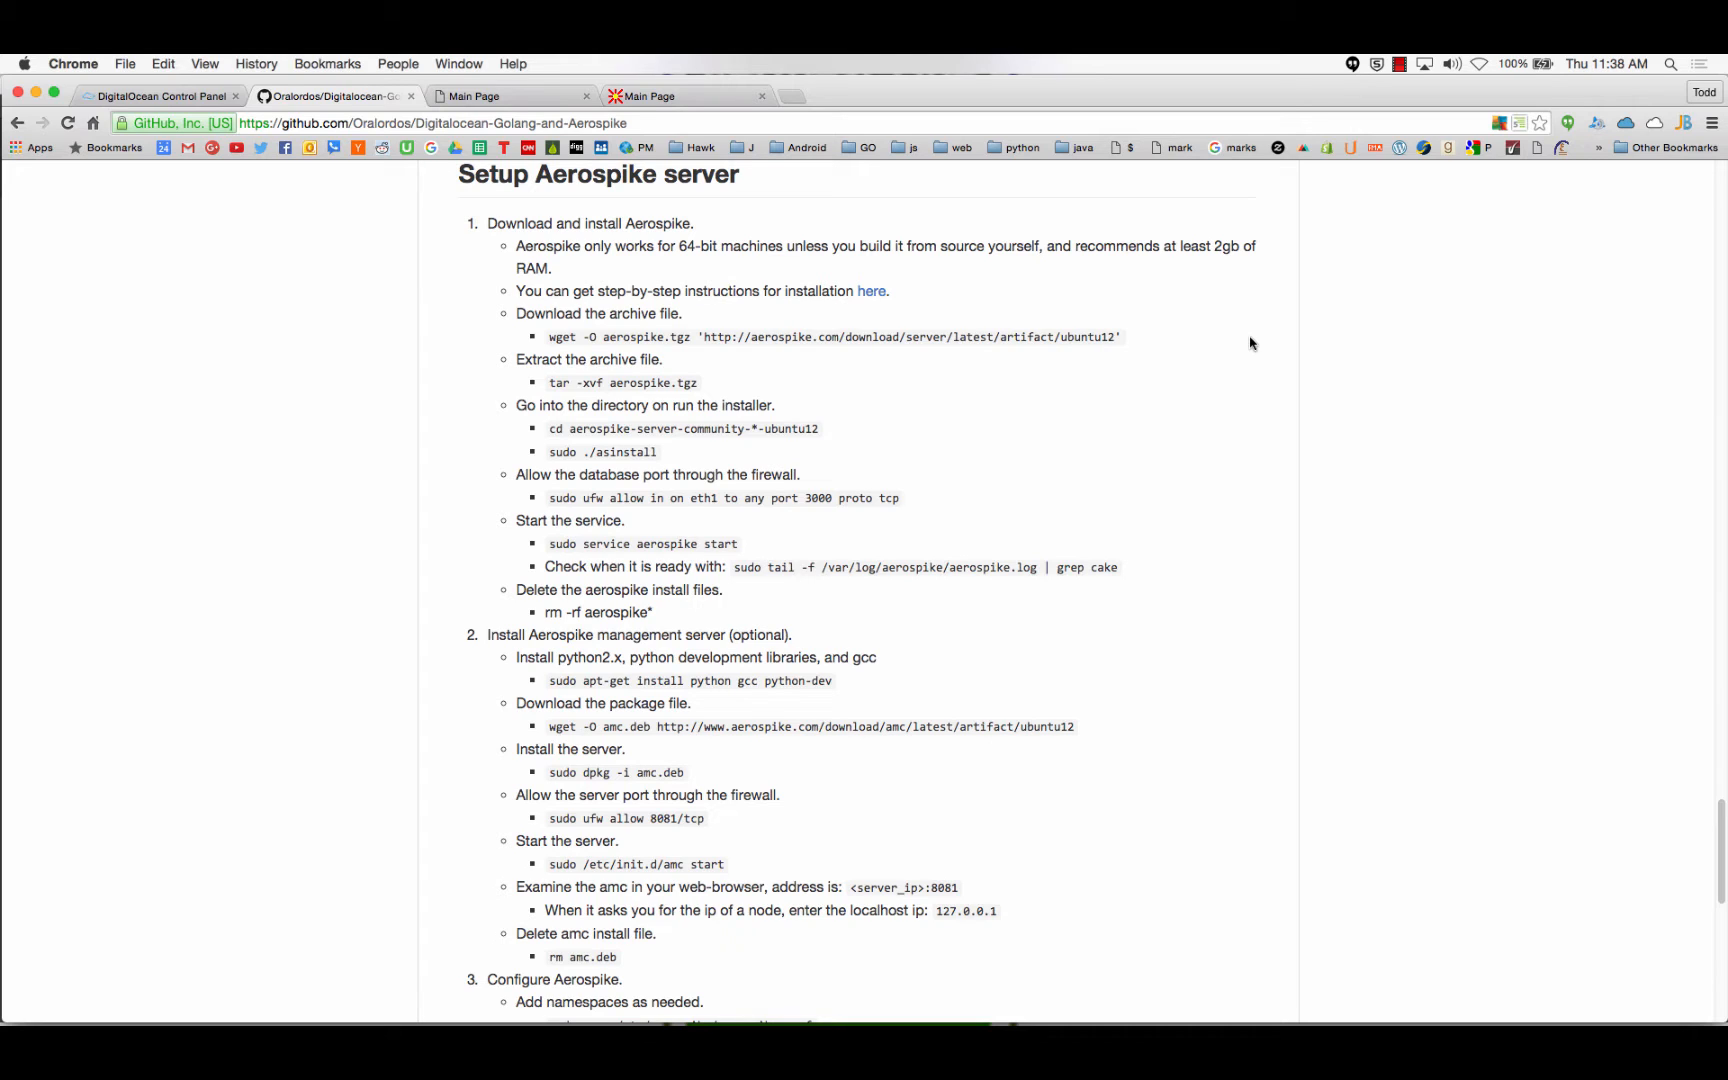
mouse_move(1240, 362)
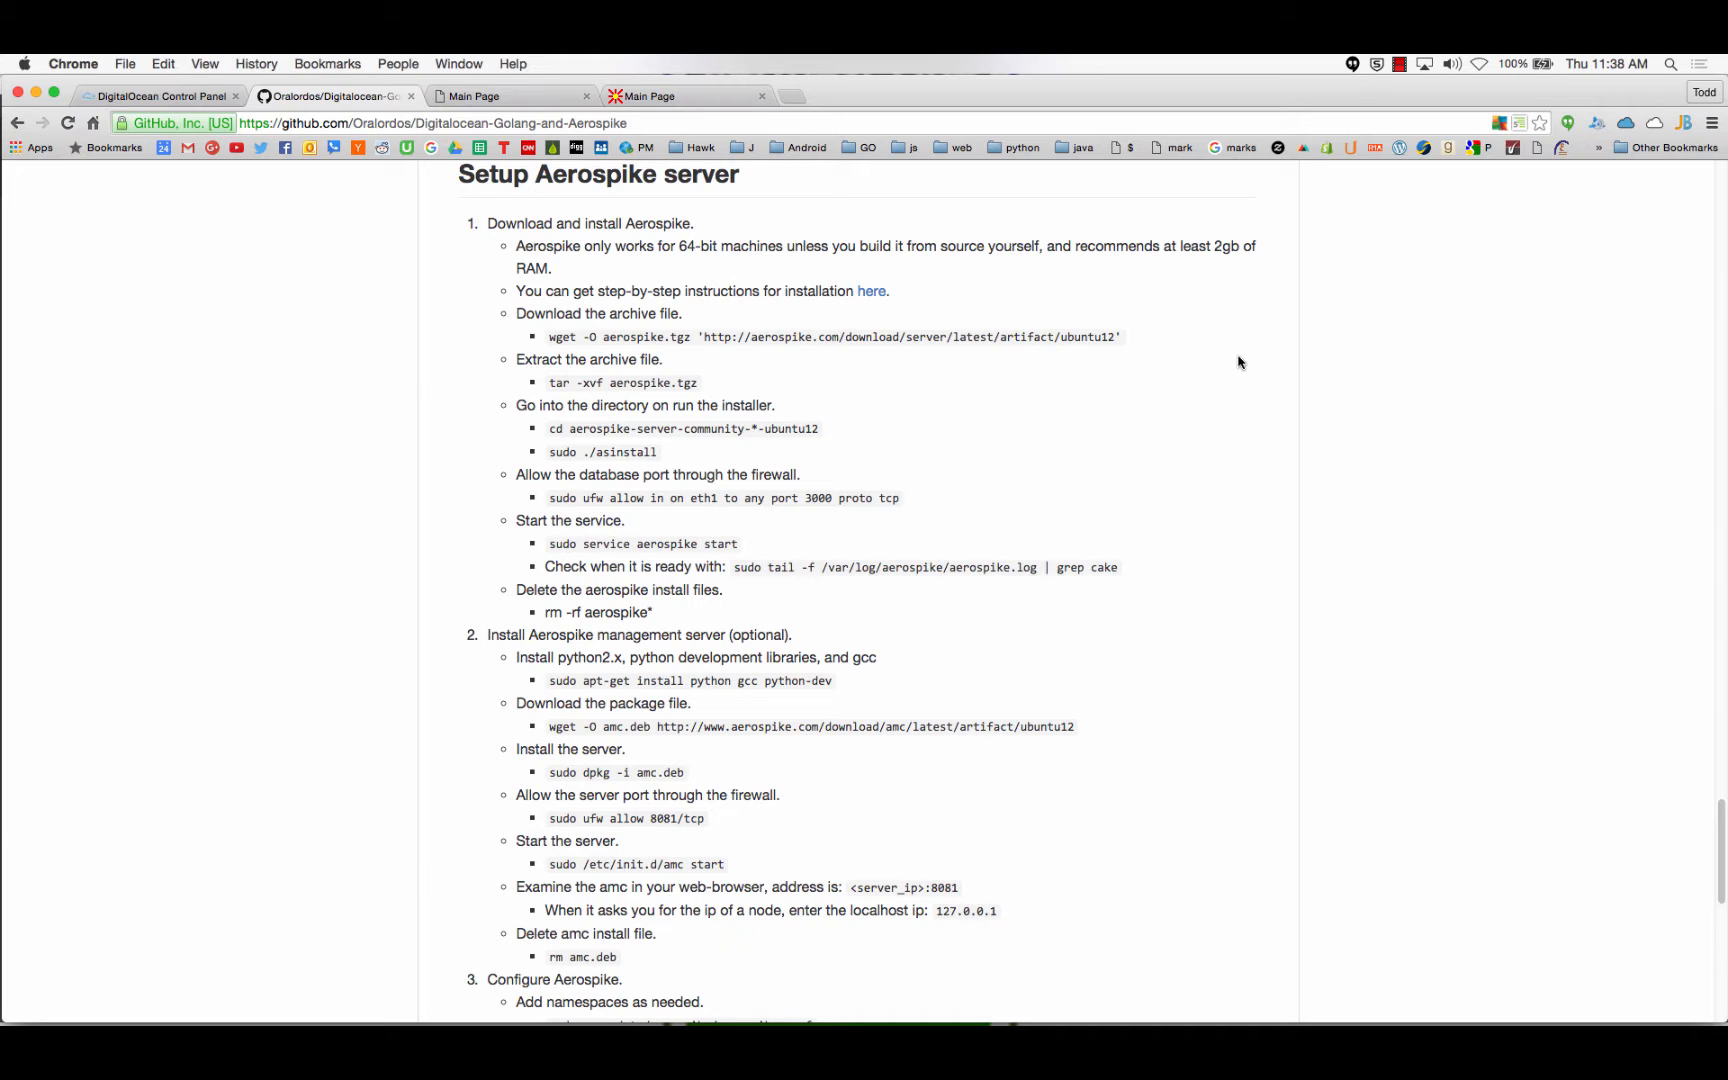
mouse_move(766, 338)
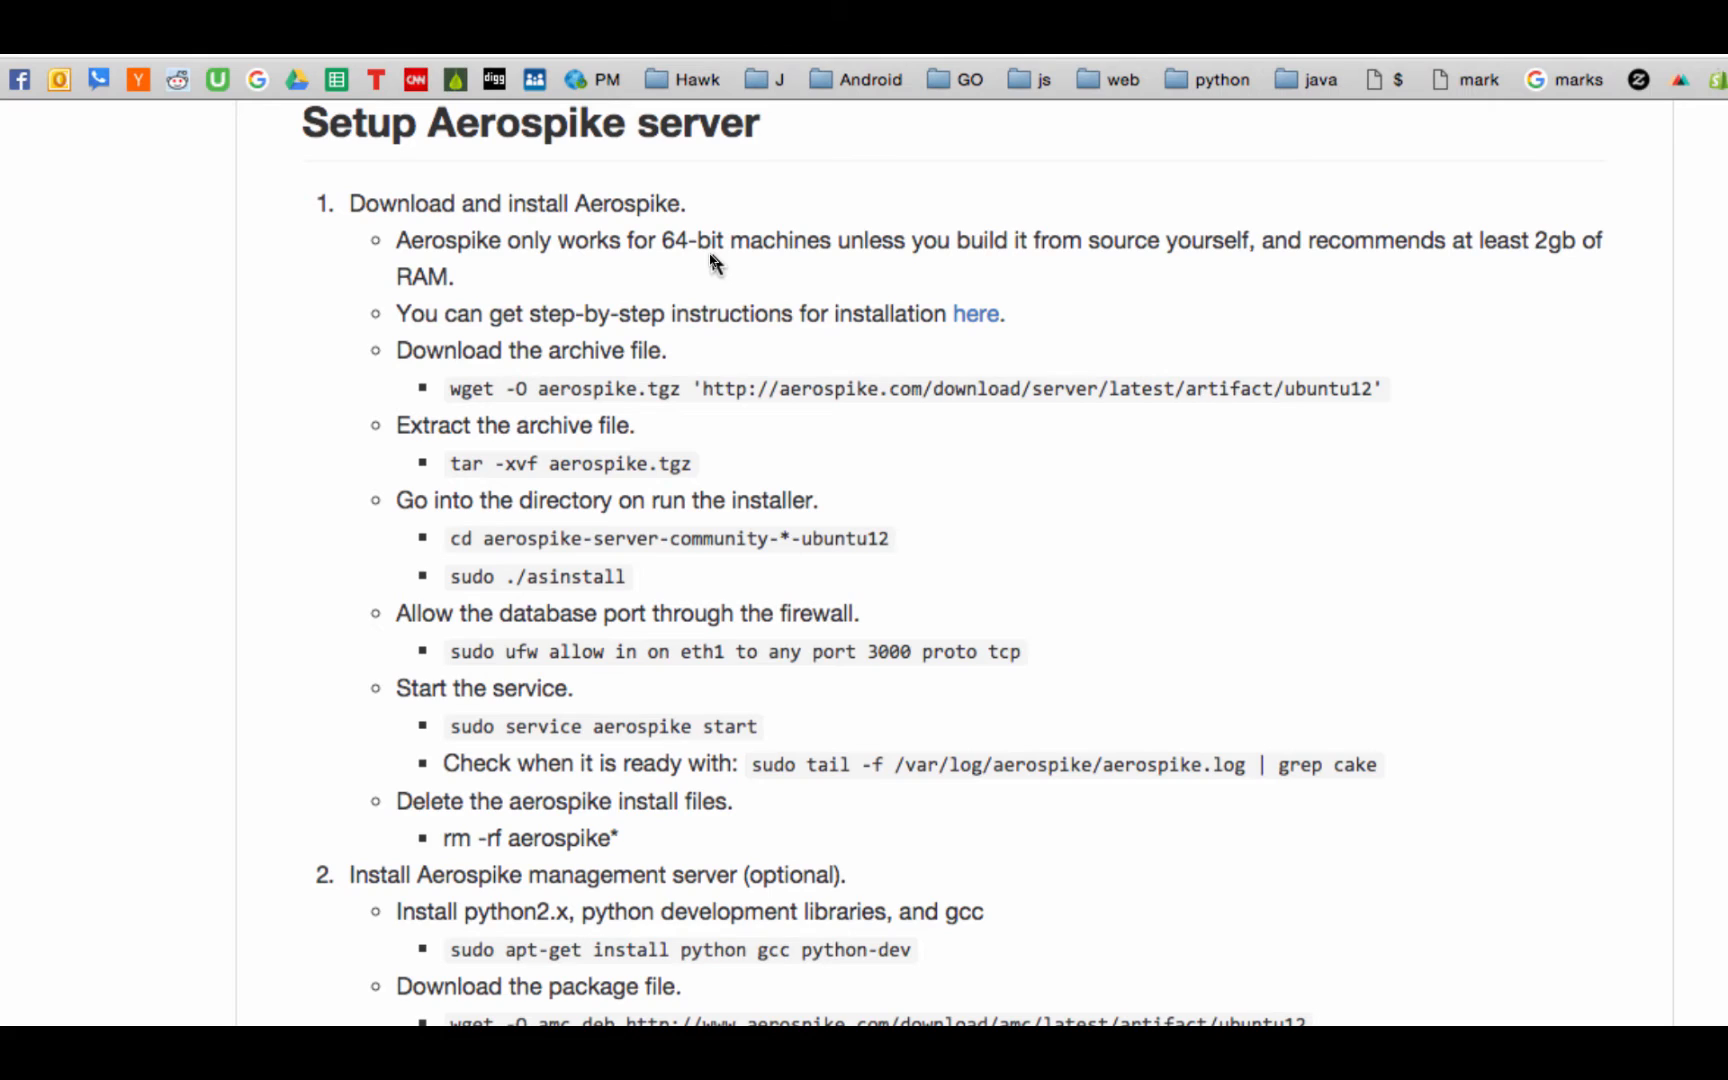
mouse_move(726, 342)
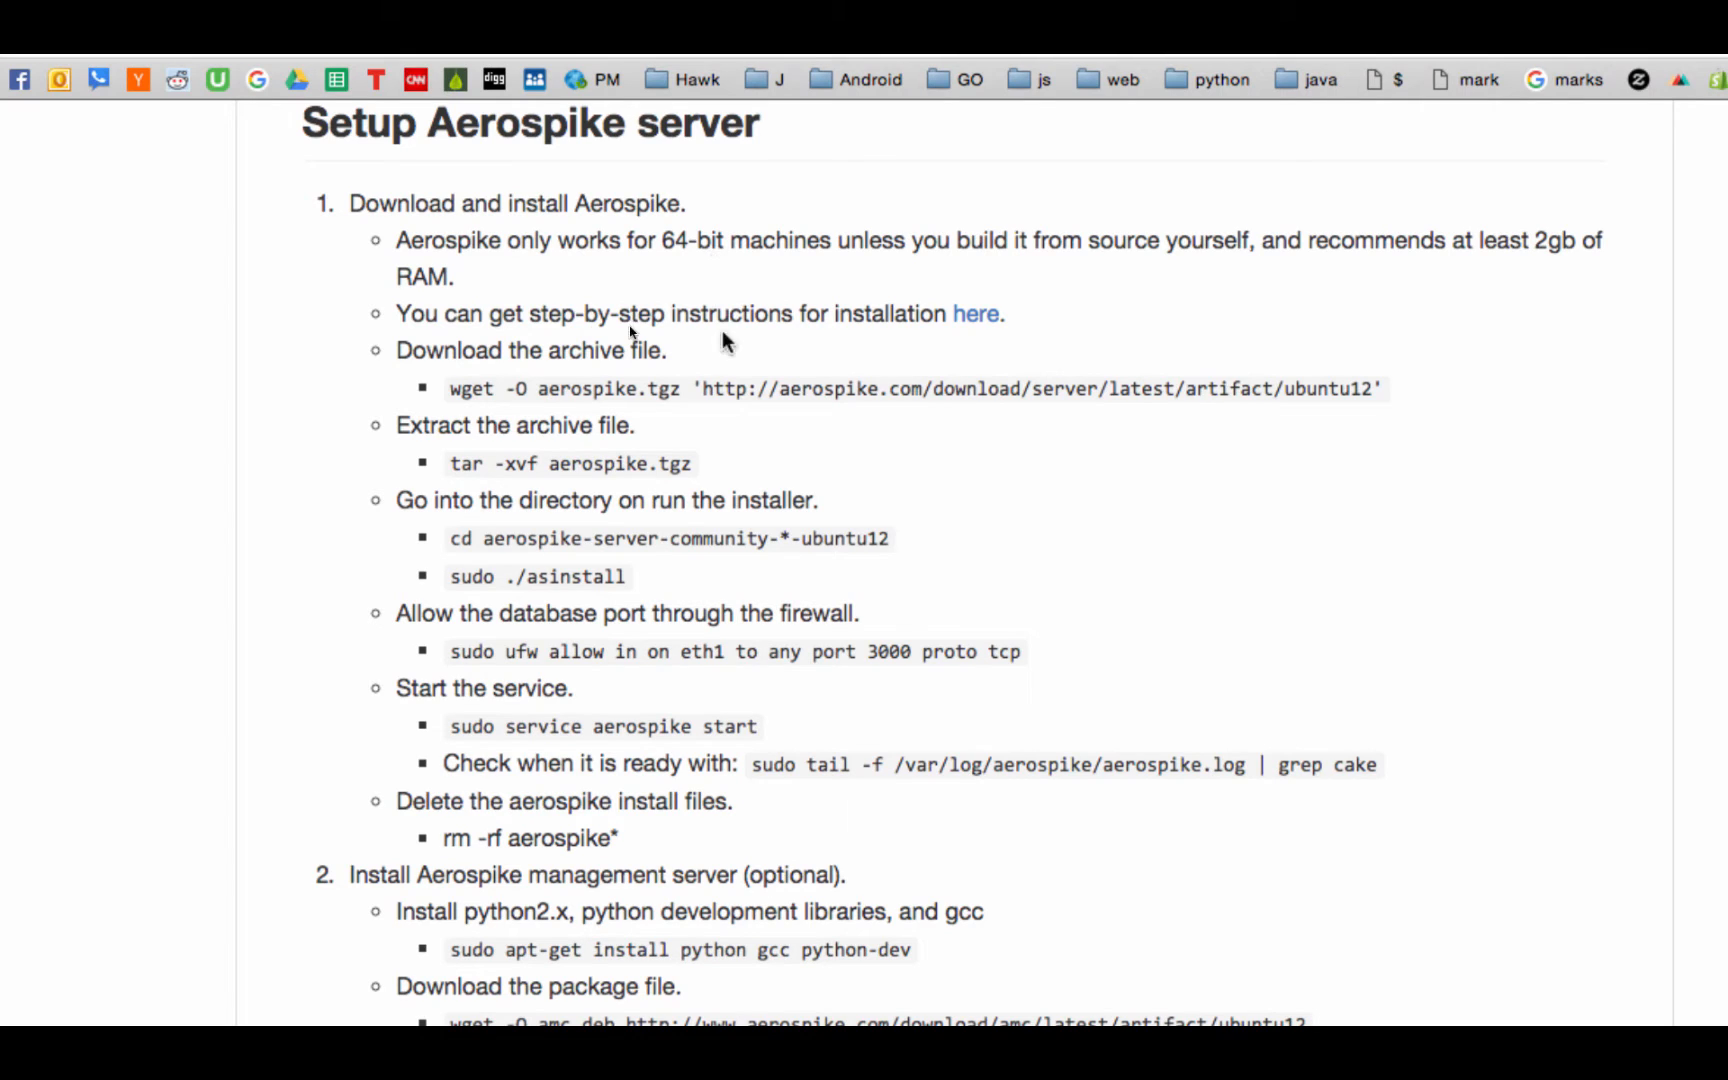
mouse_move(976, 326)
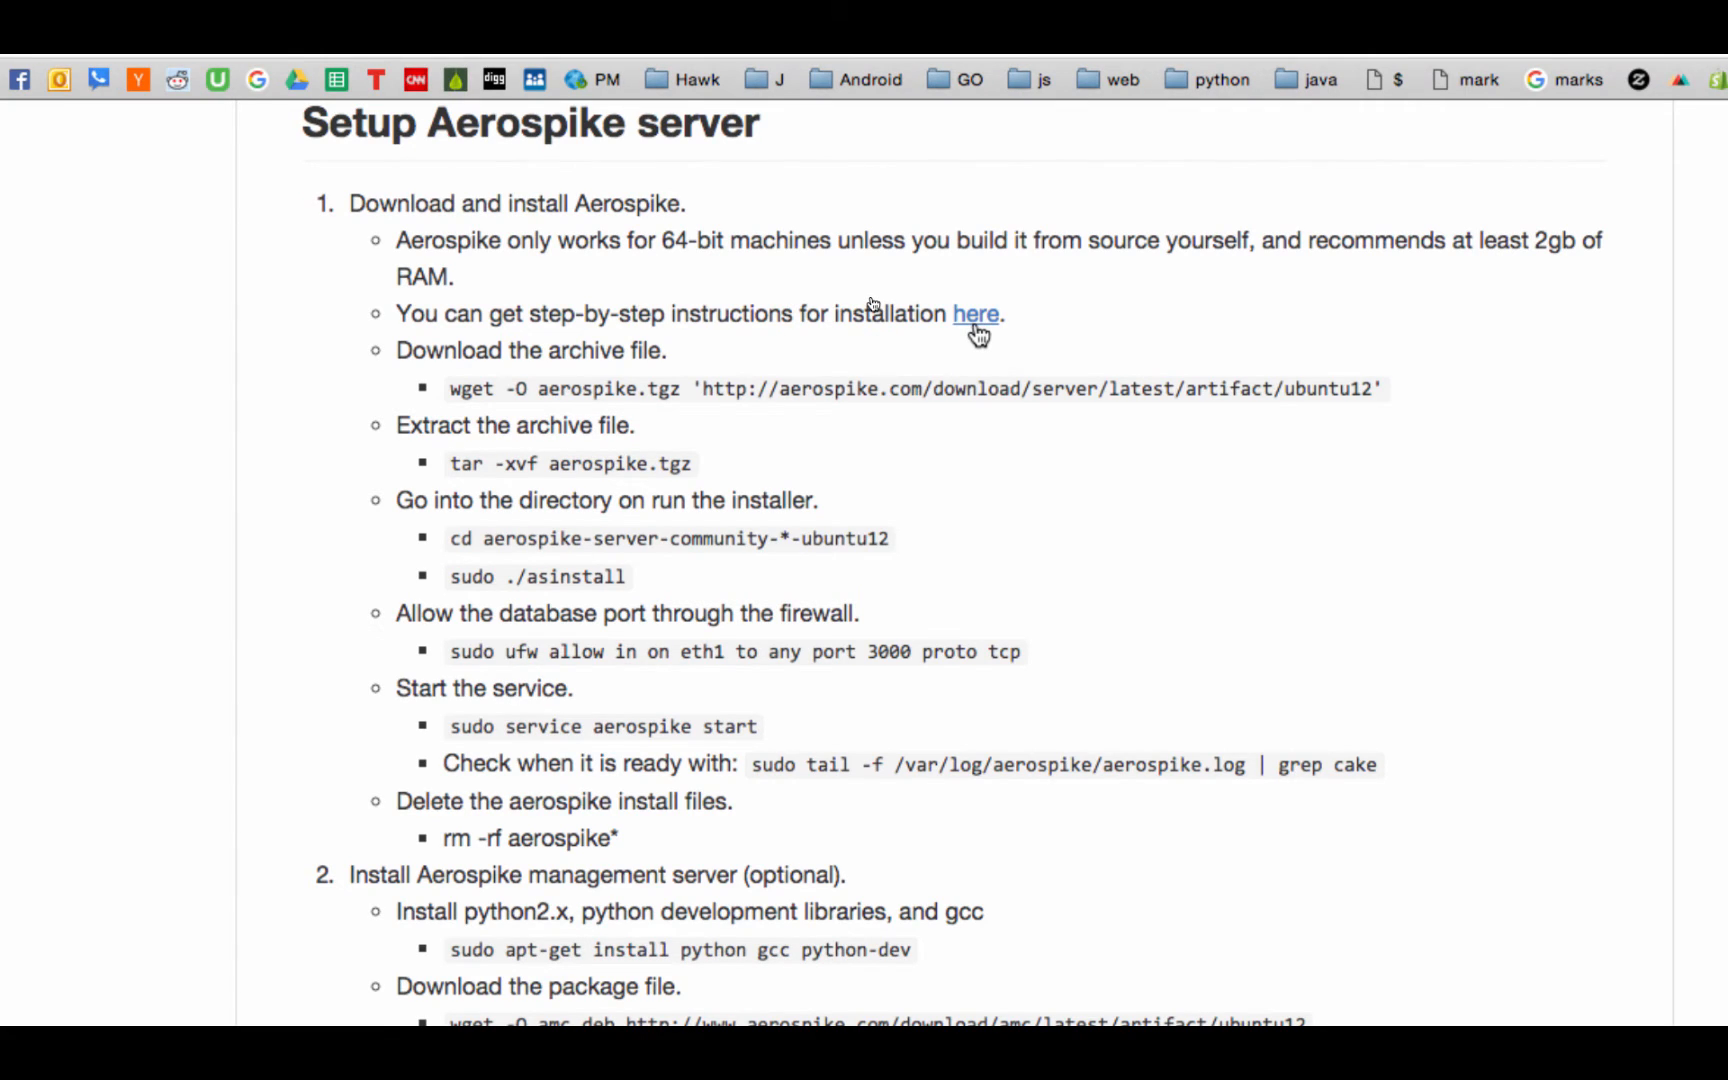
mouse_move(452, 400)
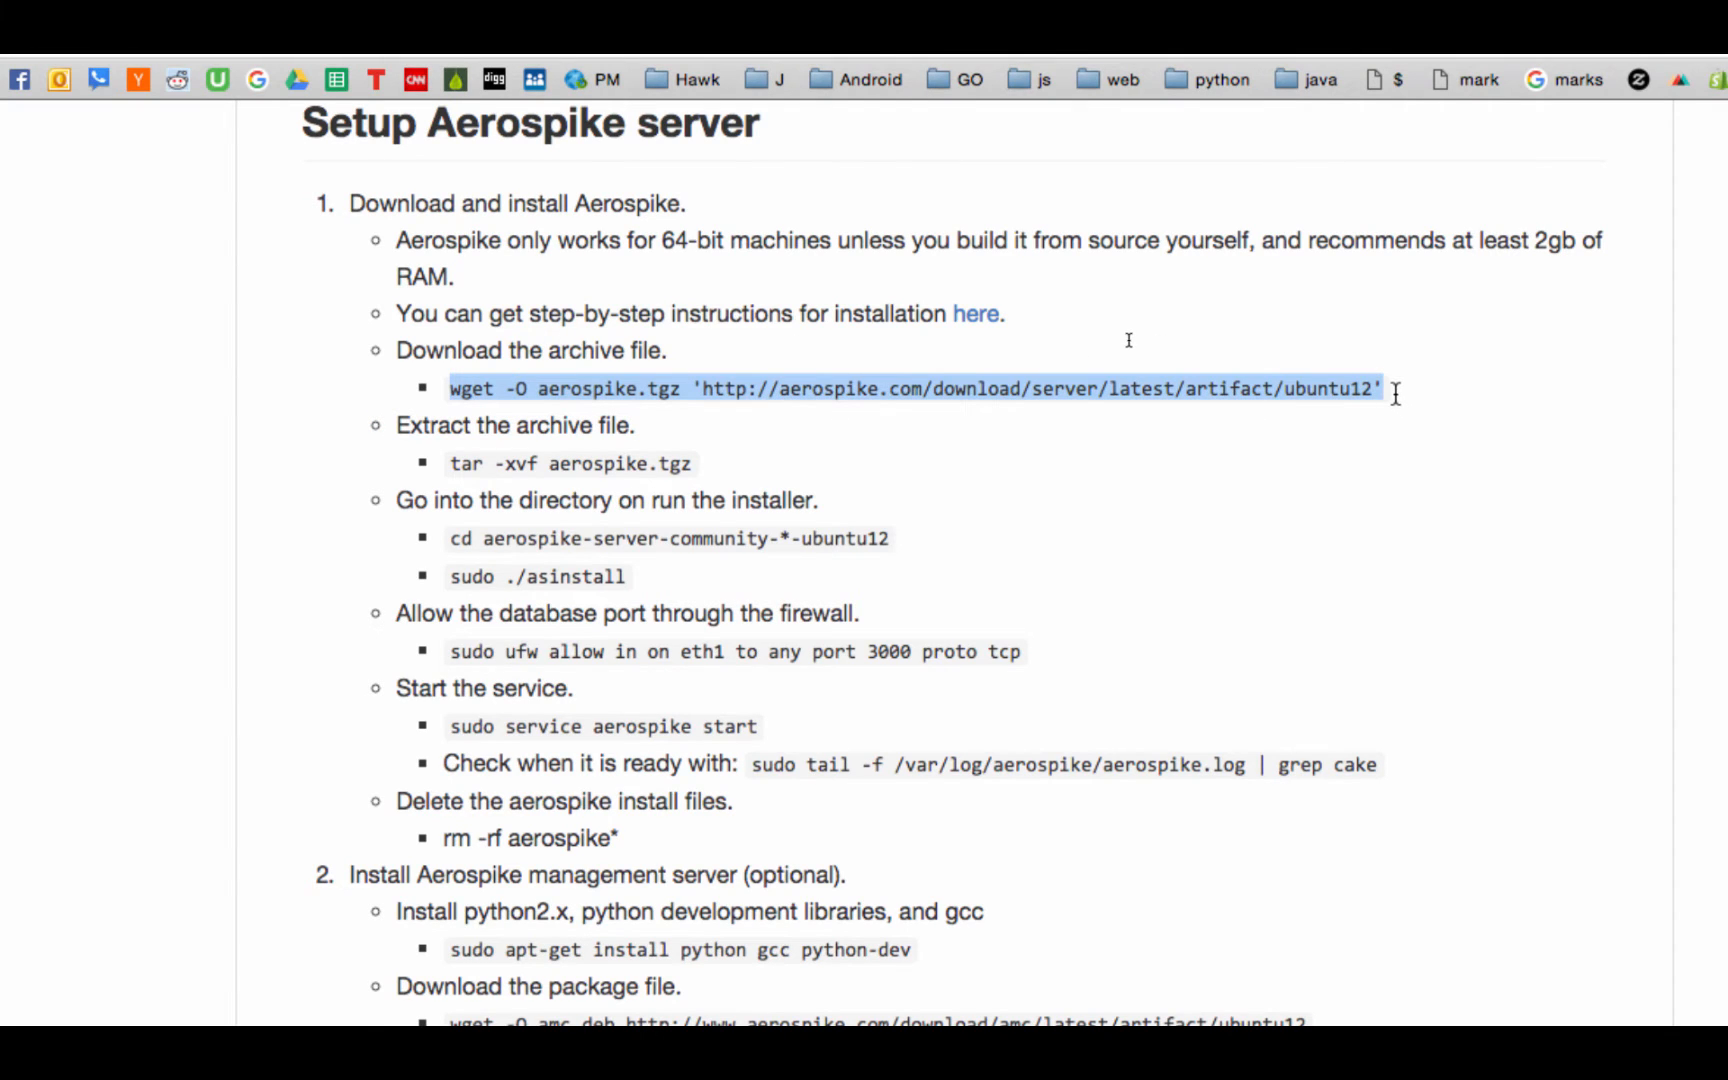
mouse_move(728, 424)
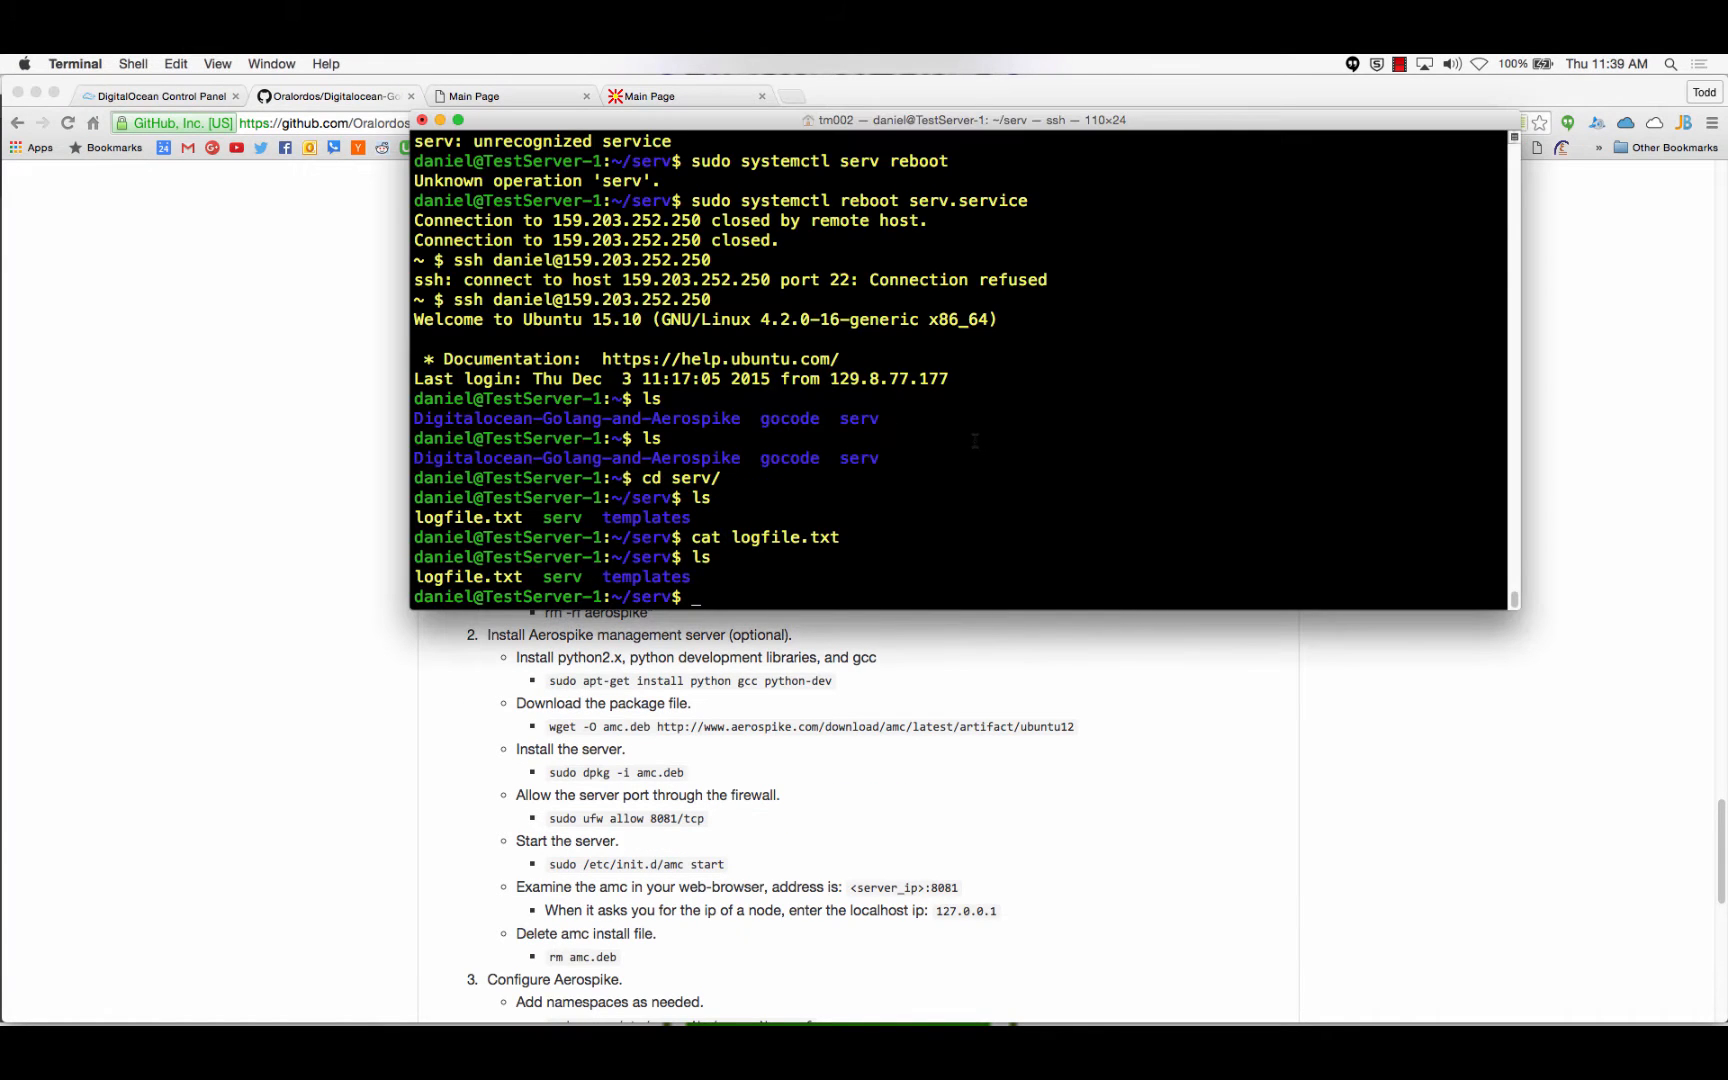
Step: From the home folder, wget the latest ubuntu12 server build as aerospike.tgz and list it
type("cd")
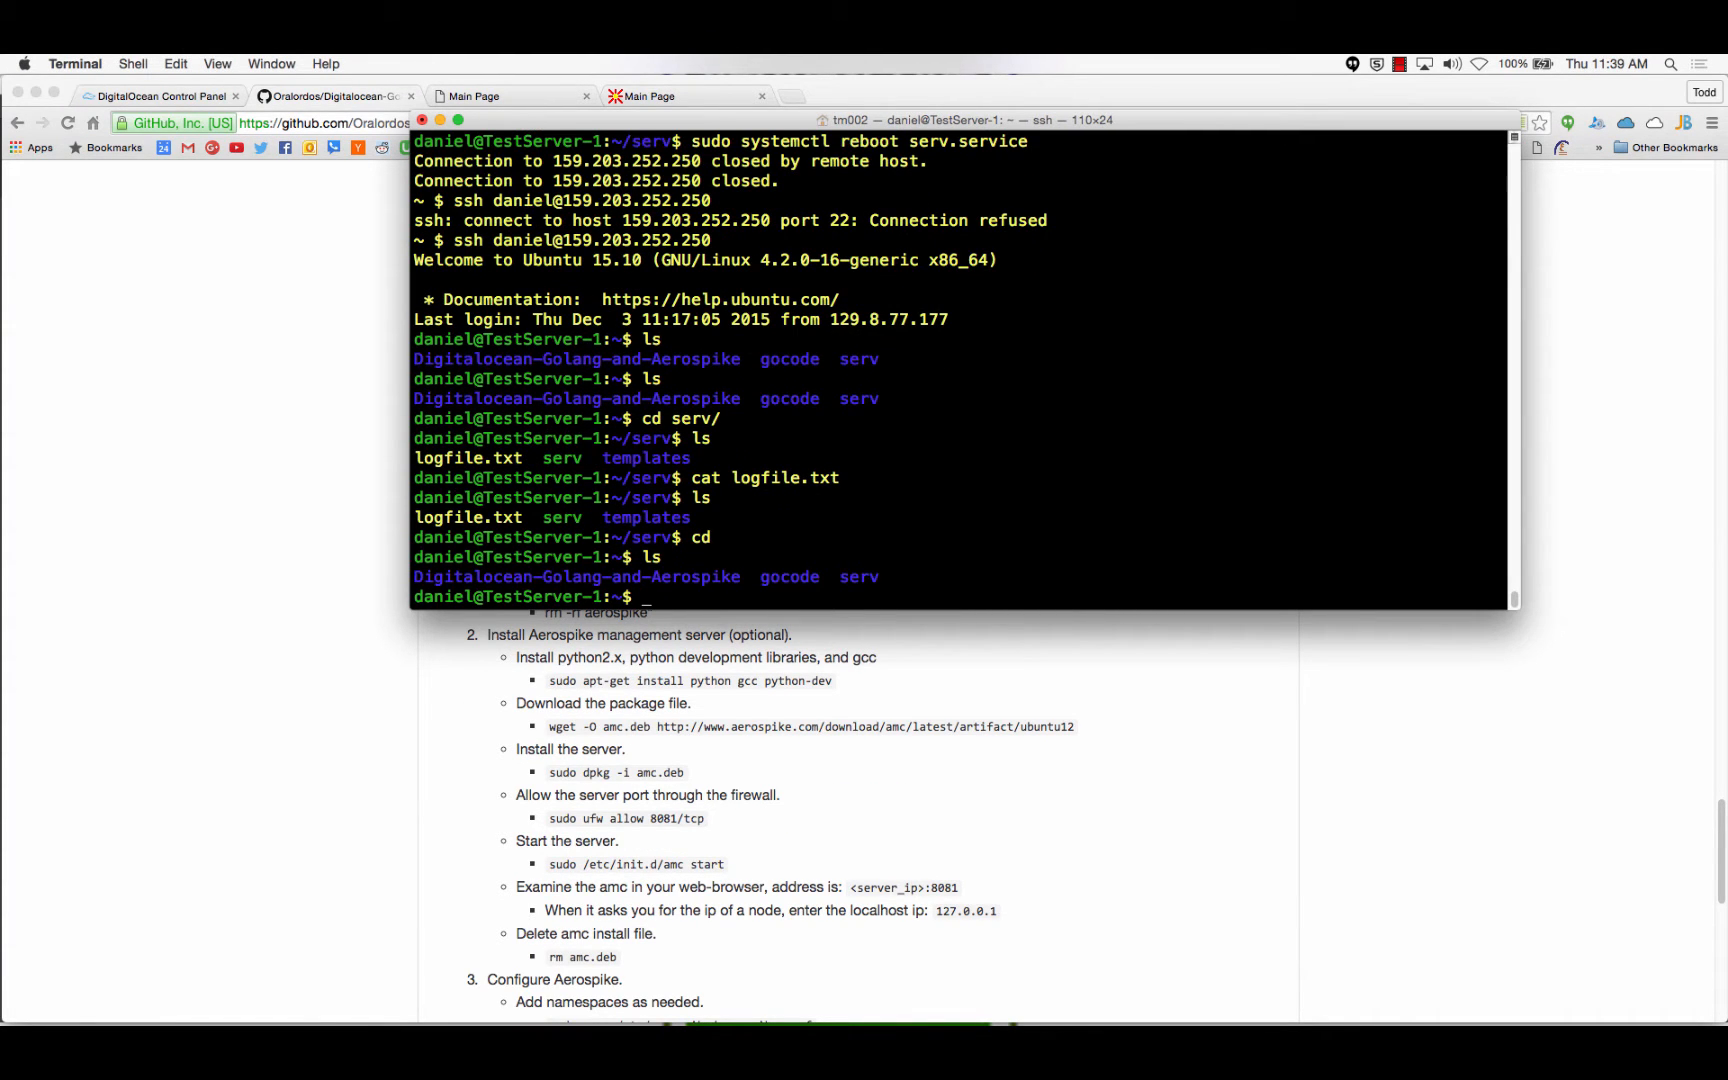
type("wget -O aerospike.tgz 'http://aerospike.com/download/server/latest/artifact/ubuntu12'")
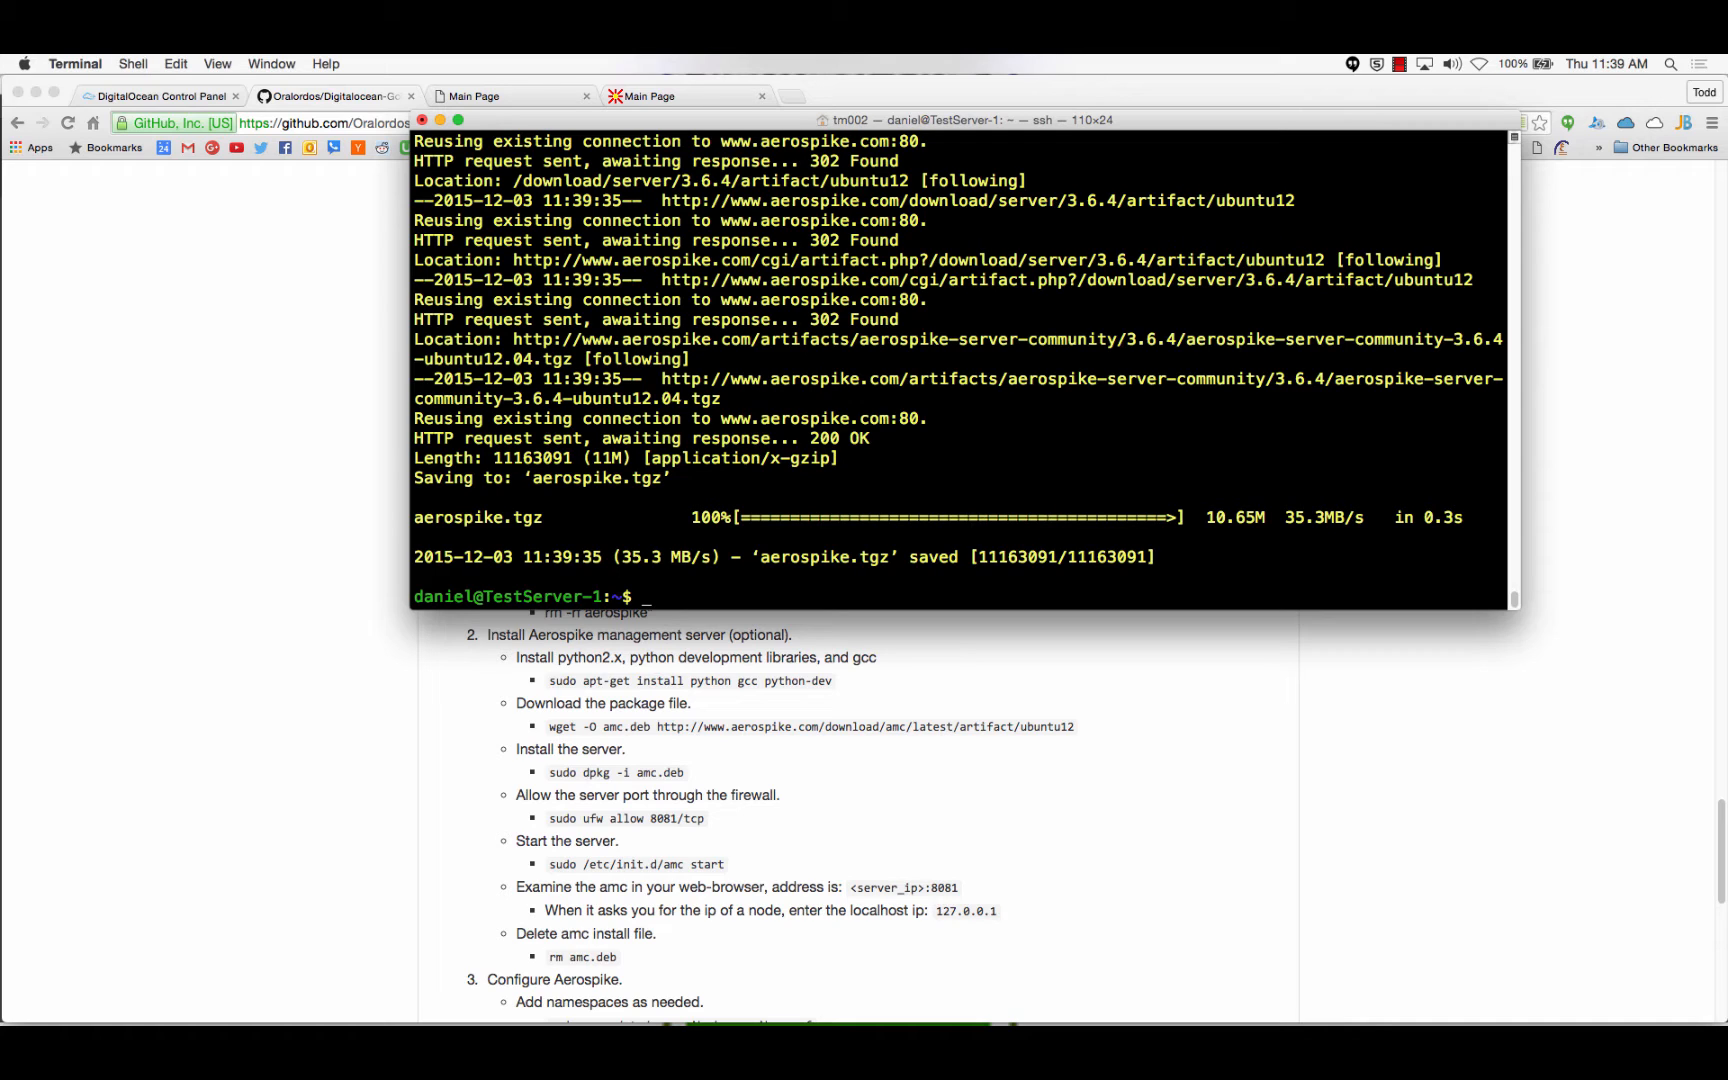
type("ls")
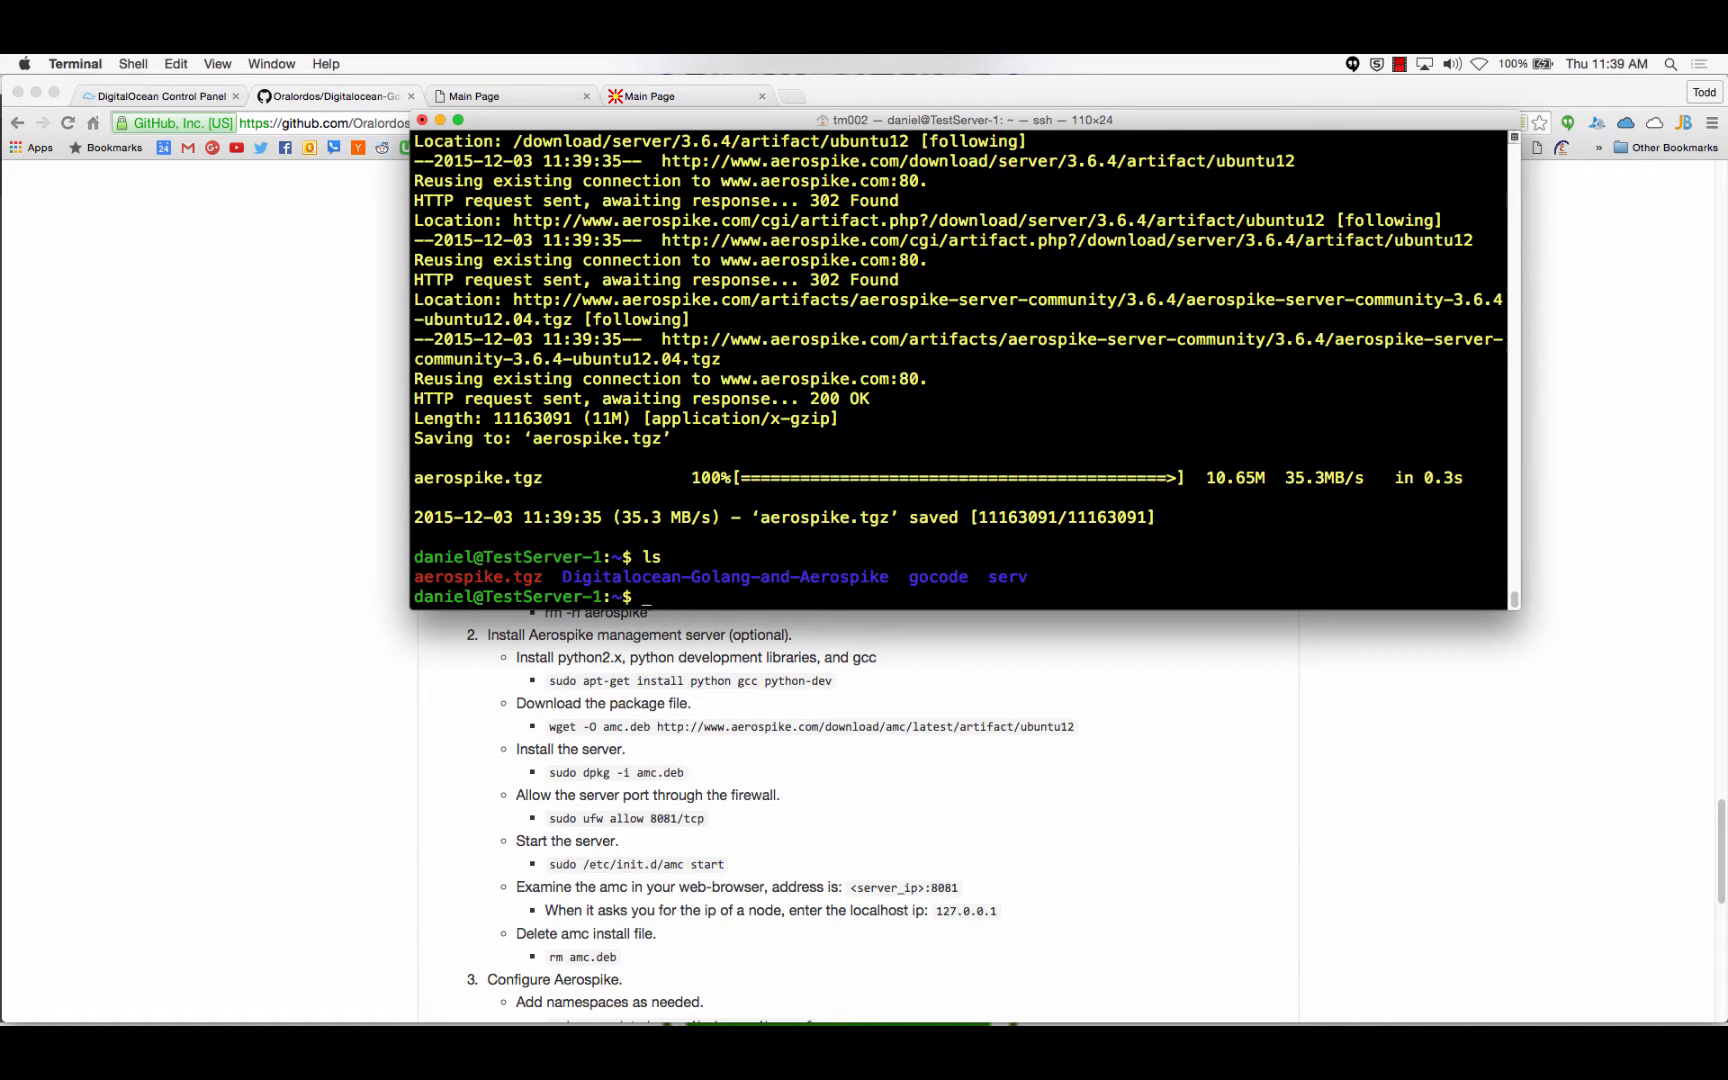
mouse_move(1276, 460)
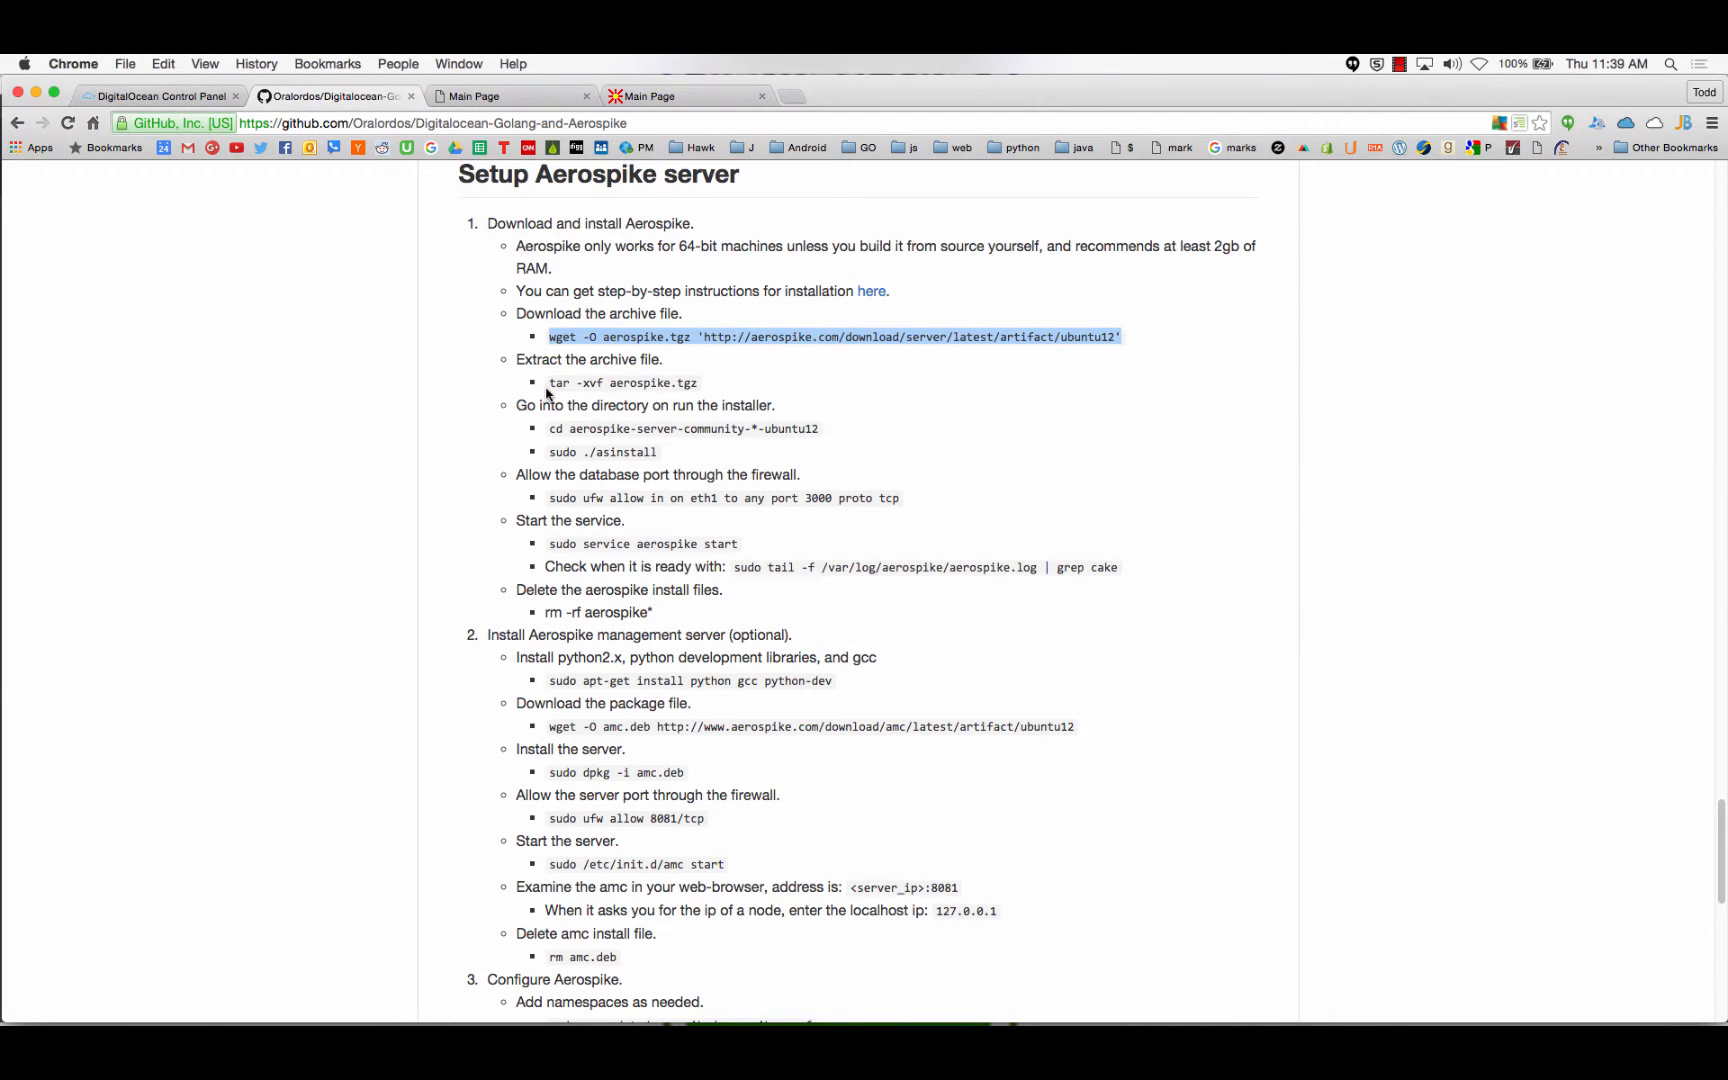
Step: Extract aerospike.tgz and enter the aerospike-server-community-3.6.4-ubuntu12.04 folder
double_click(622, 382)
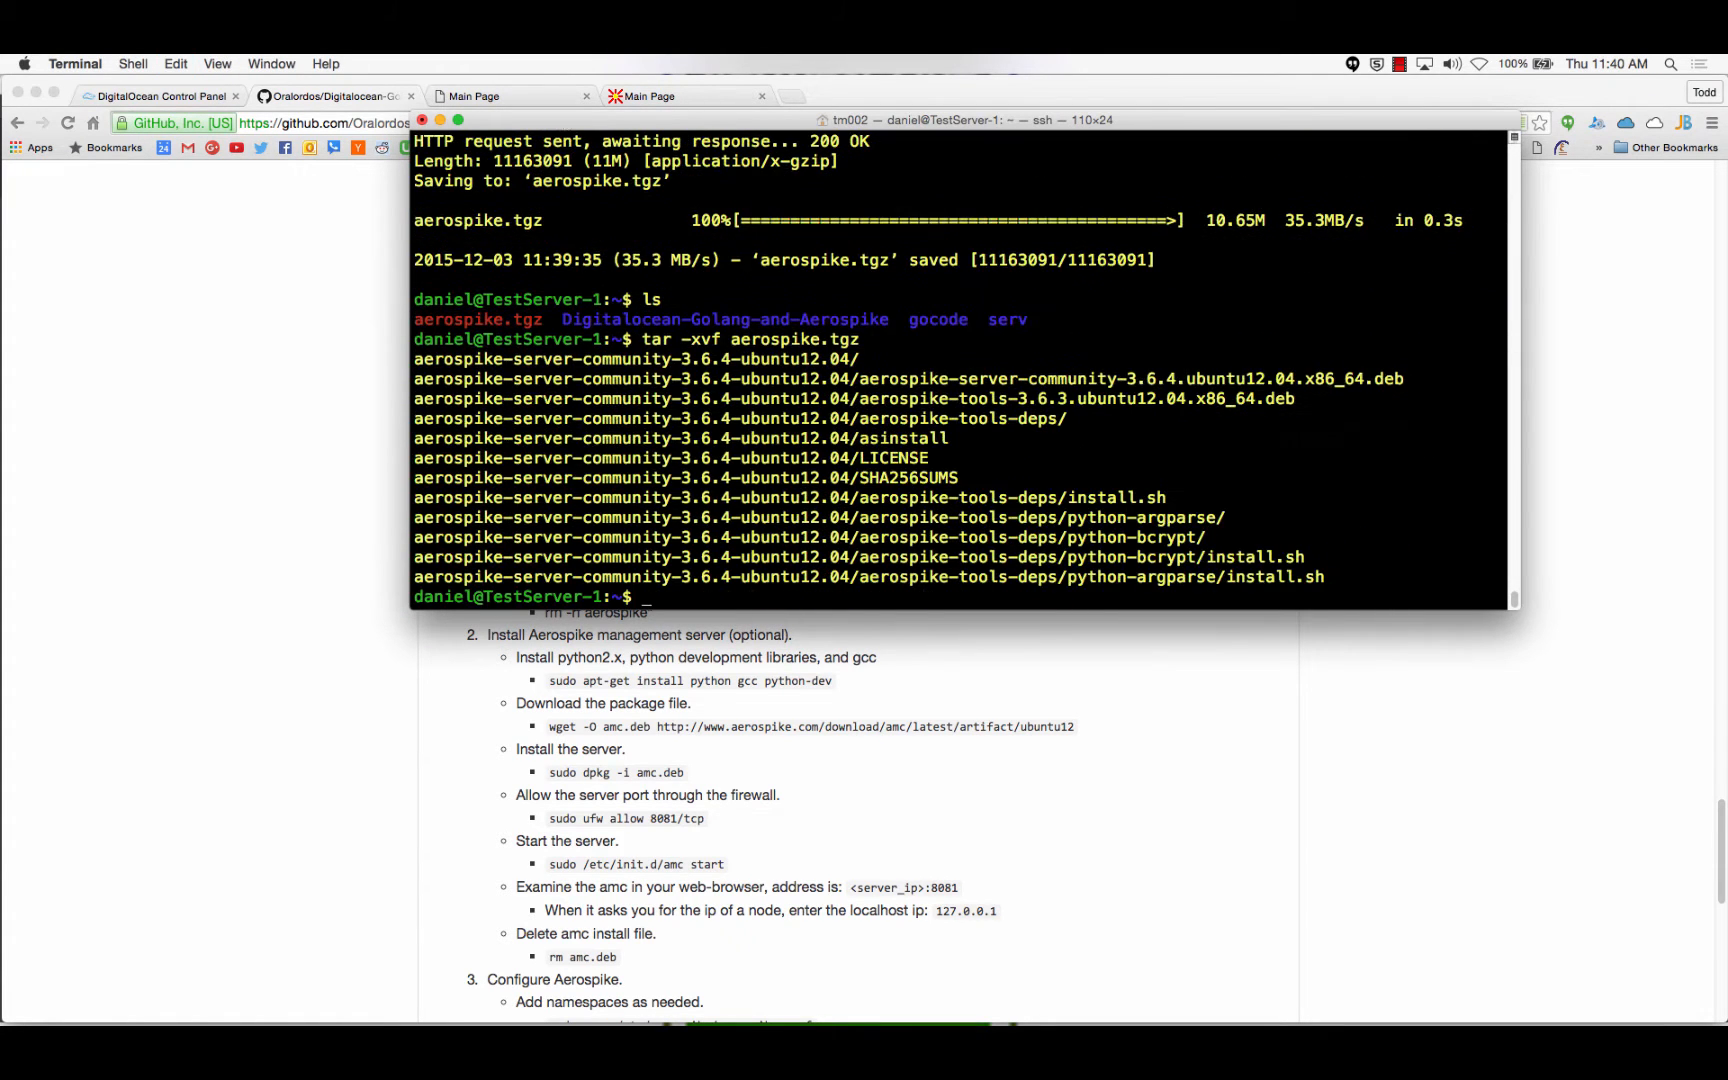
mouse_move(230, 516)
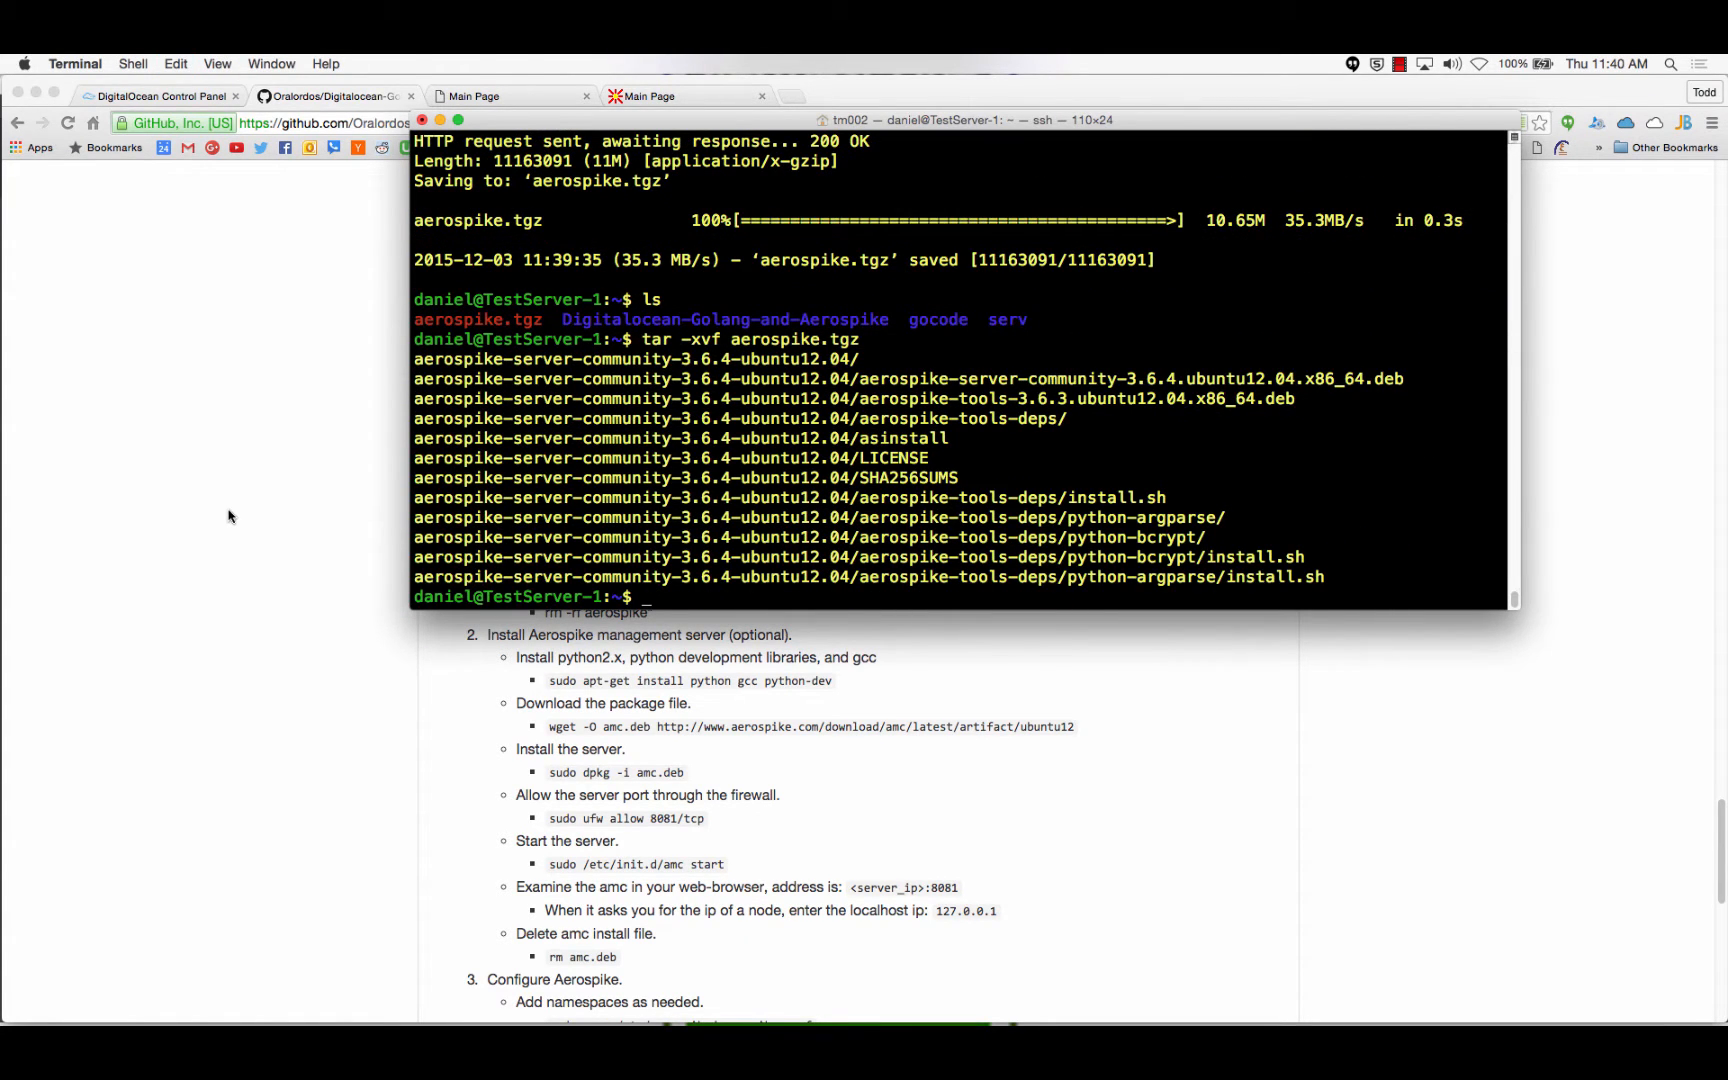
type("l")
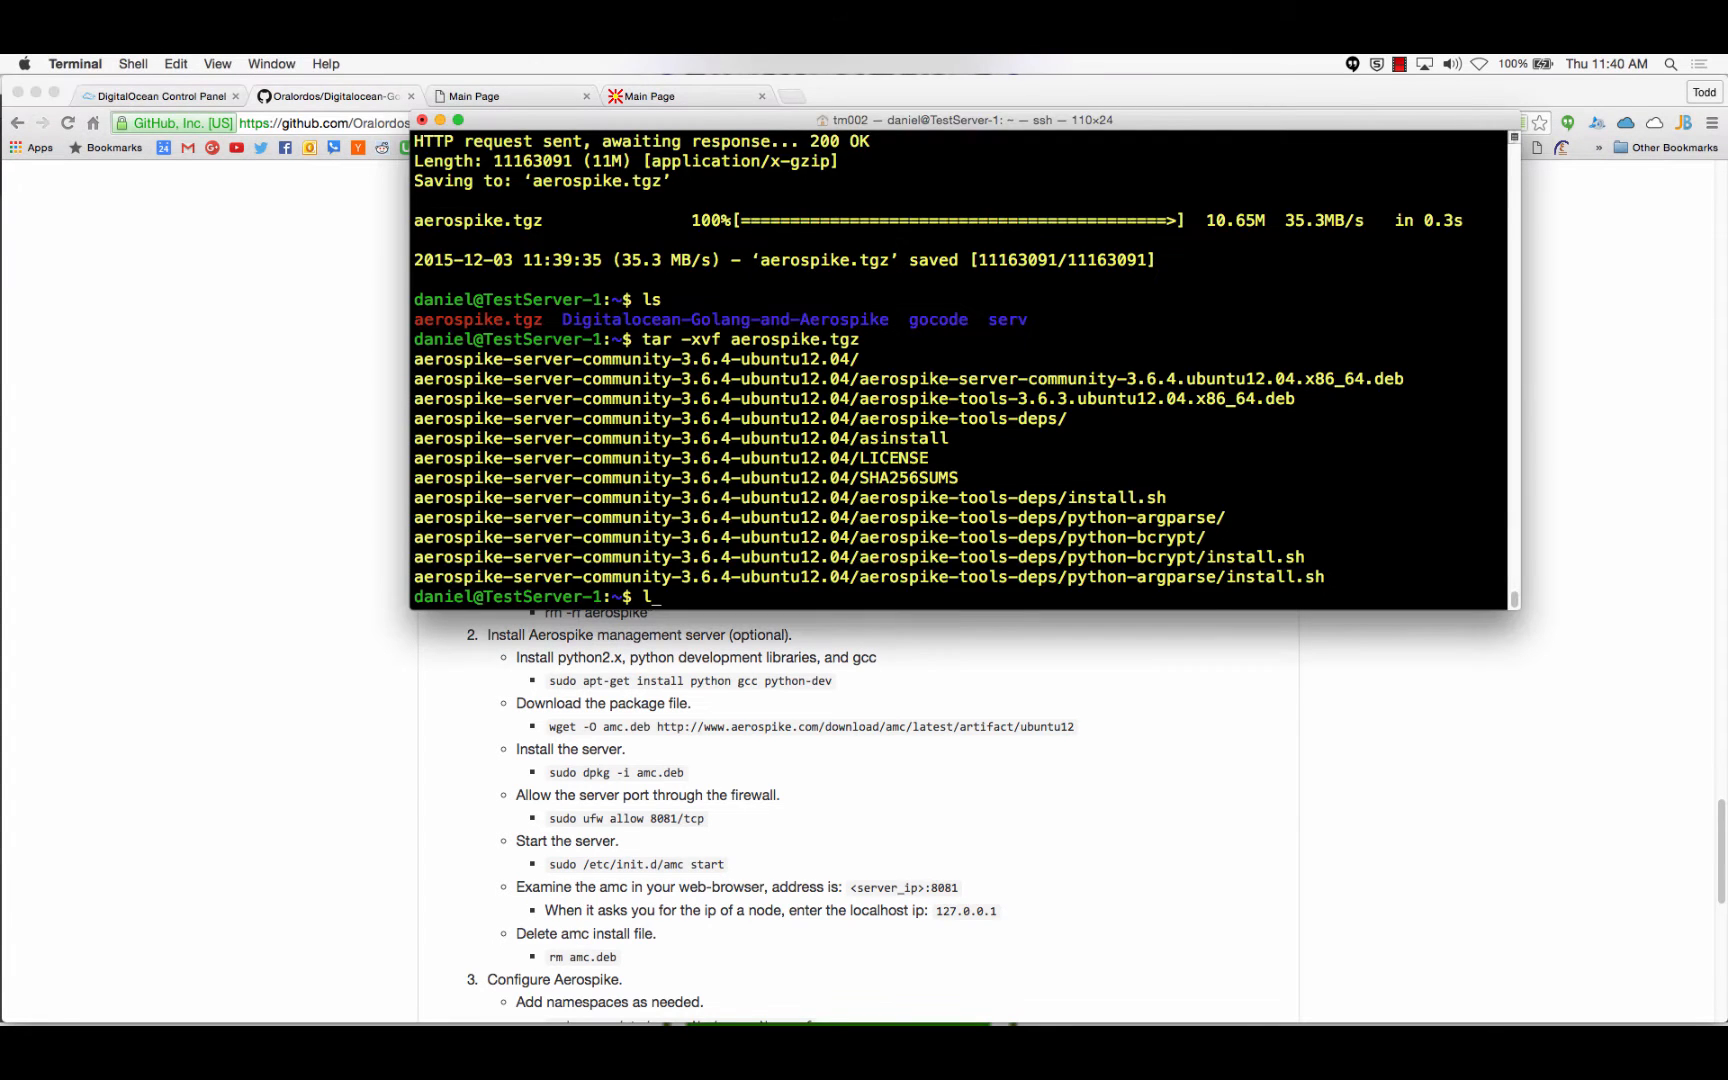
key("Return")
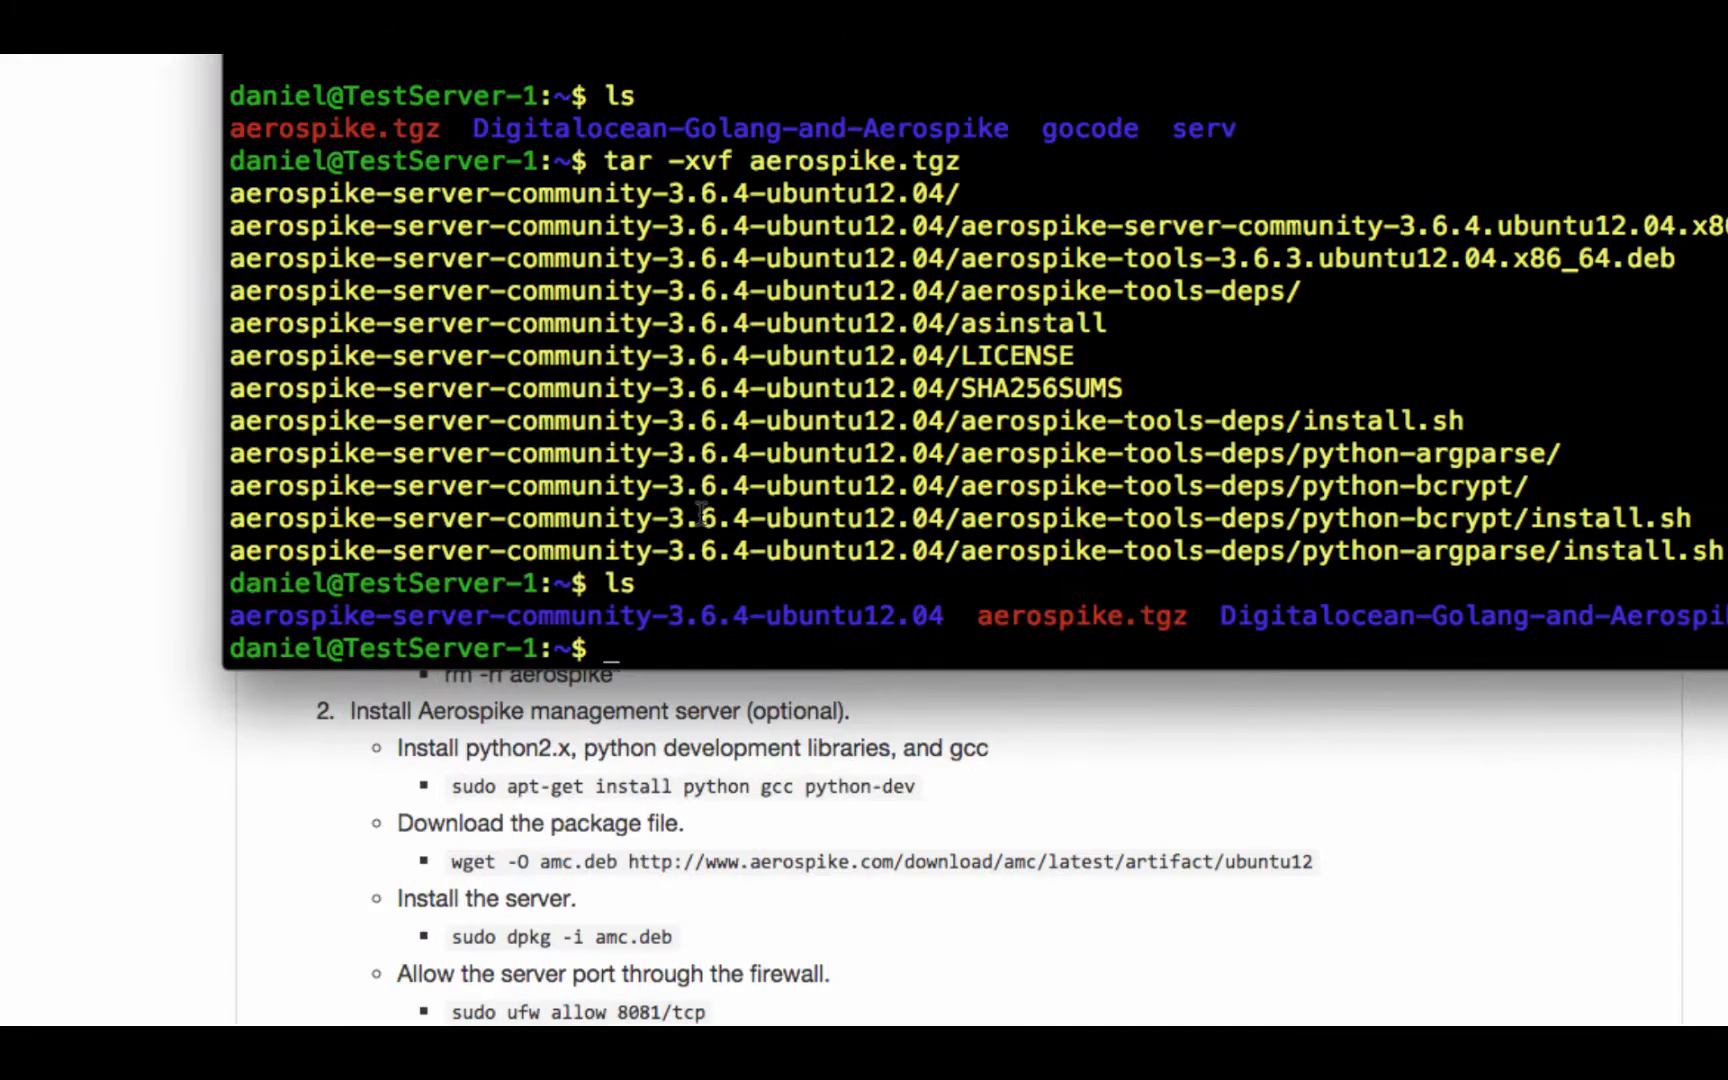
type("cd aerospike-server-community-3.6.4-ubuntu12.04/")
type("sudo")
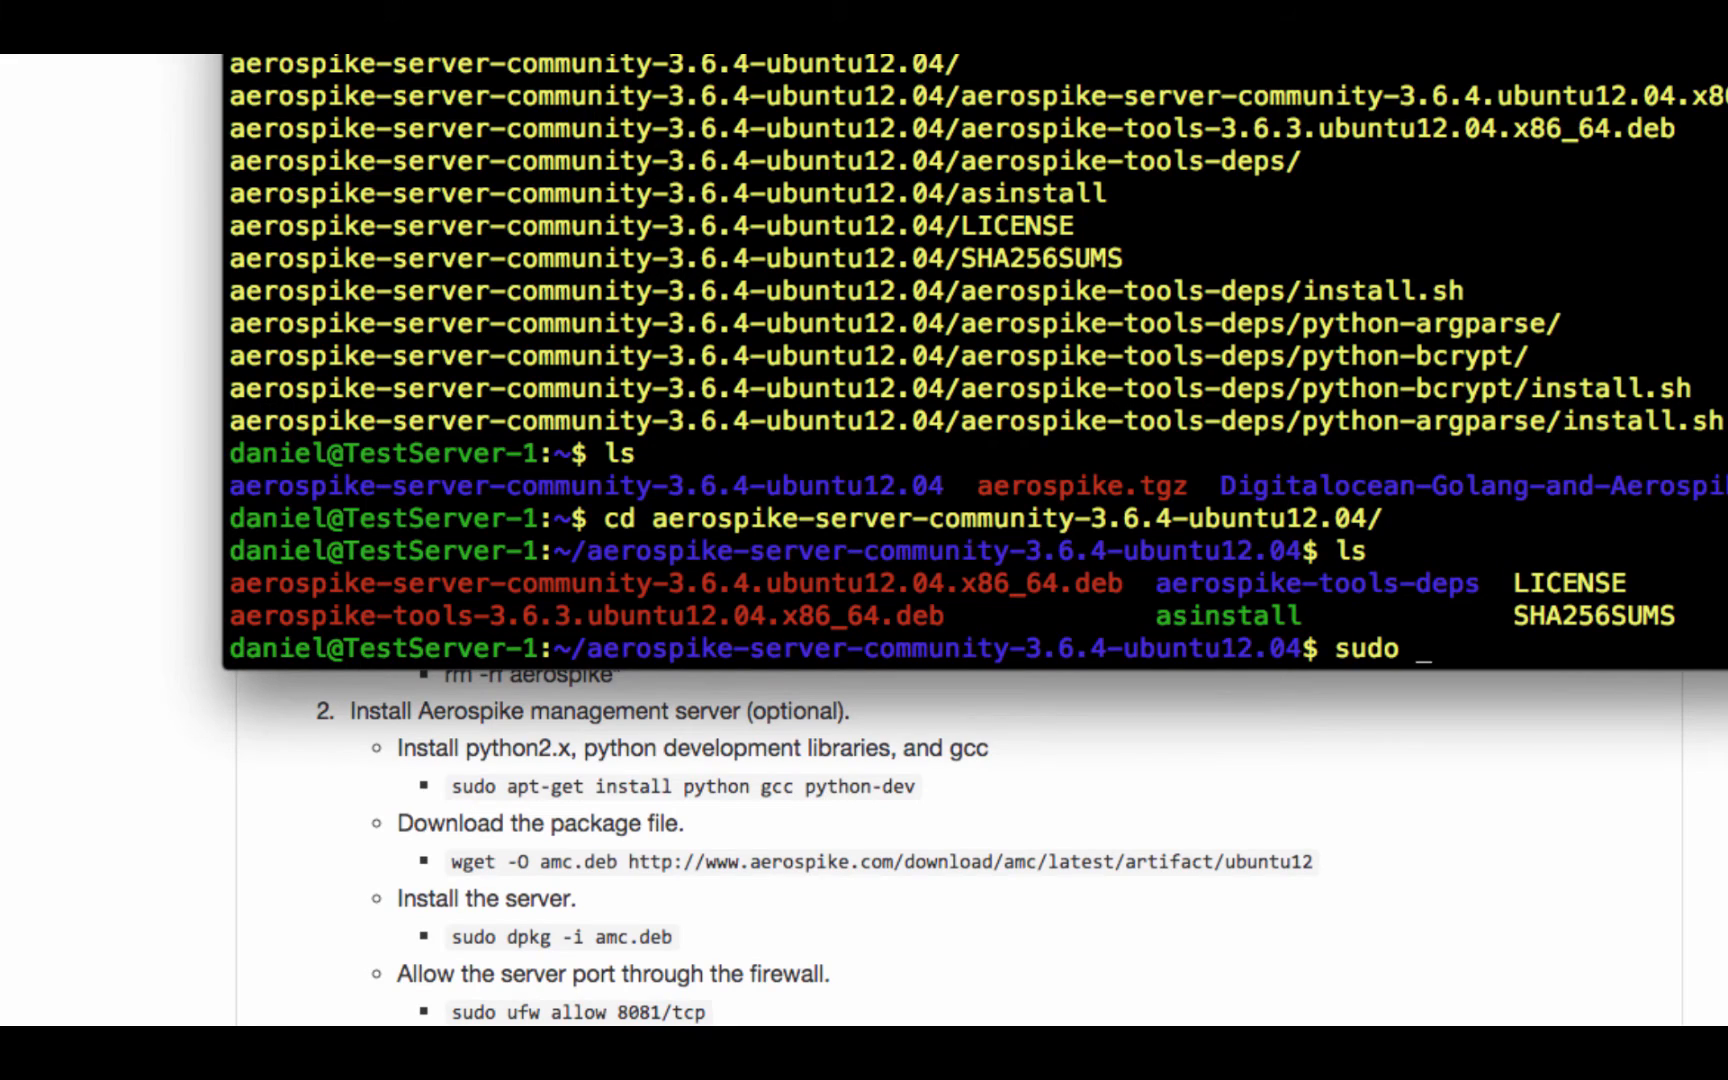
Step: Launch ./asinstall with sudo so it prompts for the password
type("./asins")
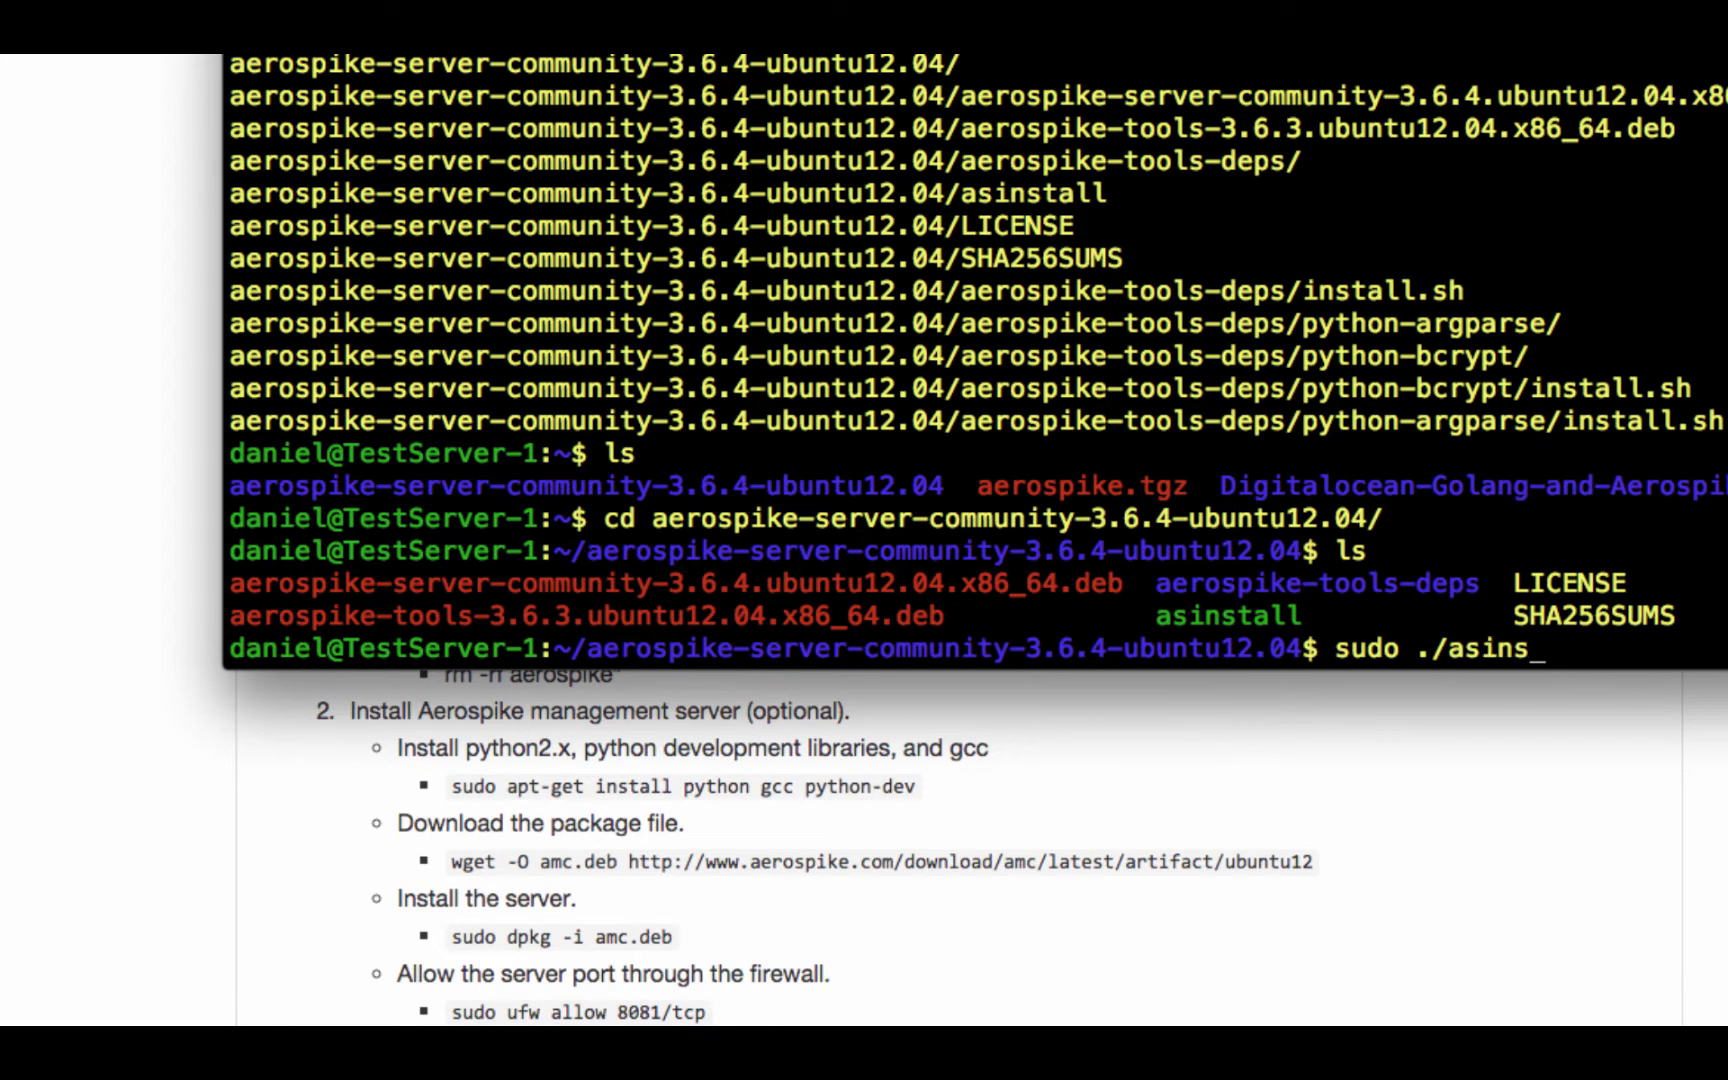
type("tall")
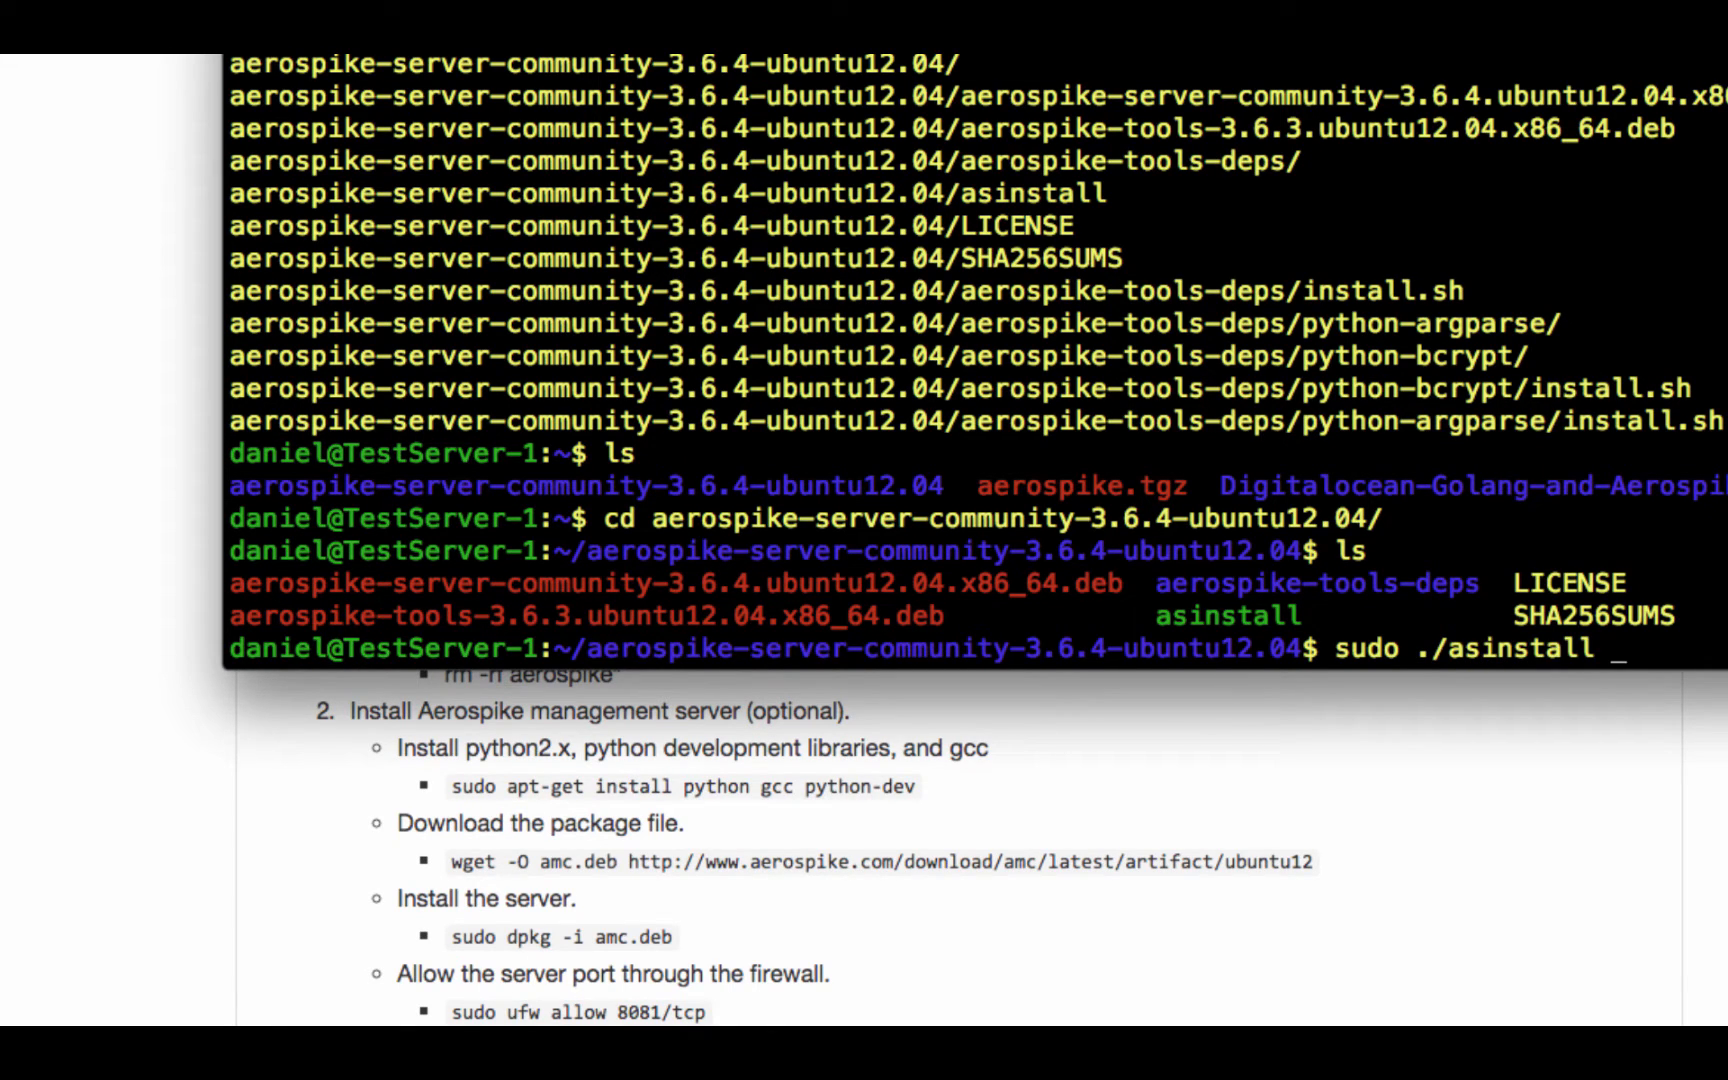
key("Return")
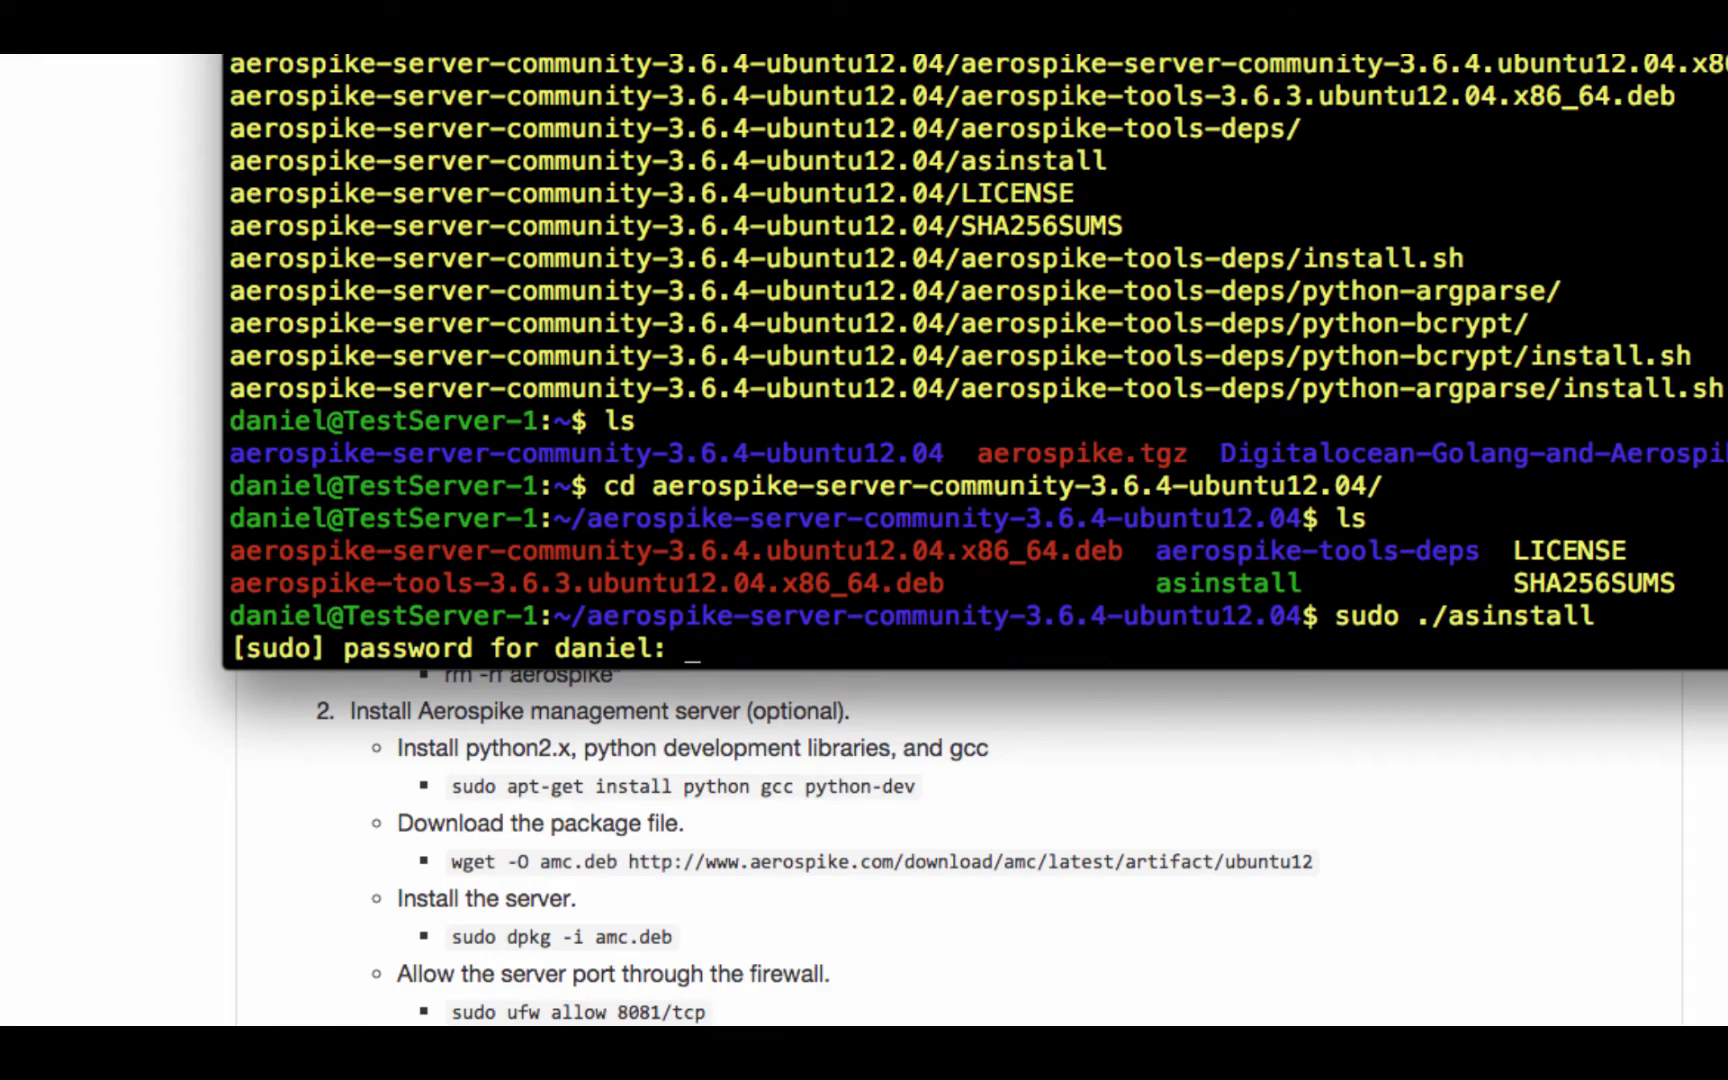
Step: Submit the sudo password and let asinstall set up aerospike-tools and aerospike-server-community
key("Return")
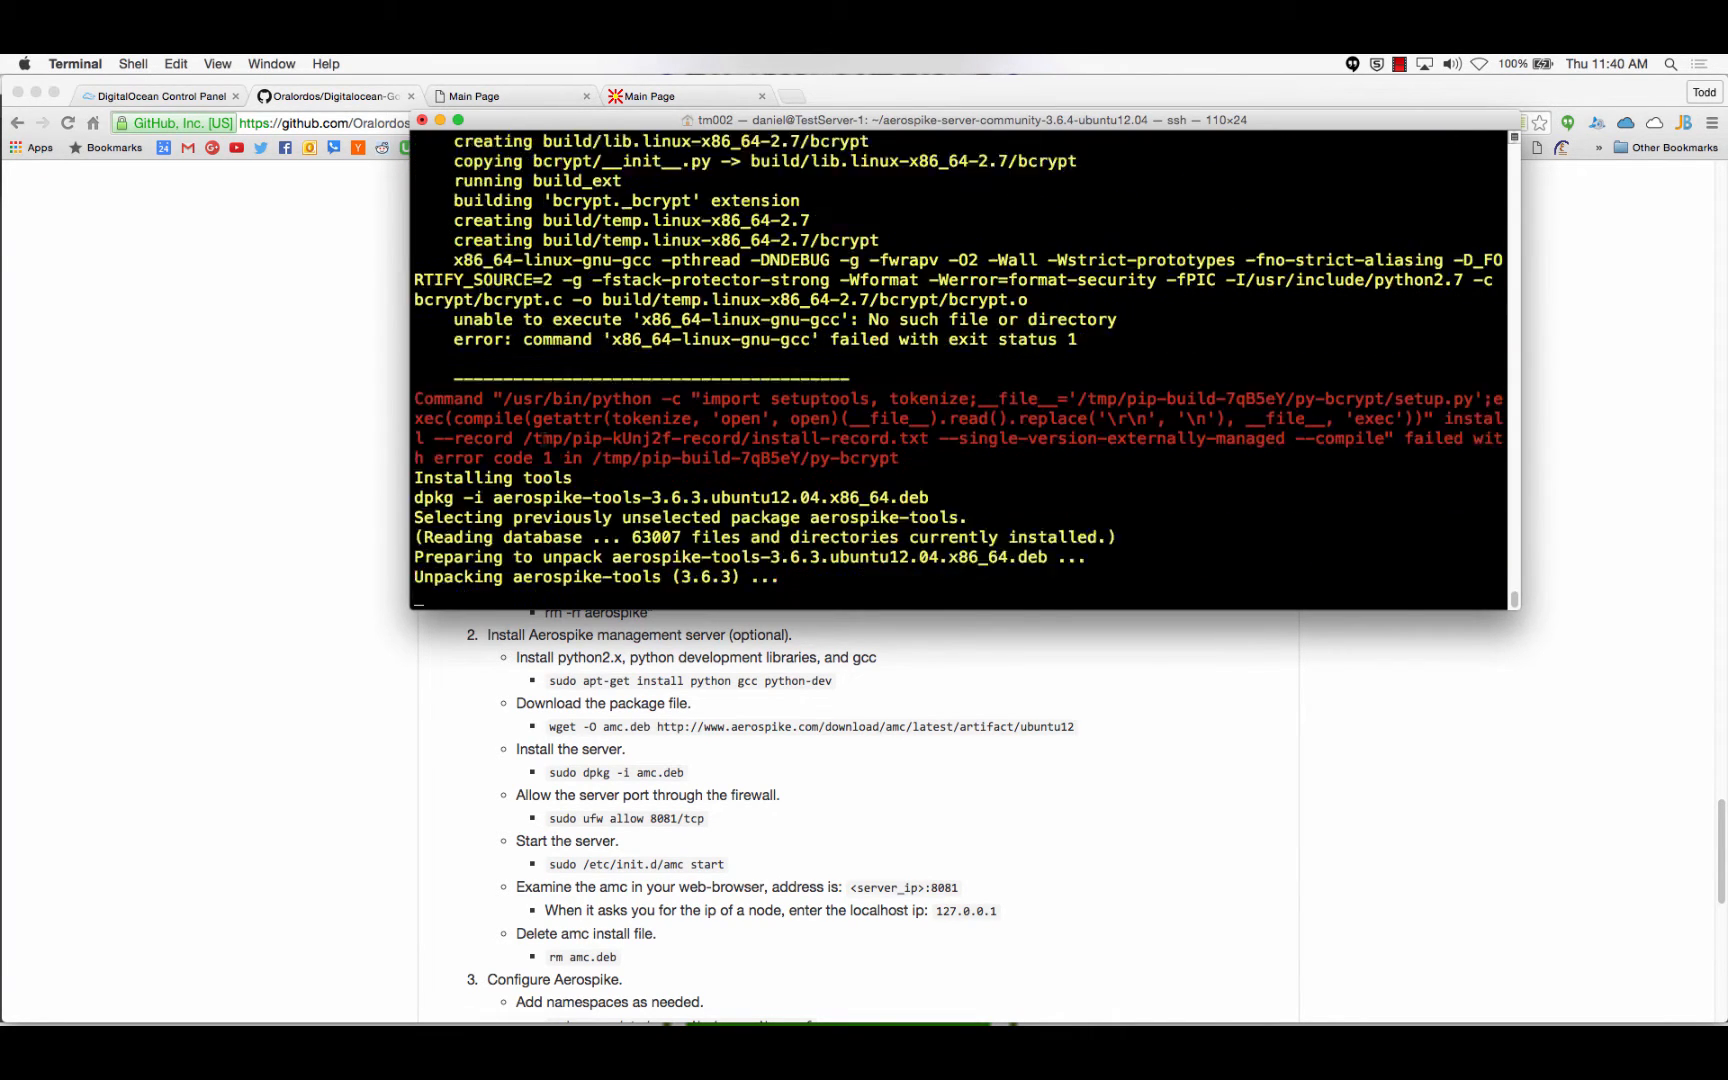
scroll("down", 3)
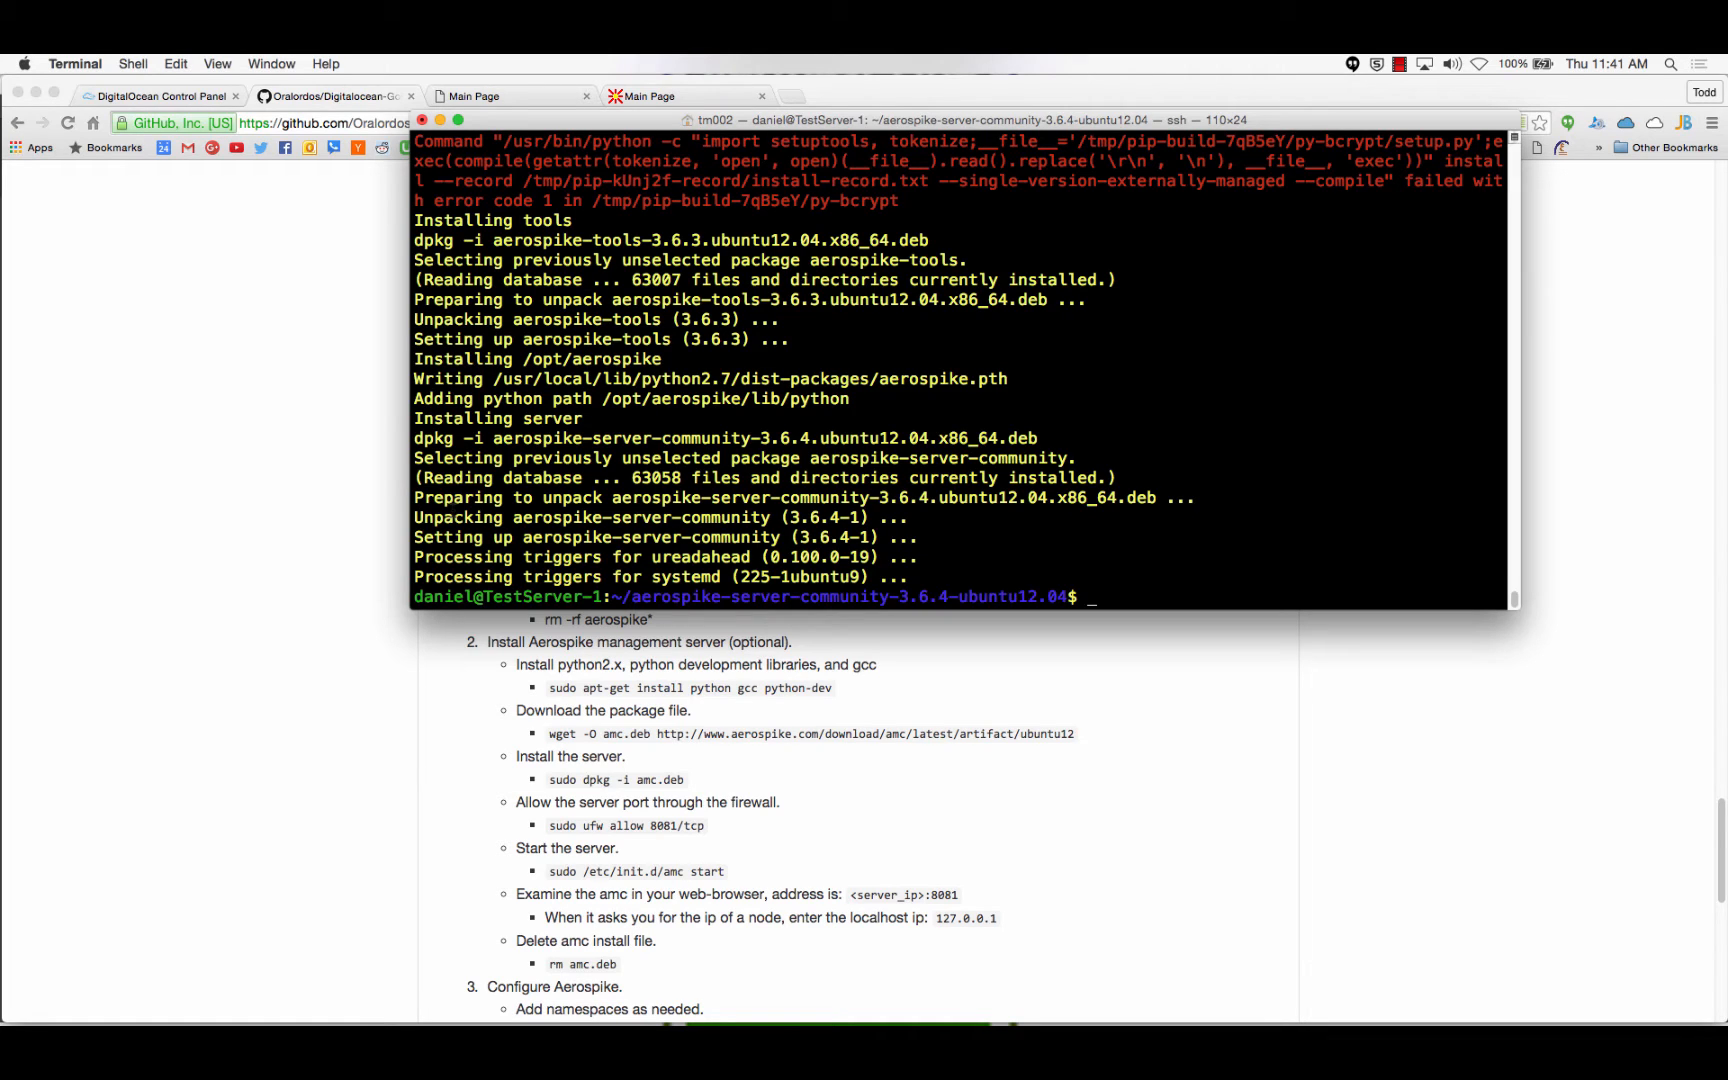
Step: Run ifconfig and select the private eth1 address 10.134.85.169
type("if")
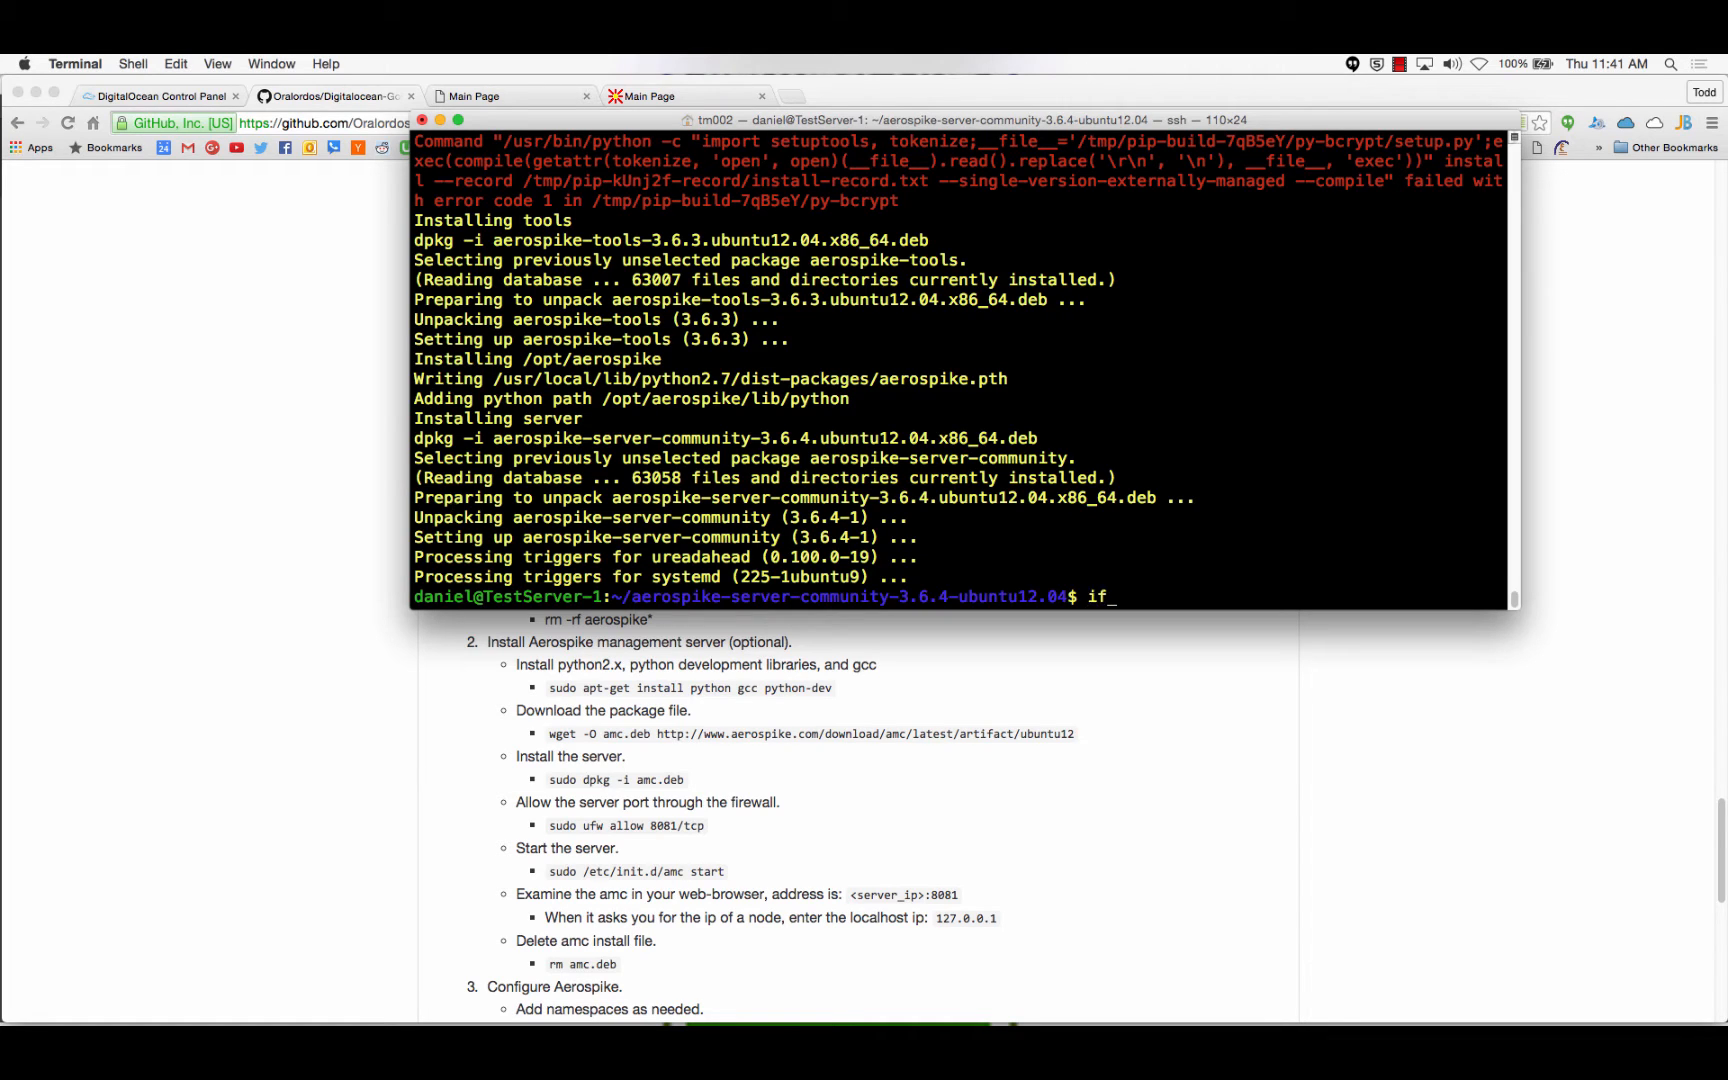
type("con")
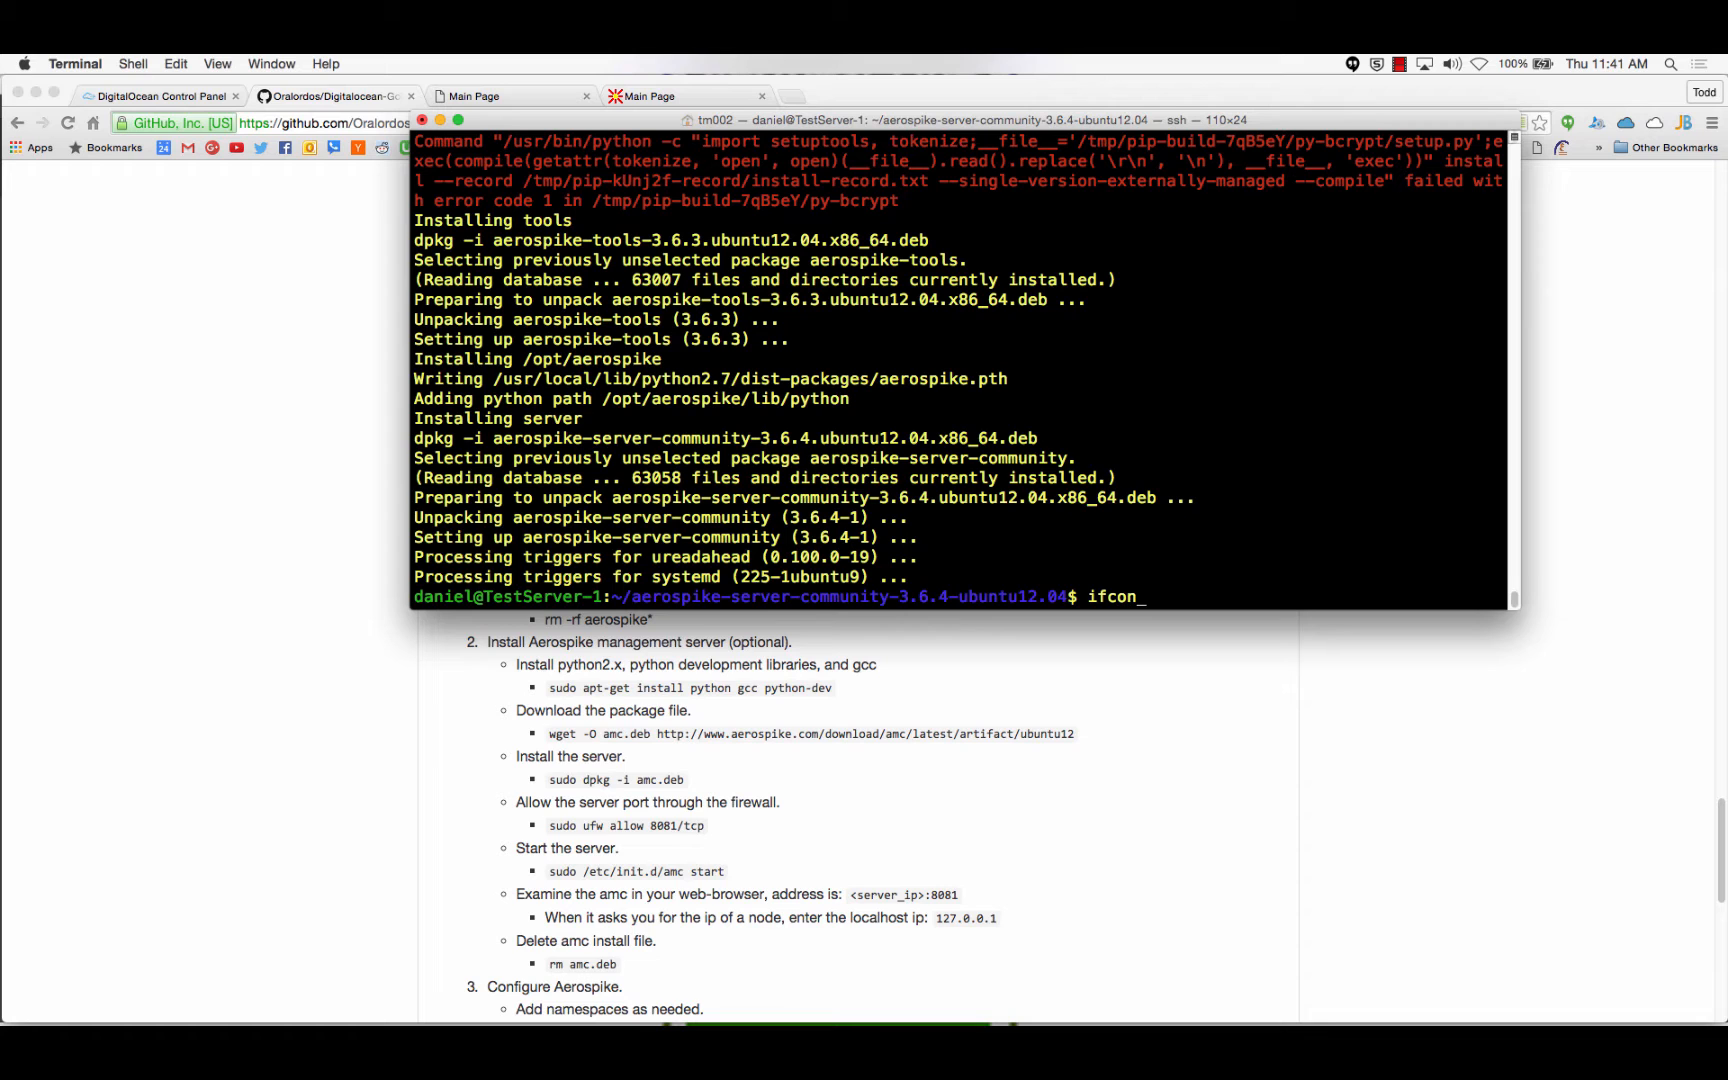
key("Return")
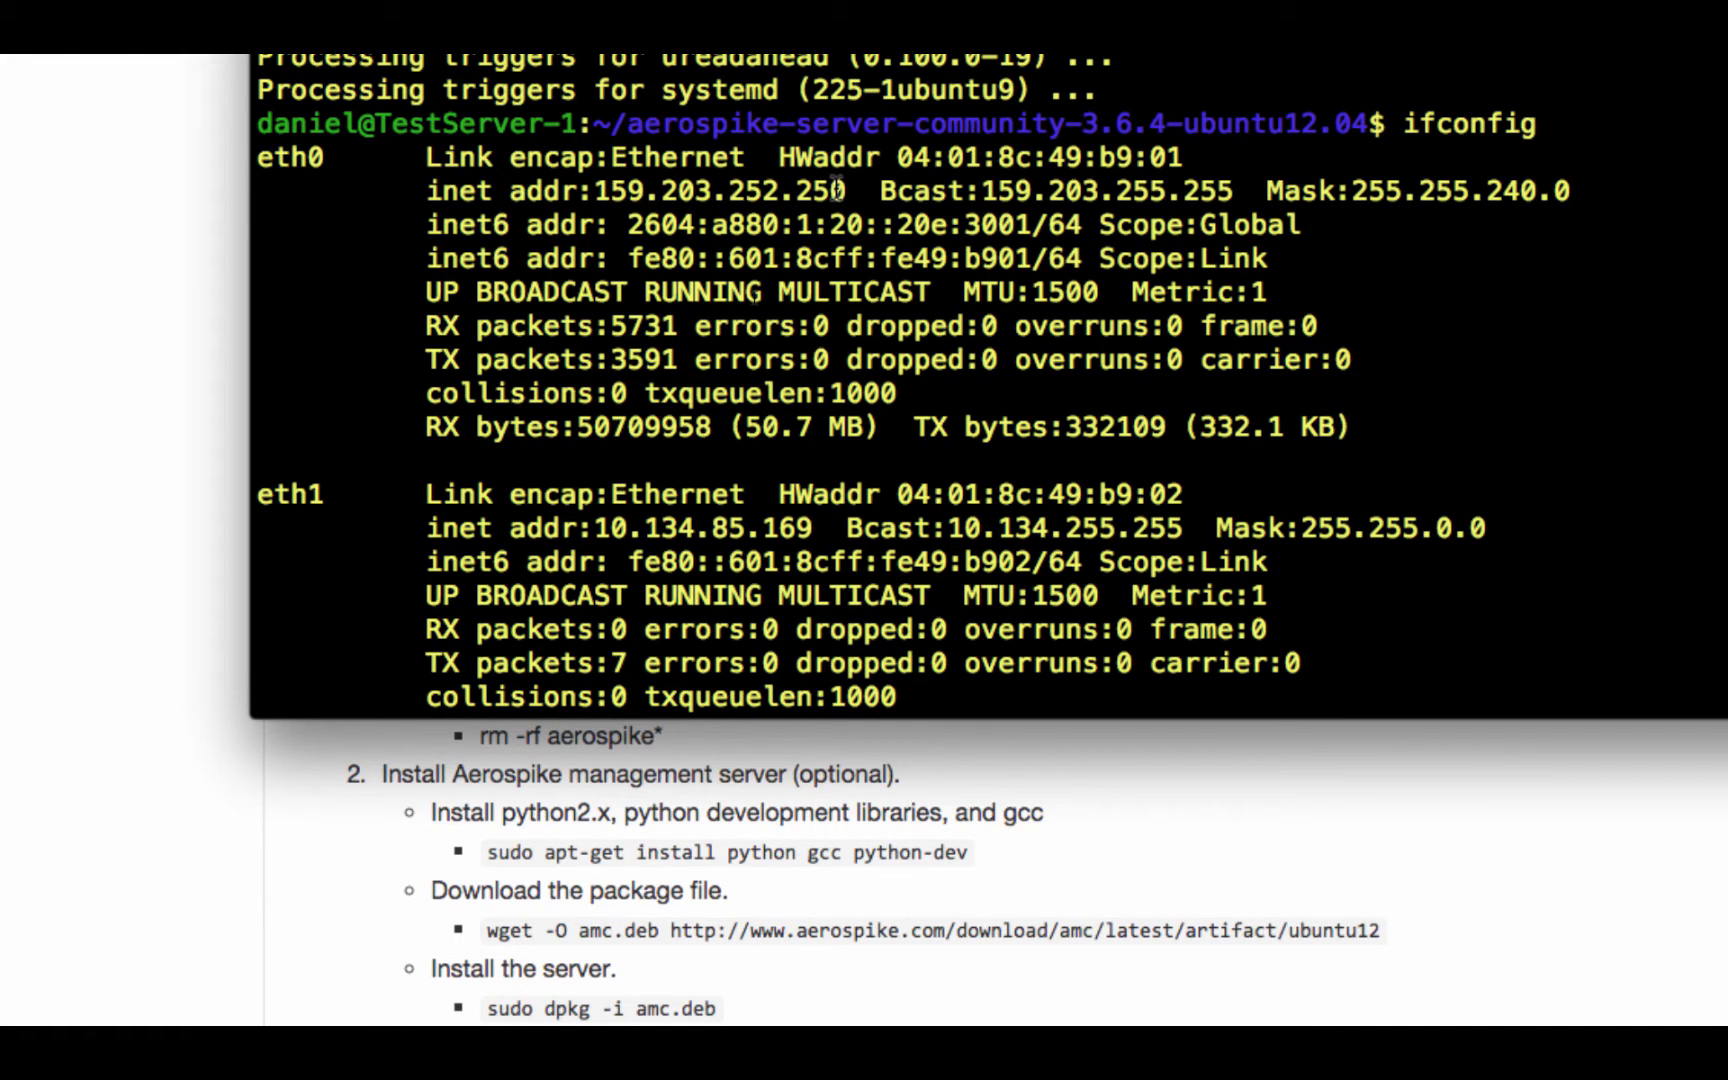
mouse_move(490, 440)
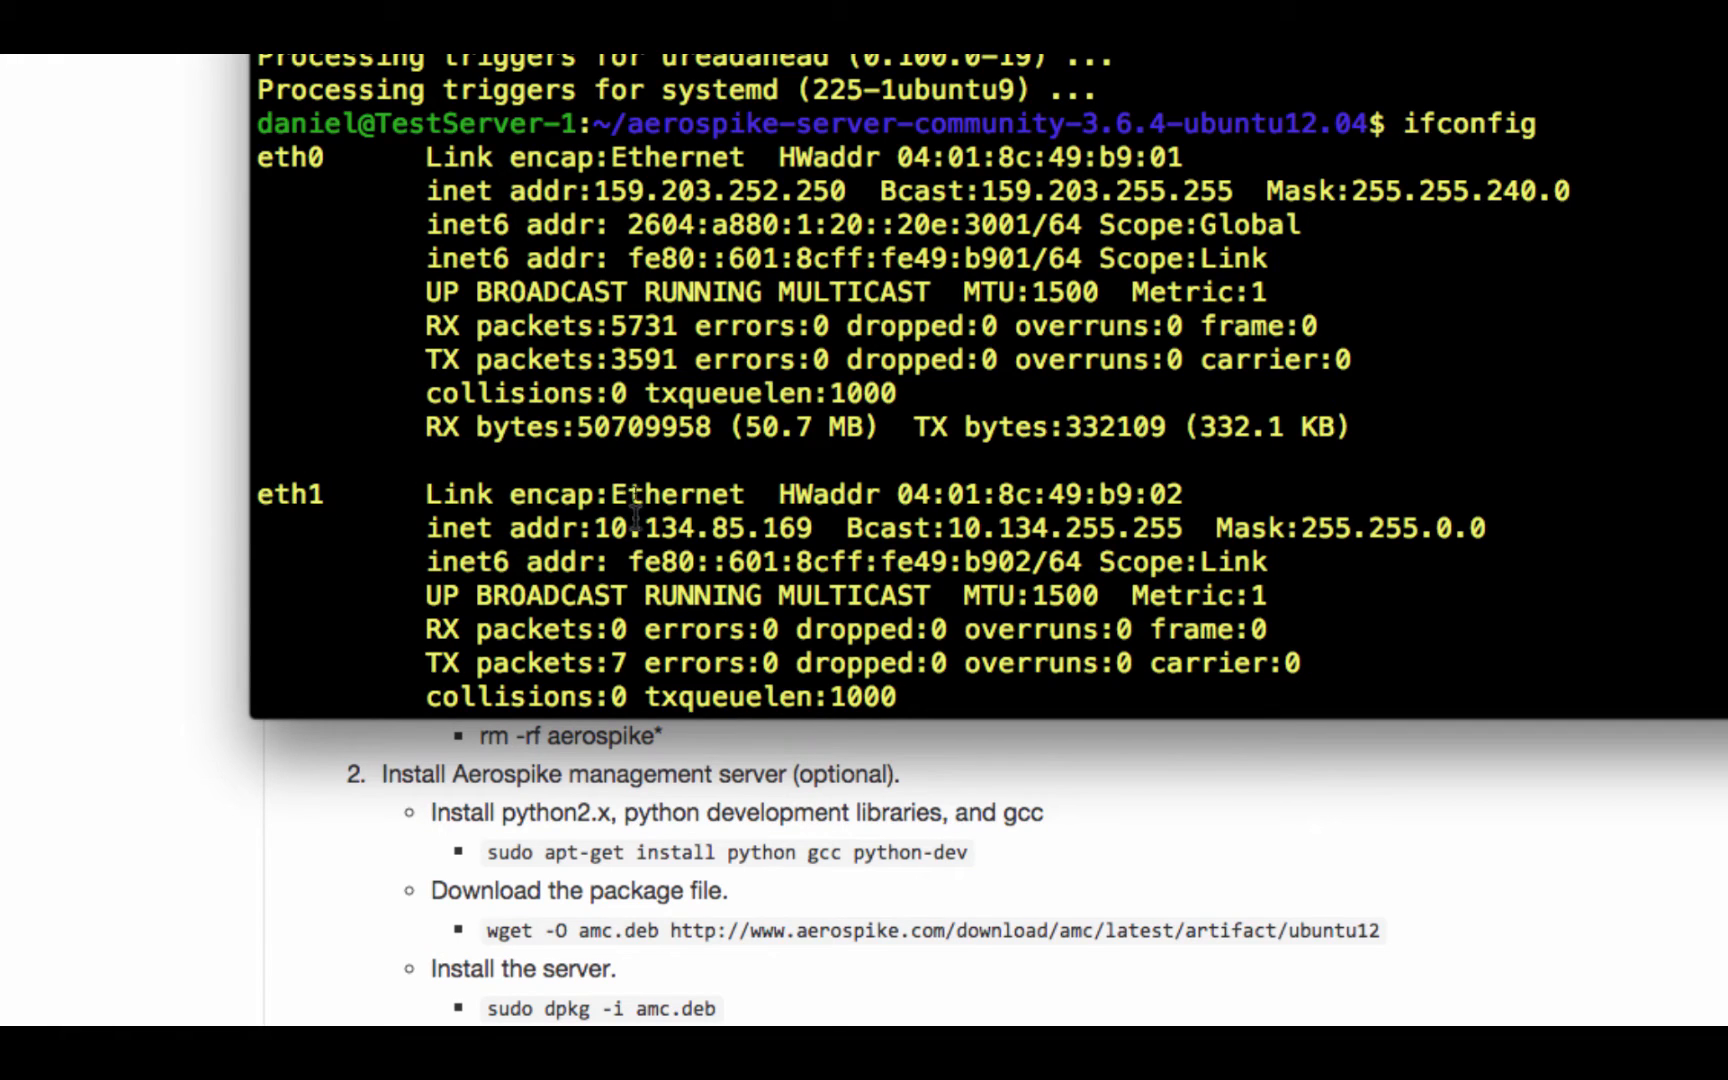
double_click(790, 526)
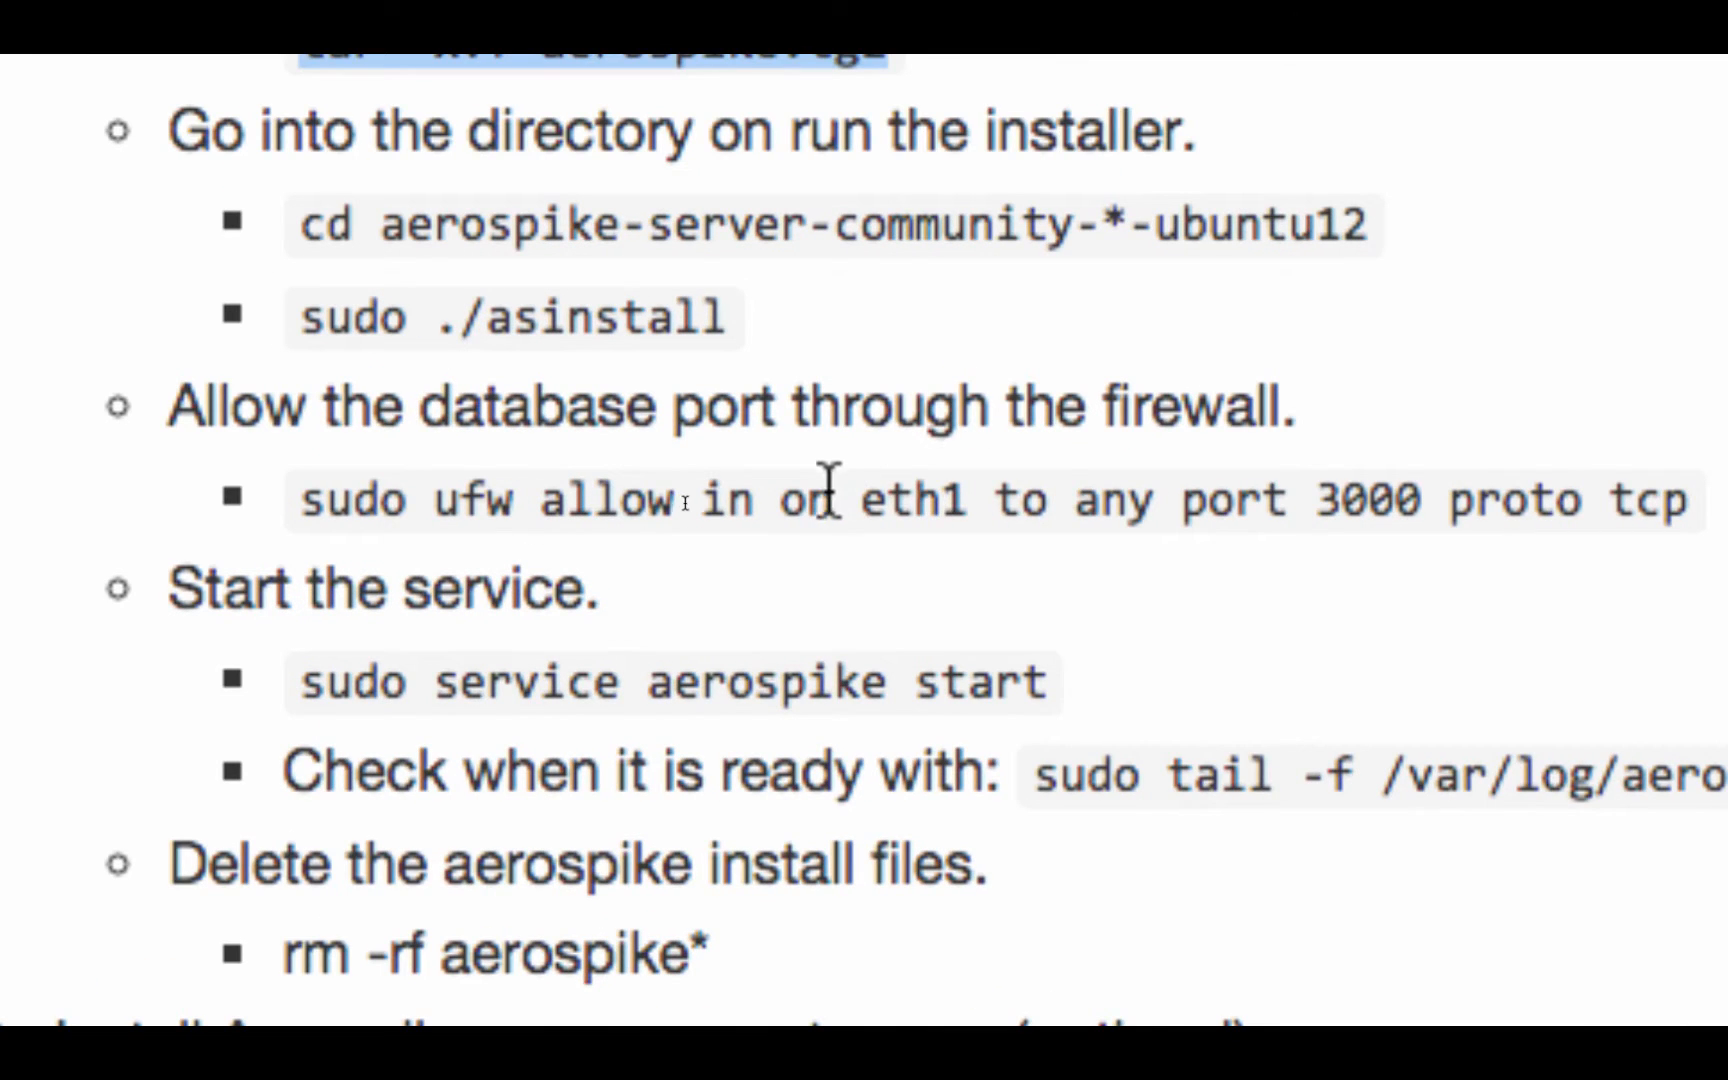
mouse_move(1620, 430)
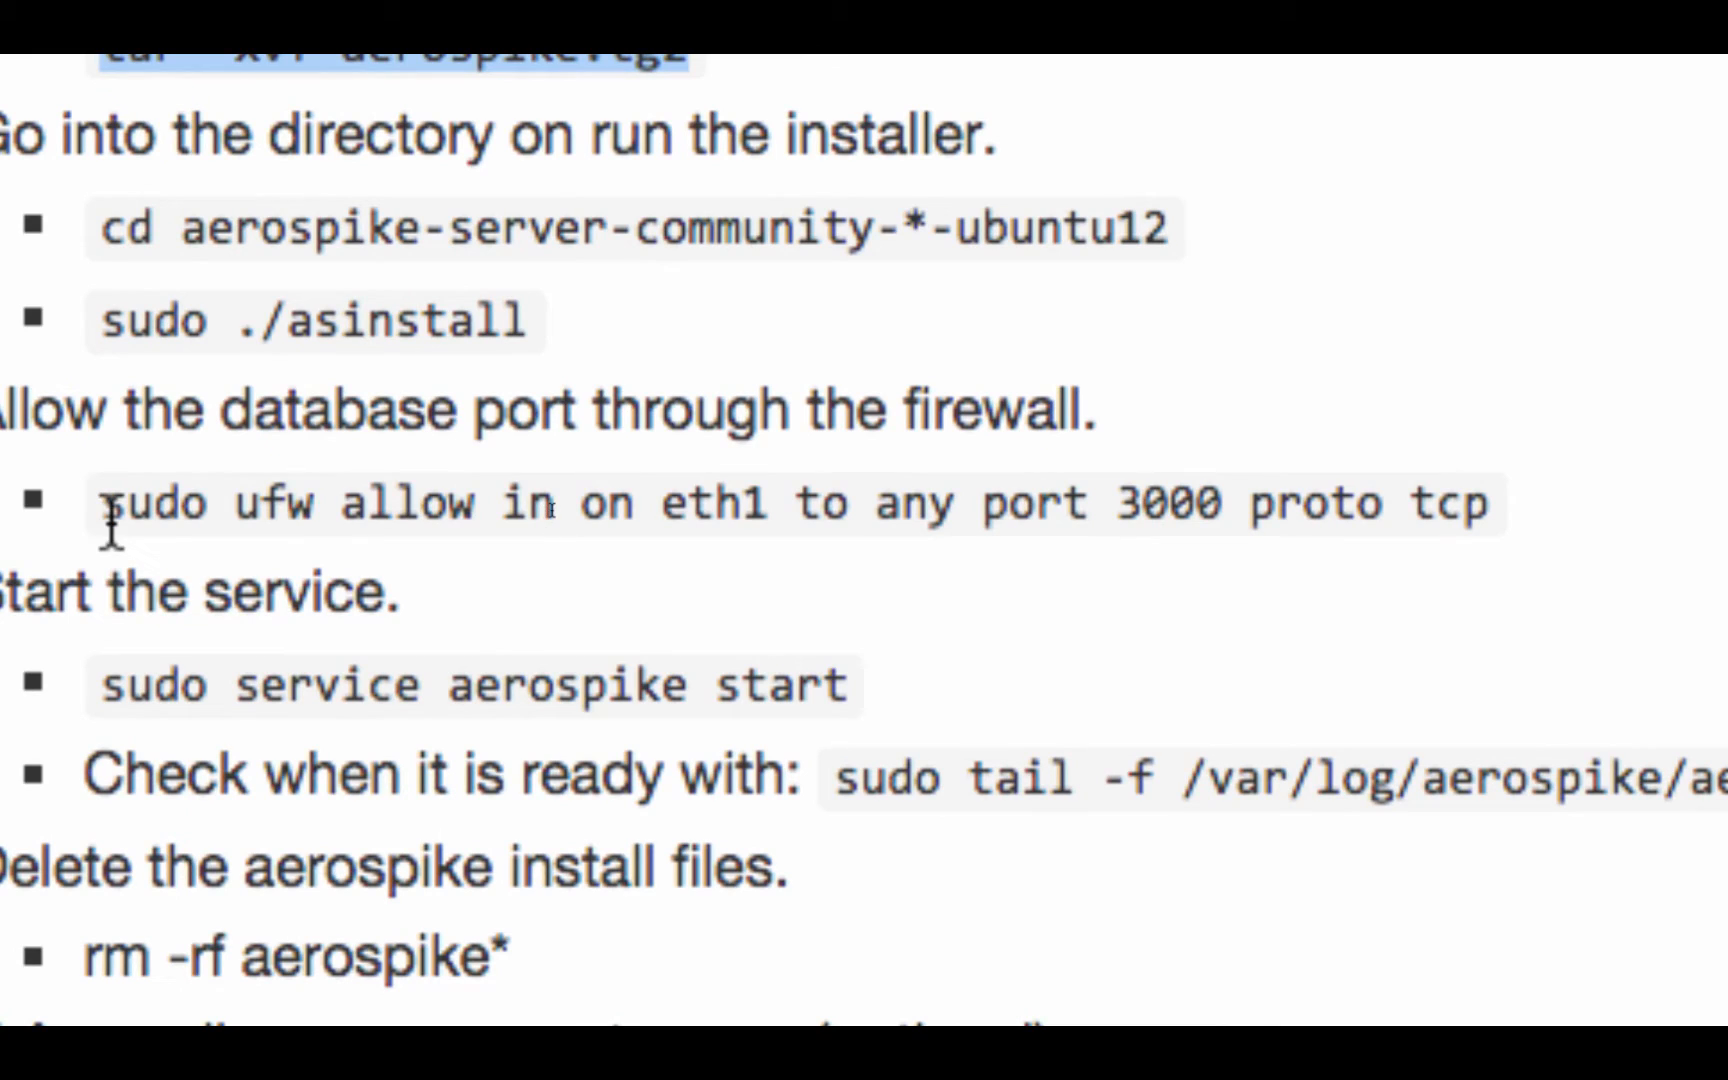
mouse_move(496, 532)
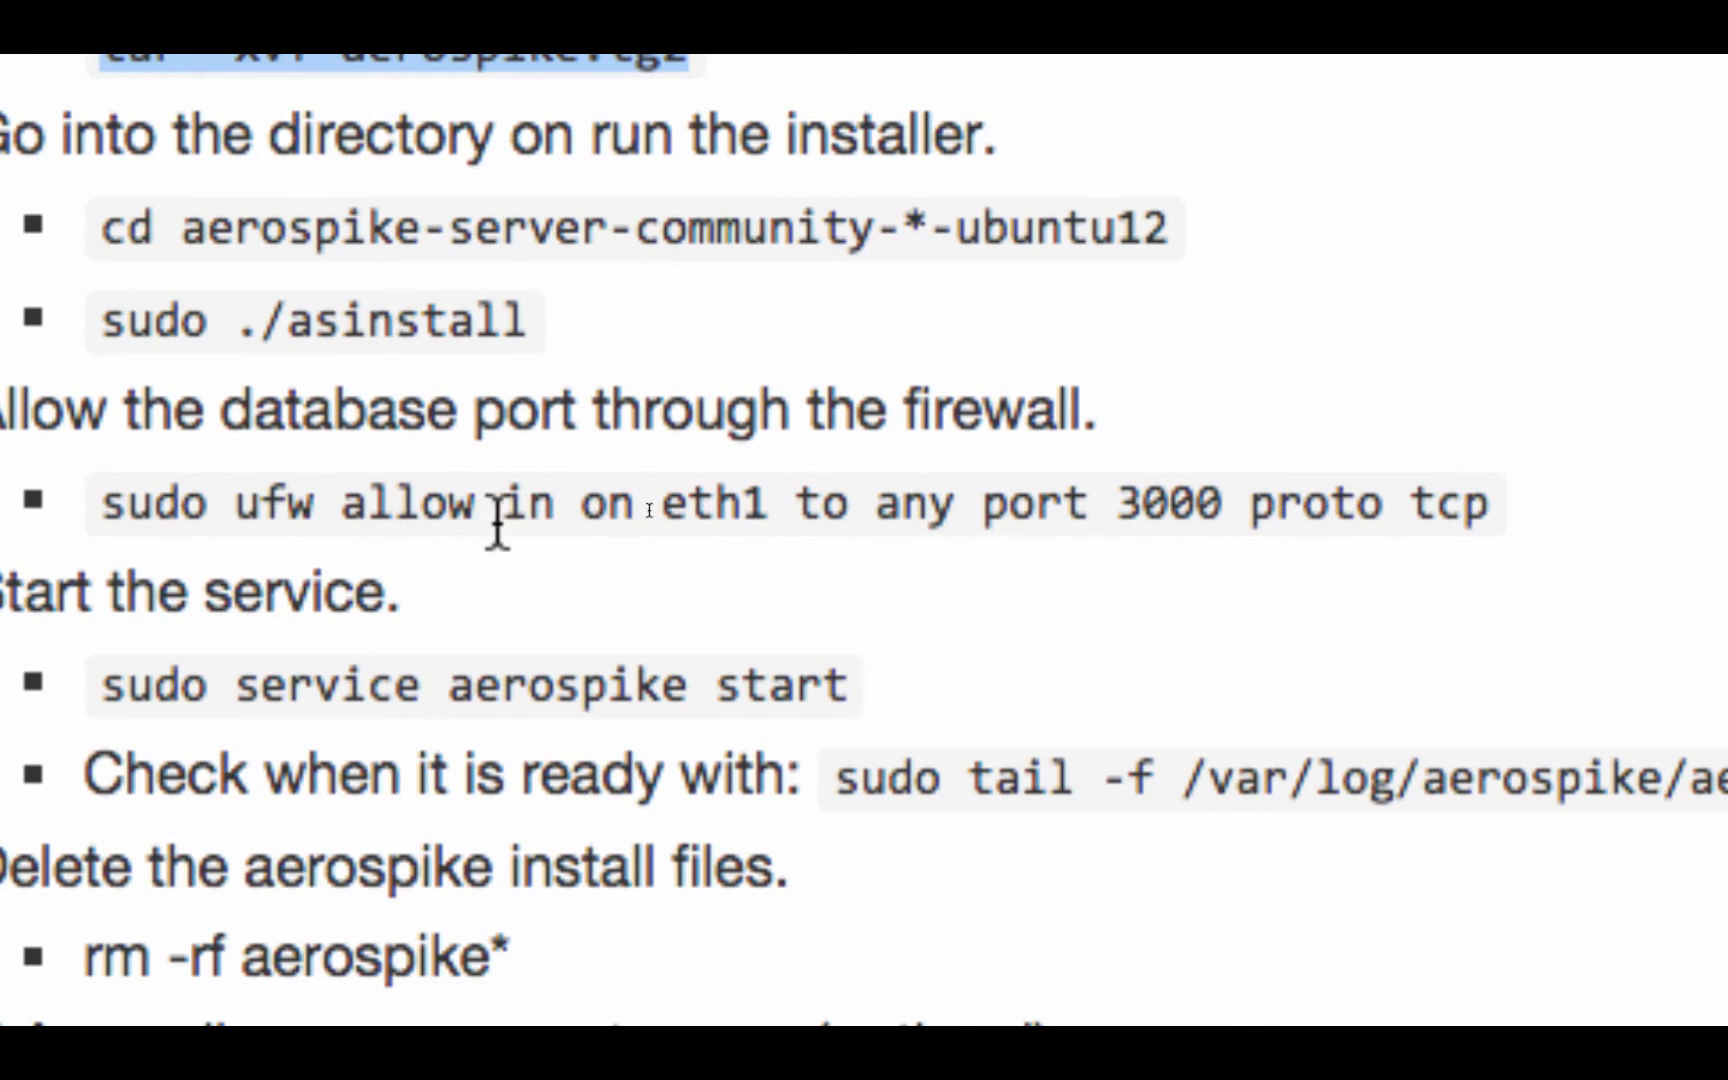
mouse_move(552, 528)
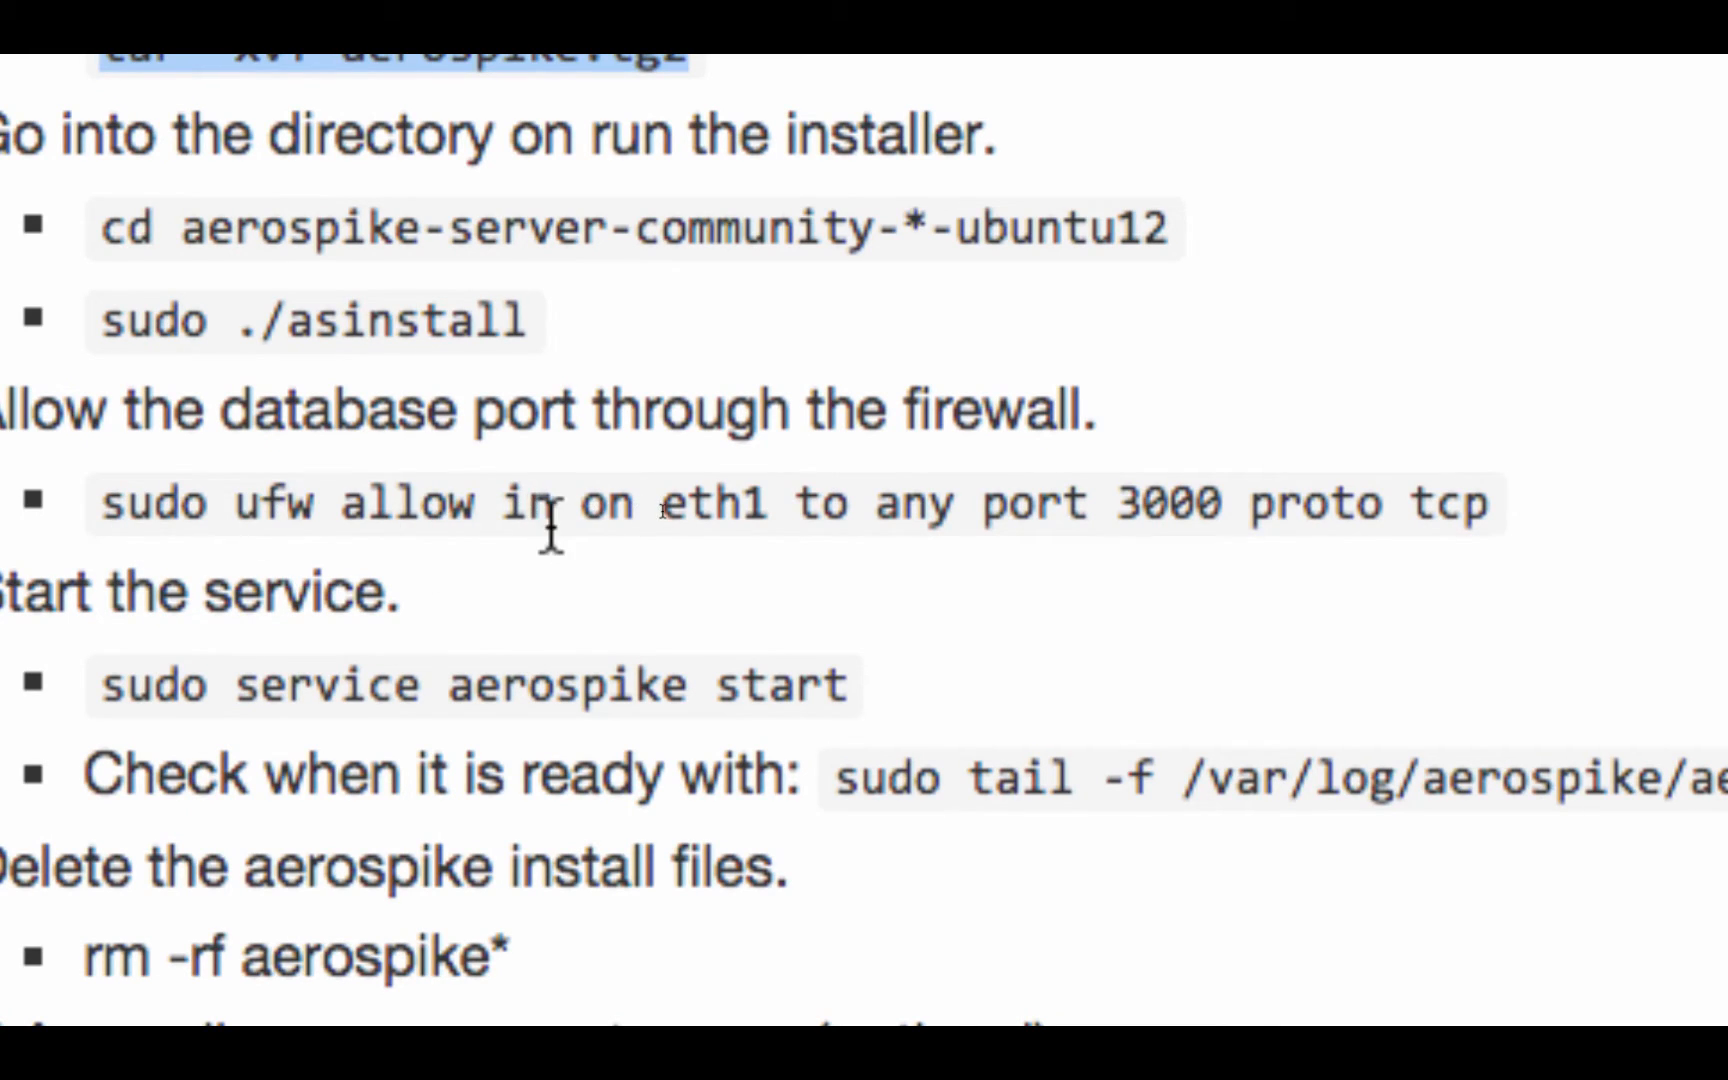
mouse_move(722, 574)
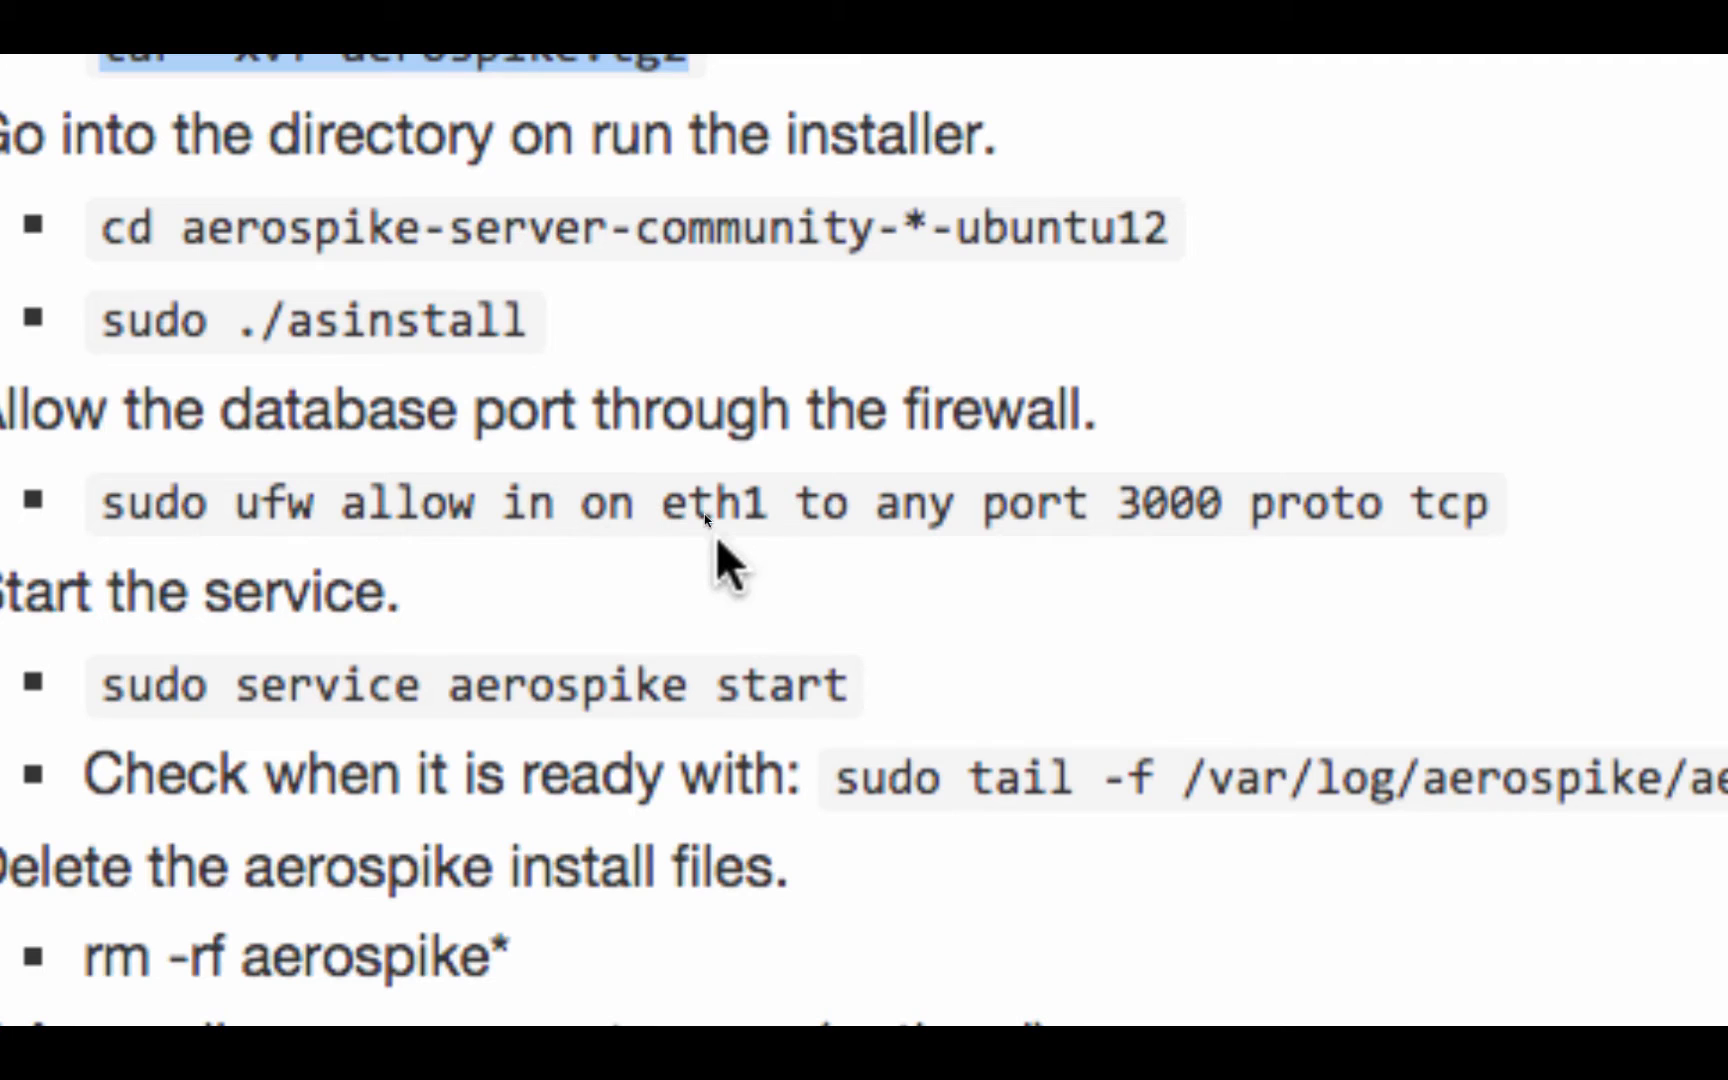
mouse_move(980, 562)
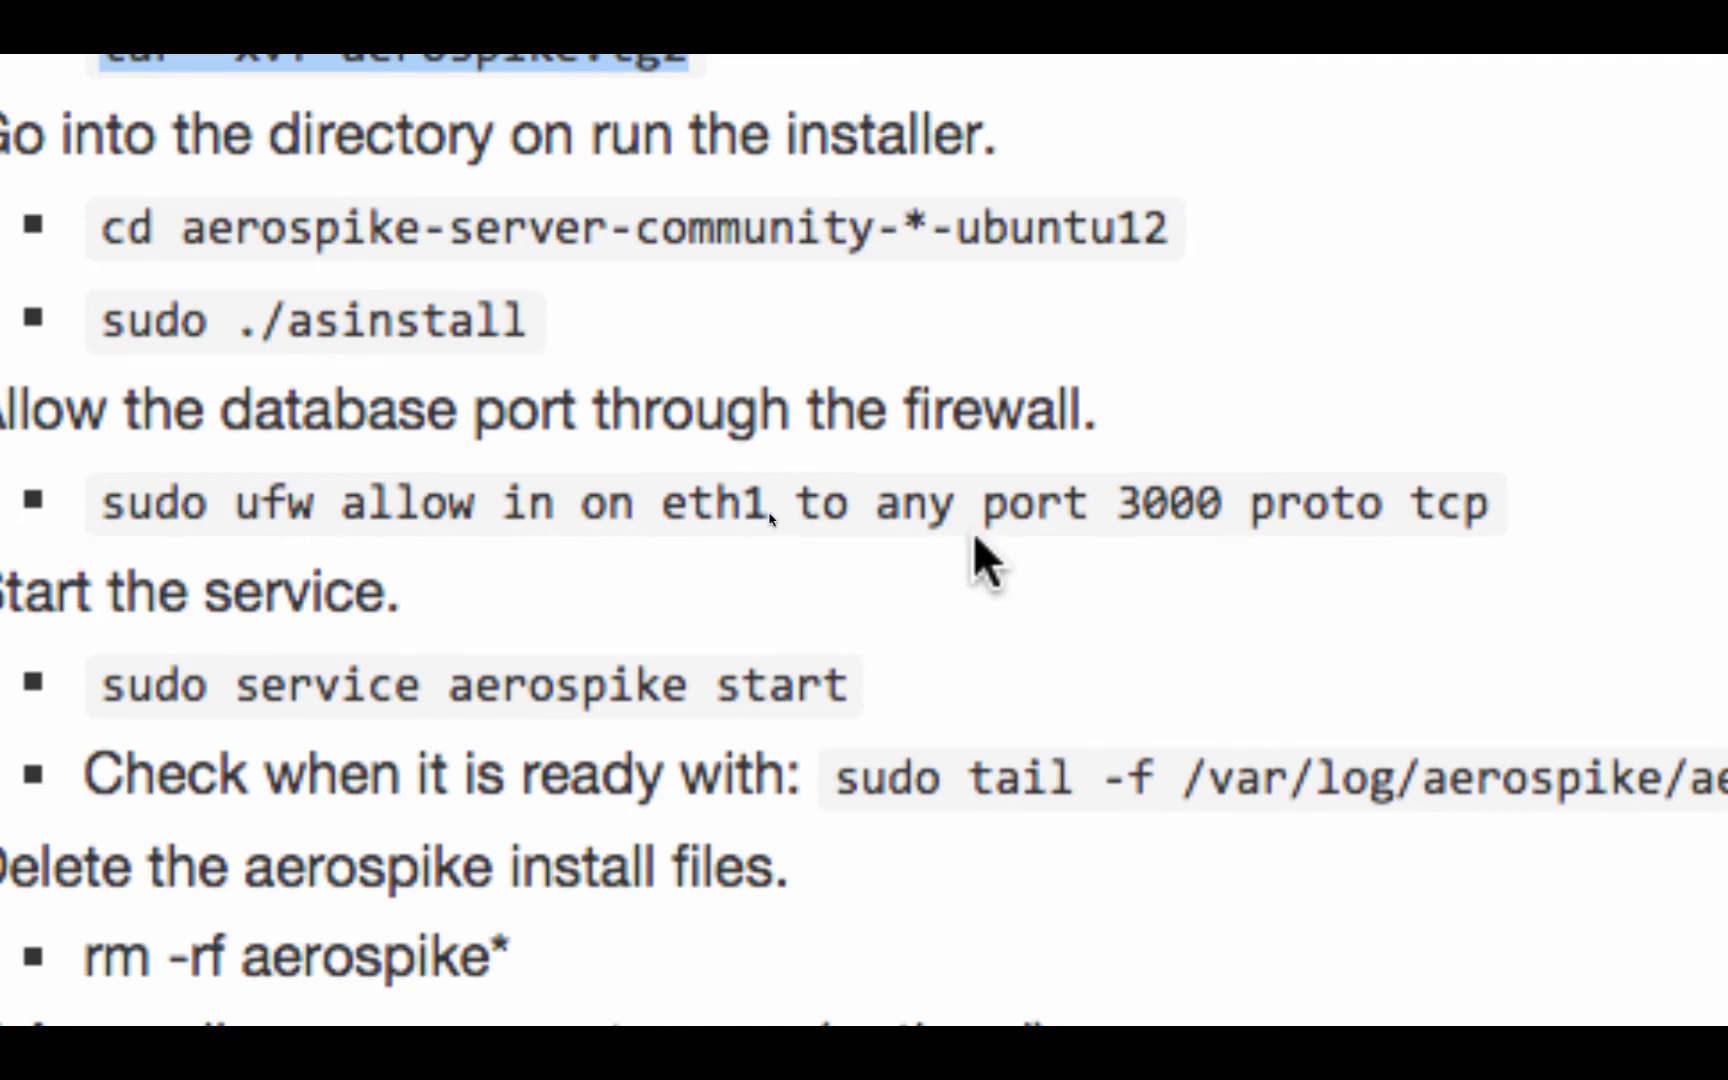
mouse_move(948, 562)
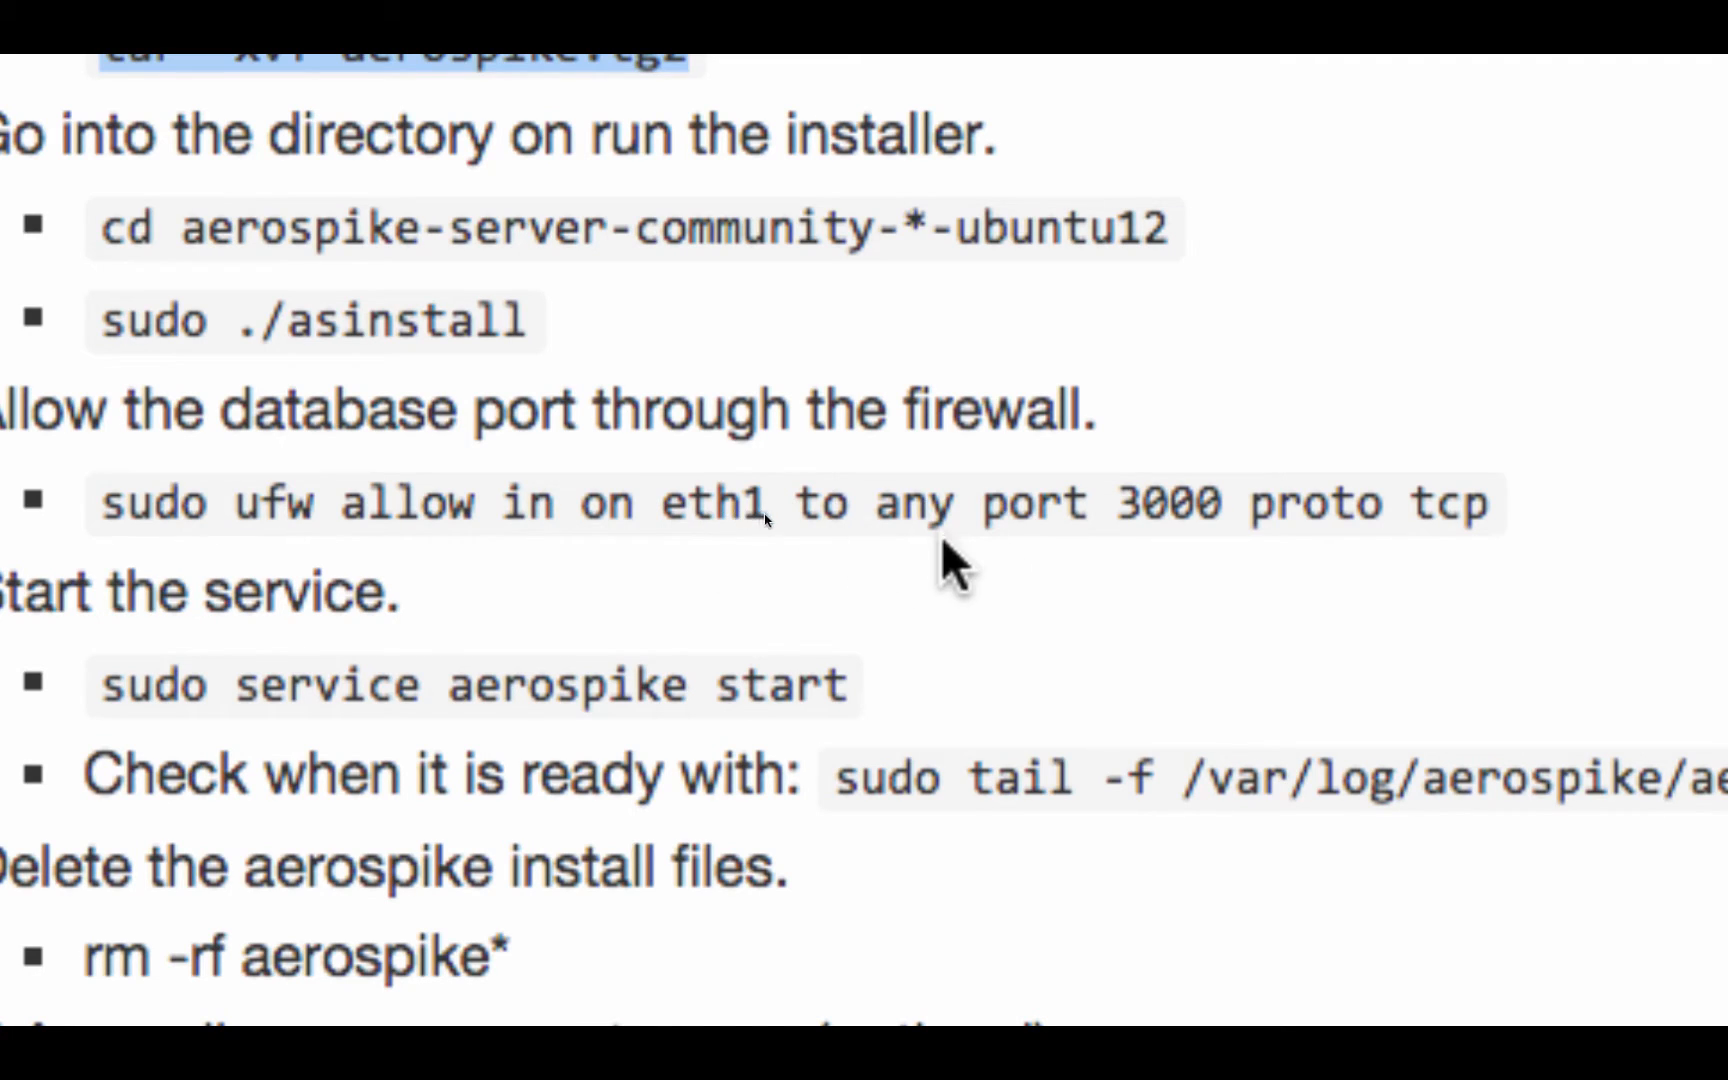
mouse_move(1498, 584)
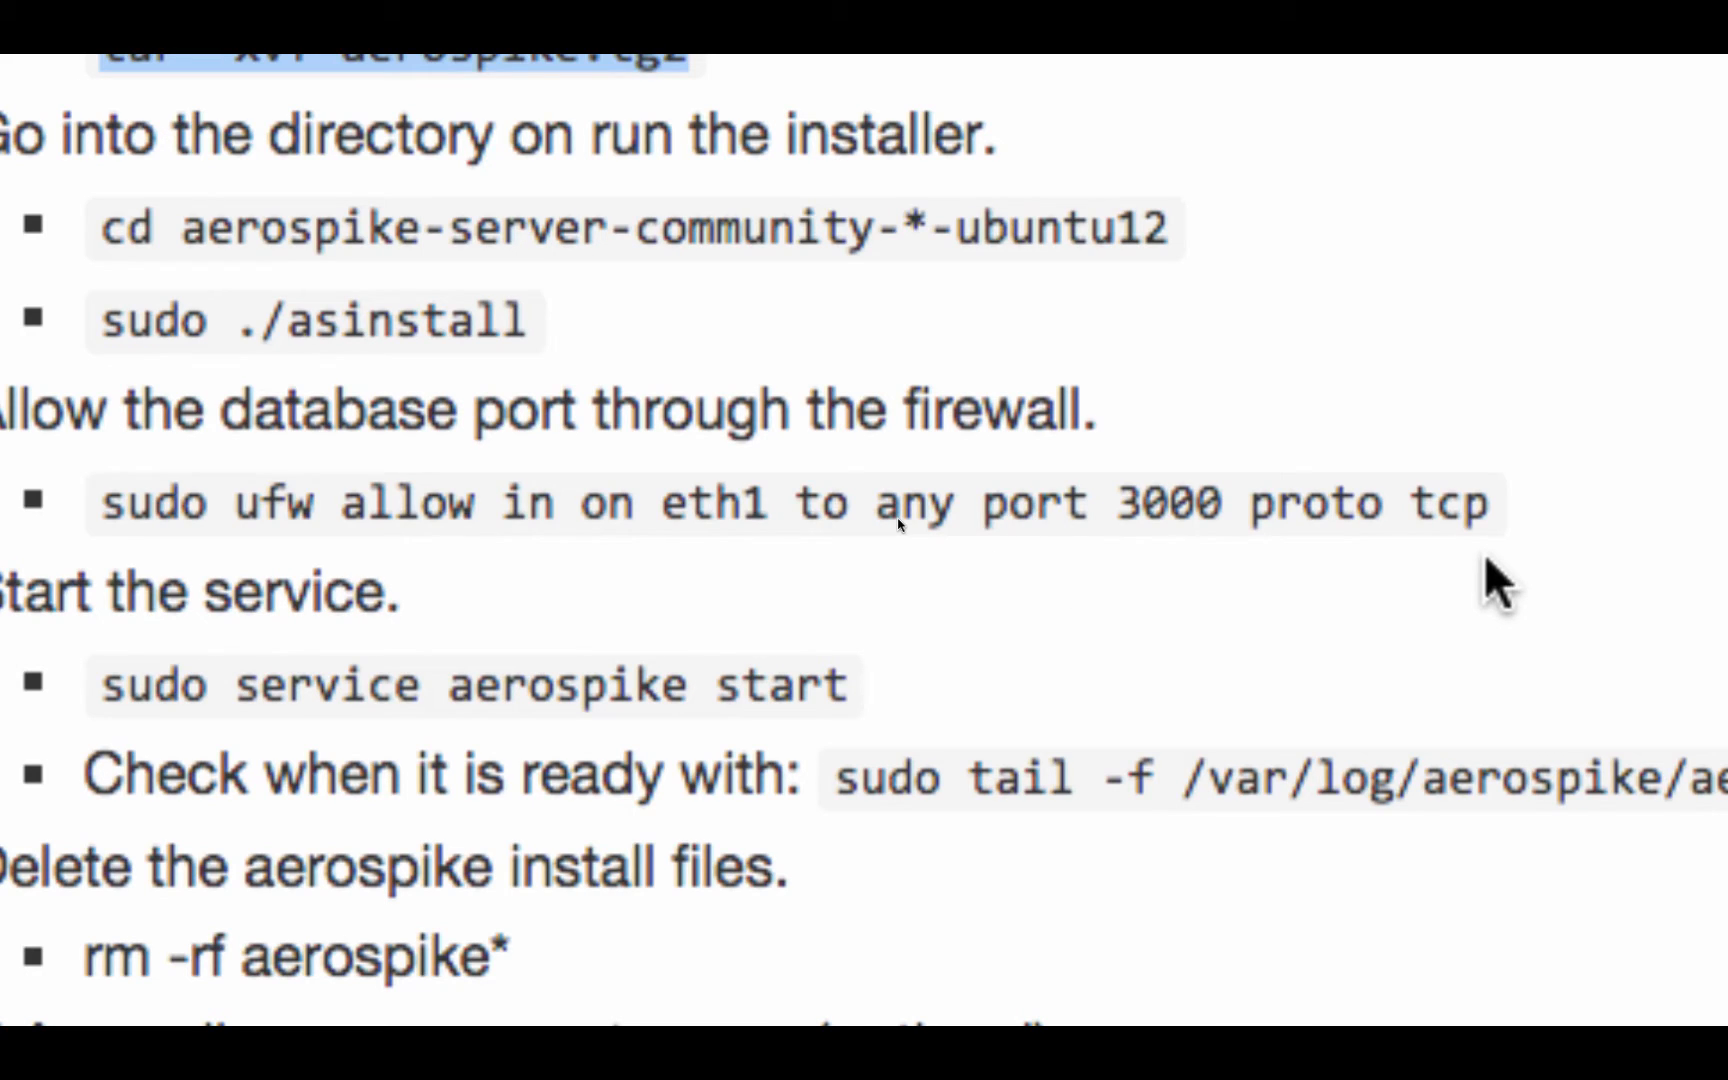
mouse_move(832, 584)
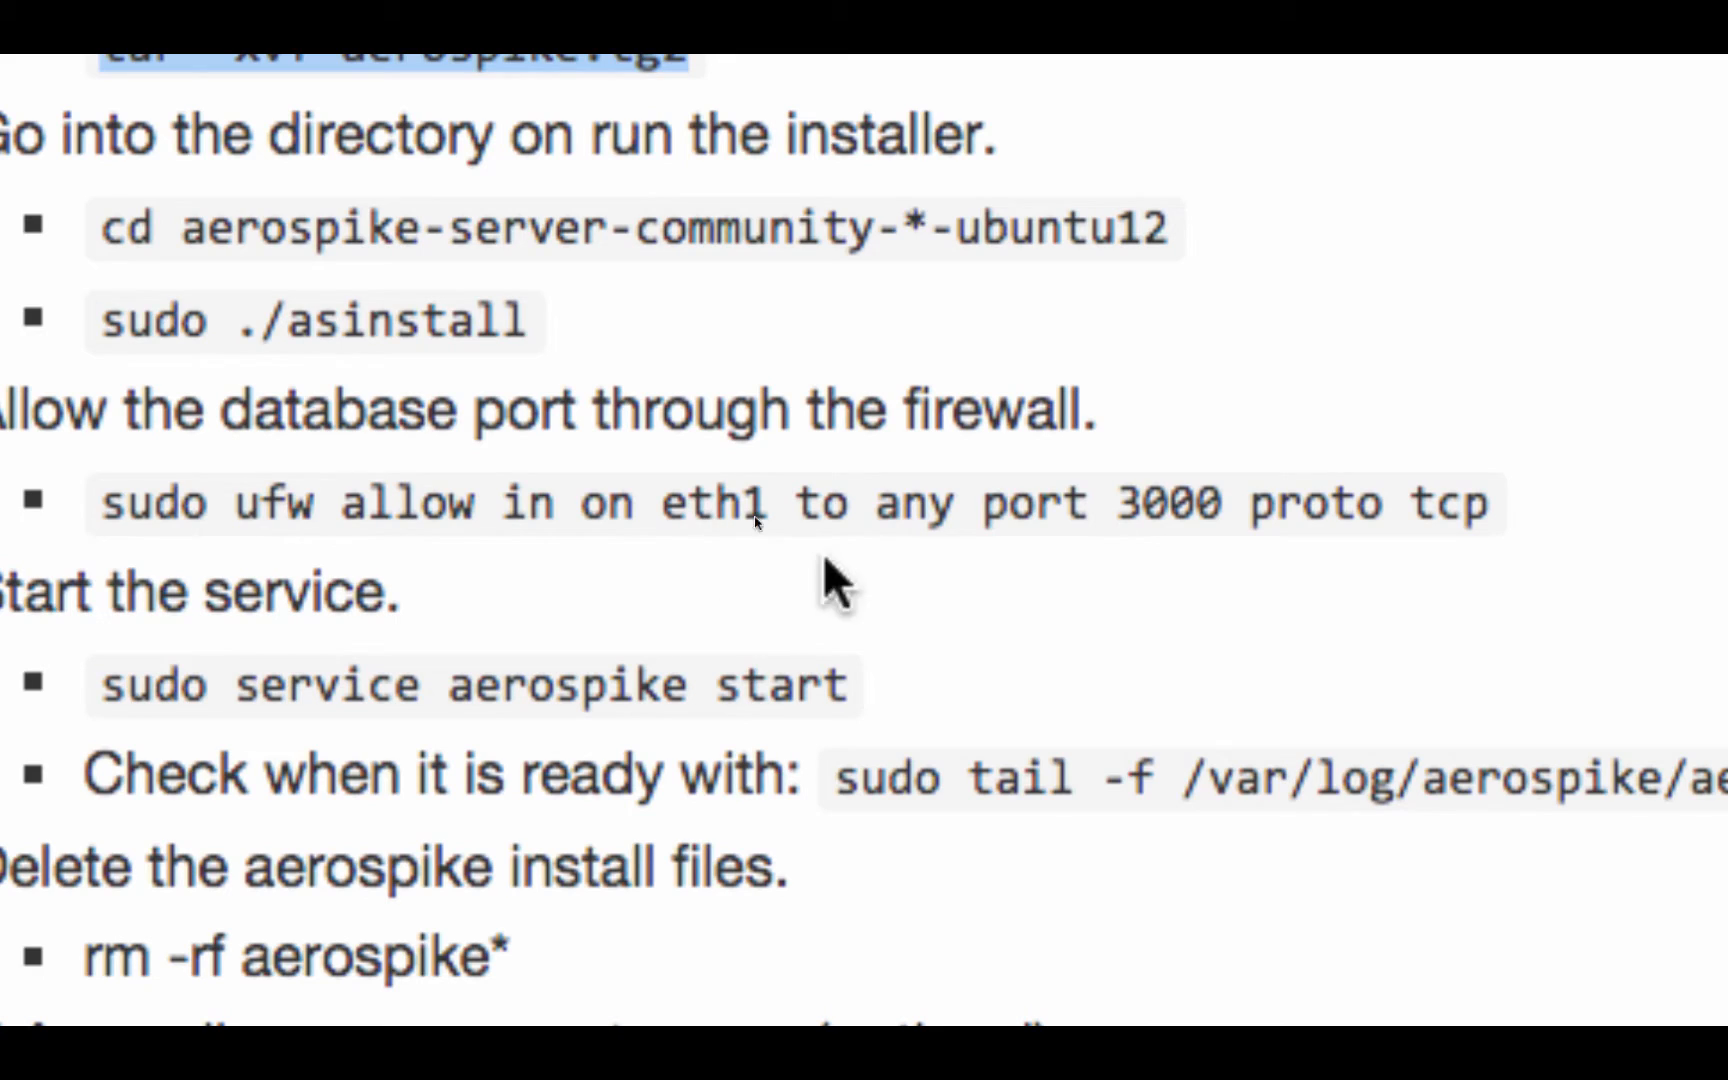
mouse_move(1168, 574)
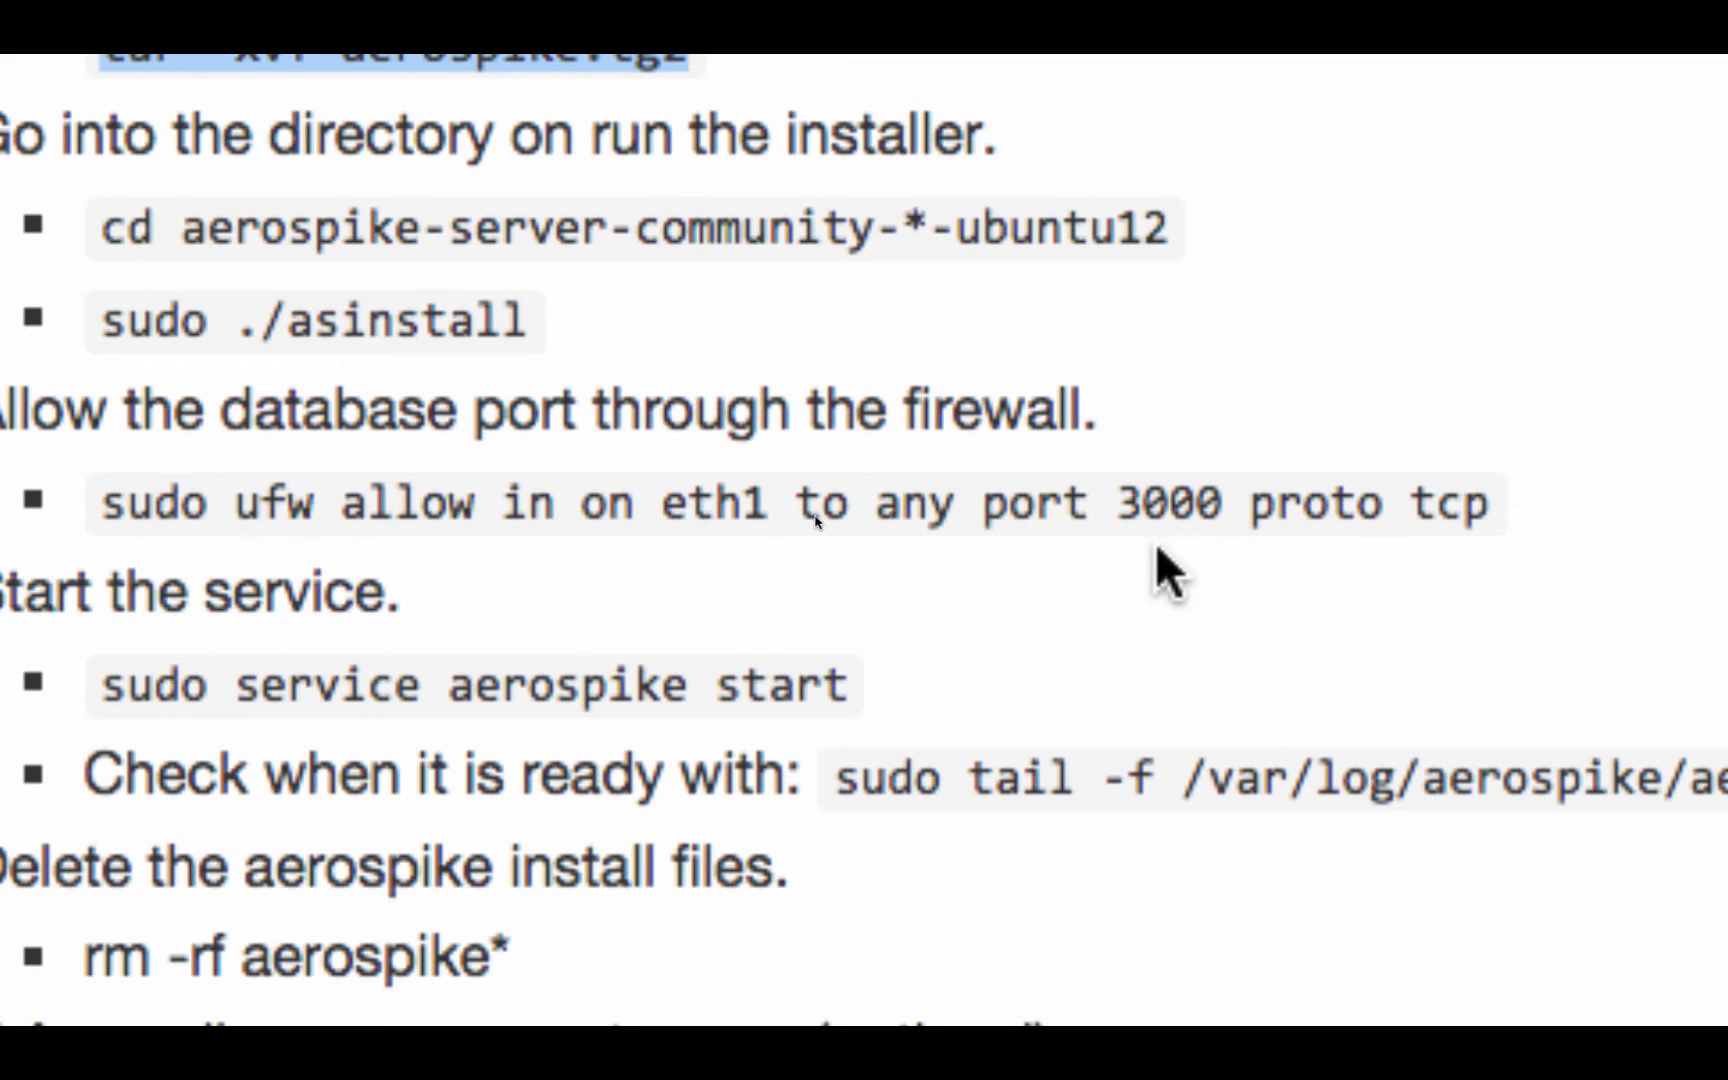
mouse_move(700, 568)
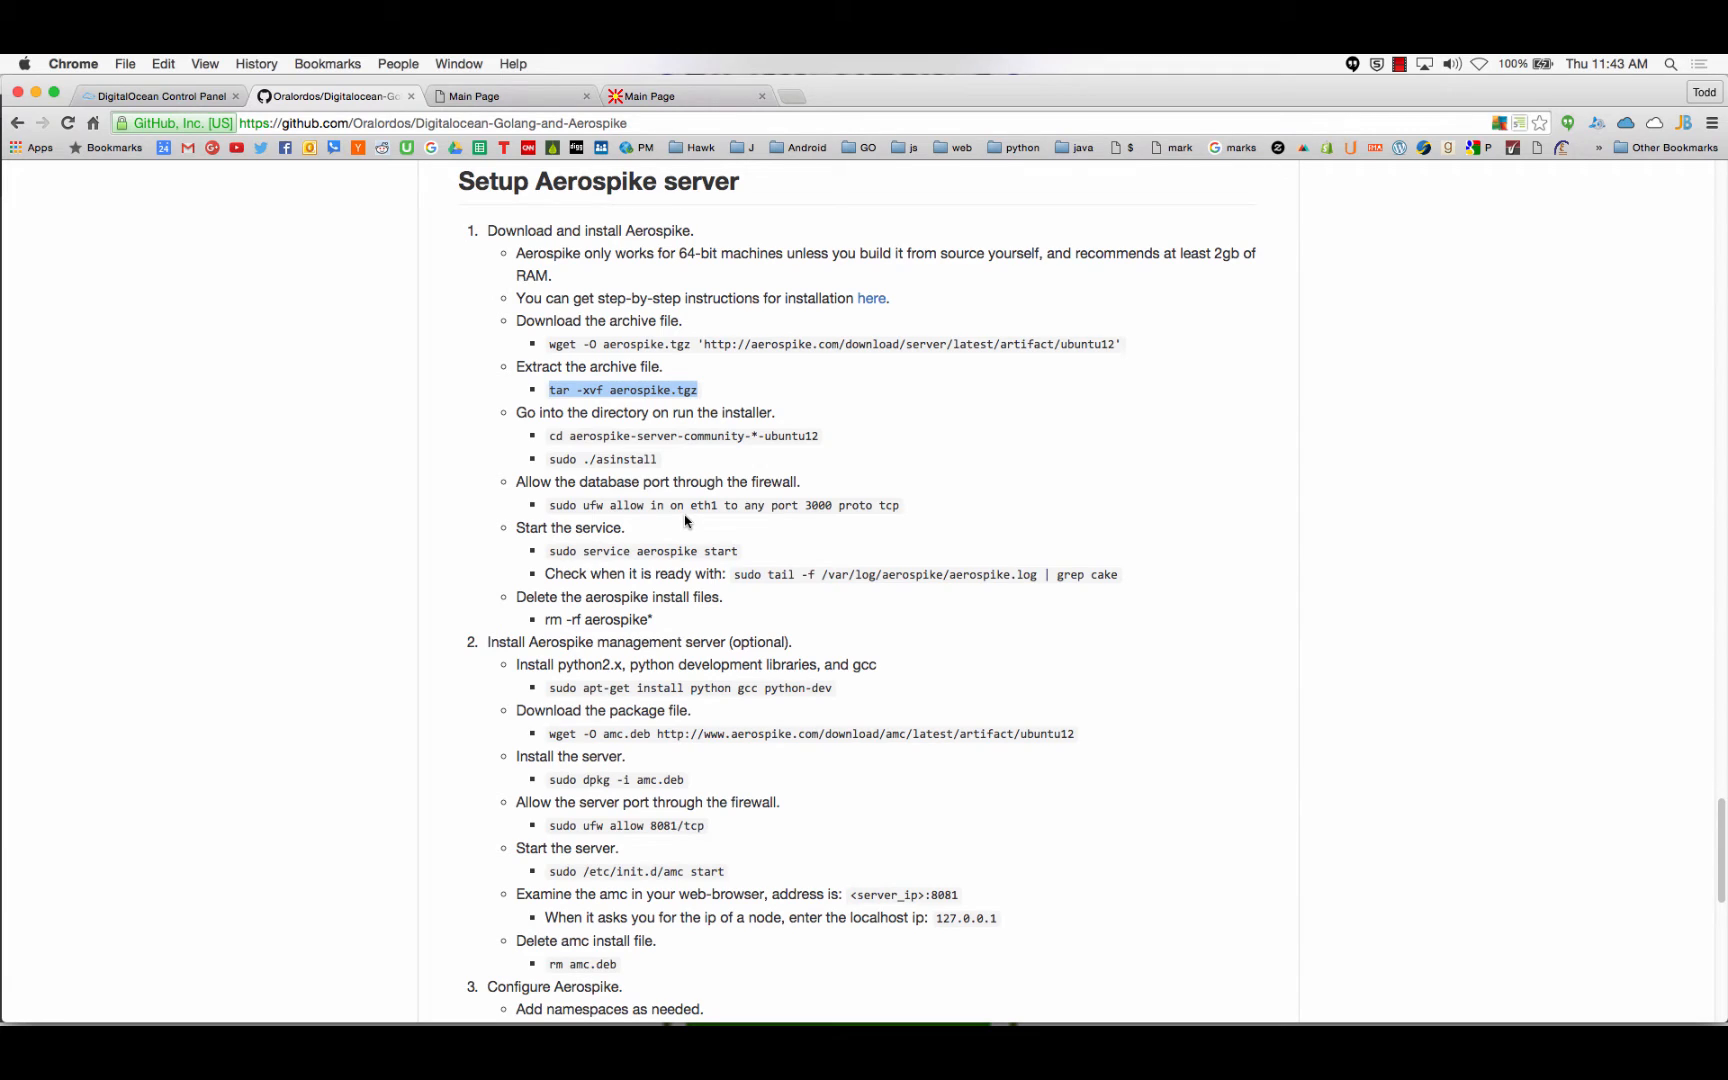
mouse_move(820, 522)
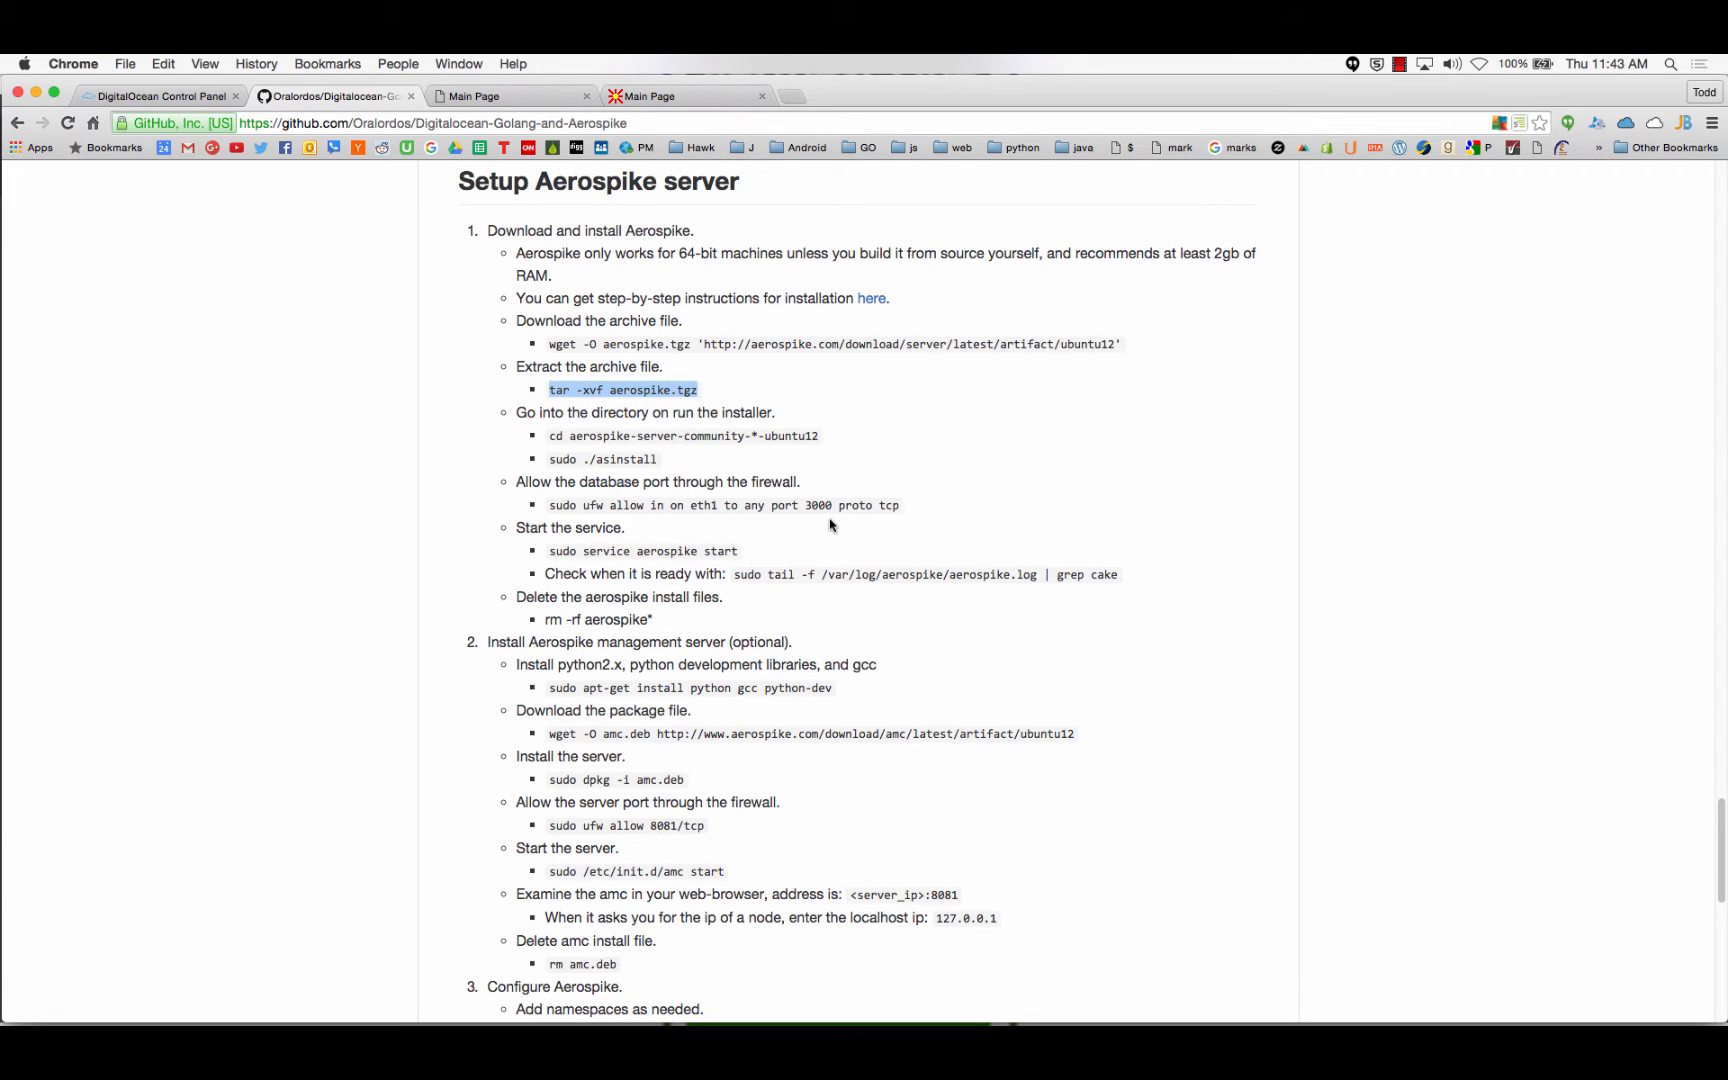
mouse_move(632, 526)
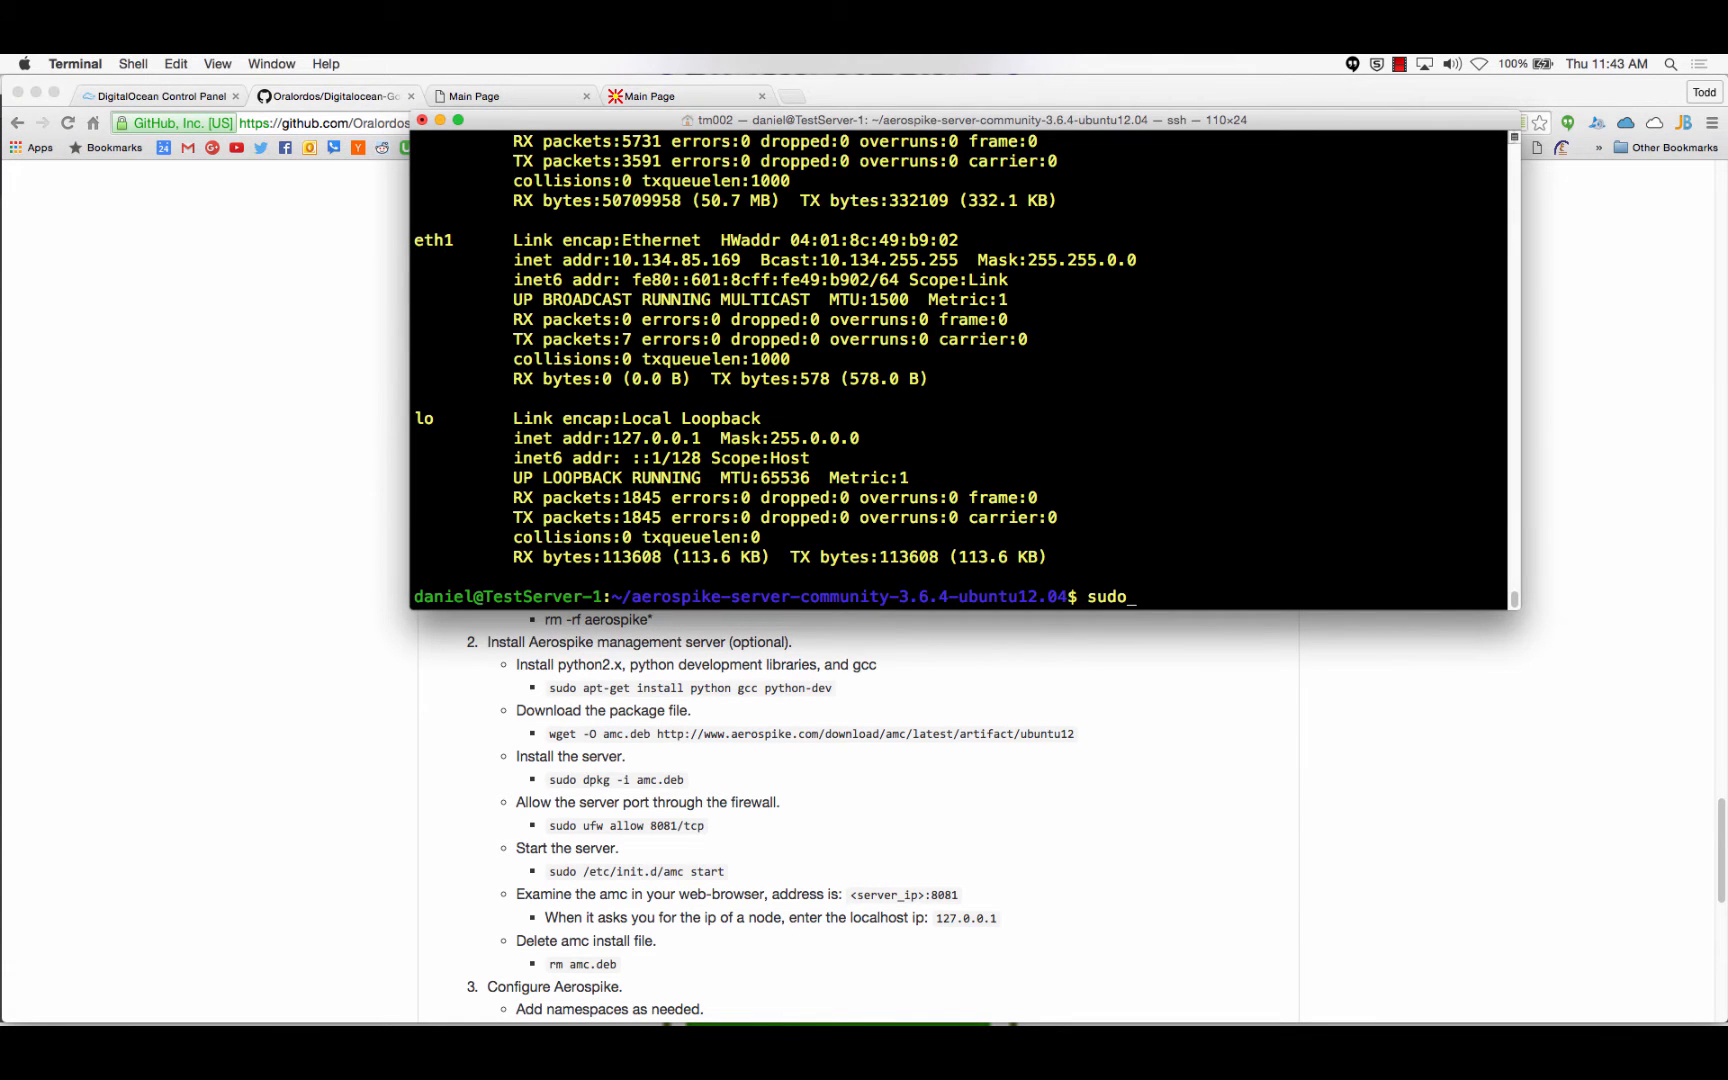
Step: Start the aerospike service and tail its log until 'service ready' appears, then stop following
type("service aerospike st")
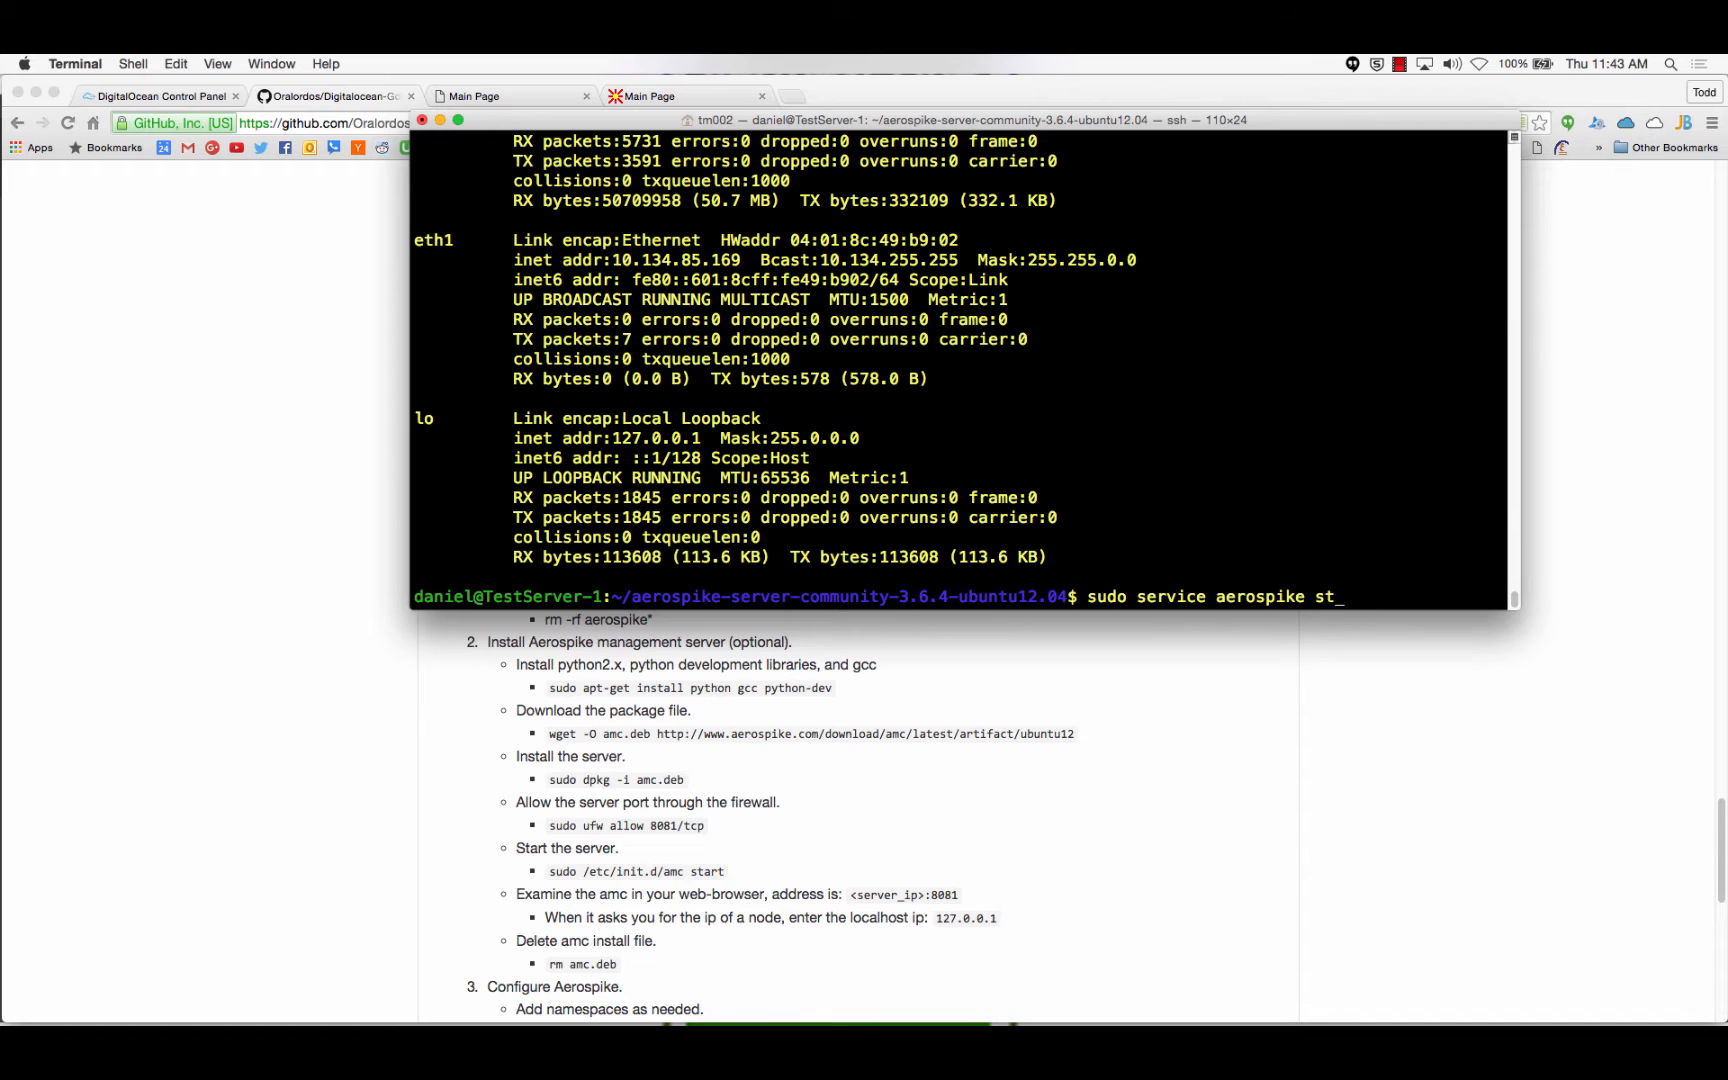
type("art")
type("sudo tail -f /var/log/aerospike/aerospike.log | grep cake")
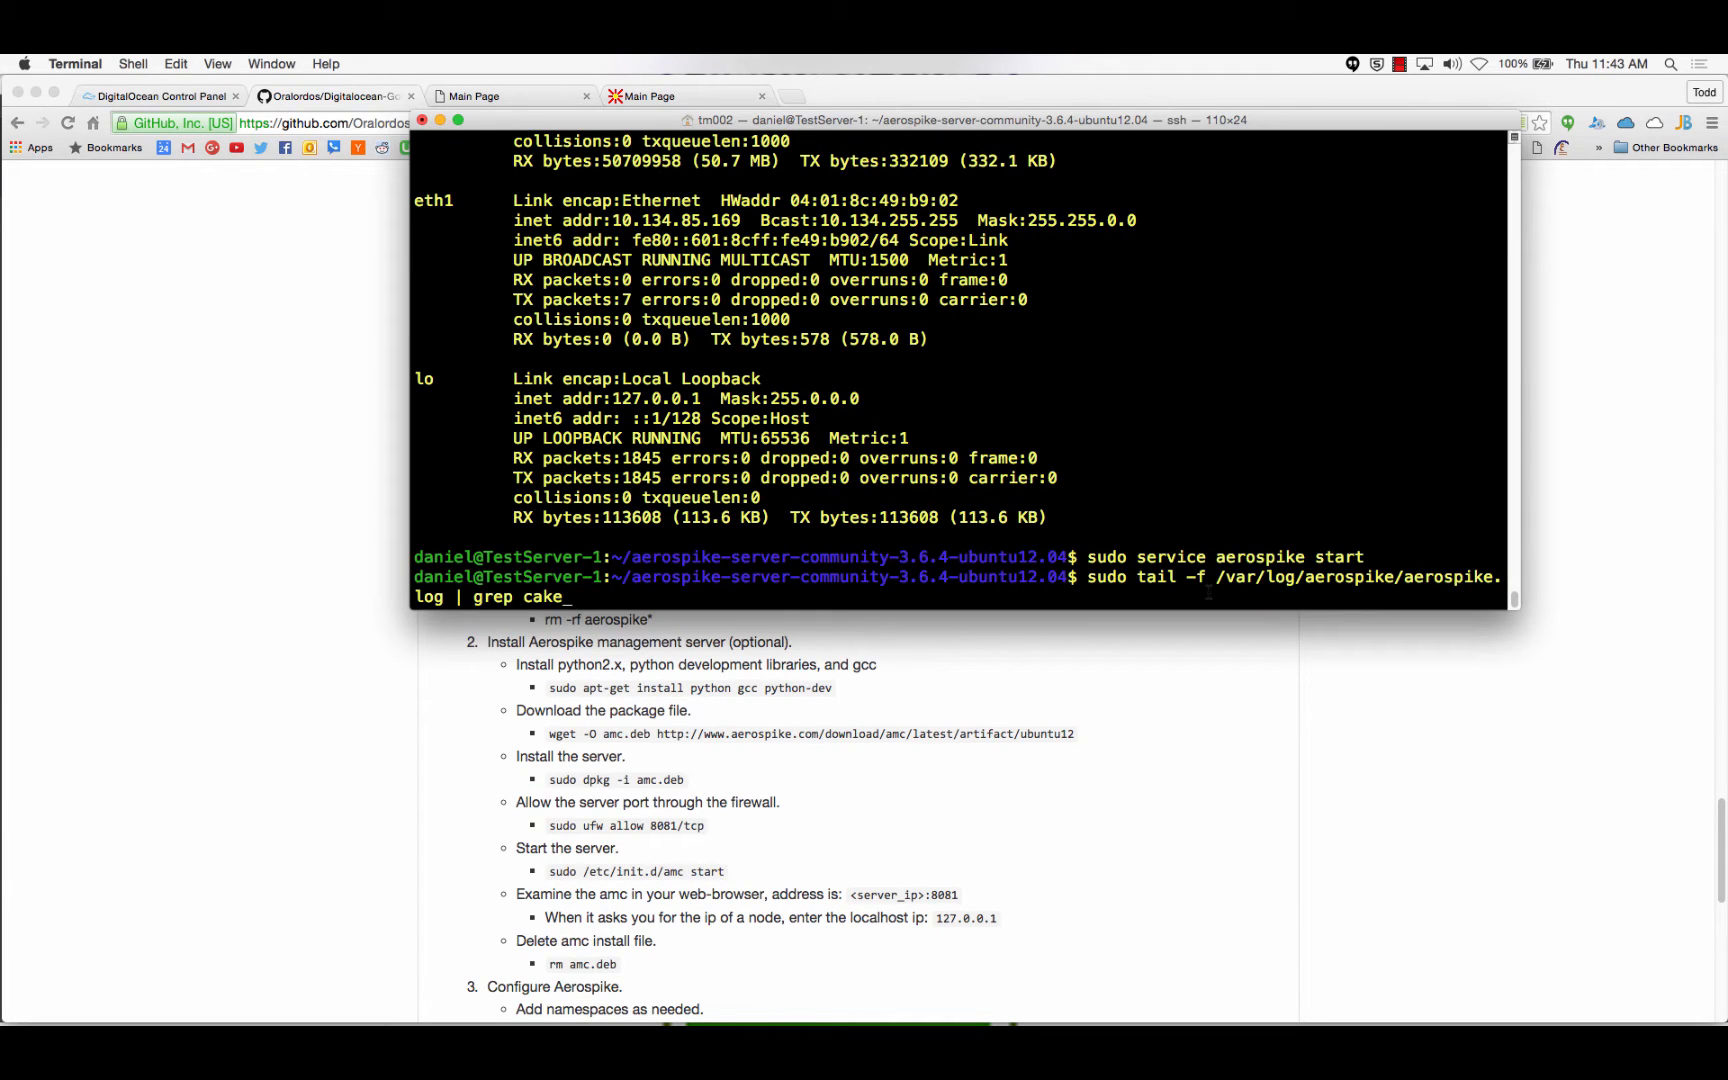
key("Return")
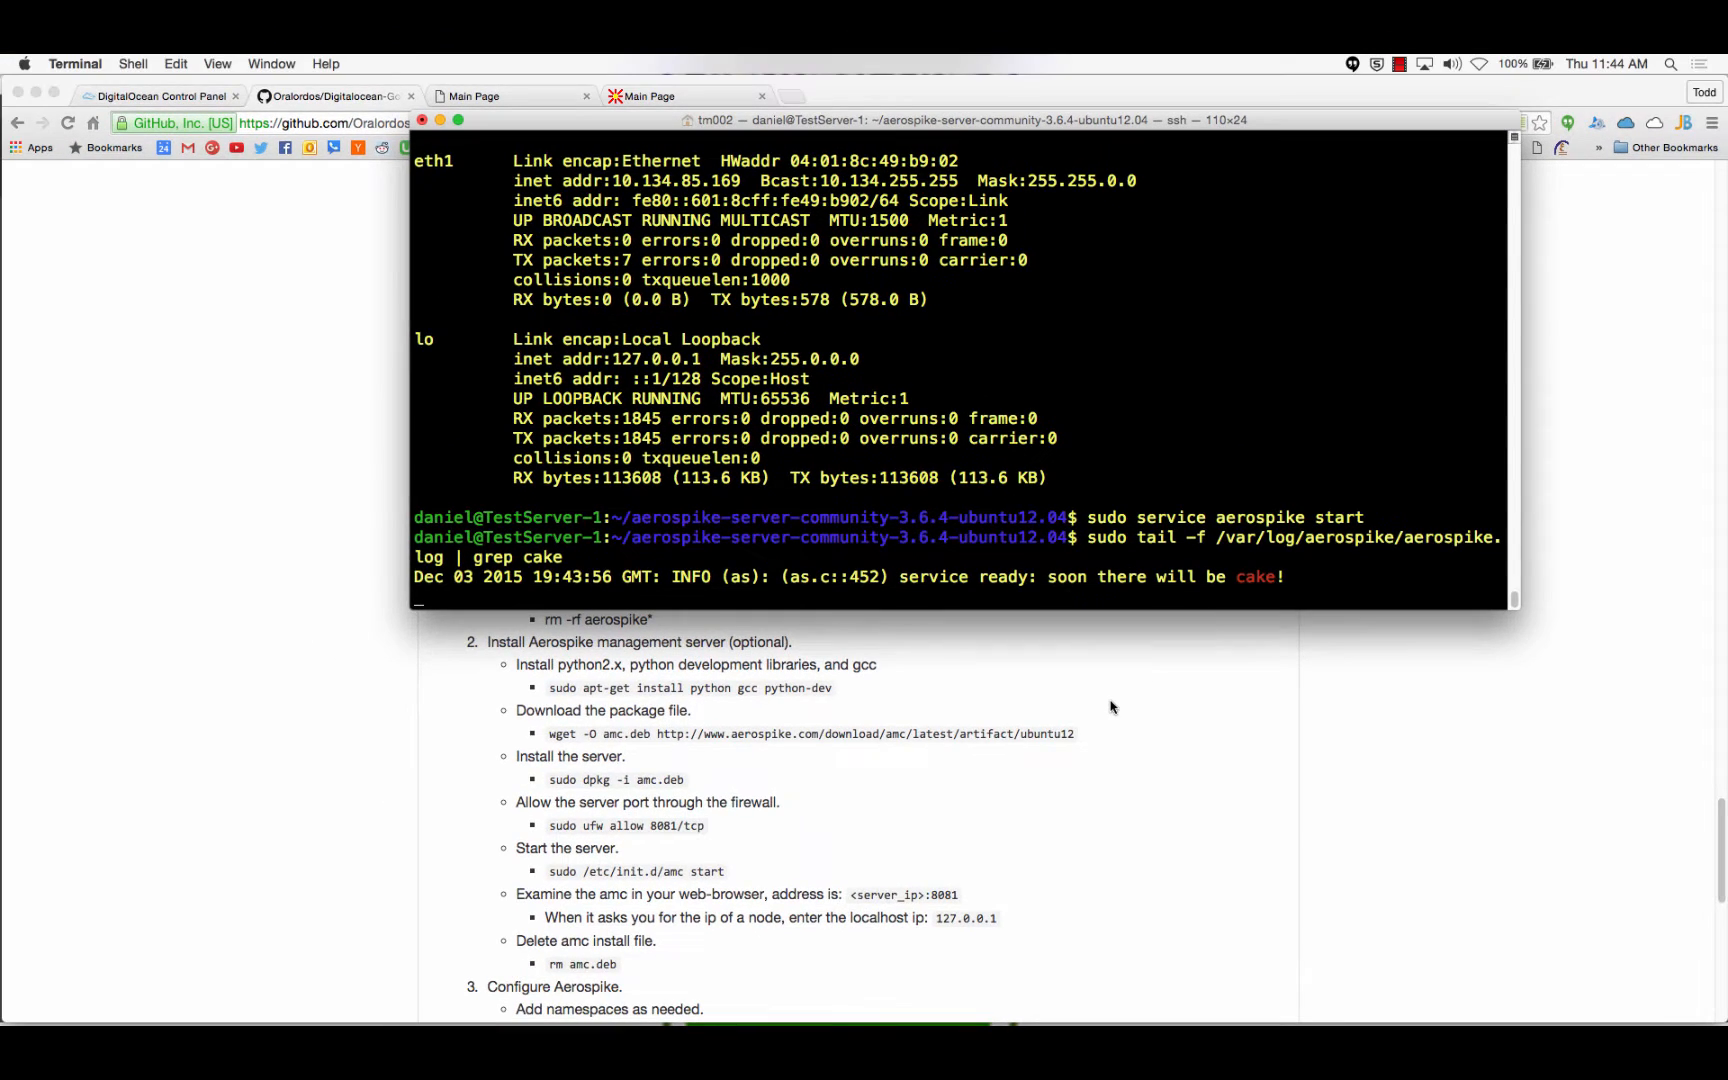
key("ctrl+c")
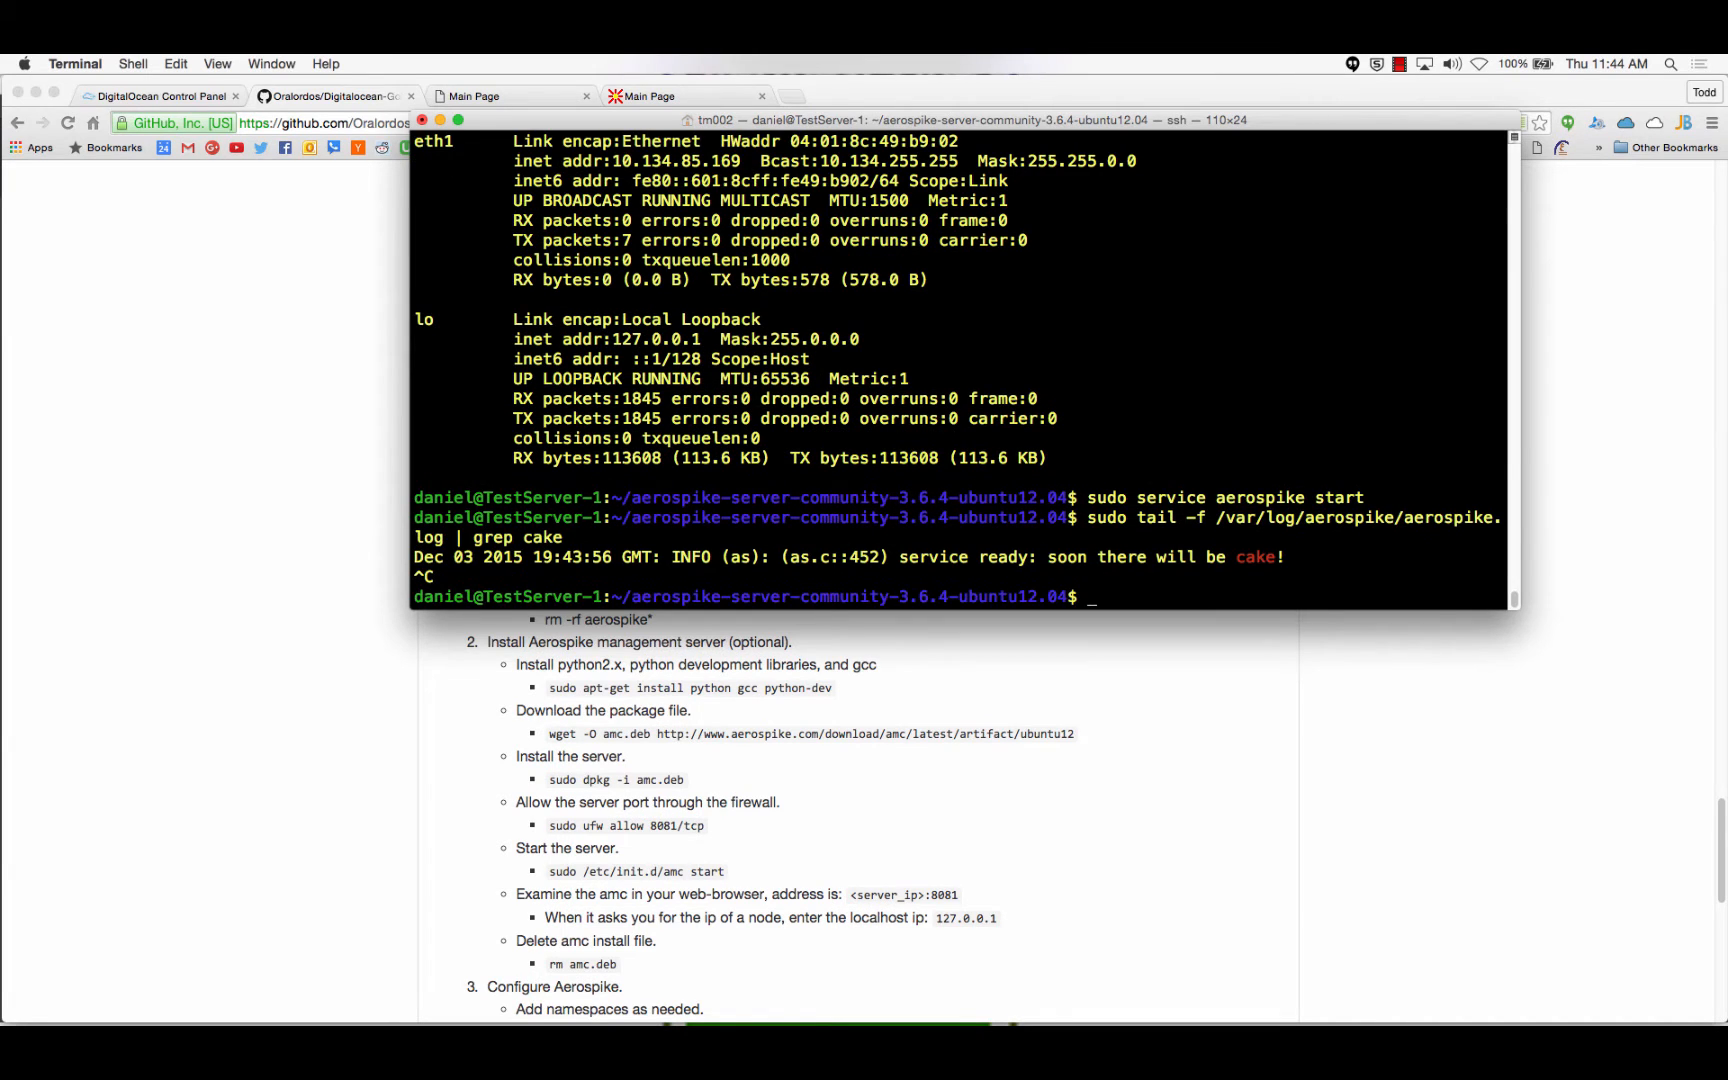
mouse_move(1110, 706)
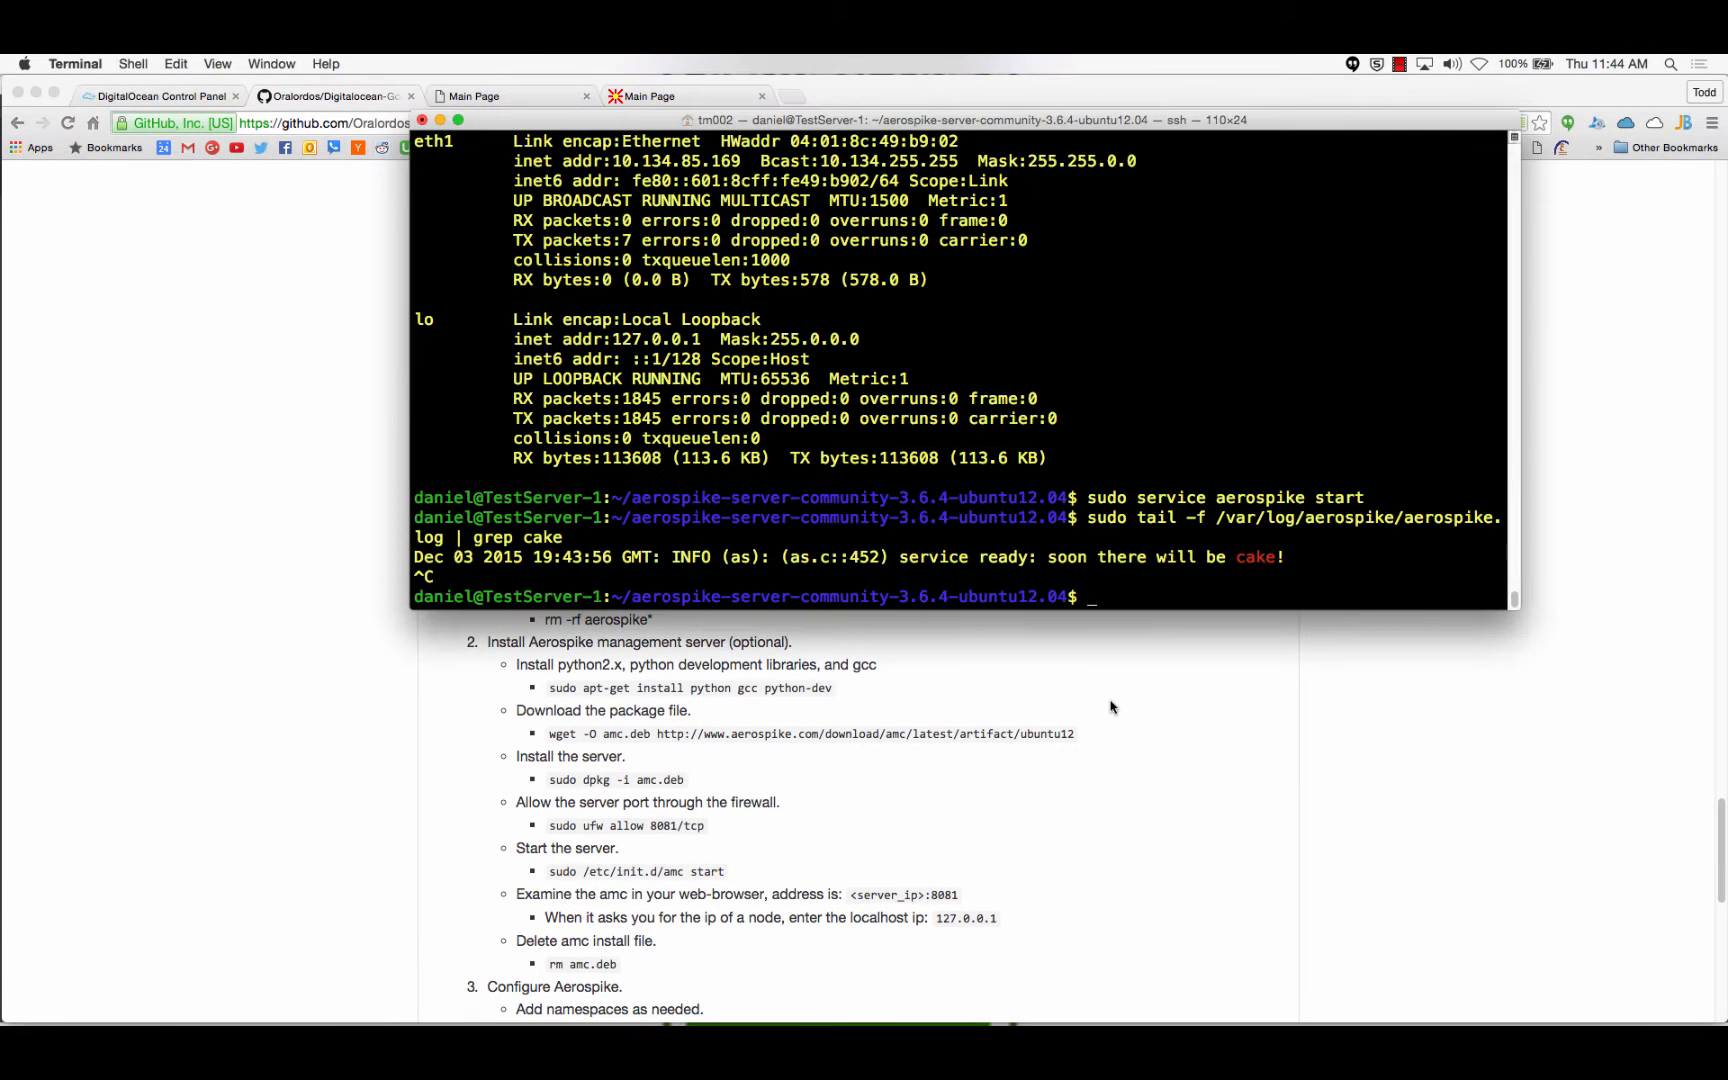
Step: Check sudo service aerospike status reports active (running)
type("sudo service aerospike status")
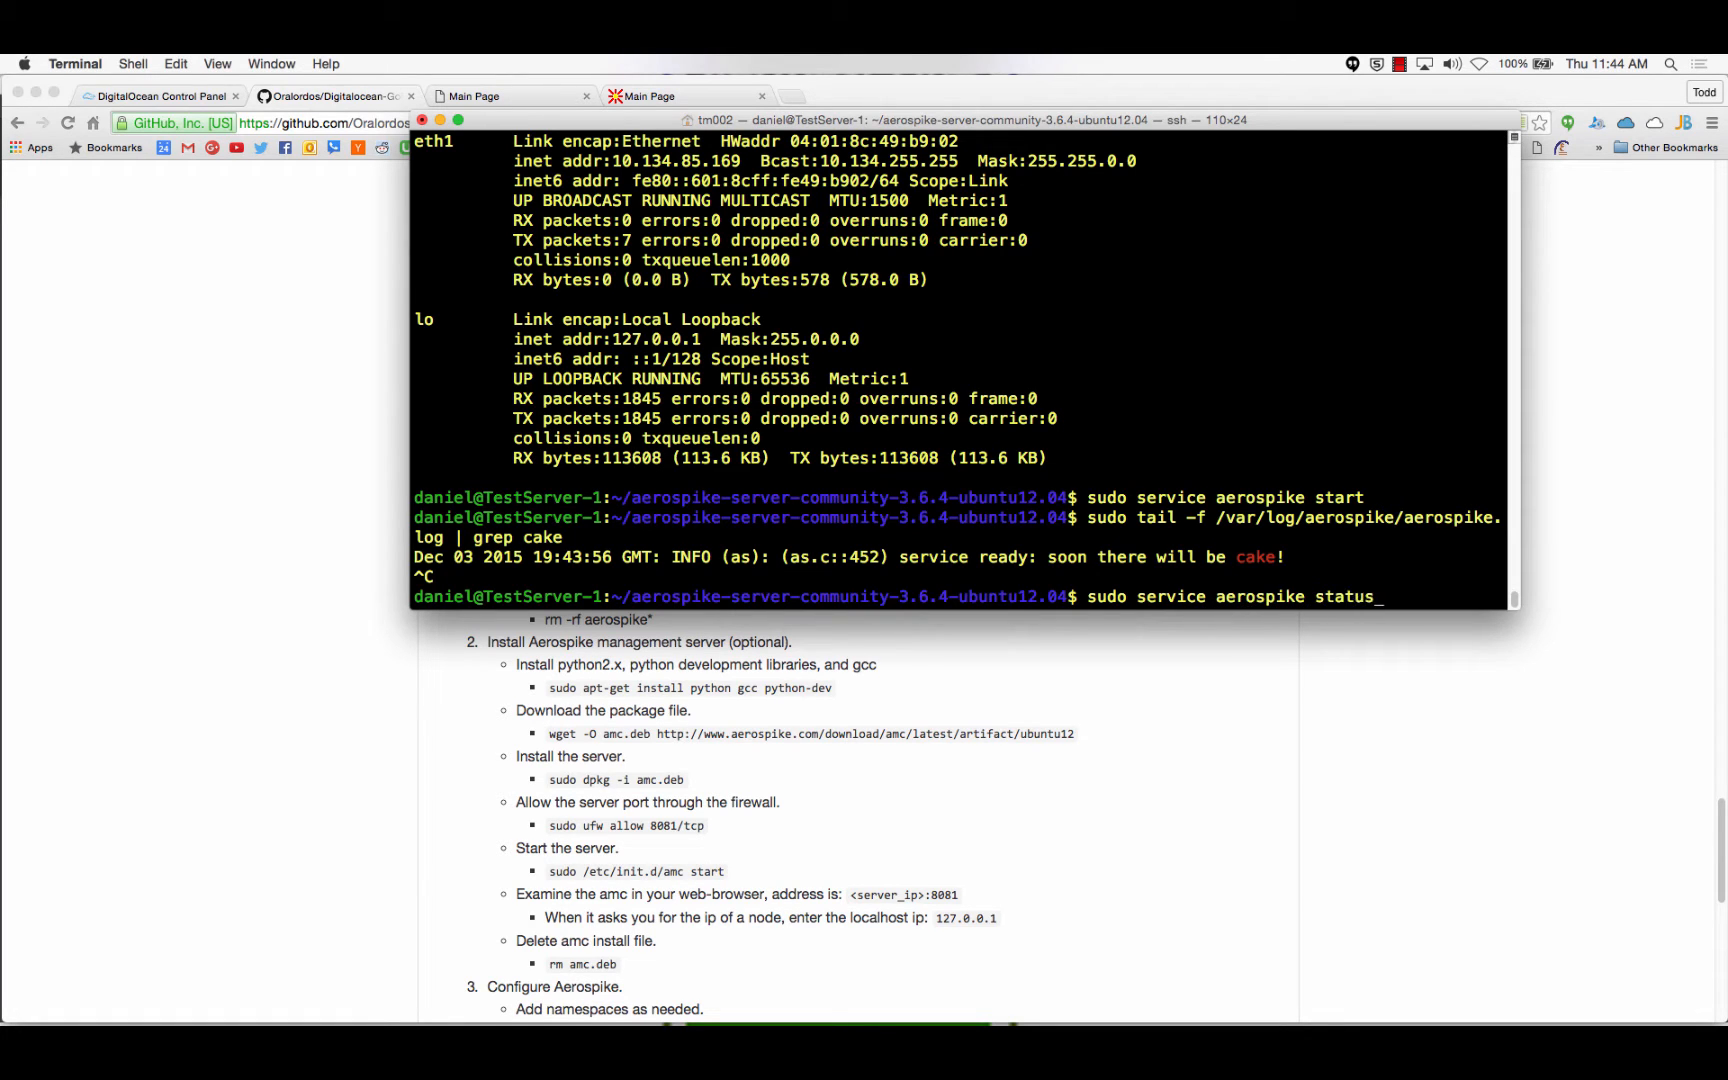
key("Return")
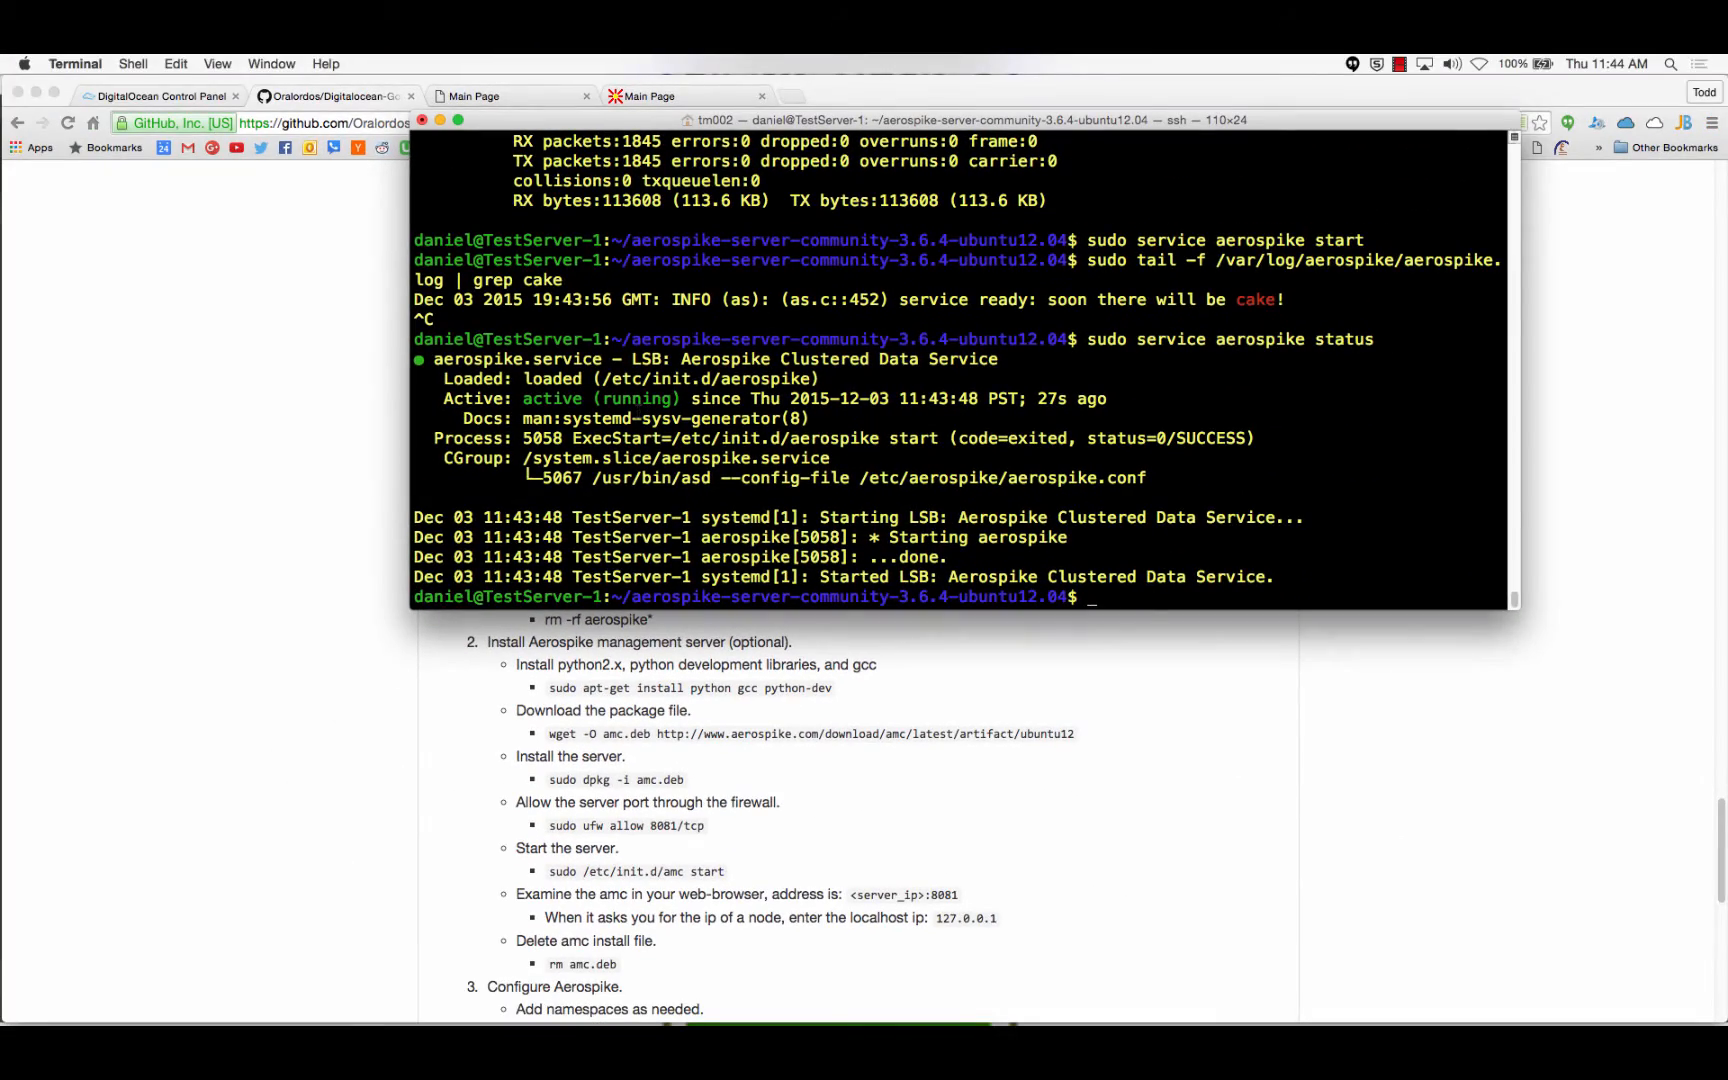
mouse_move(332, 434)
type("rm")
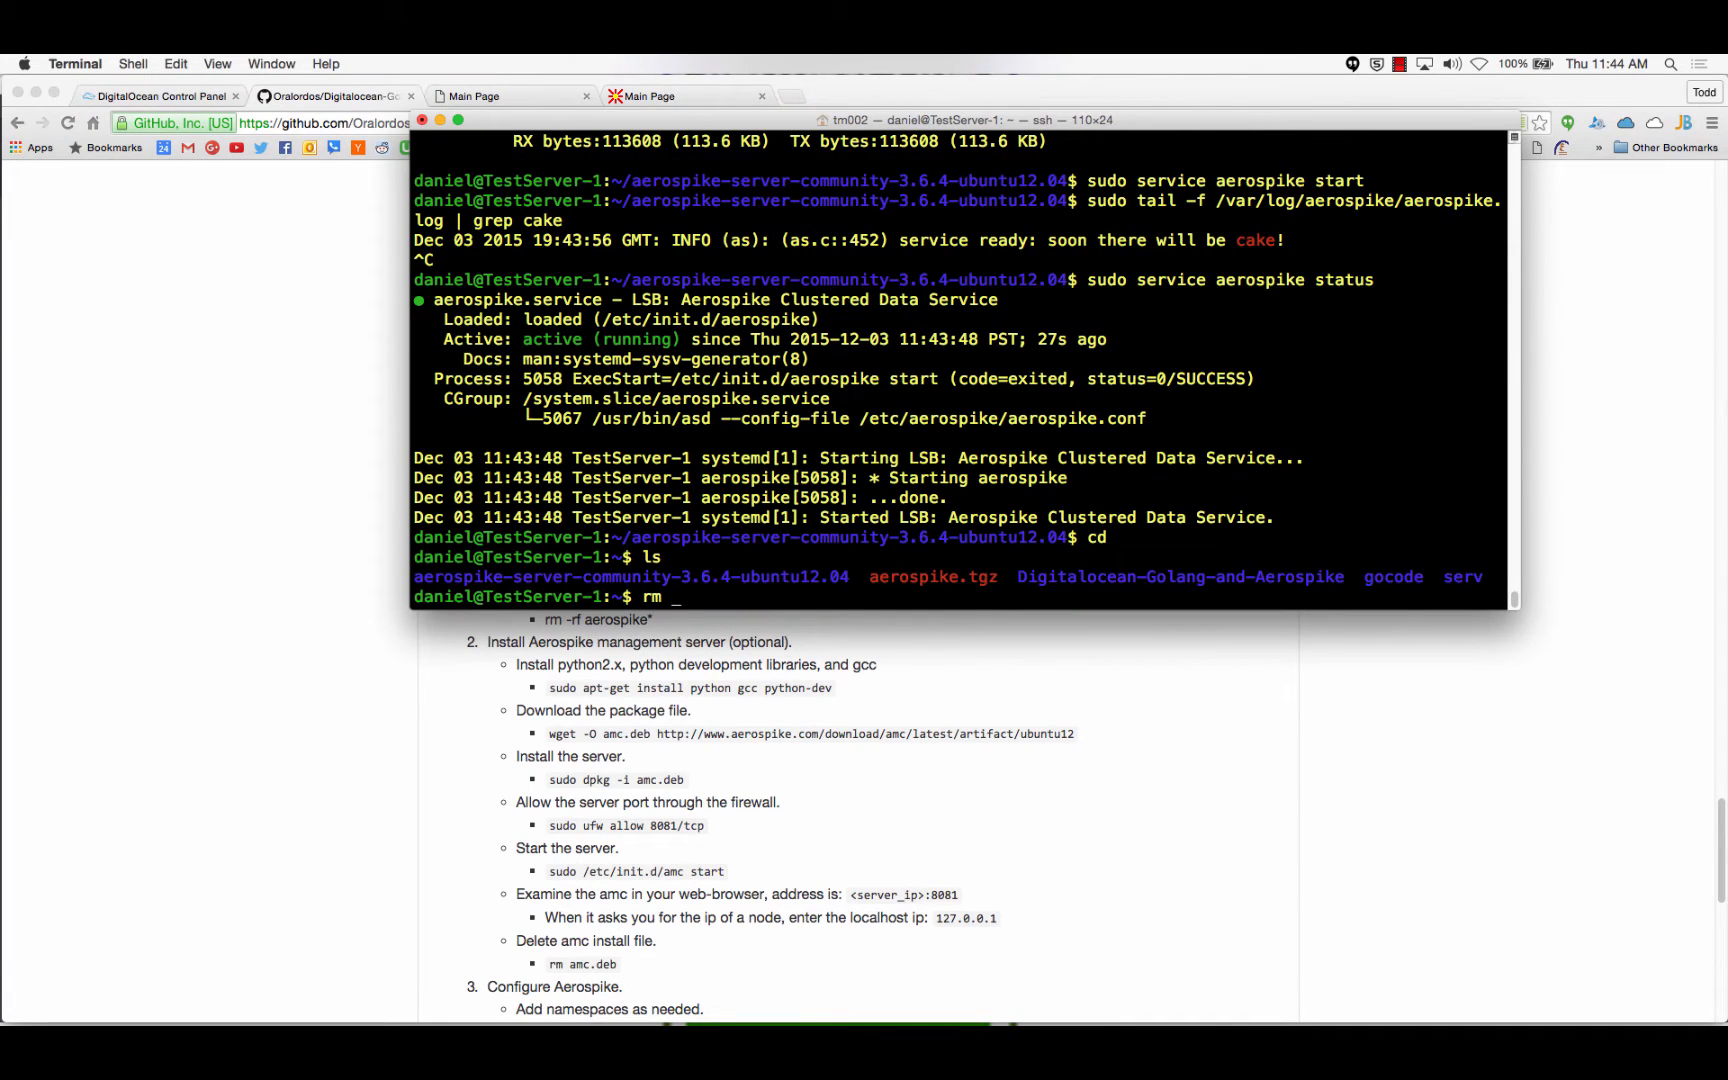
Step: Remove the install archive and extracted folder with rm -r aerospike*
type("-r")
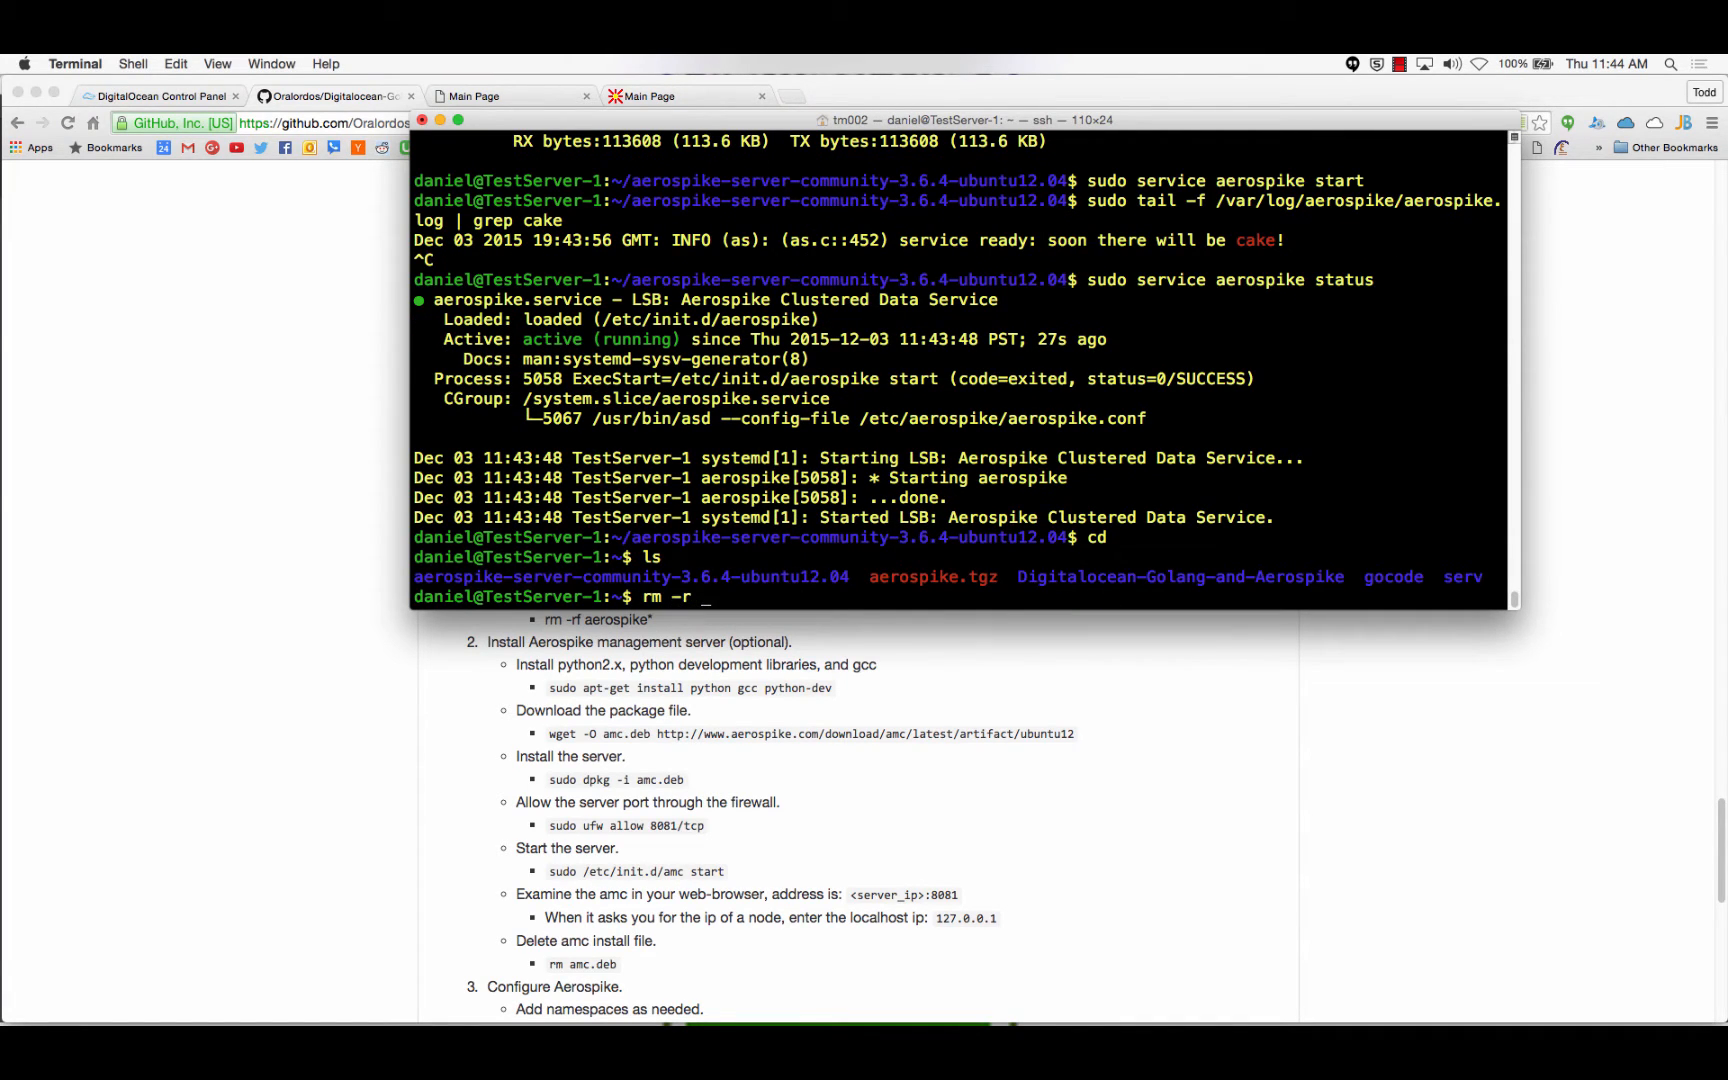
type("aerospike")
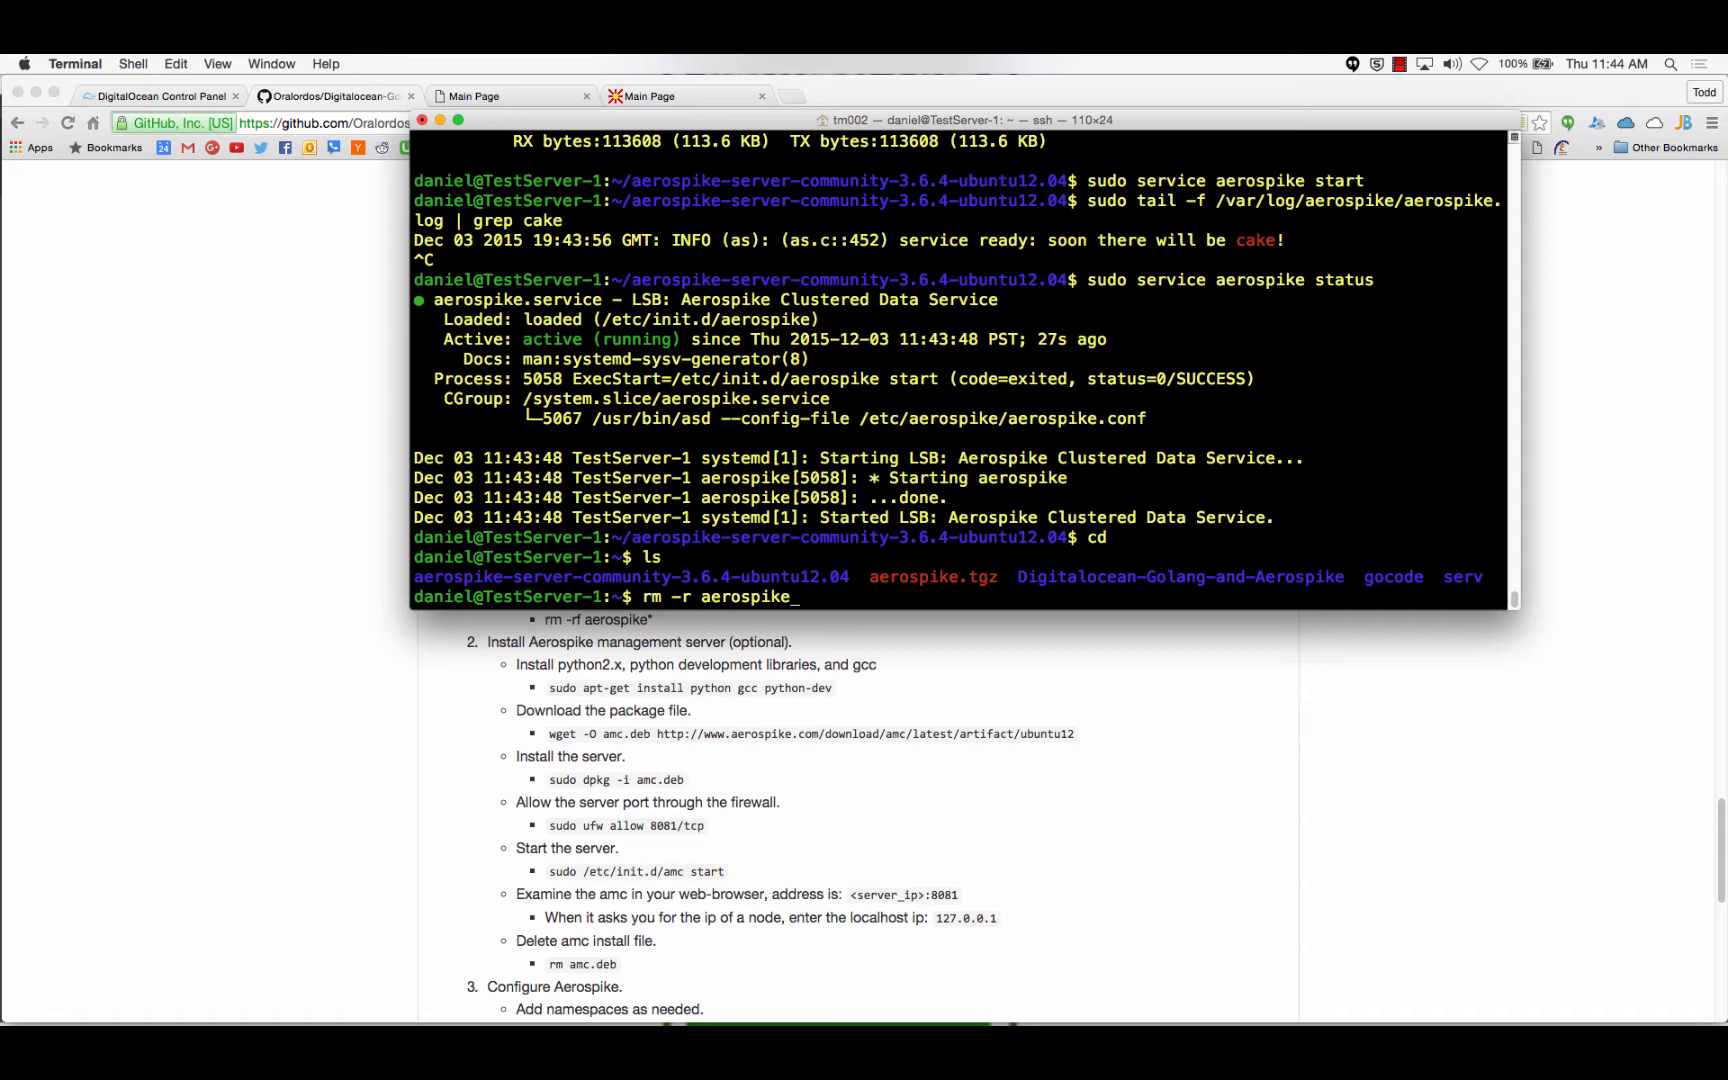
key("Return")
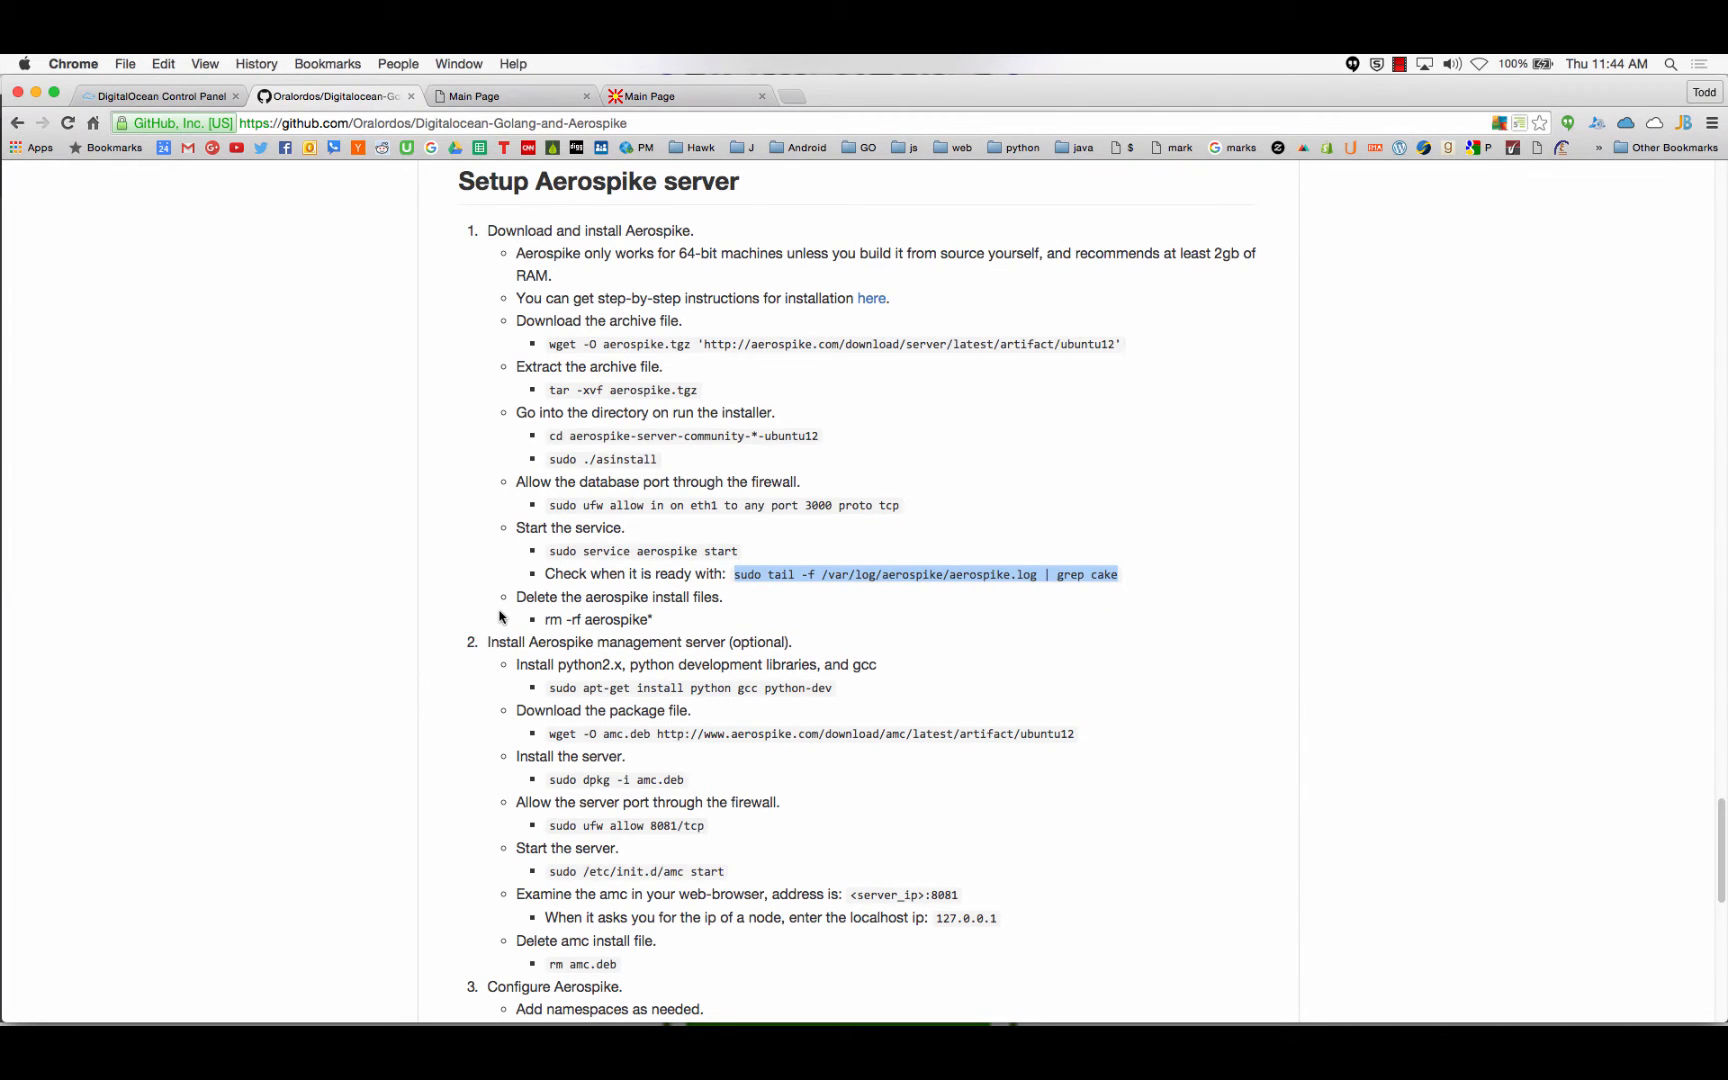
Step: Scroll the README down to the 'Install Aerospike management server' section
scroll("down", 3)
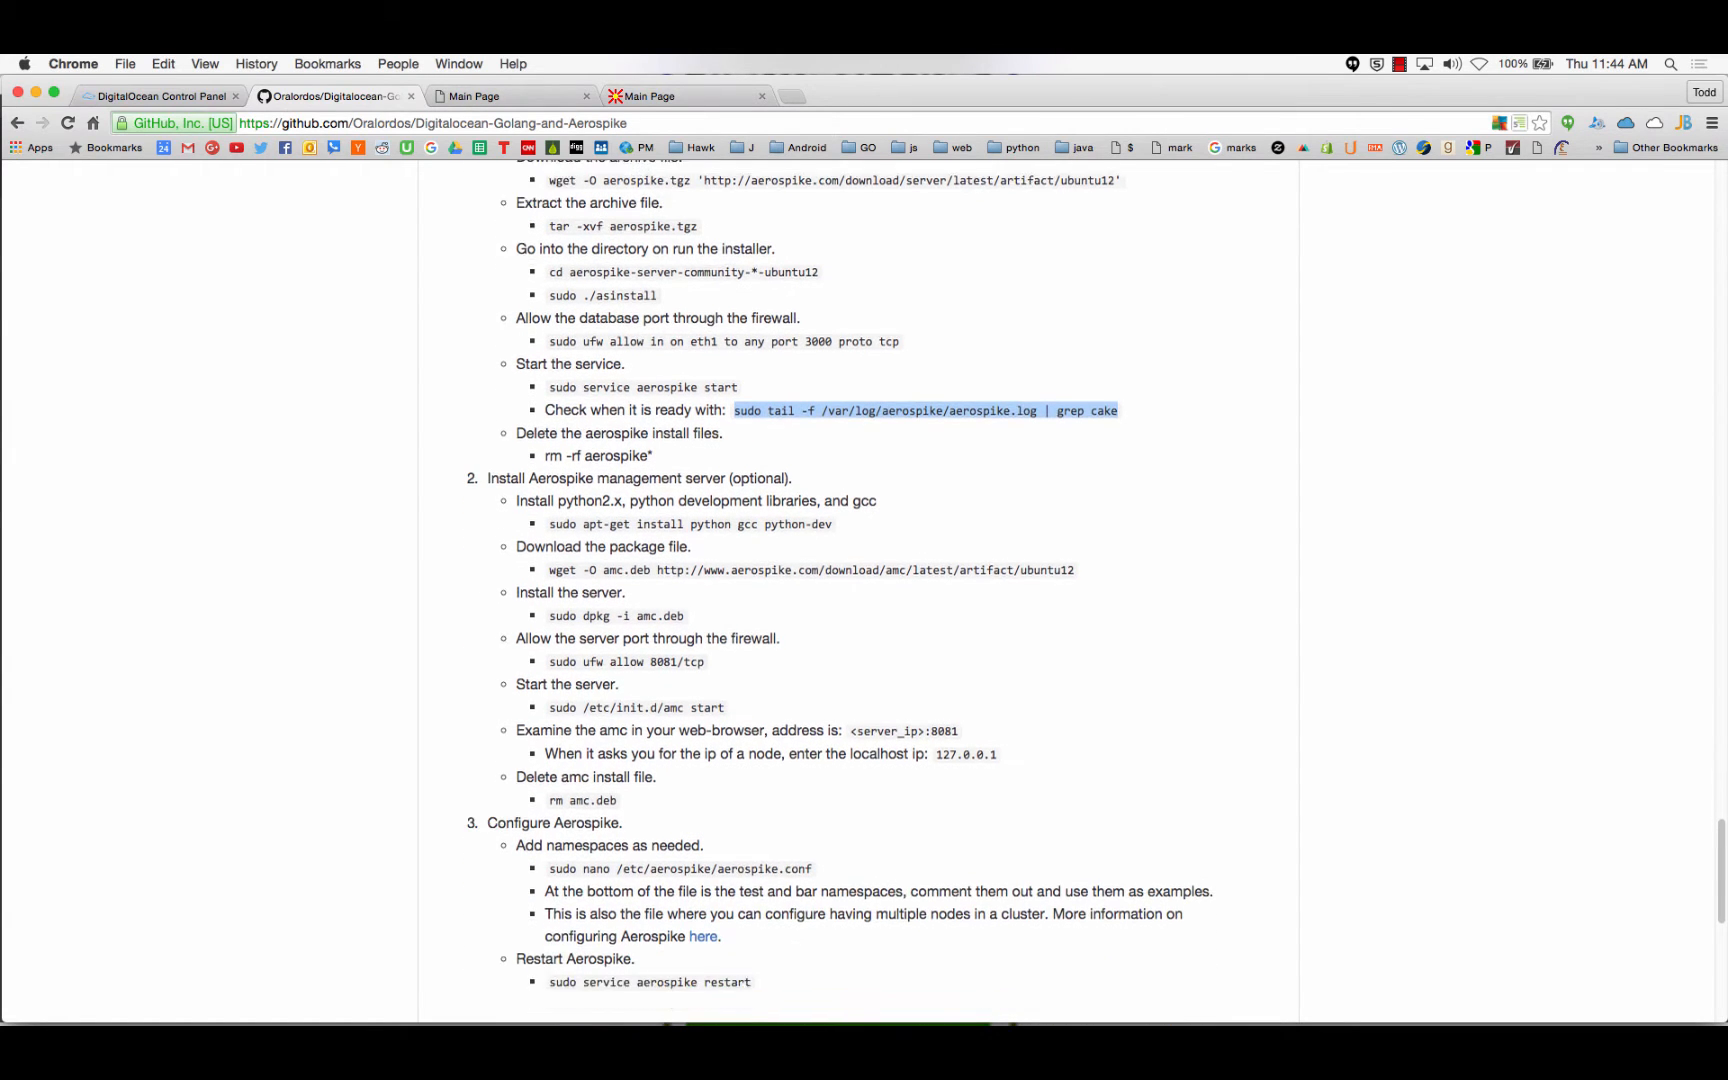
scroll("down", 3)
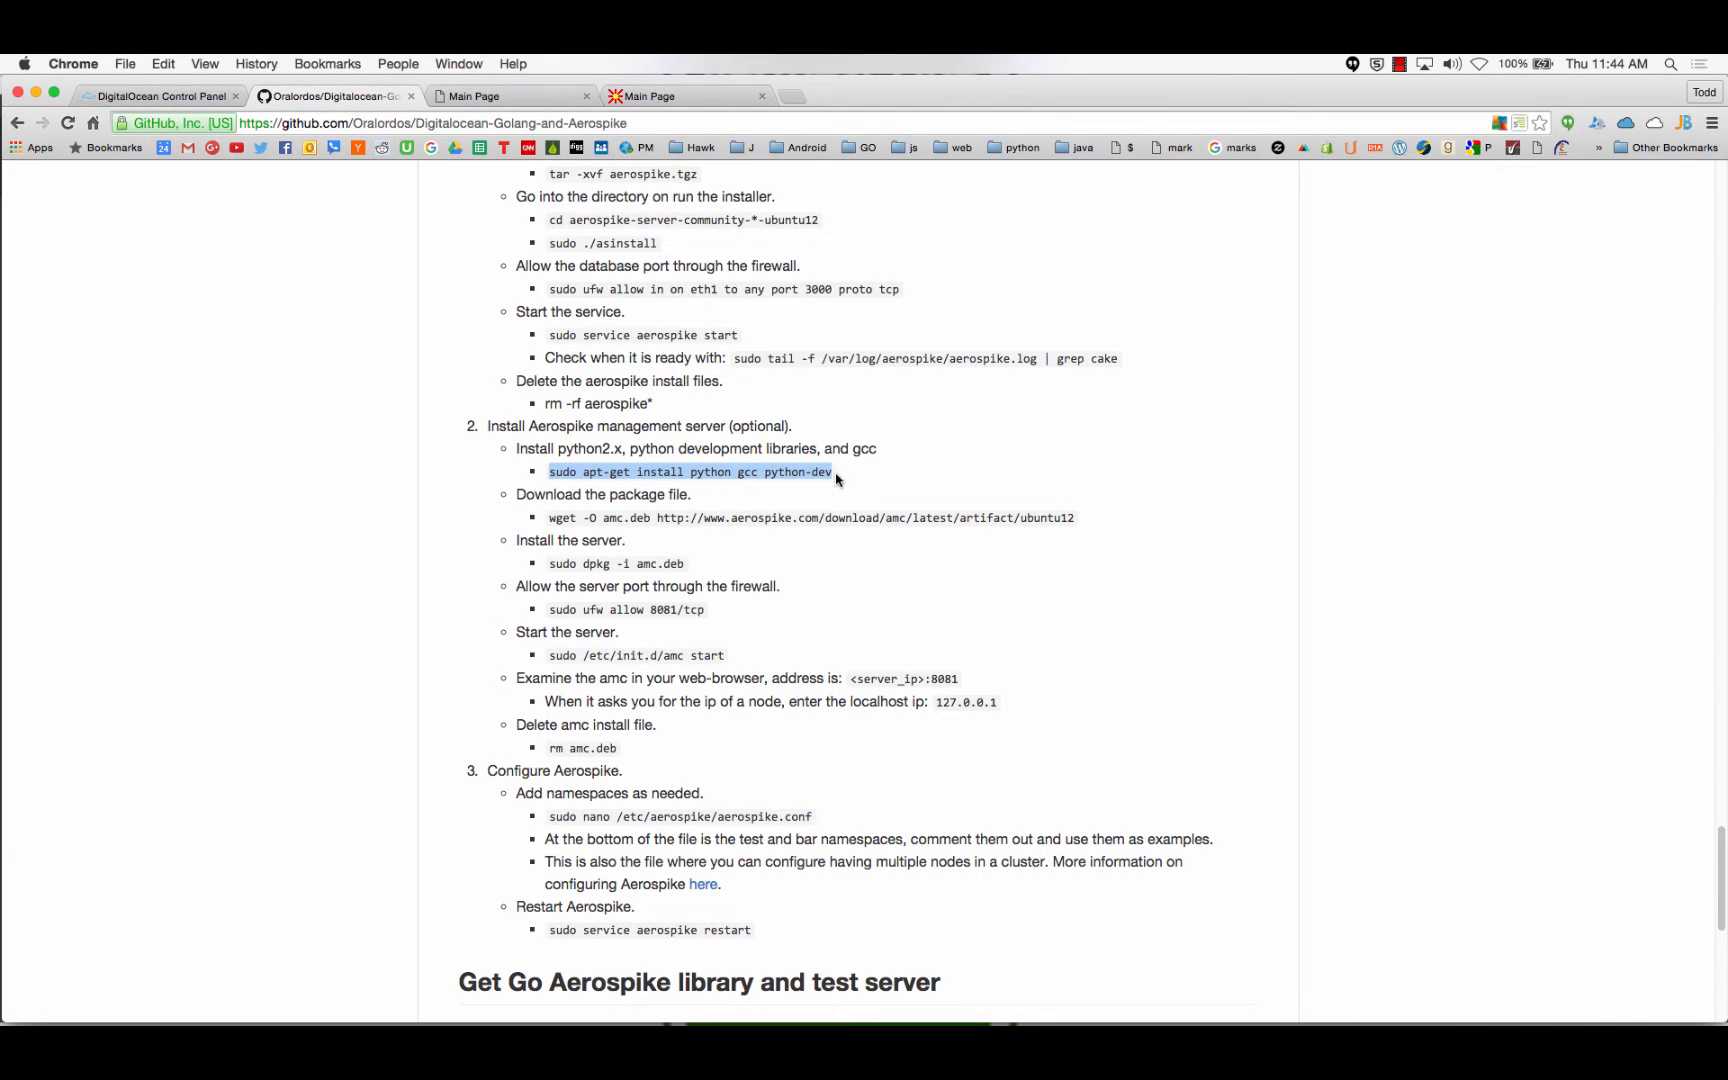
mouse_move(830, 596)
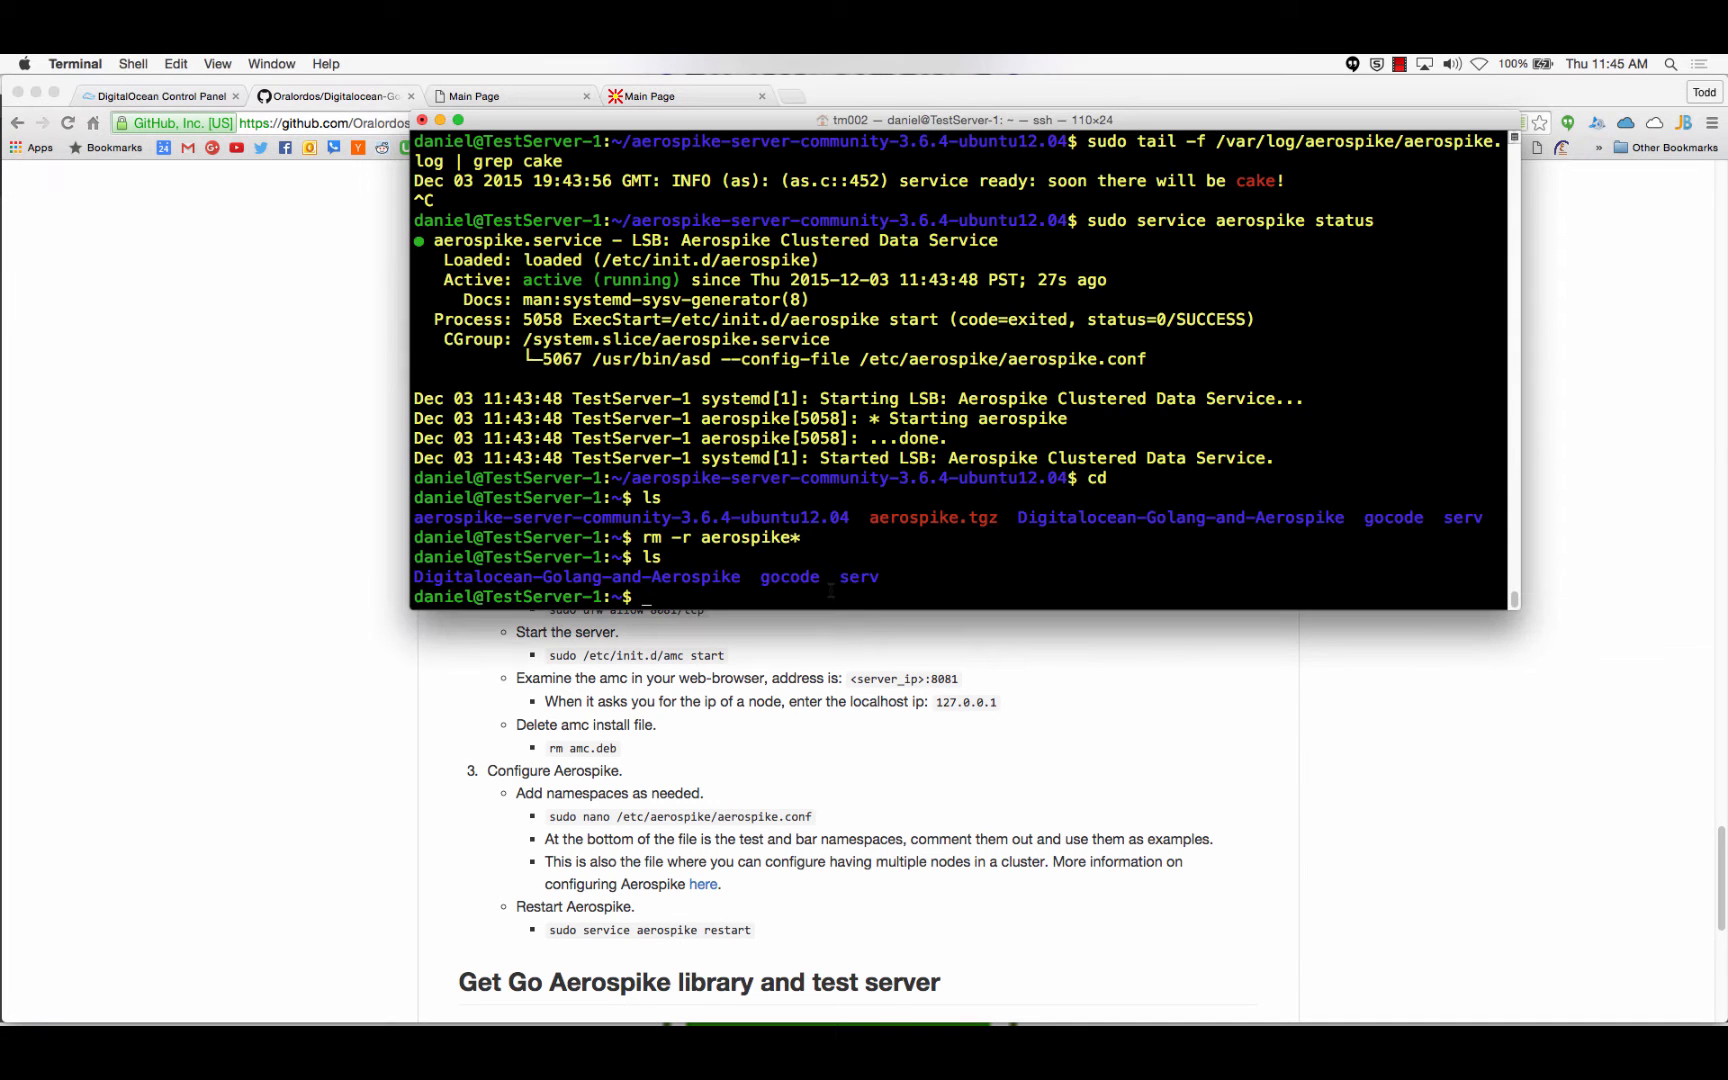
Step: Install python, gcc and python-dev with sudo apt-get, then return to the guide
type("sudo apt-get install python gcc python-dev")
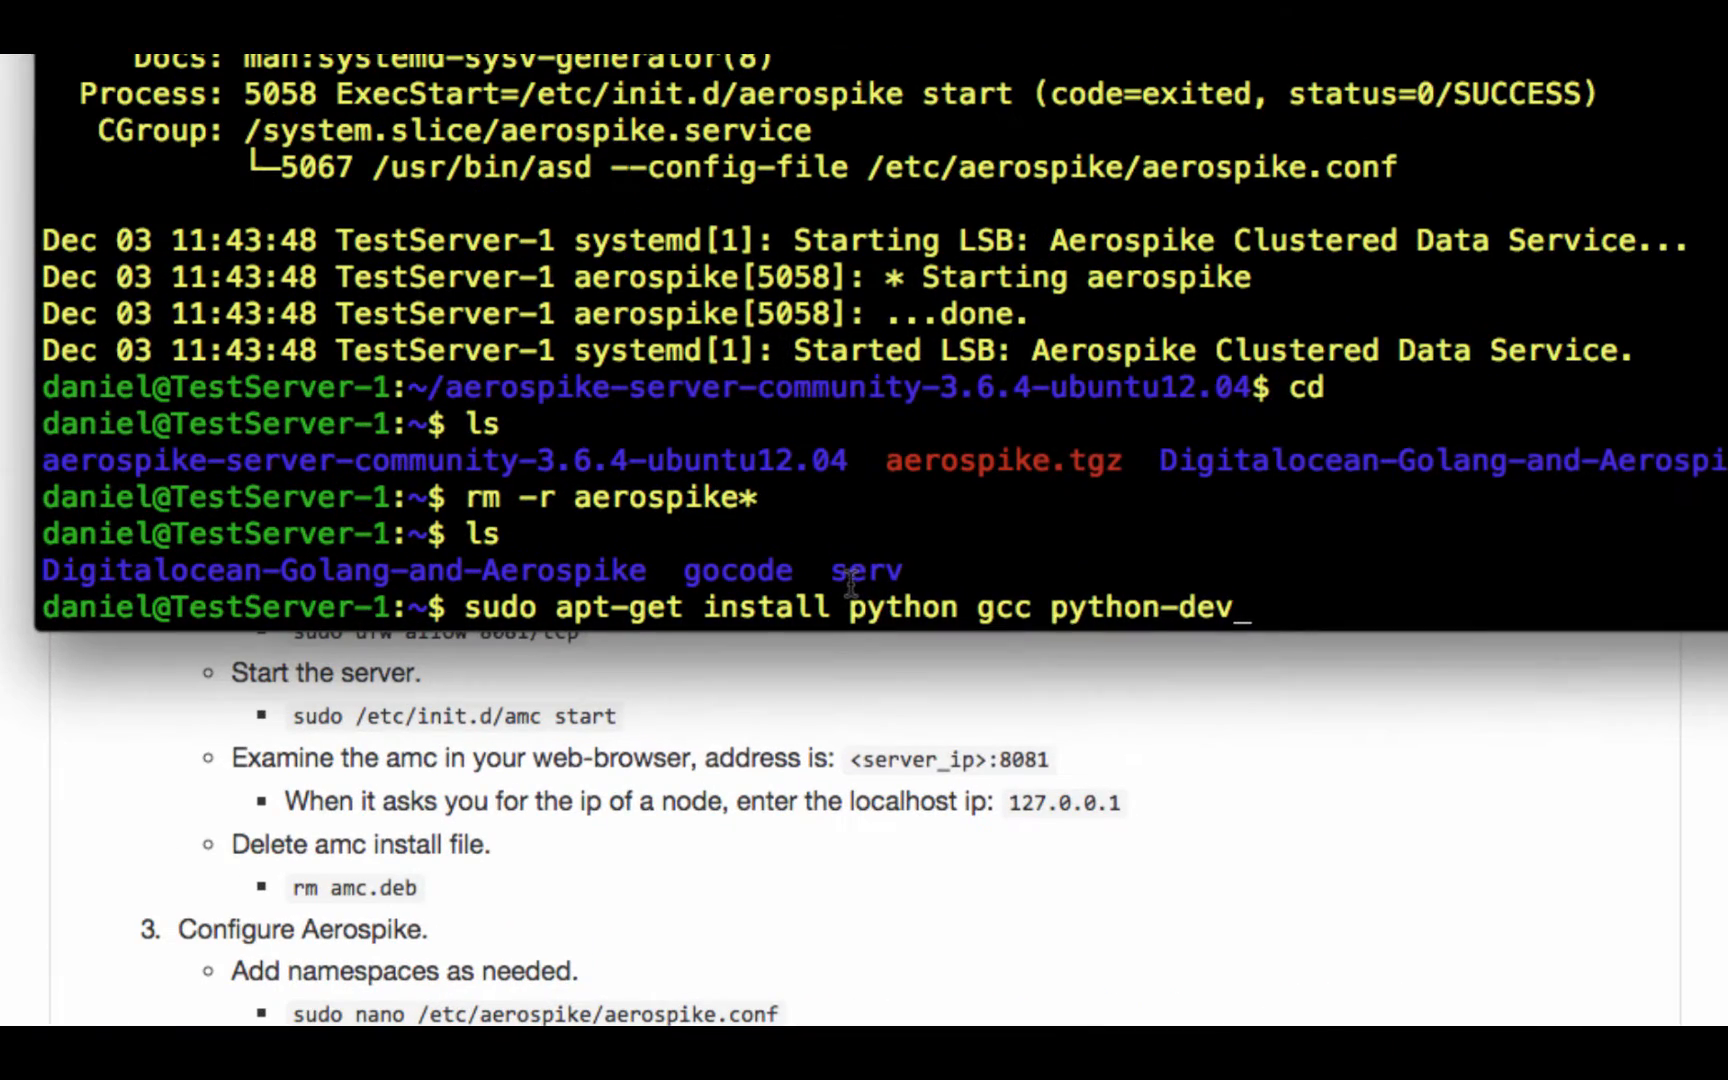
key("Return")
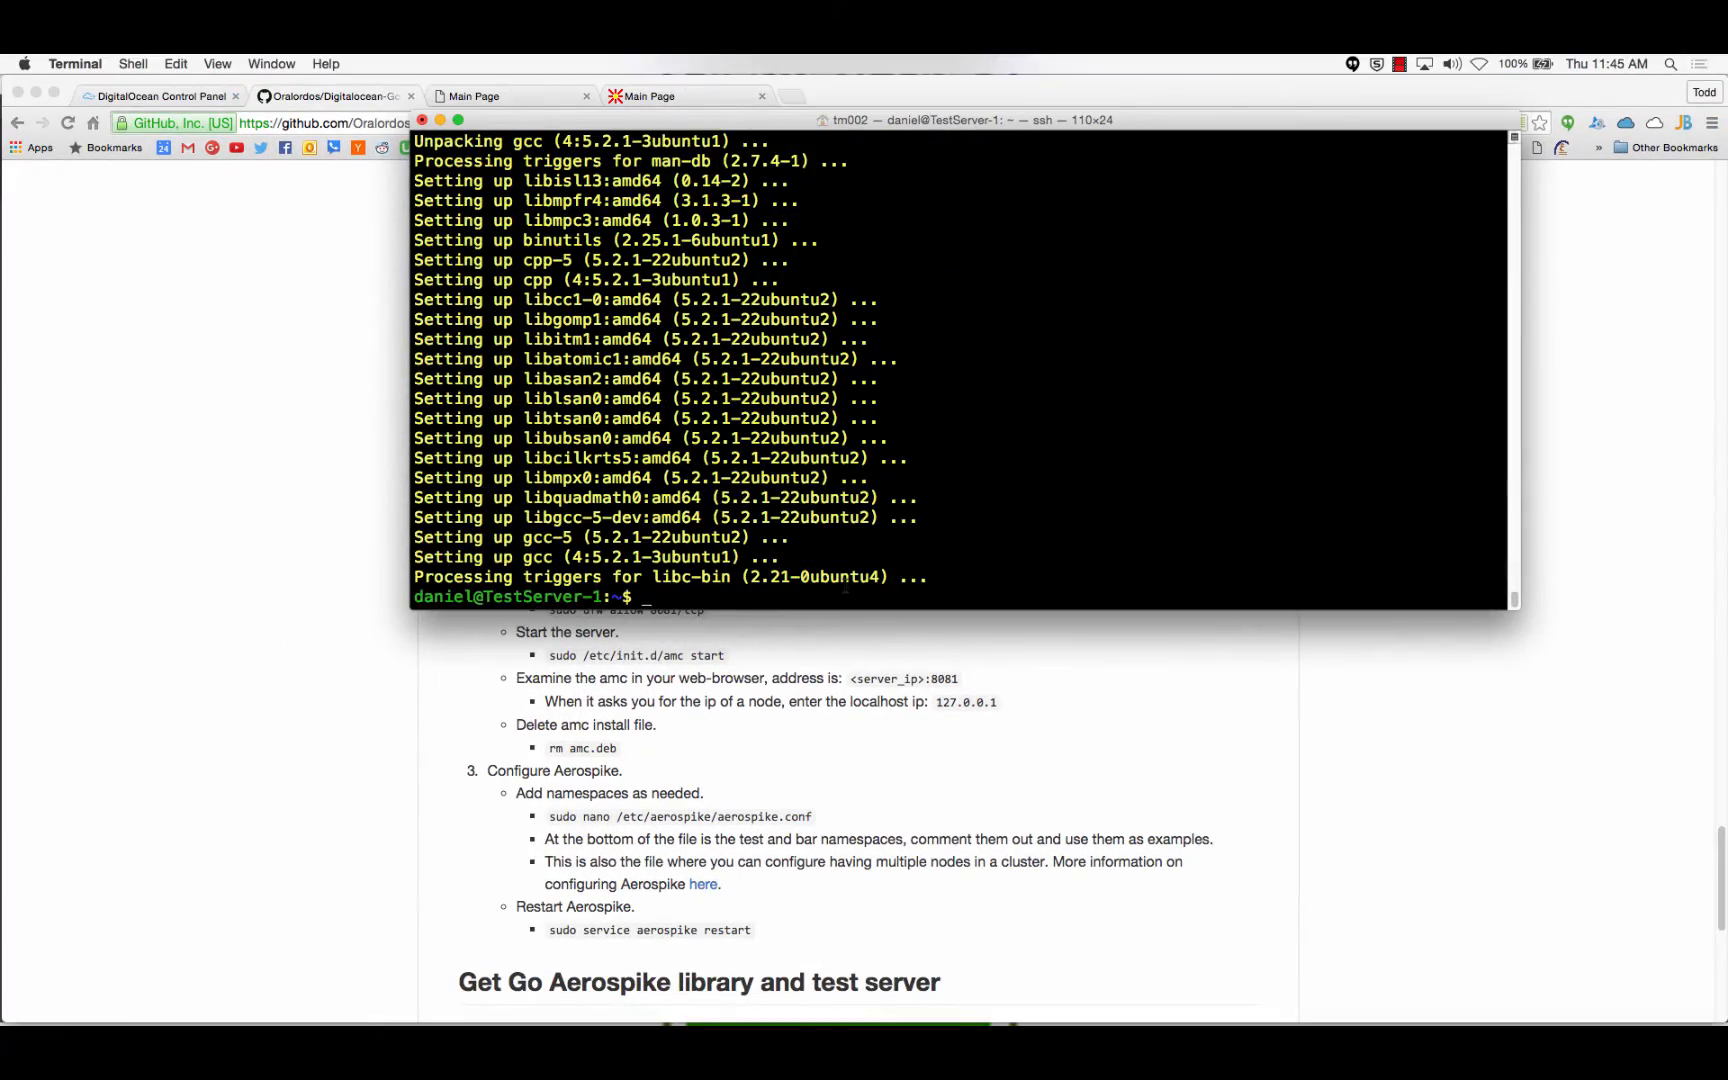
left_click(472, 96)
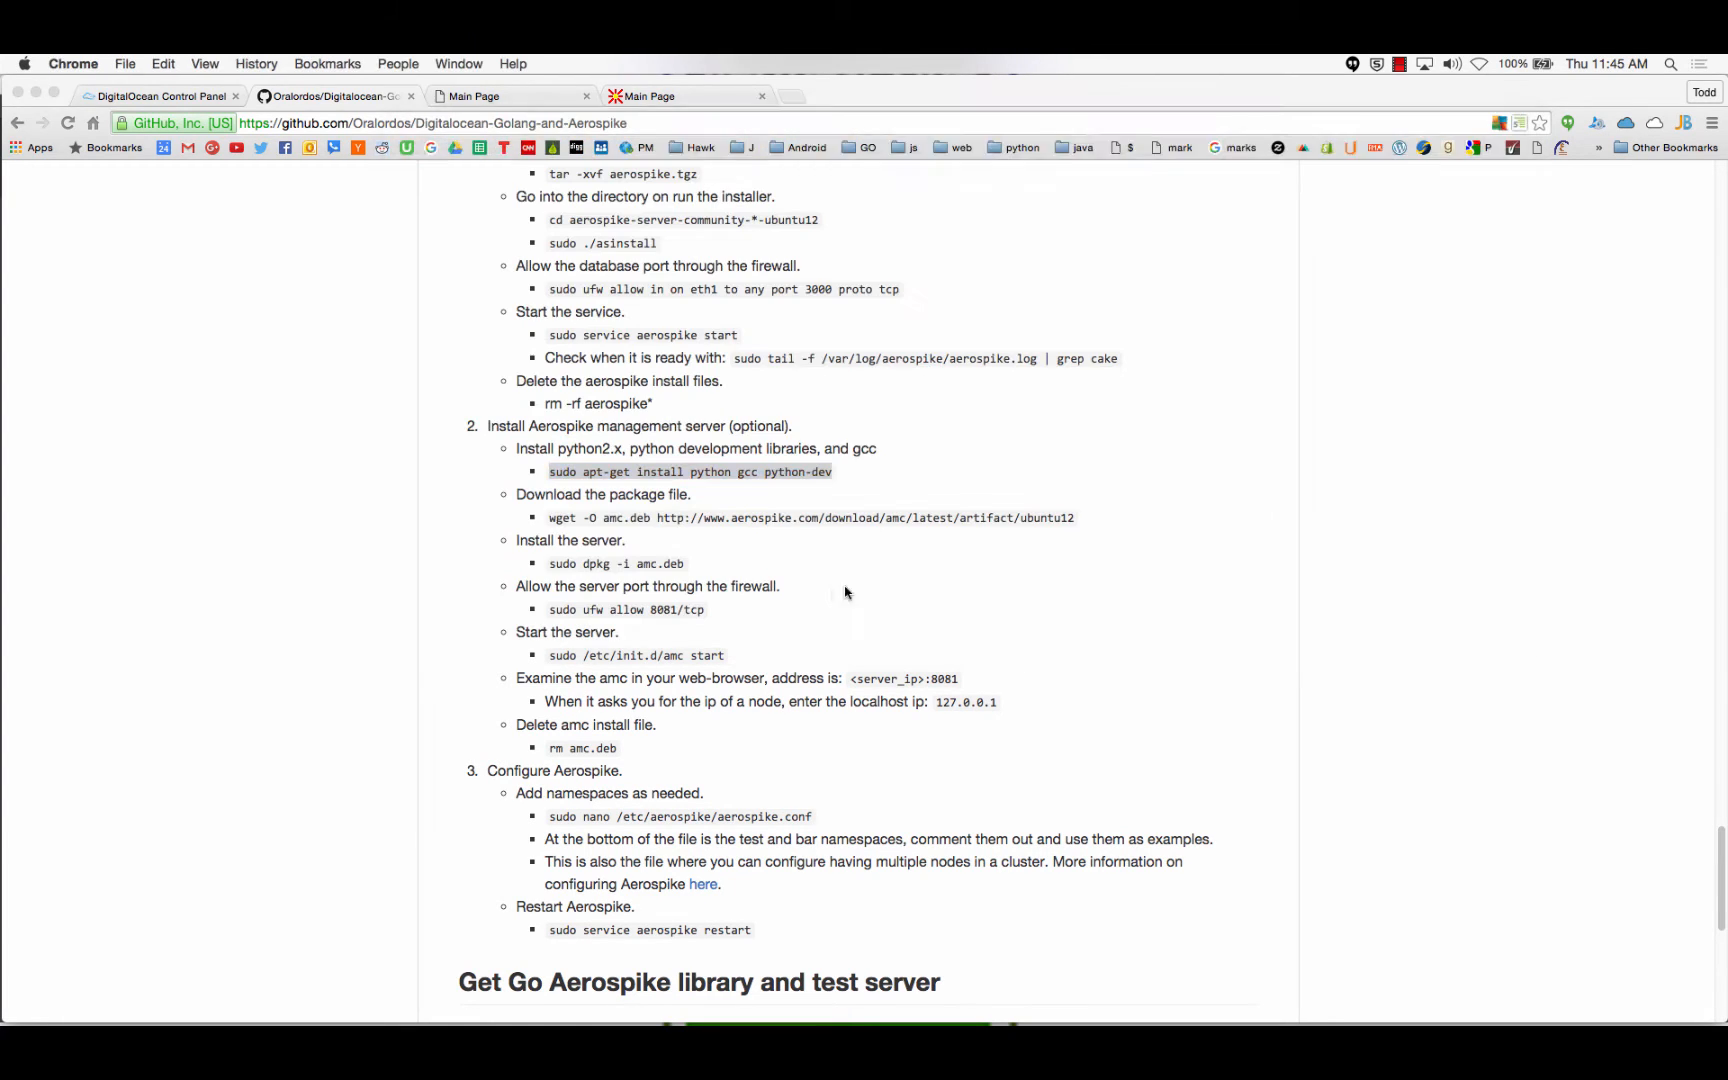
Step: Download the latest ubuntu12 AMC package as amc.deb with wget
triple_click(810, 518)
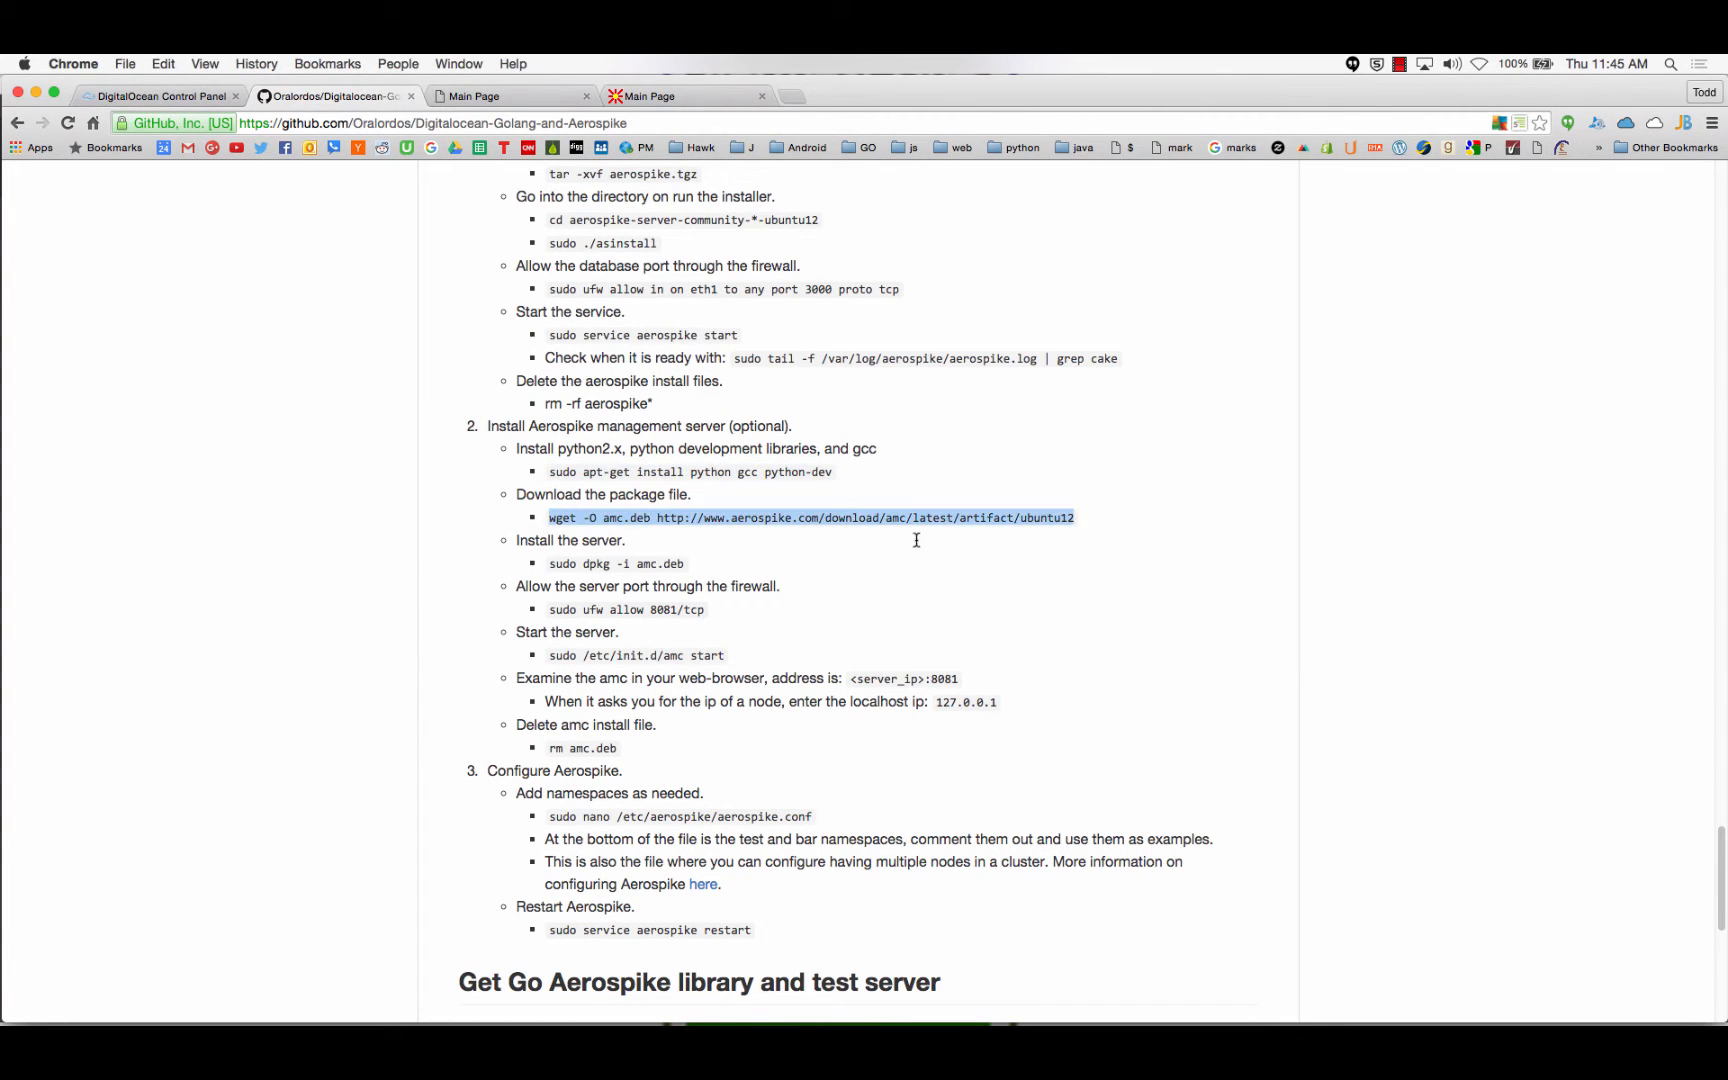
mouse_move(1032, 636)
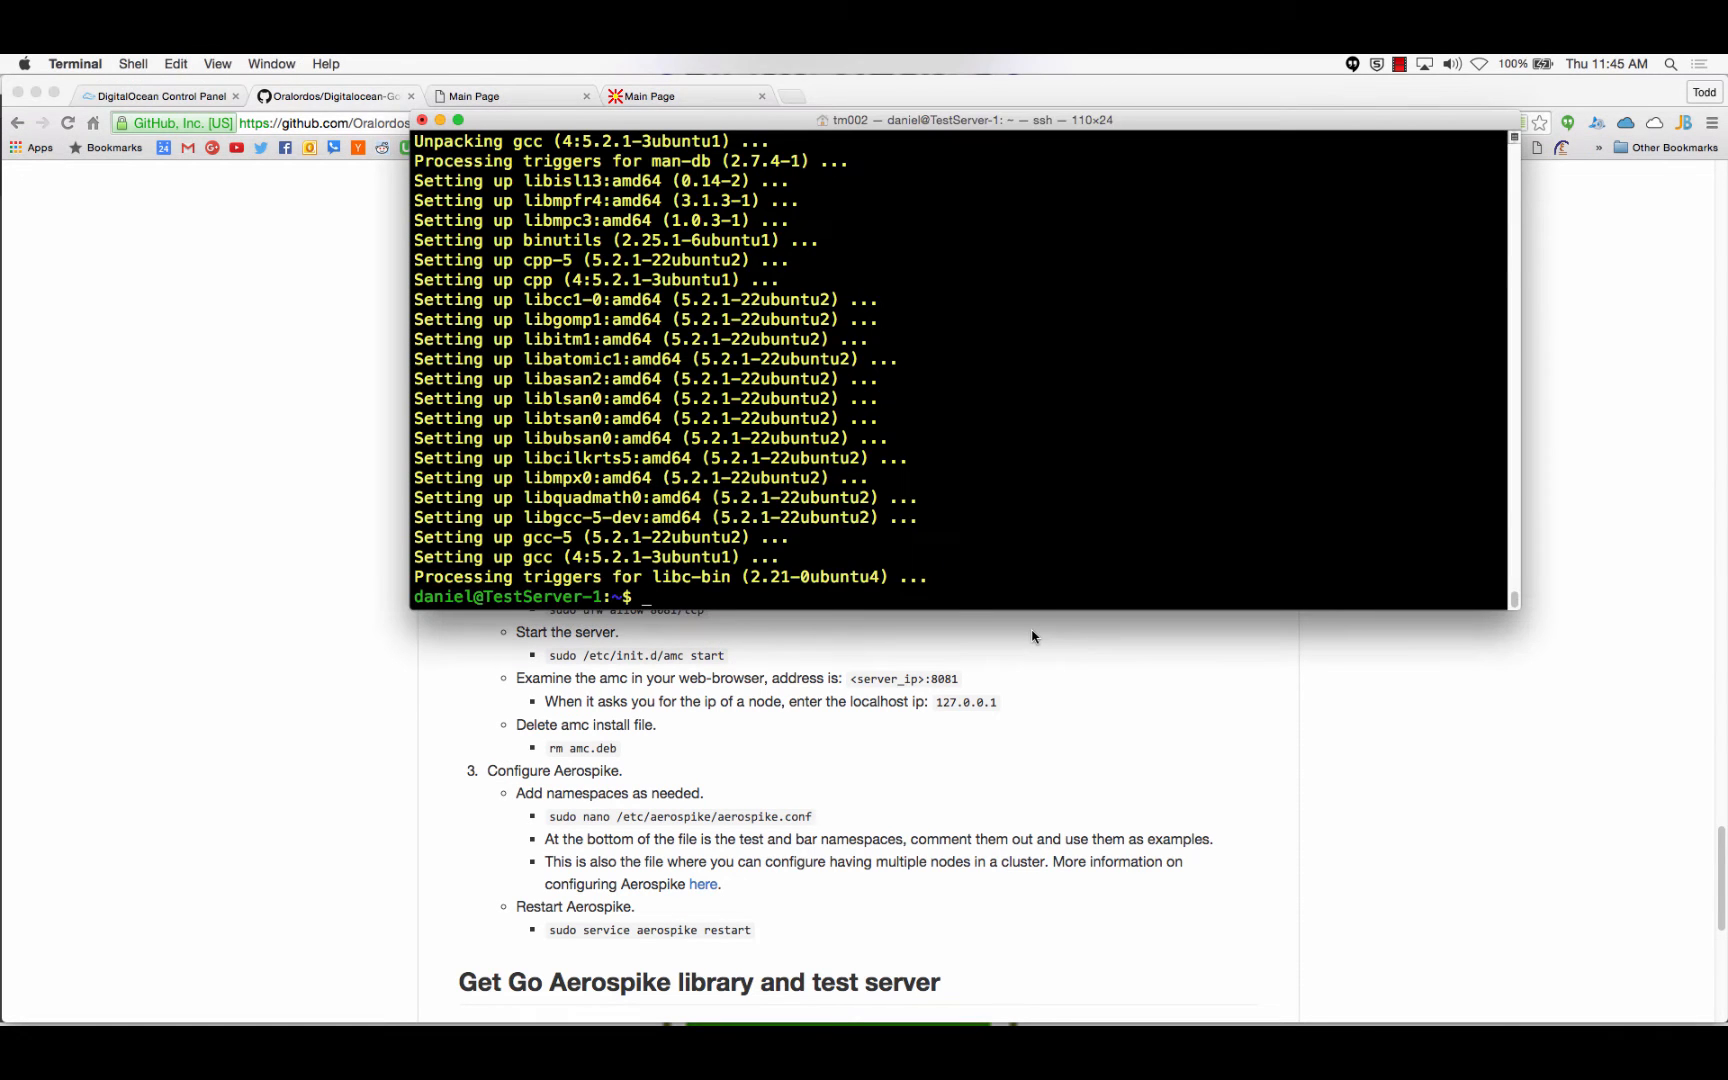
type("wget -O amc.deb http://www.aerospike.com/download/amc/latest/artifact/ubuntu12")
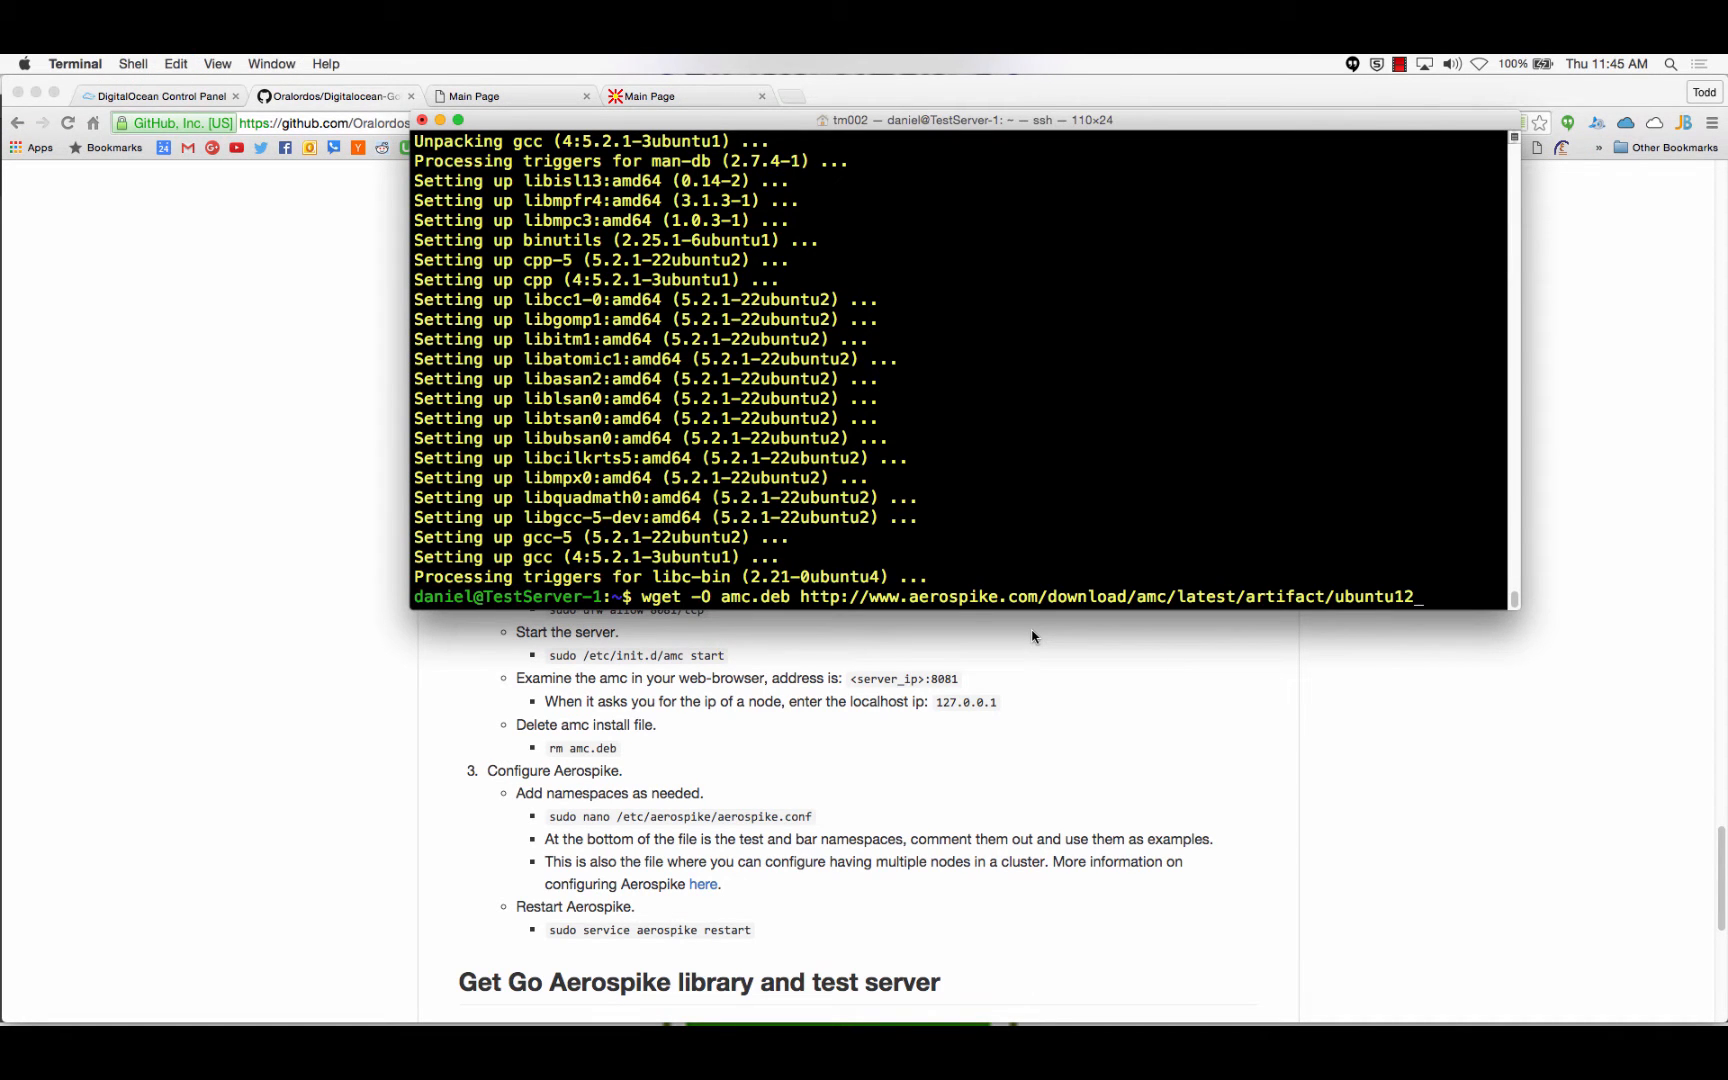
mouse_move(1024, 636)
type("sudo dpkg")
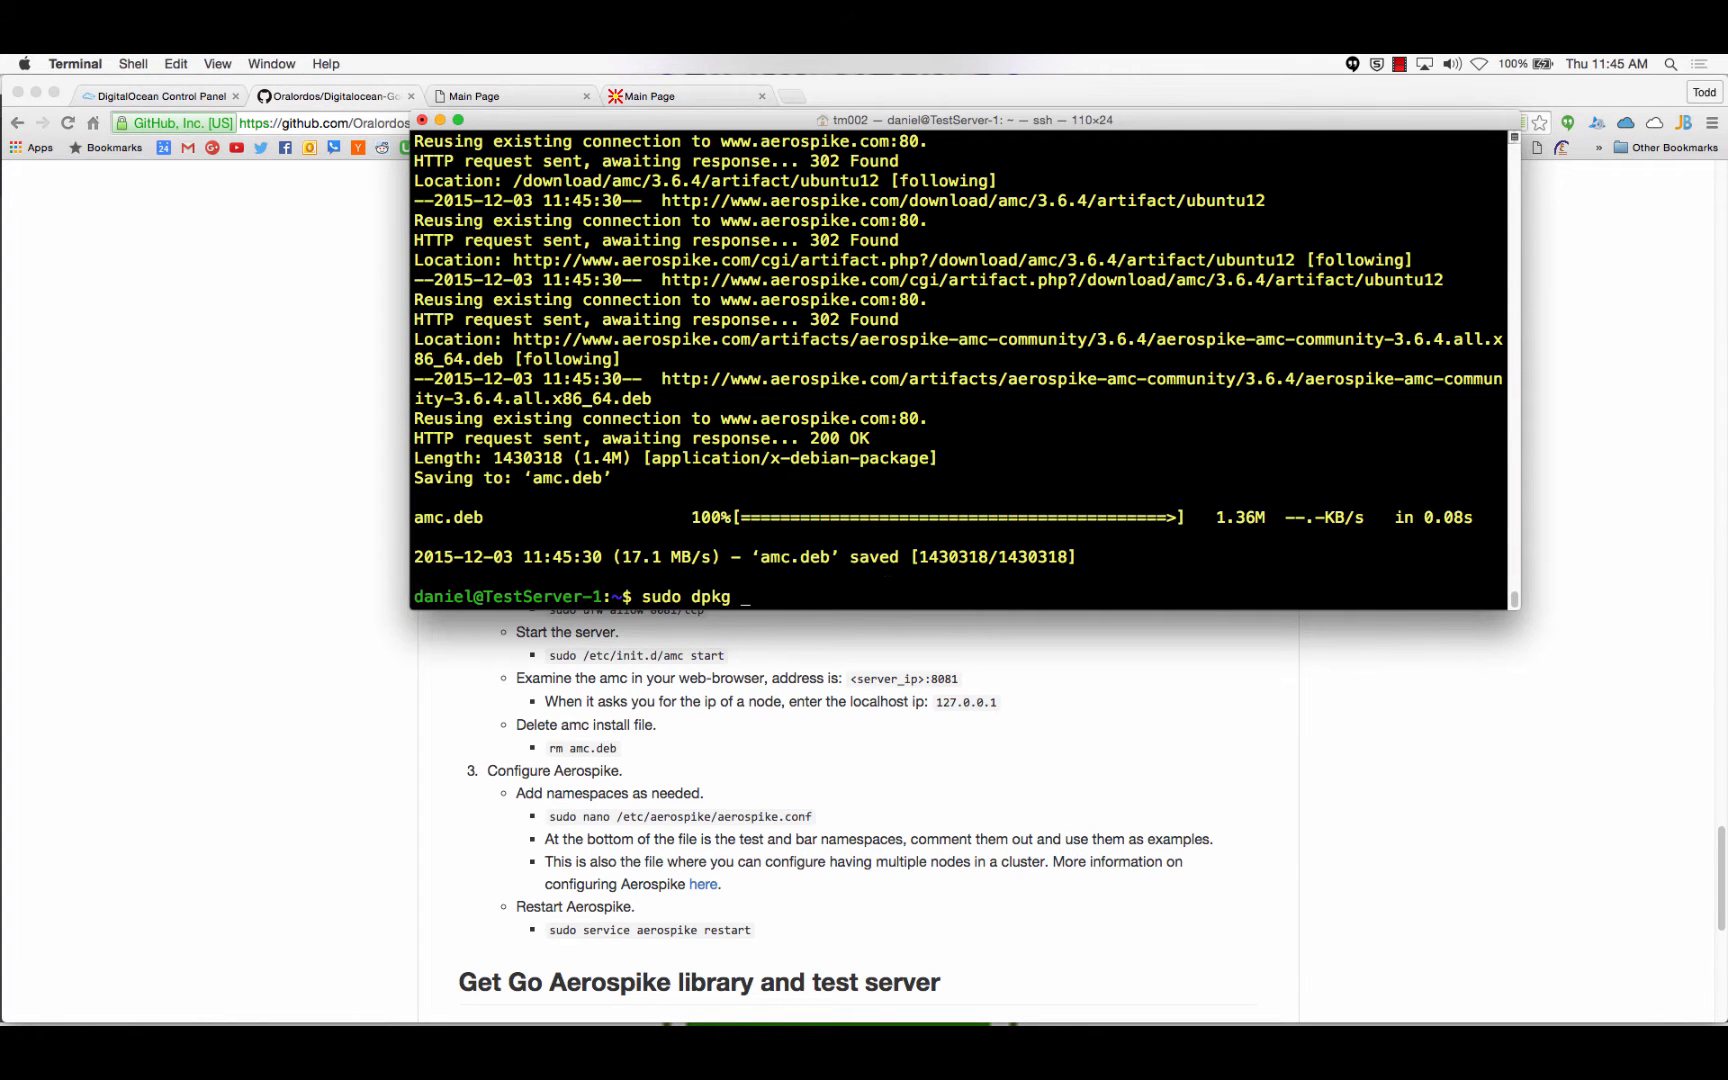
Step: Install the console with sudo dpkg -i amc.deb
type("-i")
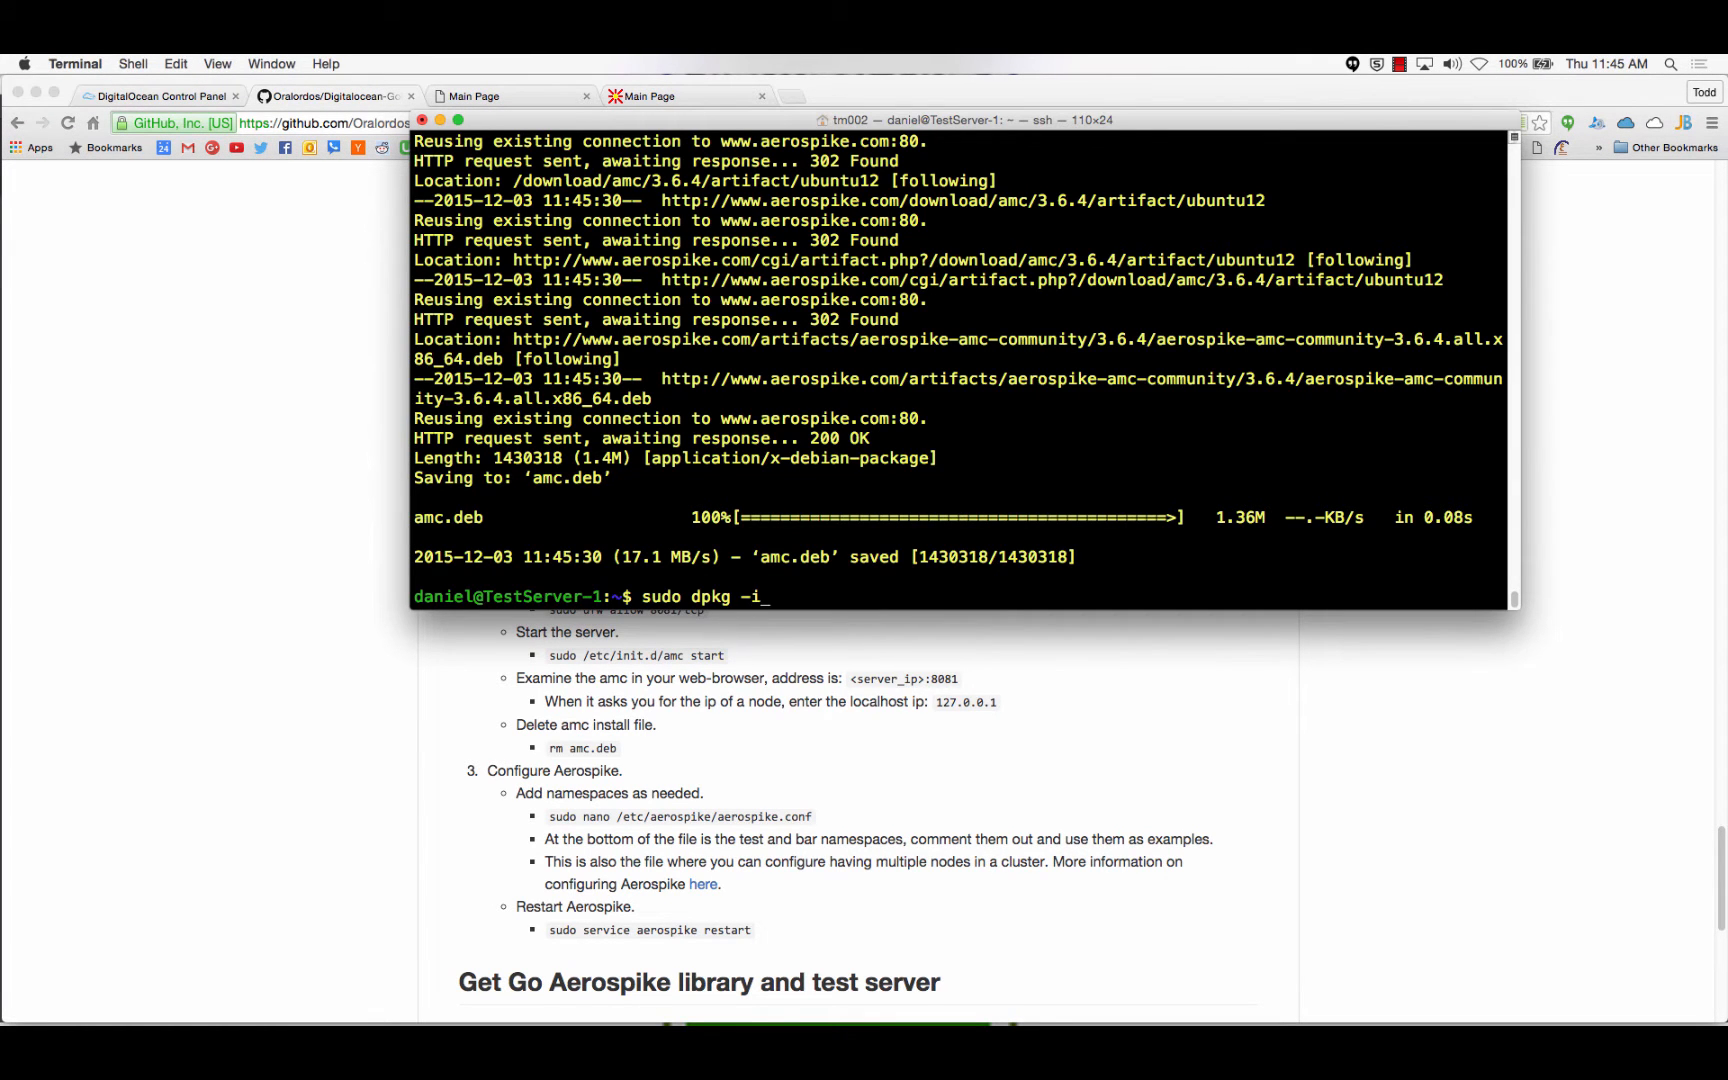
type("amc.deb")
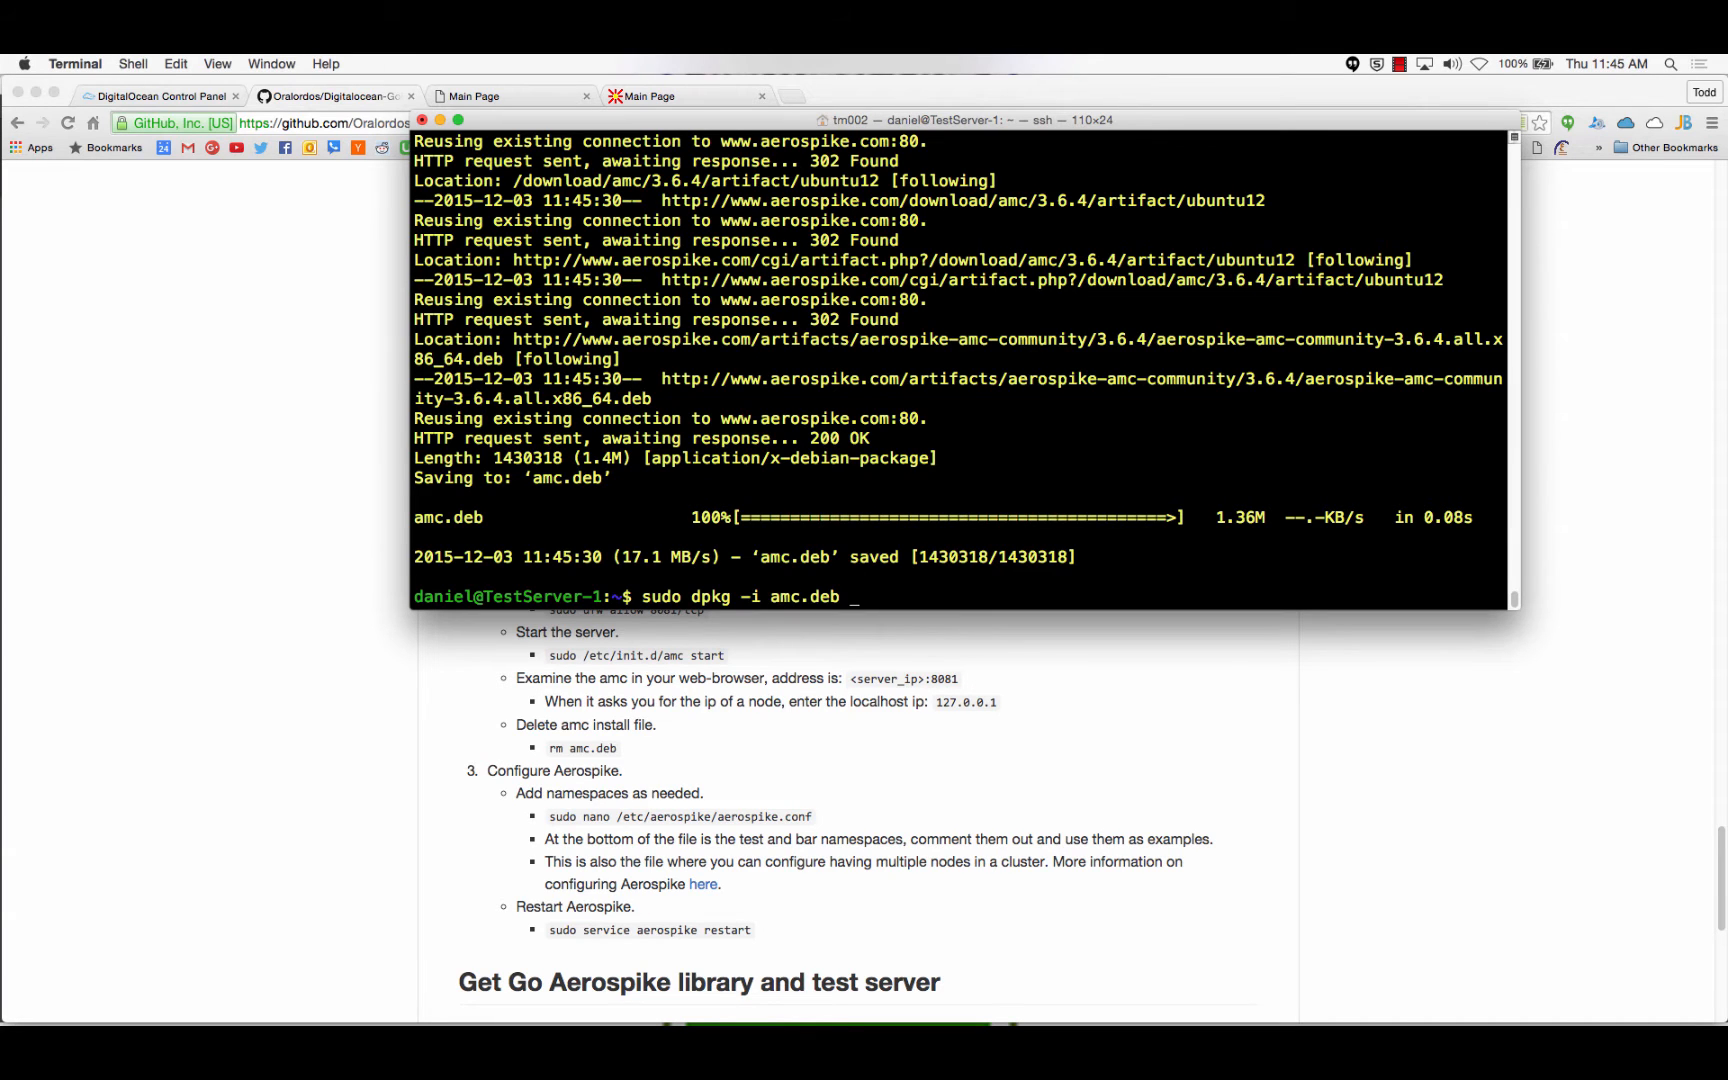
key("Return")
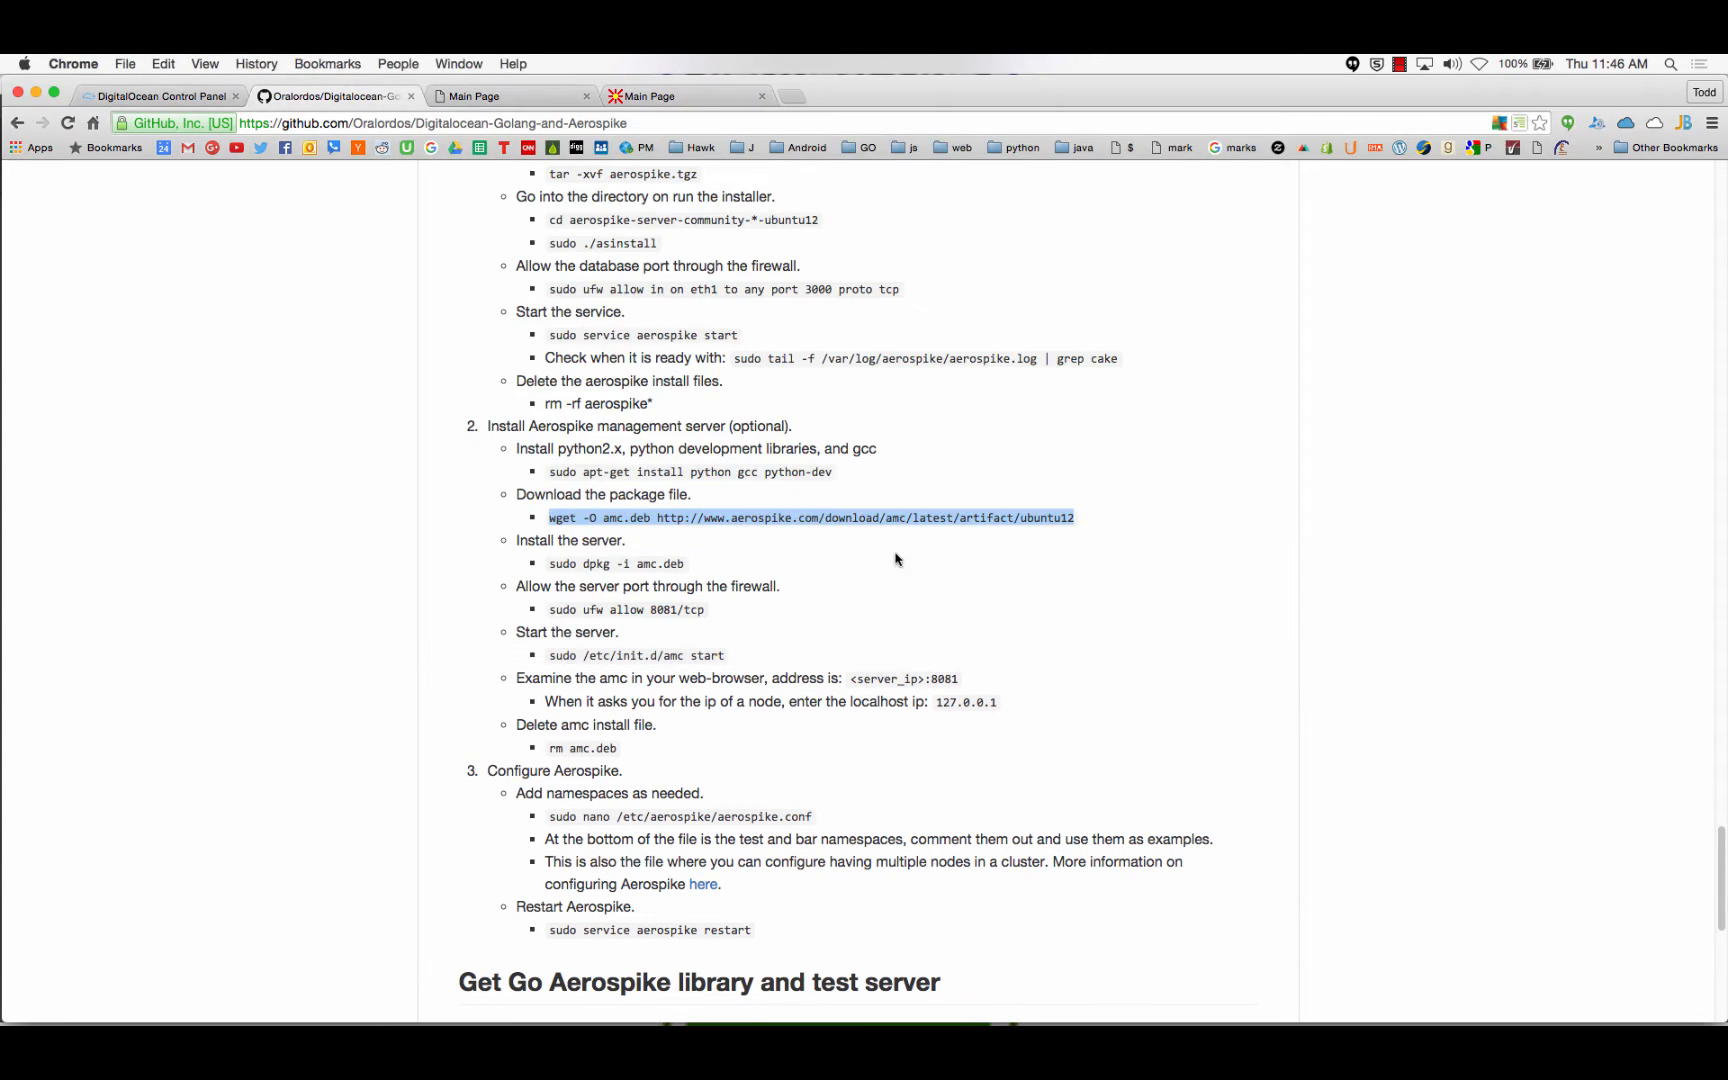
mouse_move(724, 614)
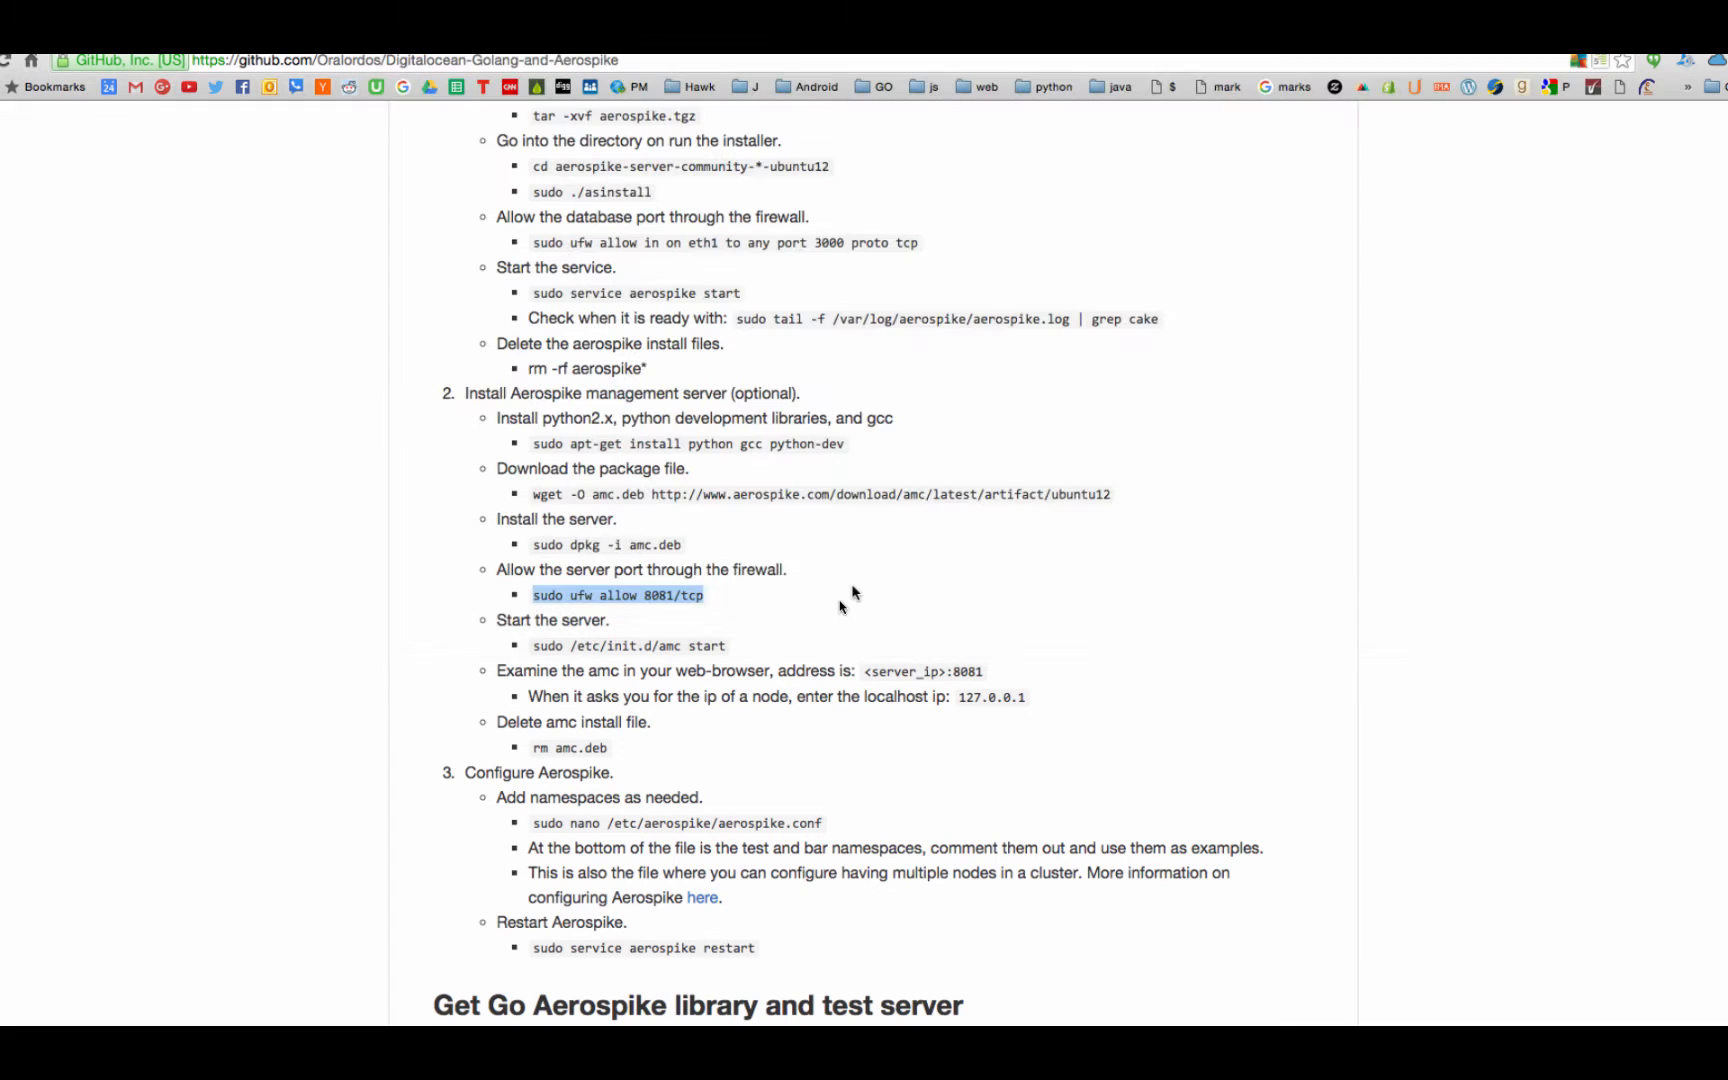
mouse_move(534, 650)
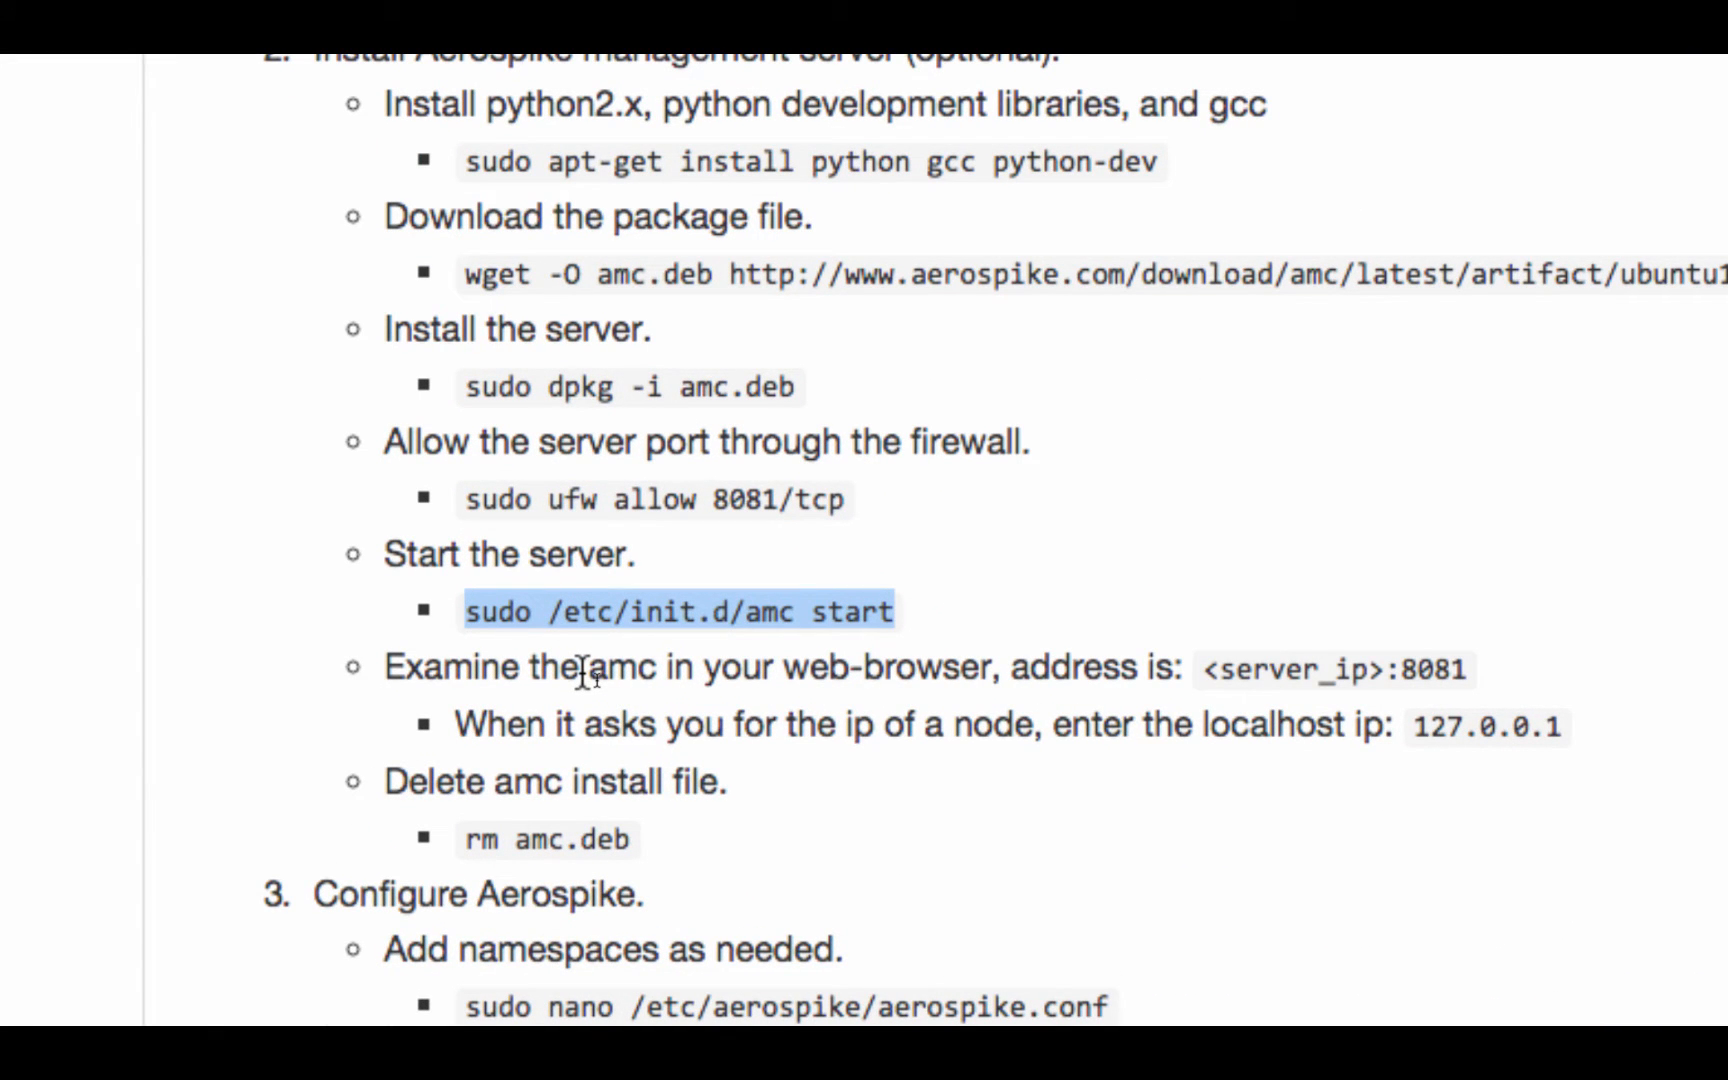
Step: Scroll the guide to the 'sudo ufw allow 8081/tcp' and AMC start commands
scroll("up", 3)
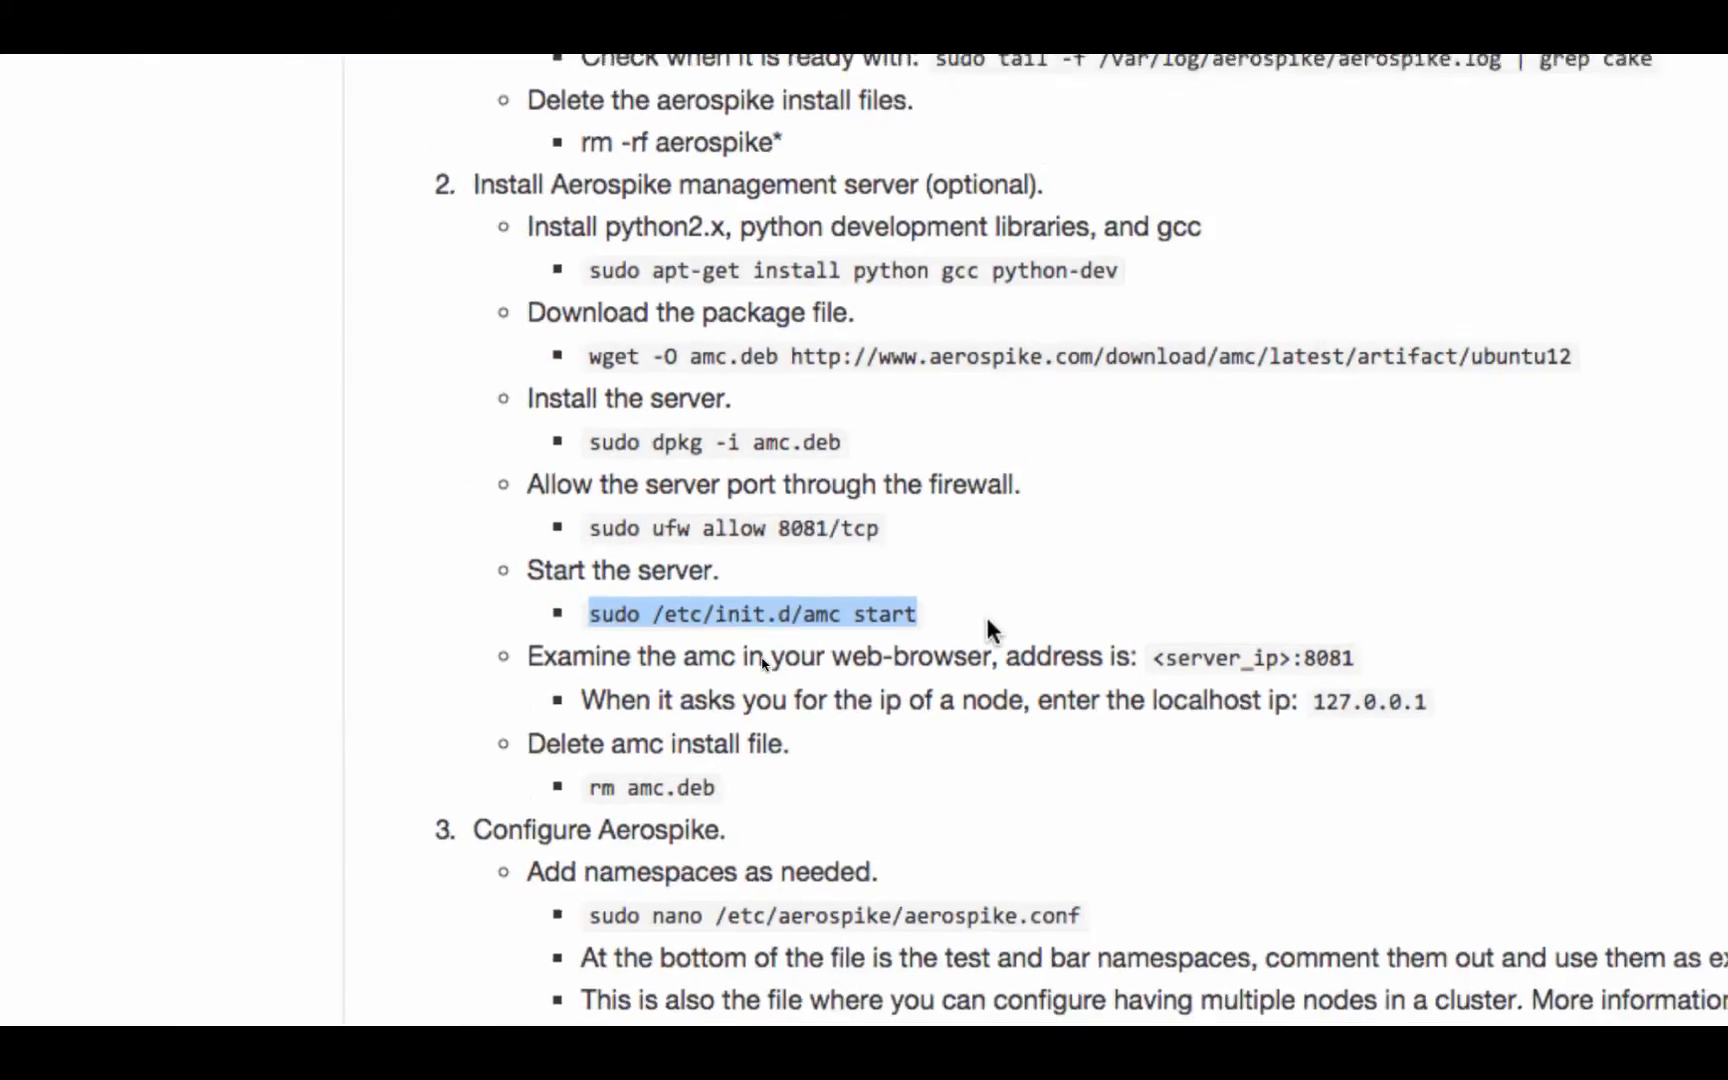
scroll("down", 3)
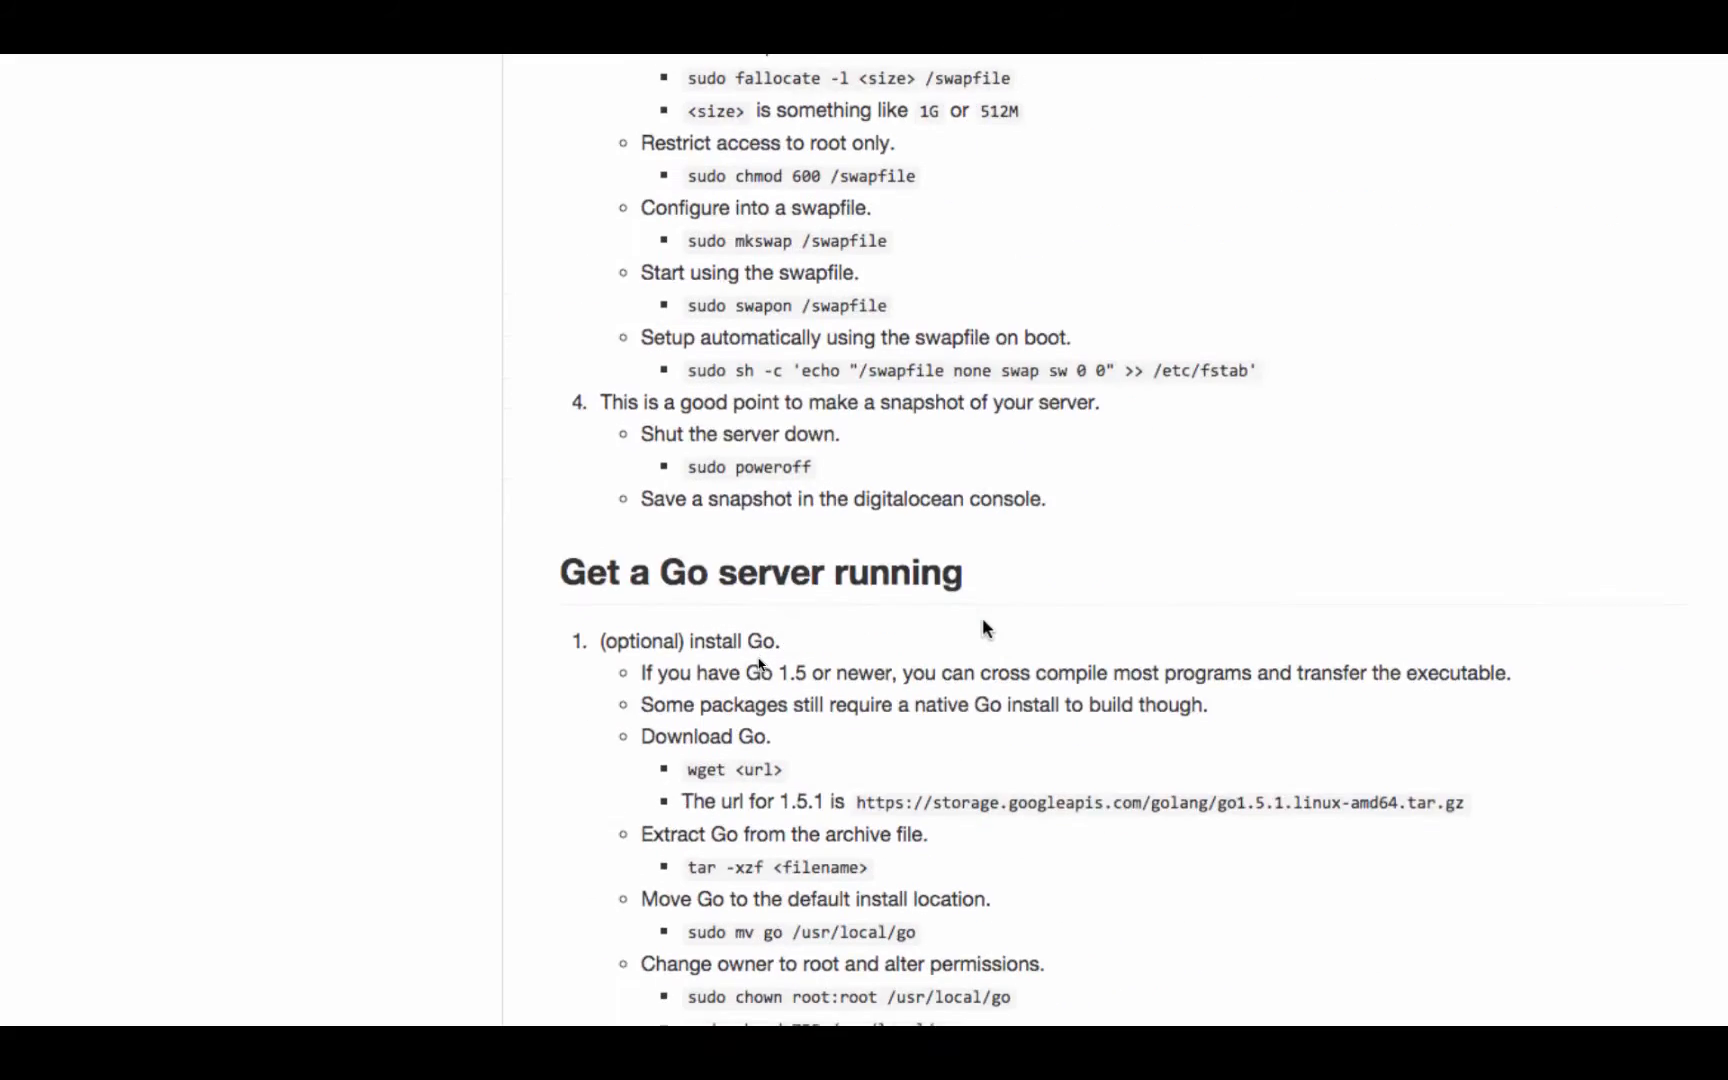
scroll("down", 3)
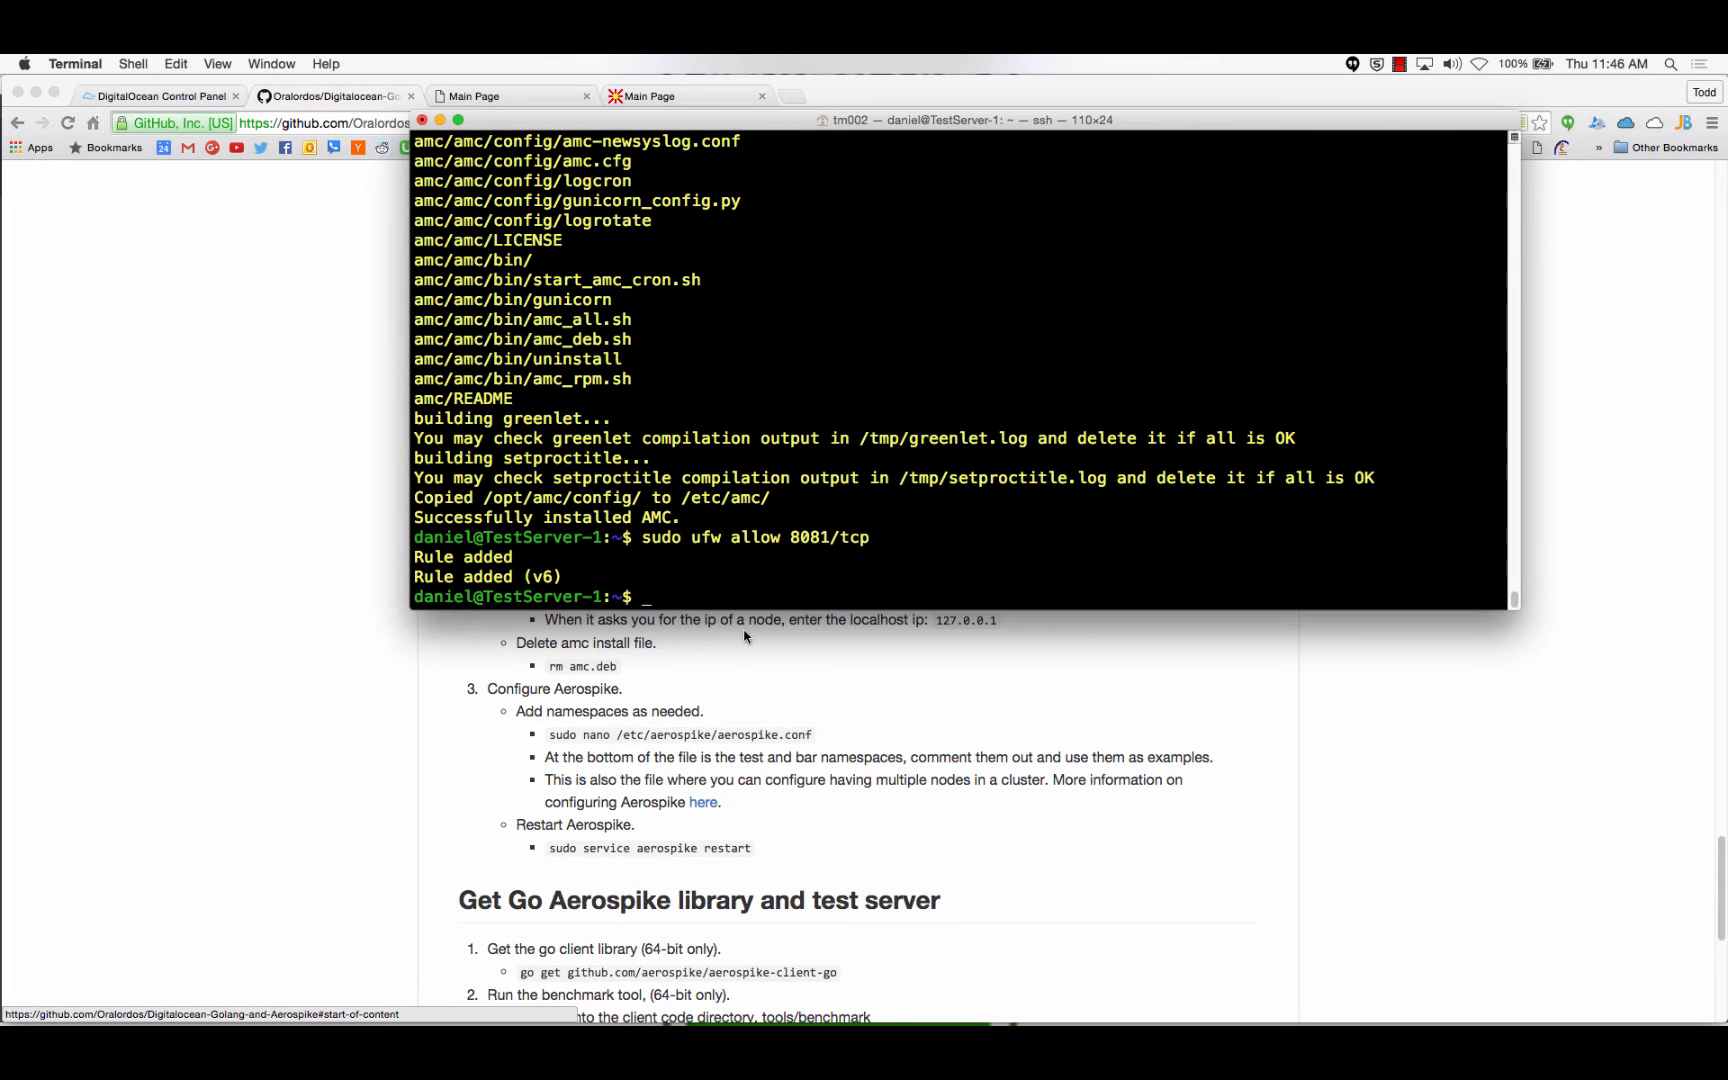
Step: Run 'sudo /etc/init.d/amc start' and return to the server's site in Chrome
type("sudo /etc/init.d/amc start")
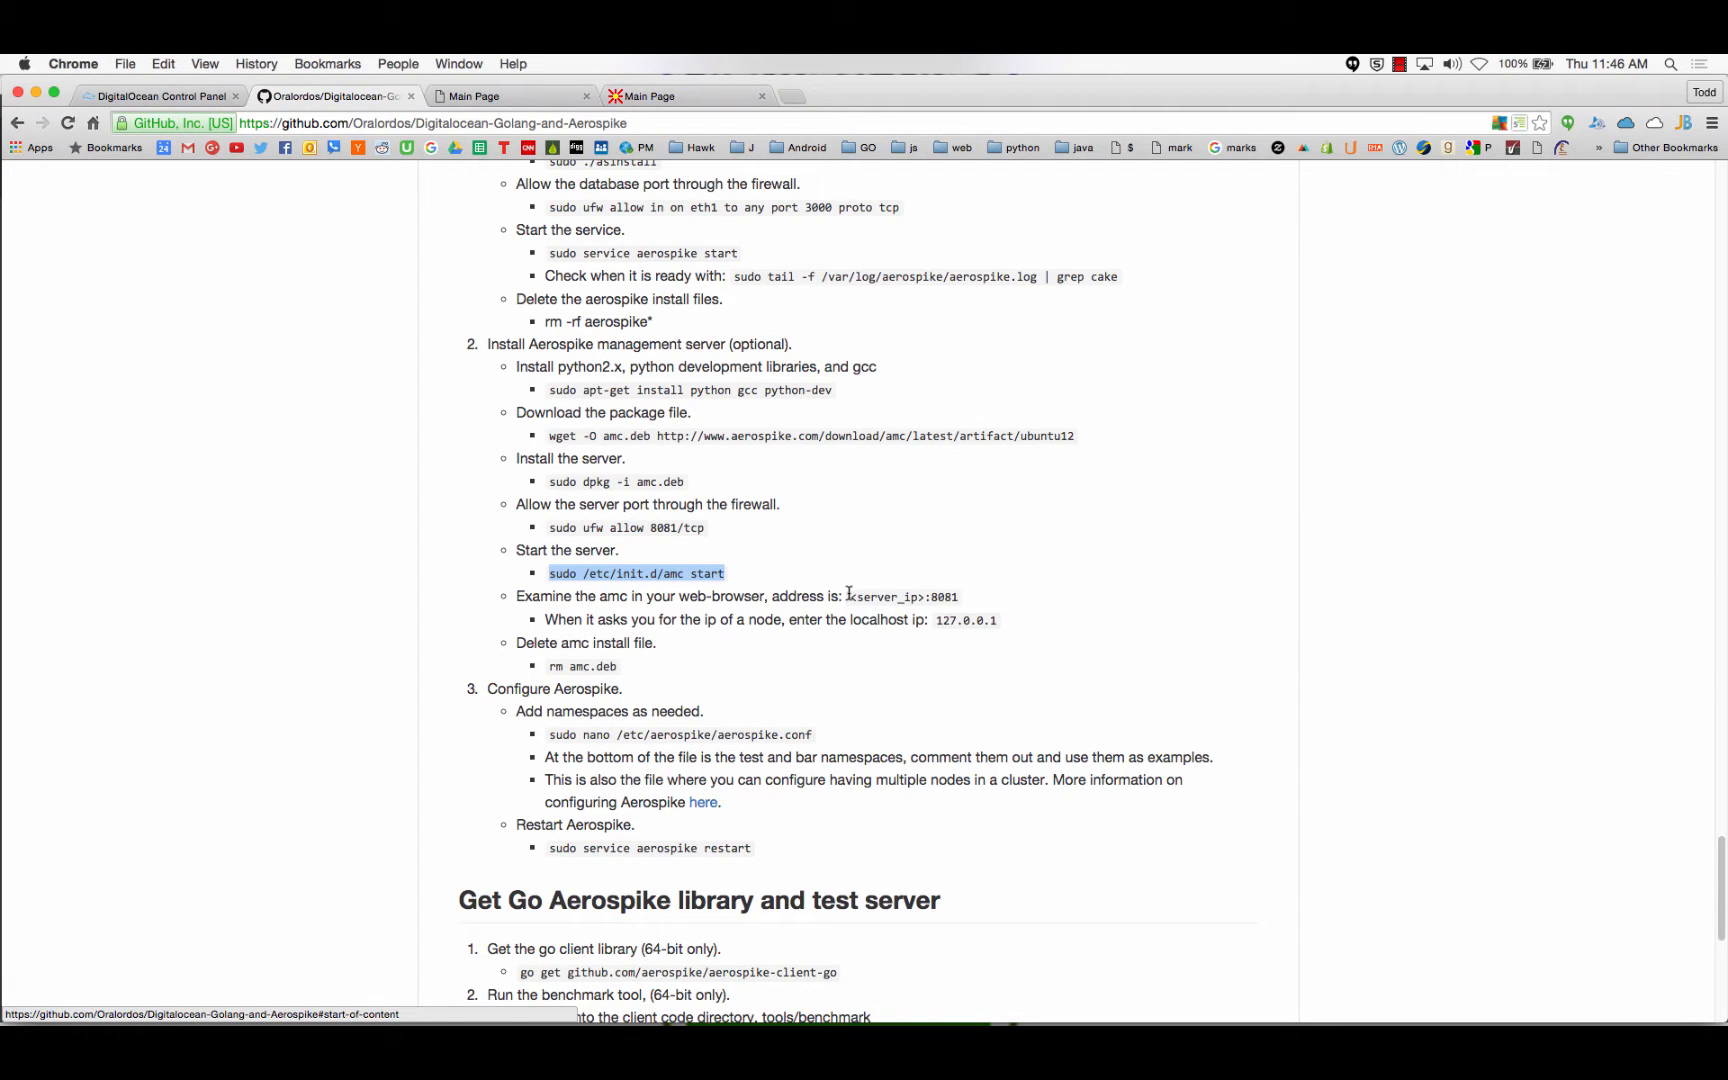
left_click(816, 96)
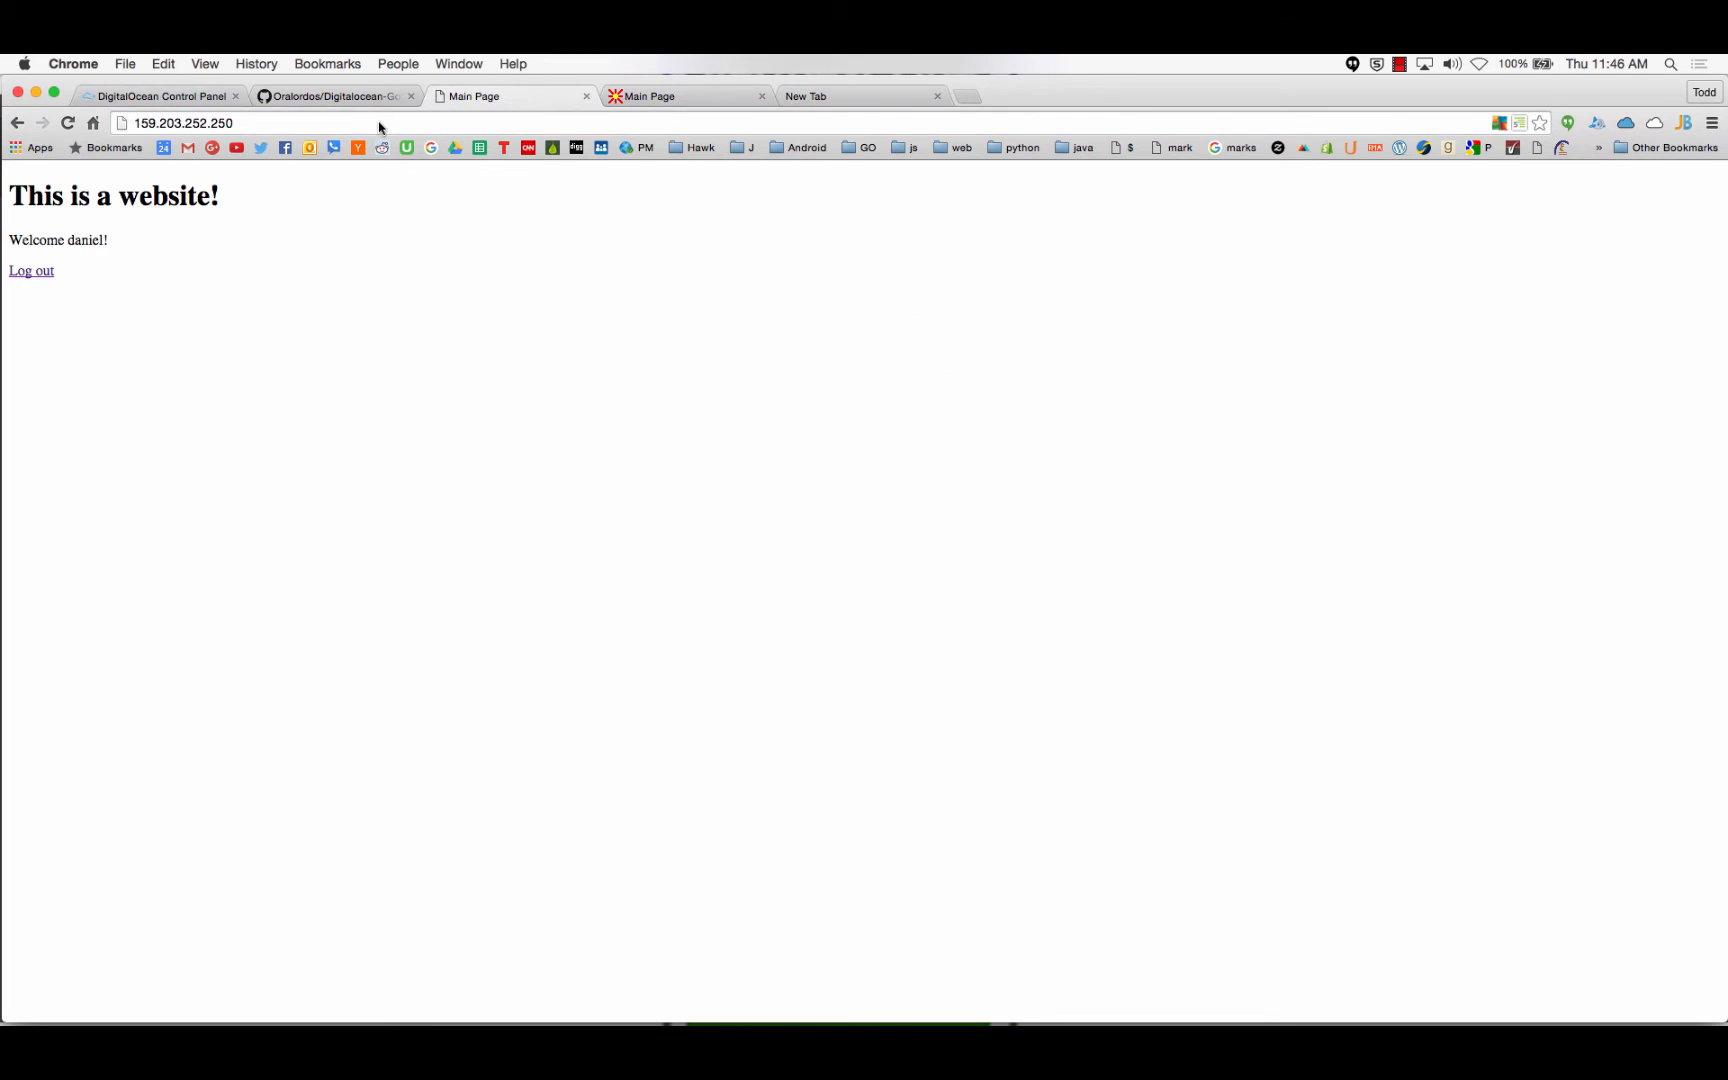
Step: Load the server address with :8081 appended to reach the Aerospike Management Console
type(":8081")
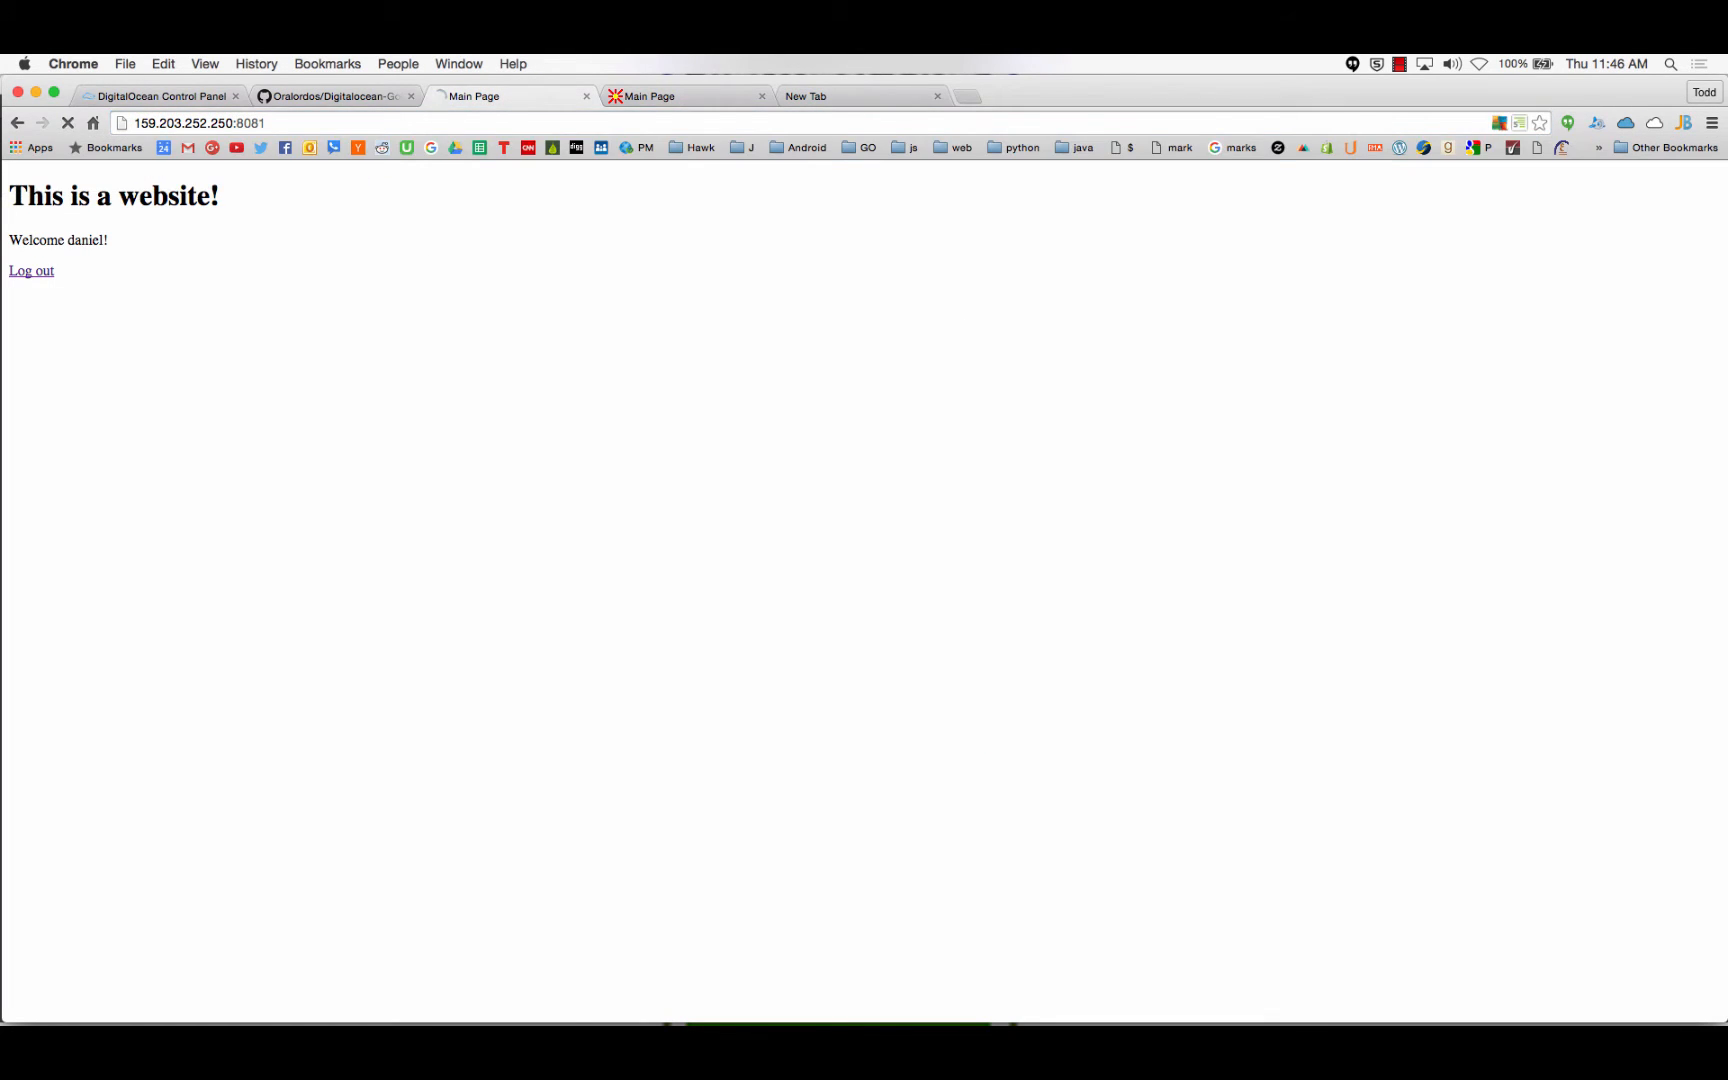
left_click(510, 96)
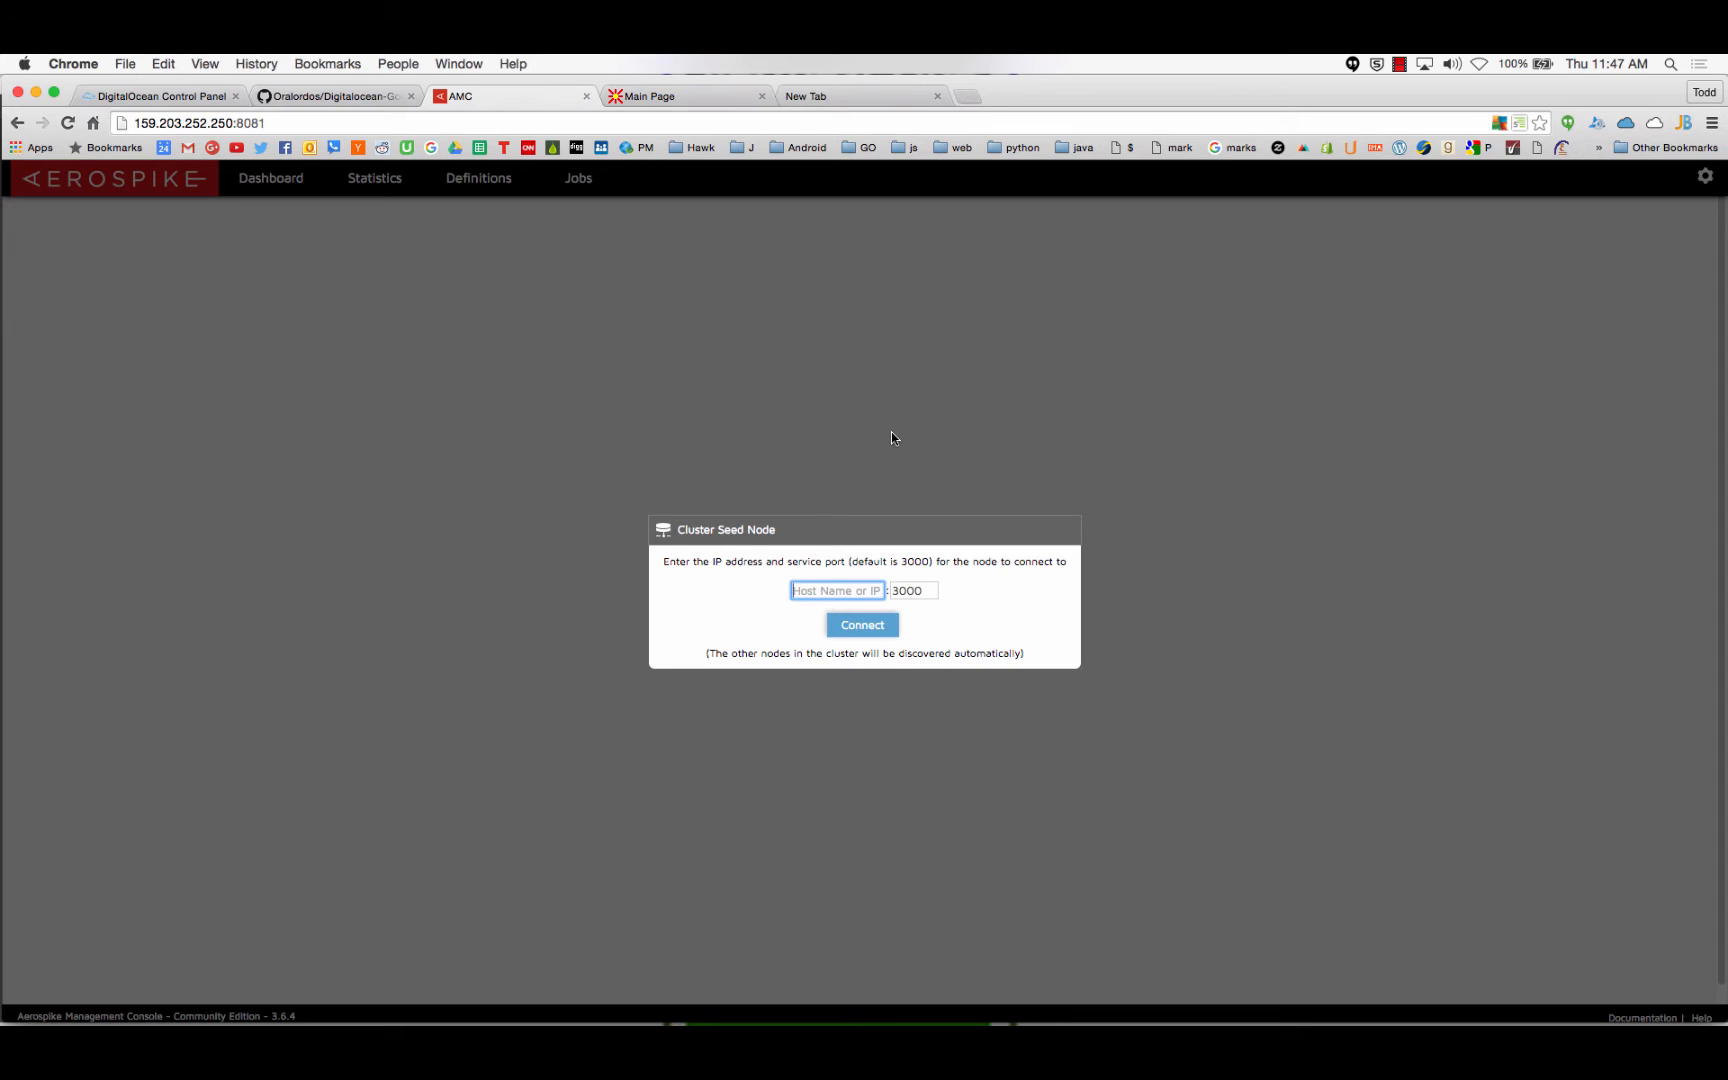
Step: Connect AMC to seed node 127.0.0.1 on port 3000 to show the cluster dashboard
type("127.0.0.1")
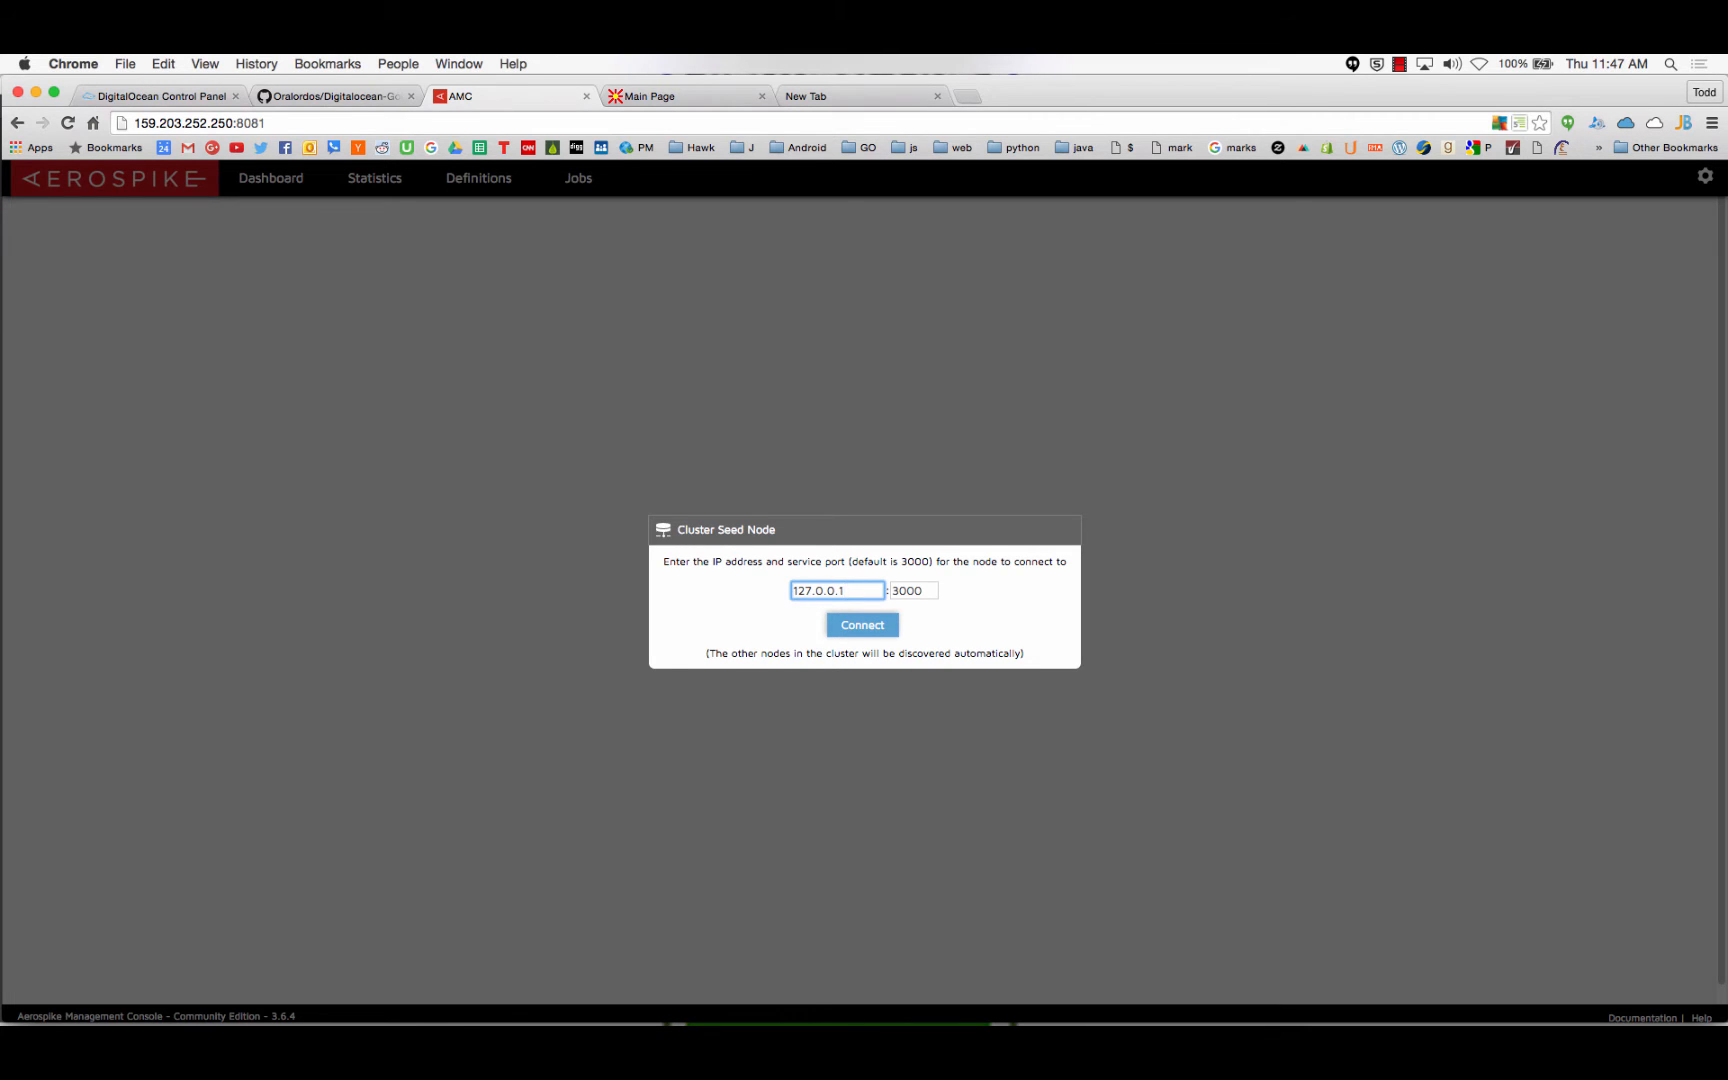
left_click(862, 624)
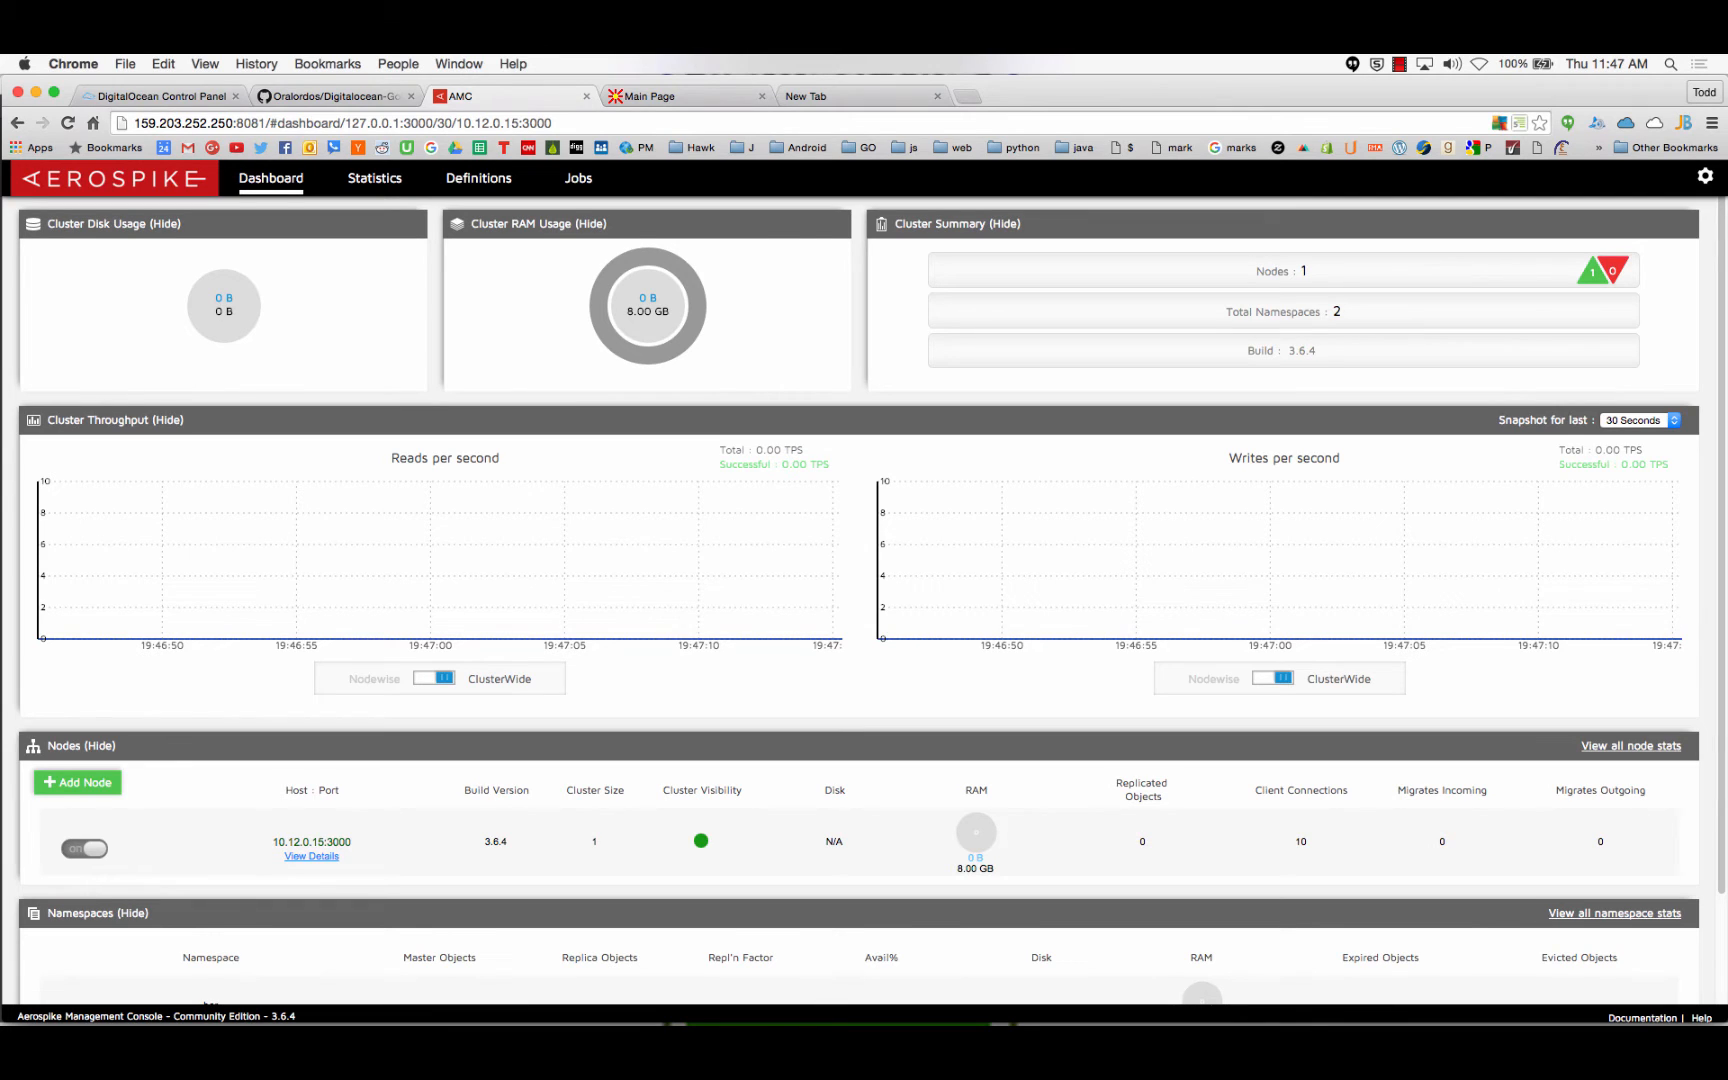
mouse_move(912, 430)
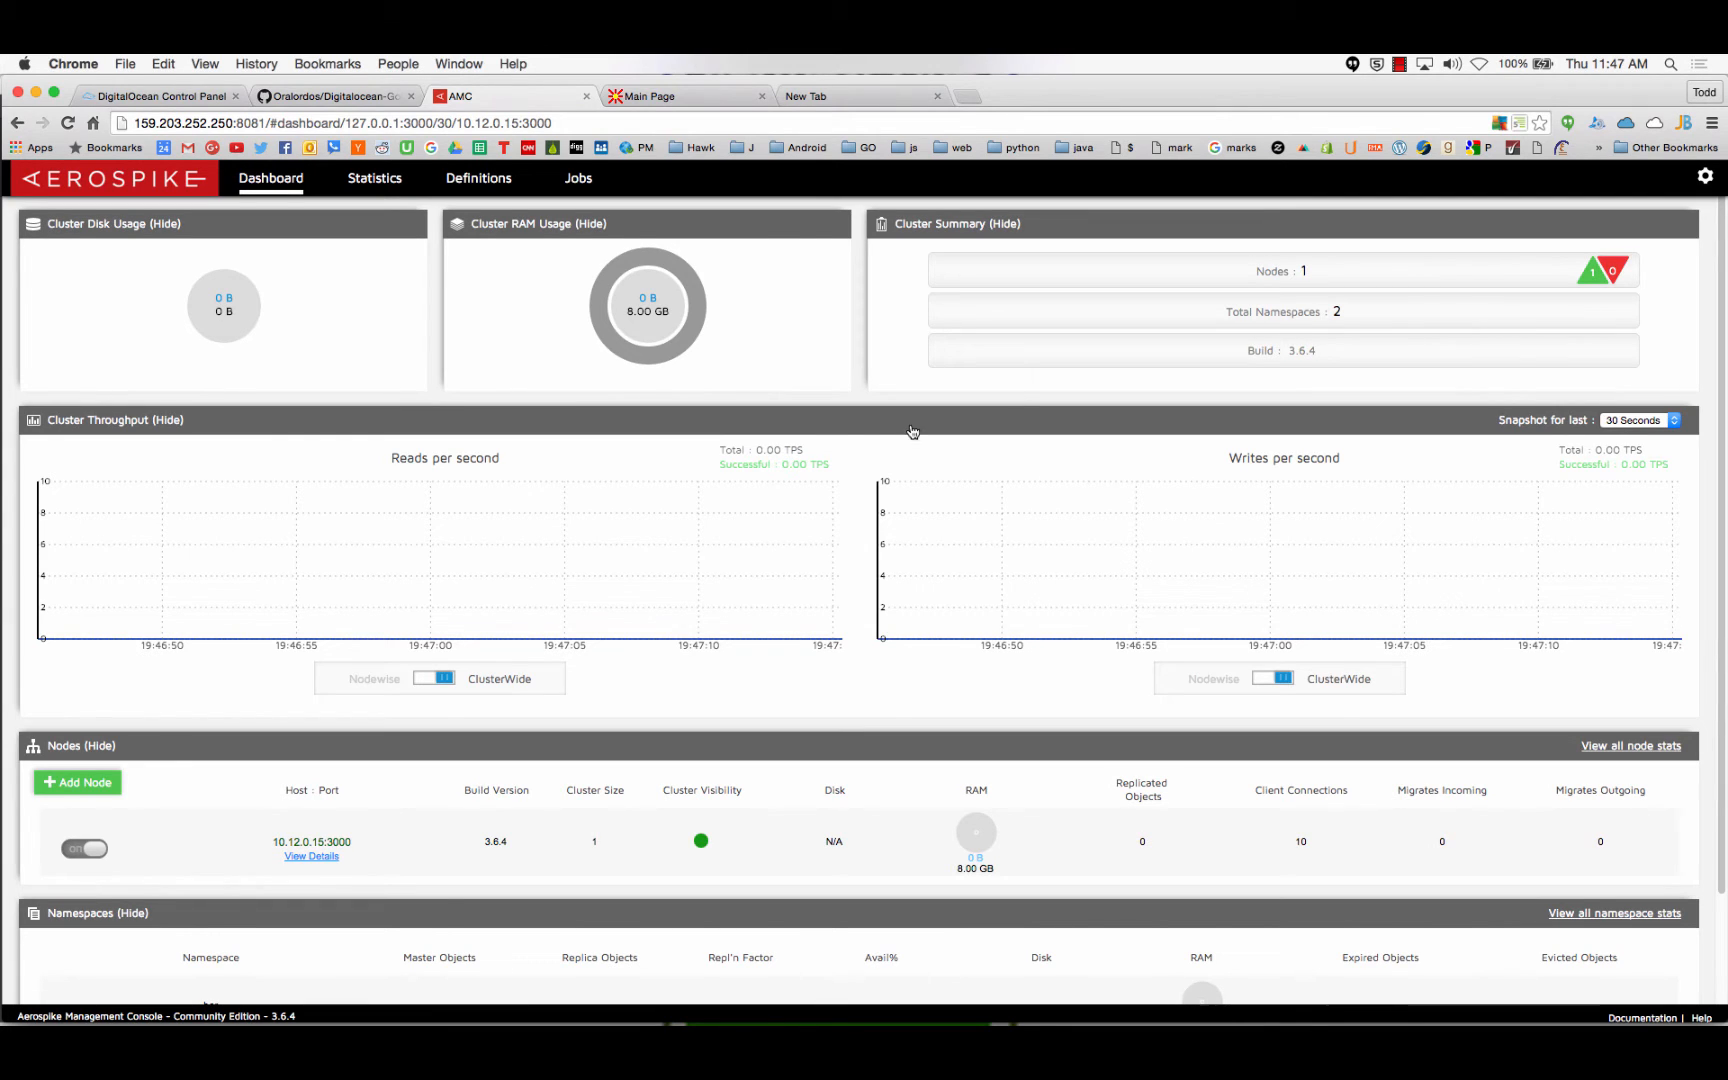
mouse_move(854, 452)
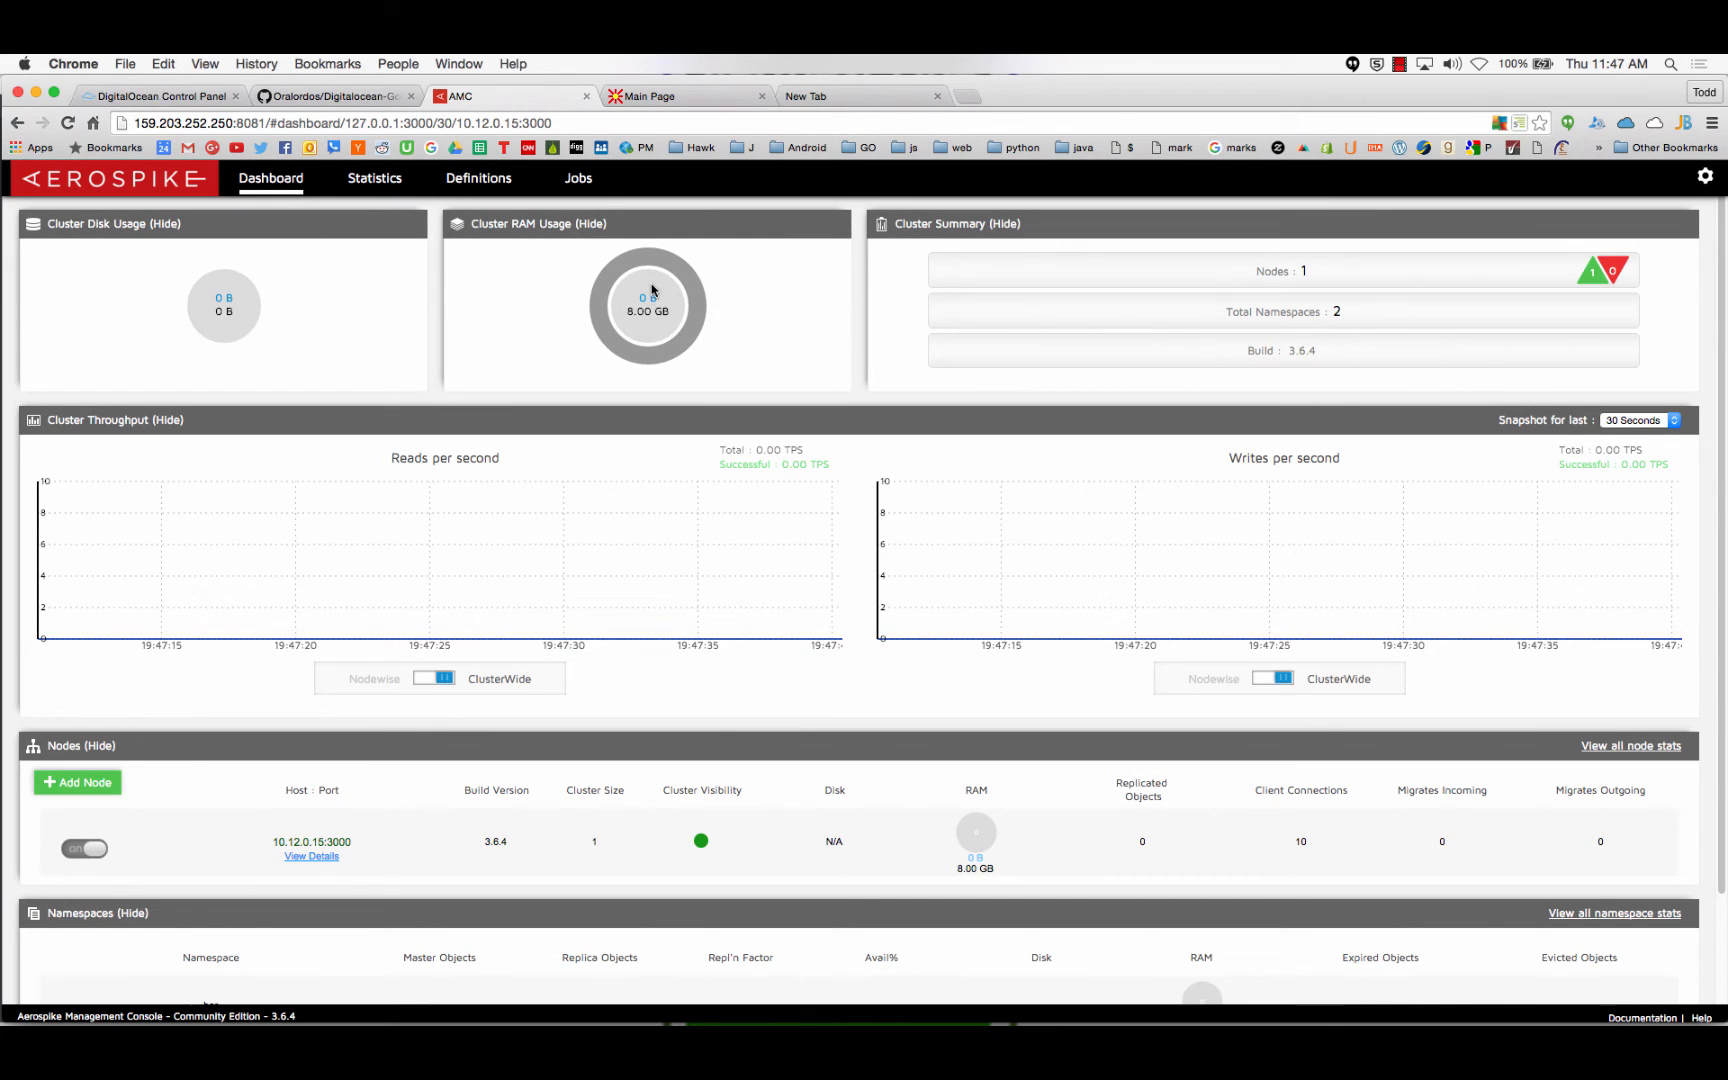
mouse_move(646, 334)
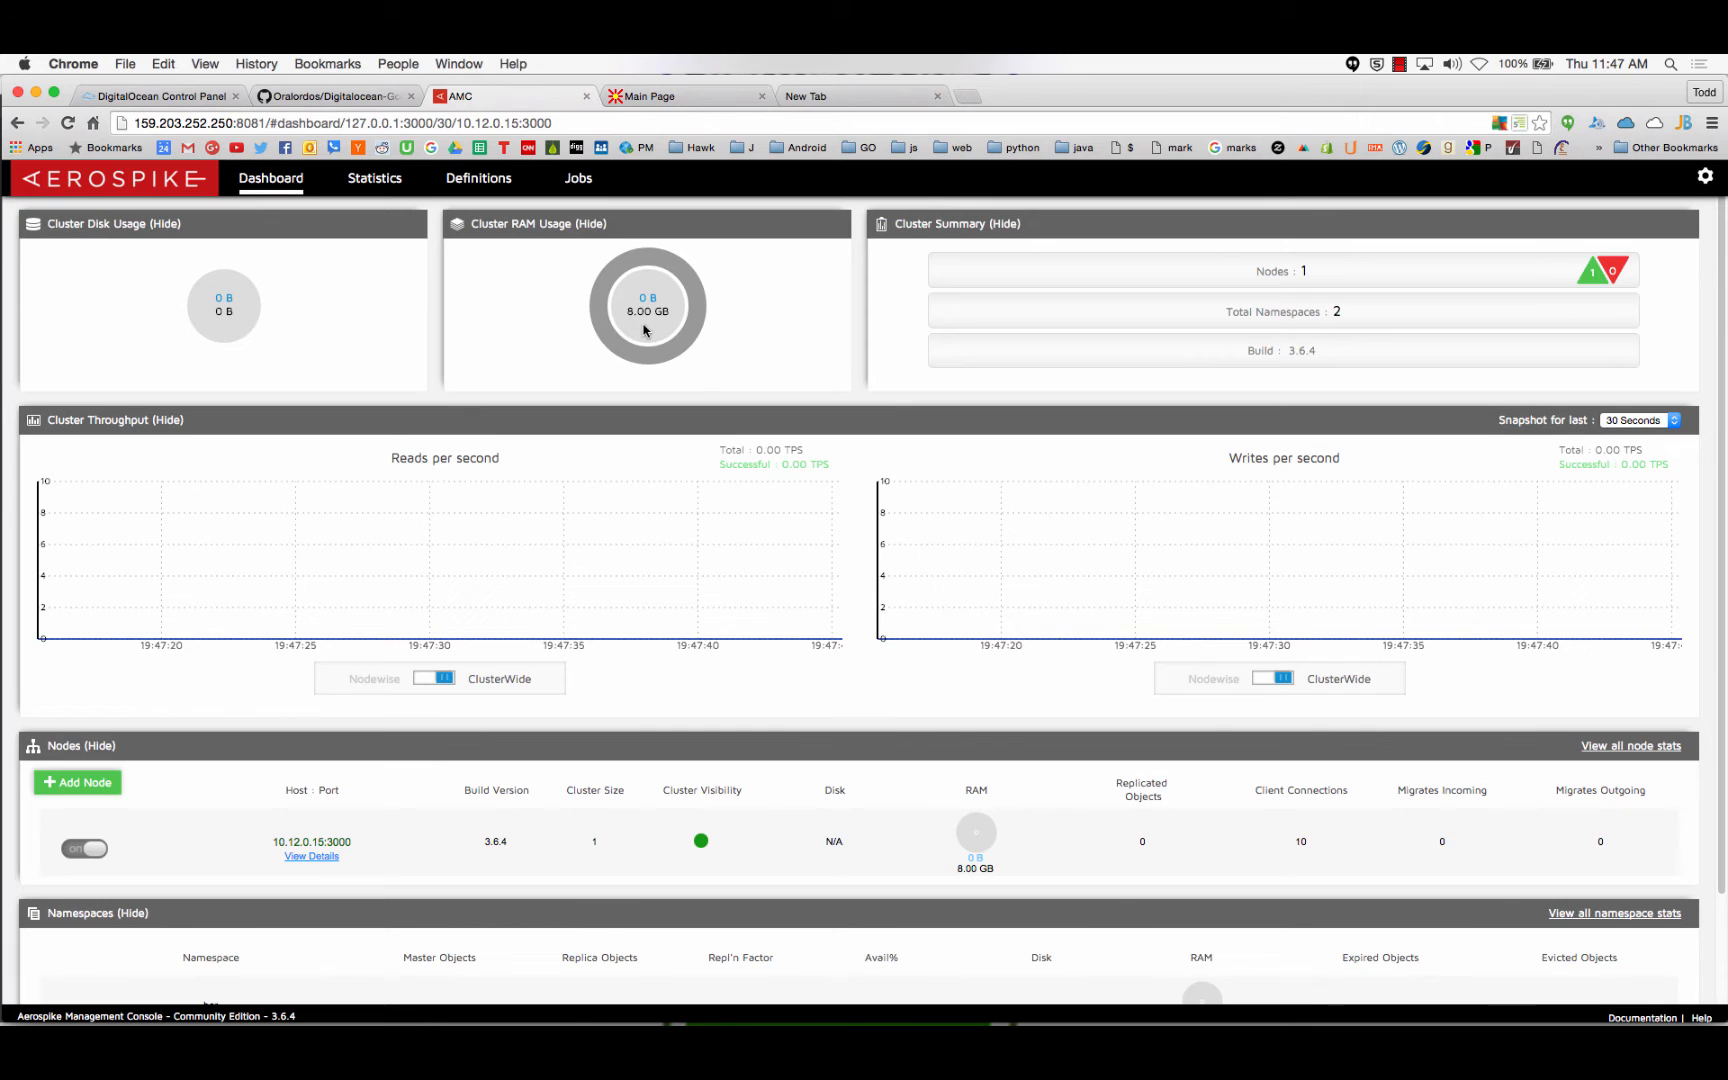
mouse_move(232, 316)
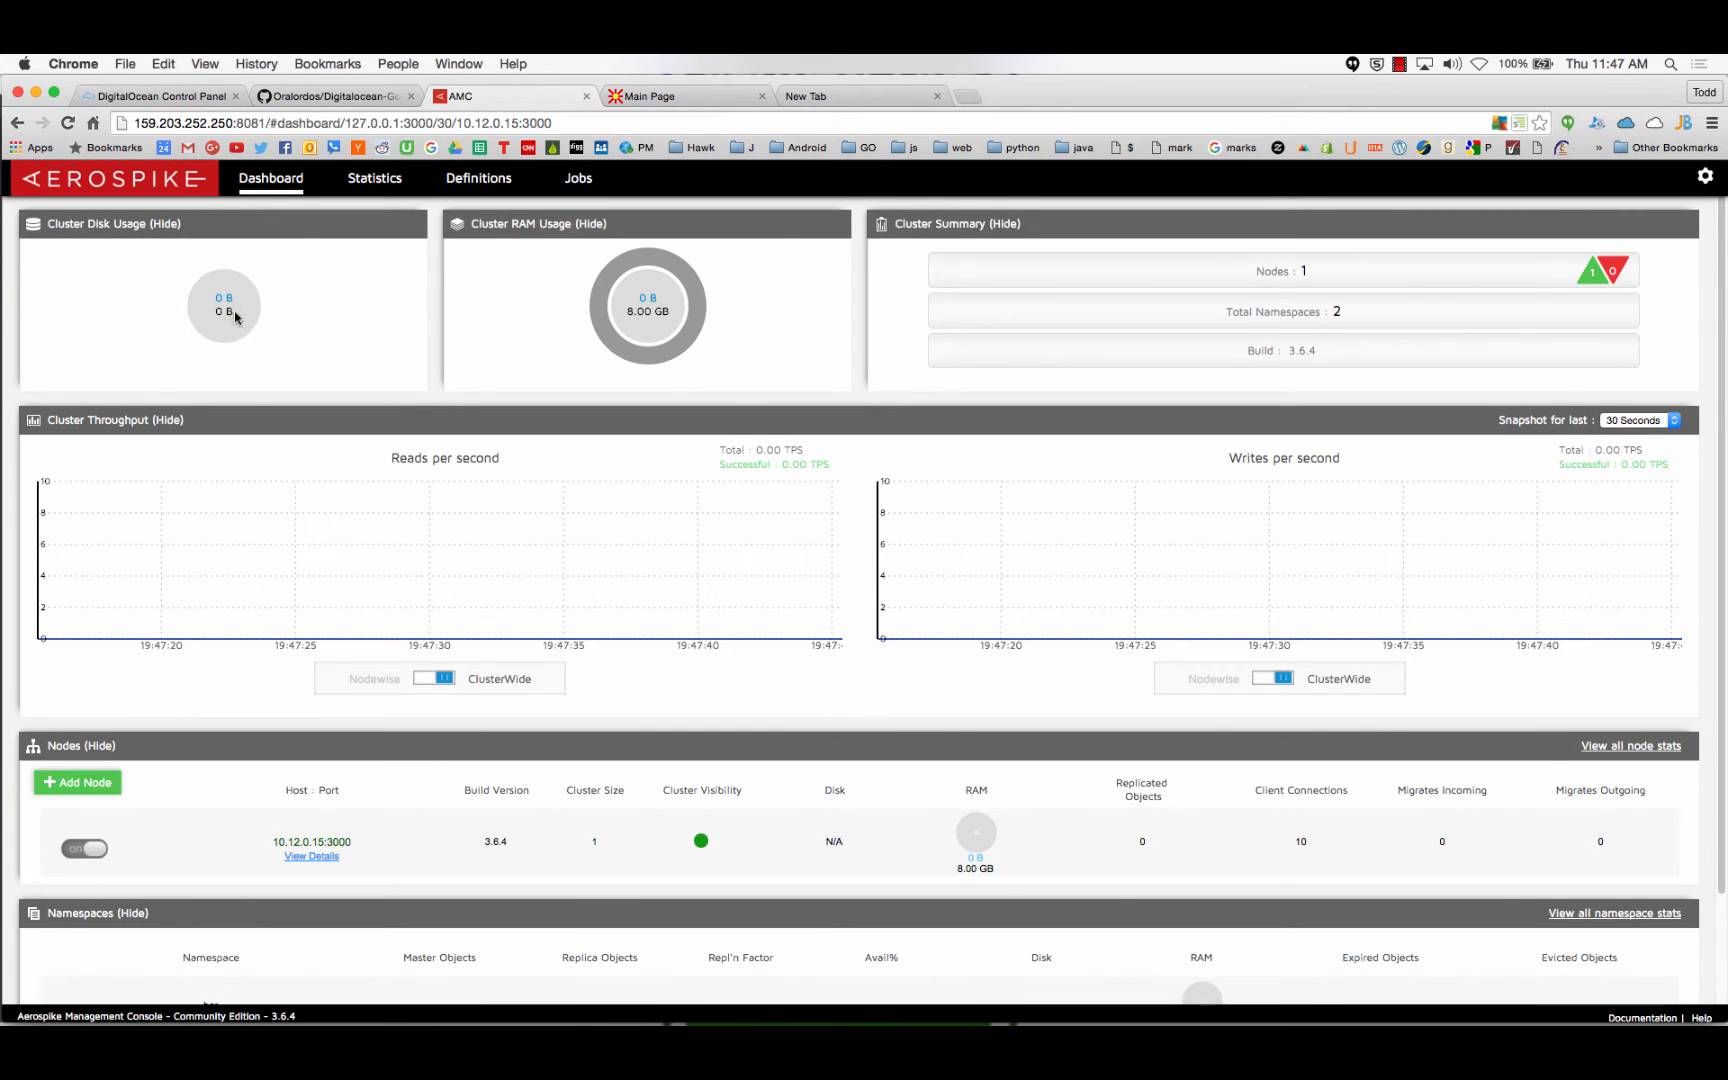
mouse_move(1114, 540)
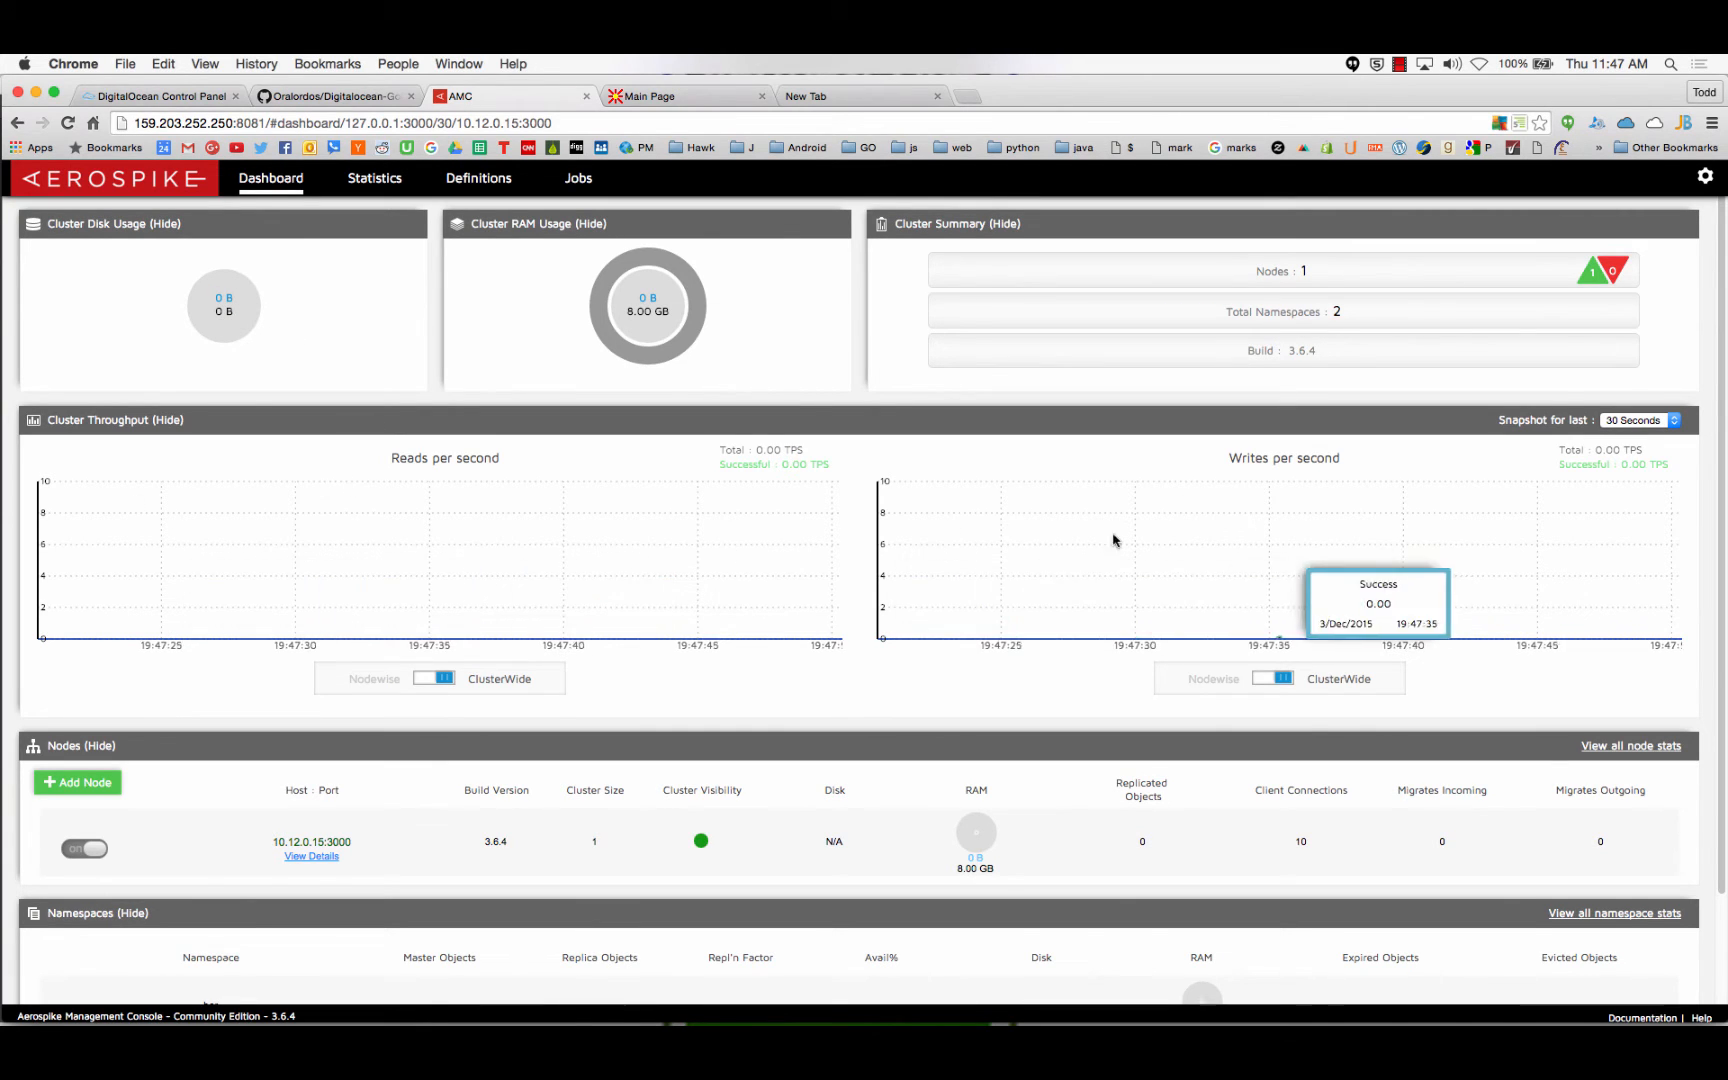
scroll("down", 3)
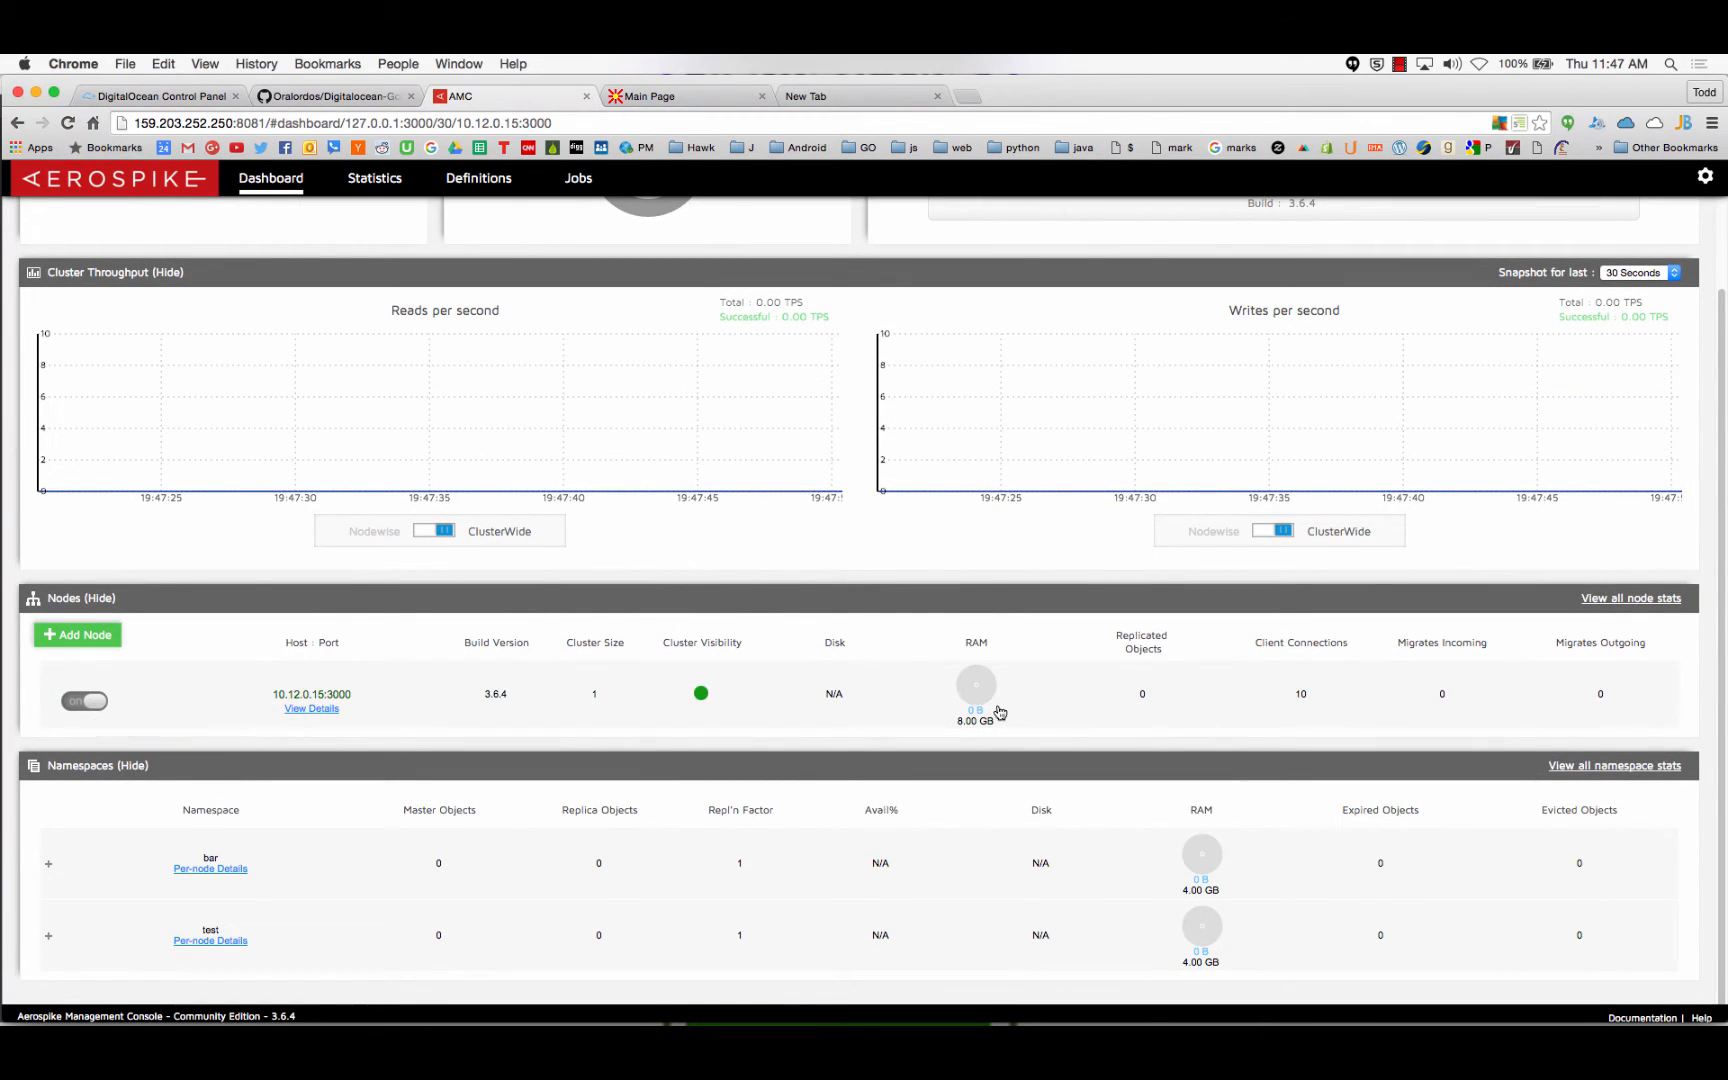
mouse_move(908, 714)
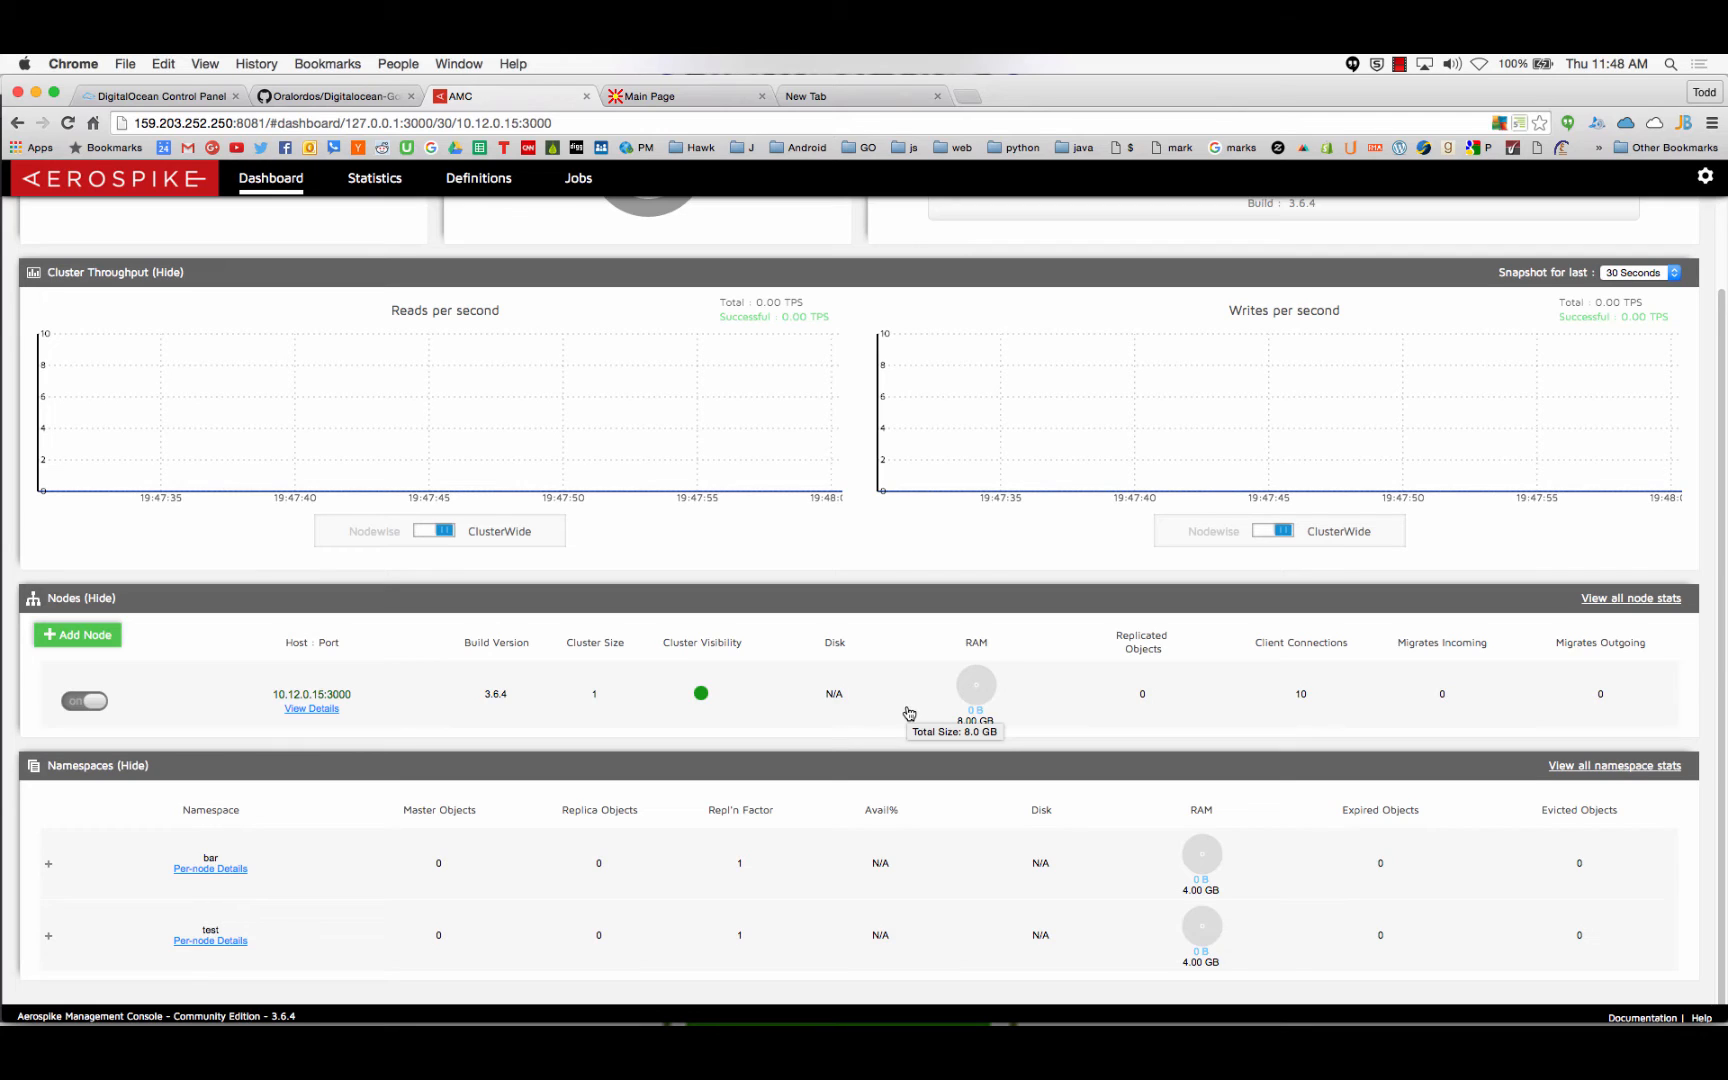
mouse_move(298, 872)
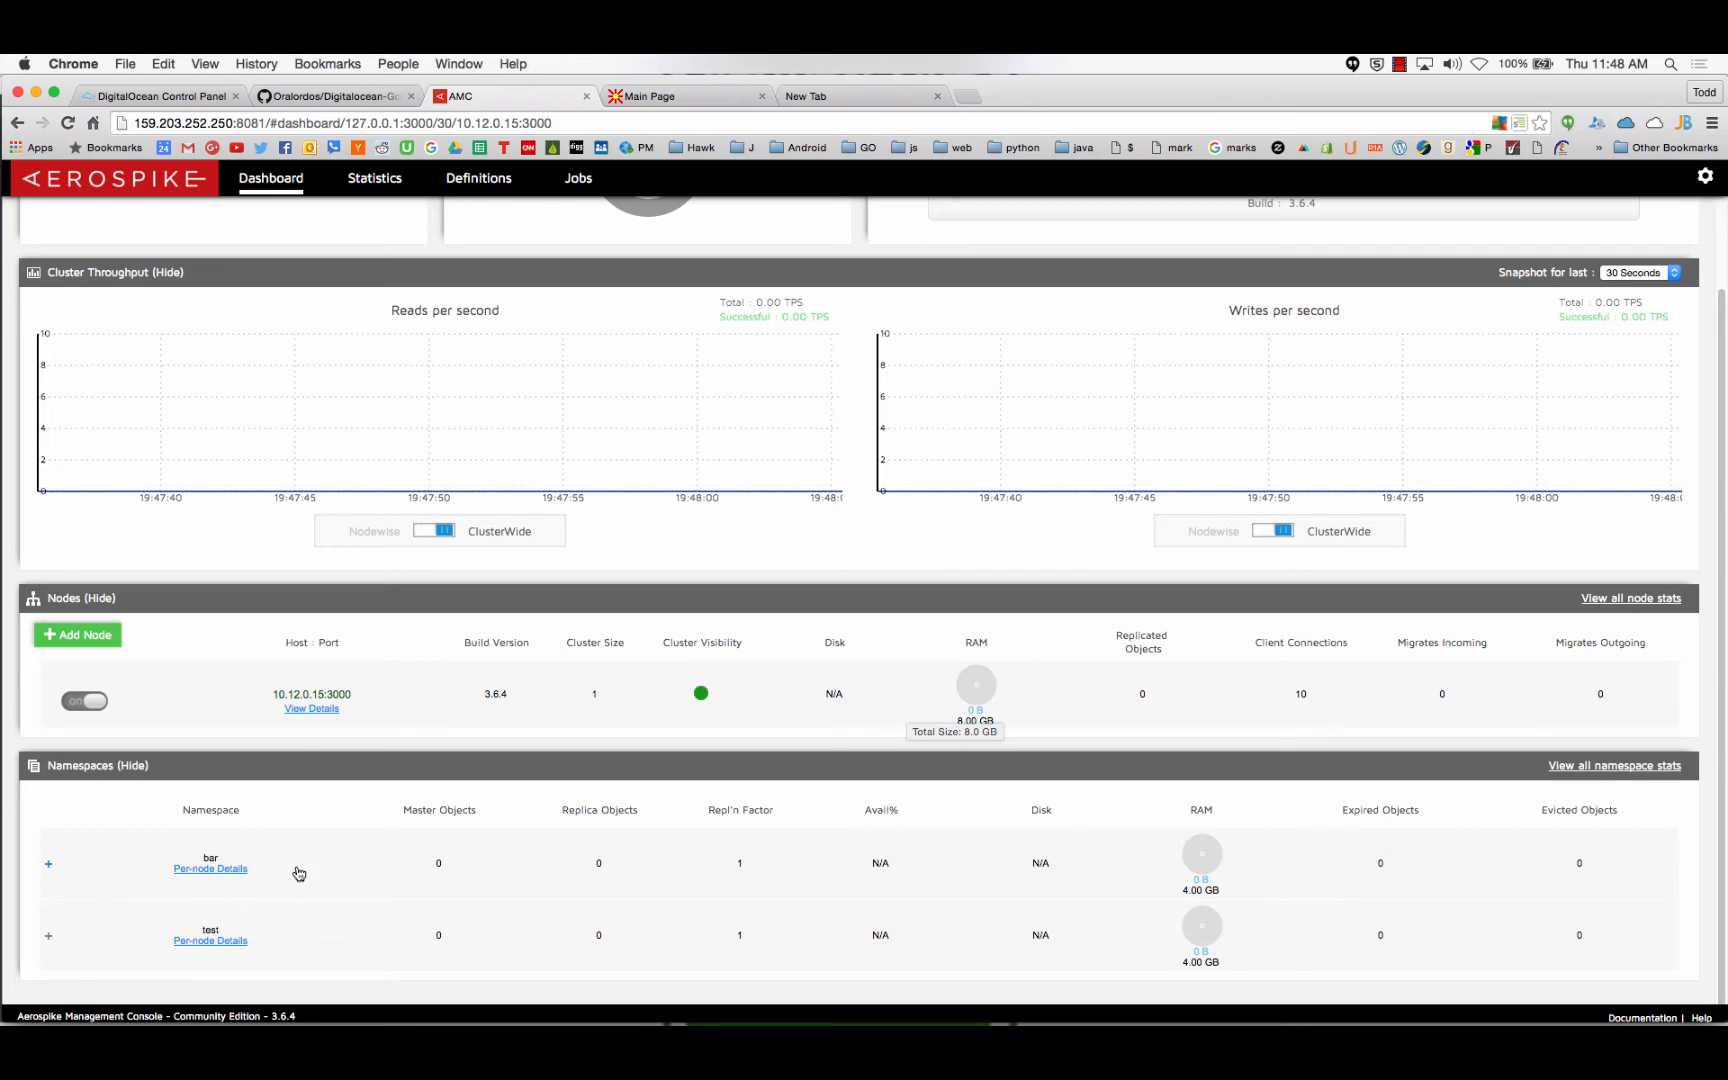
mouse_move(136, 902)
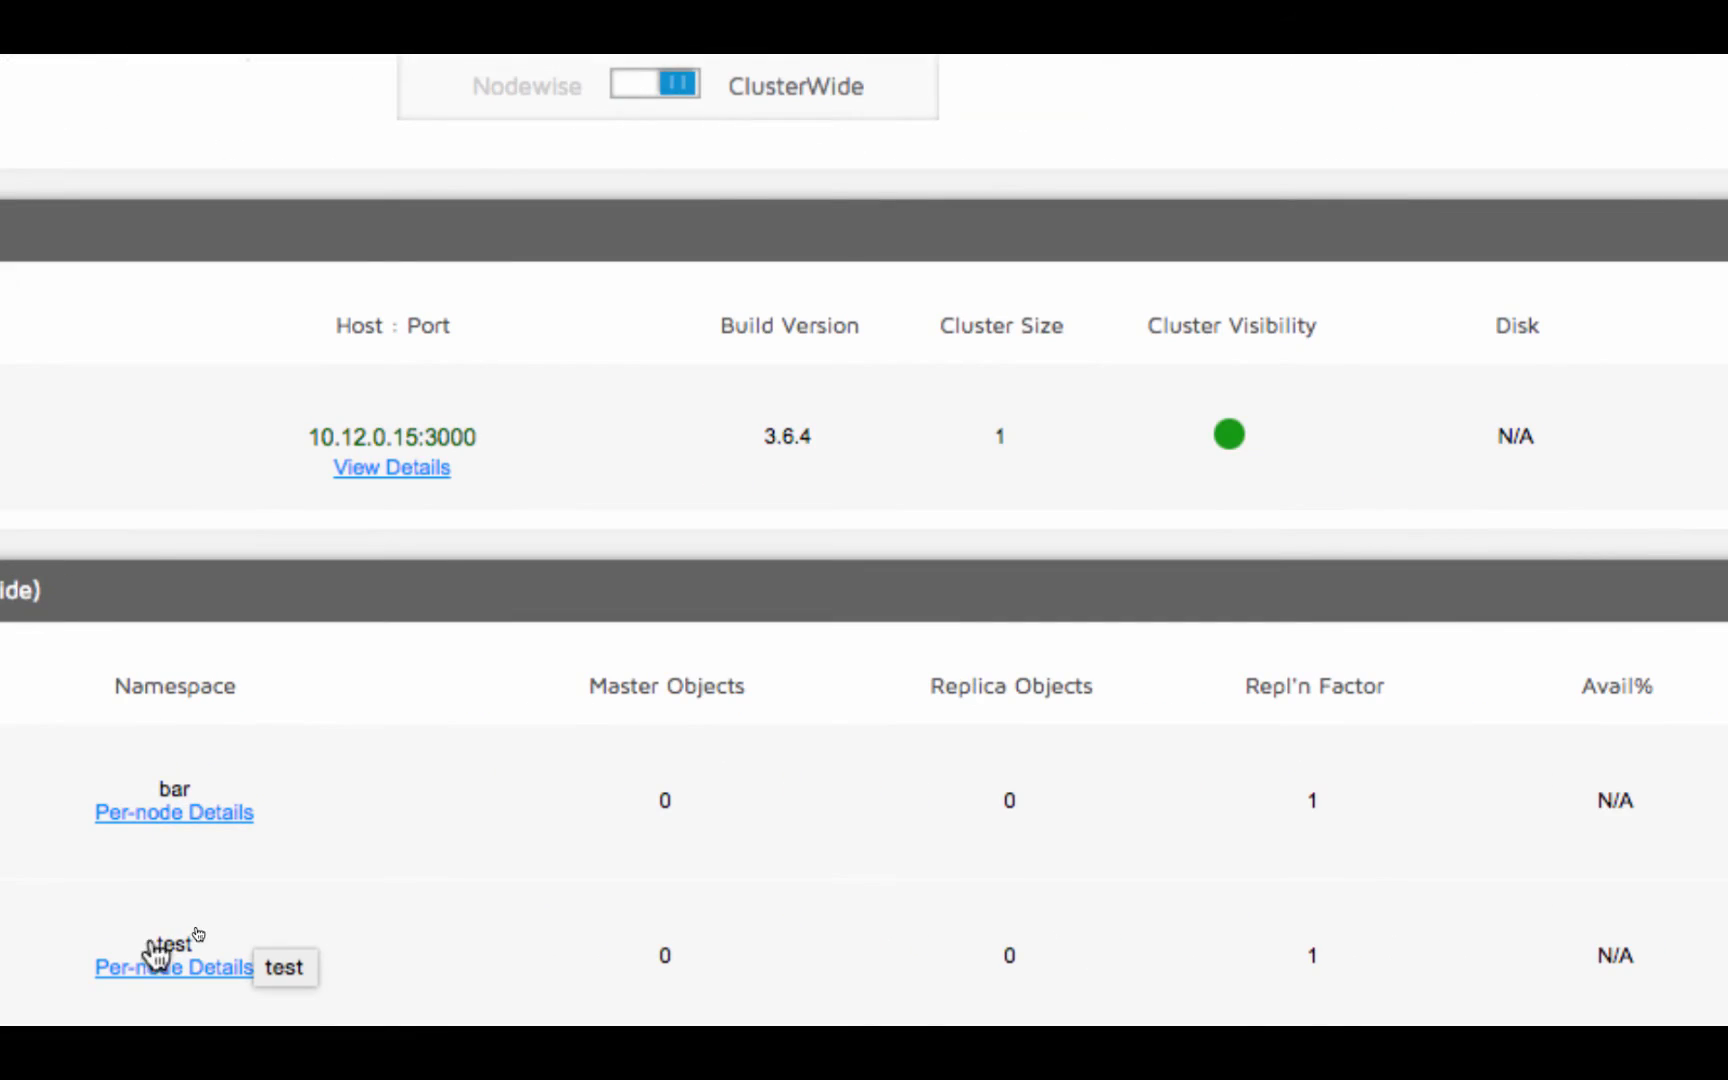
scroll("up", 3)
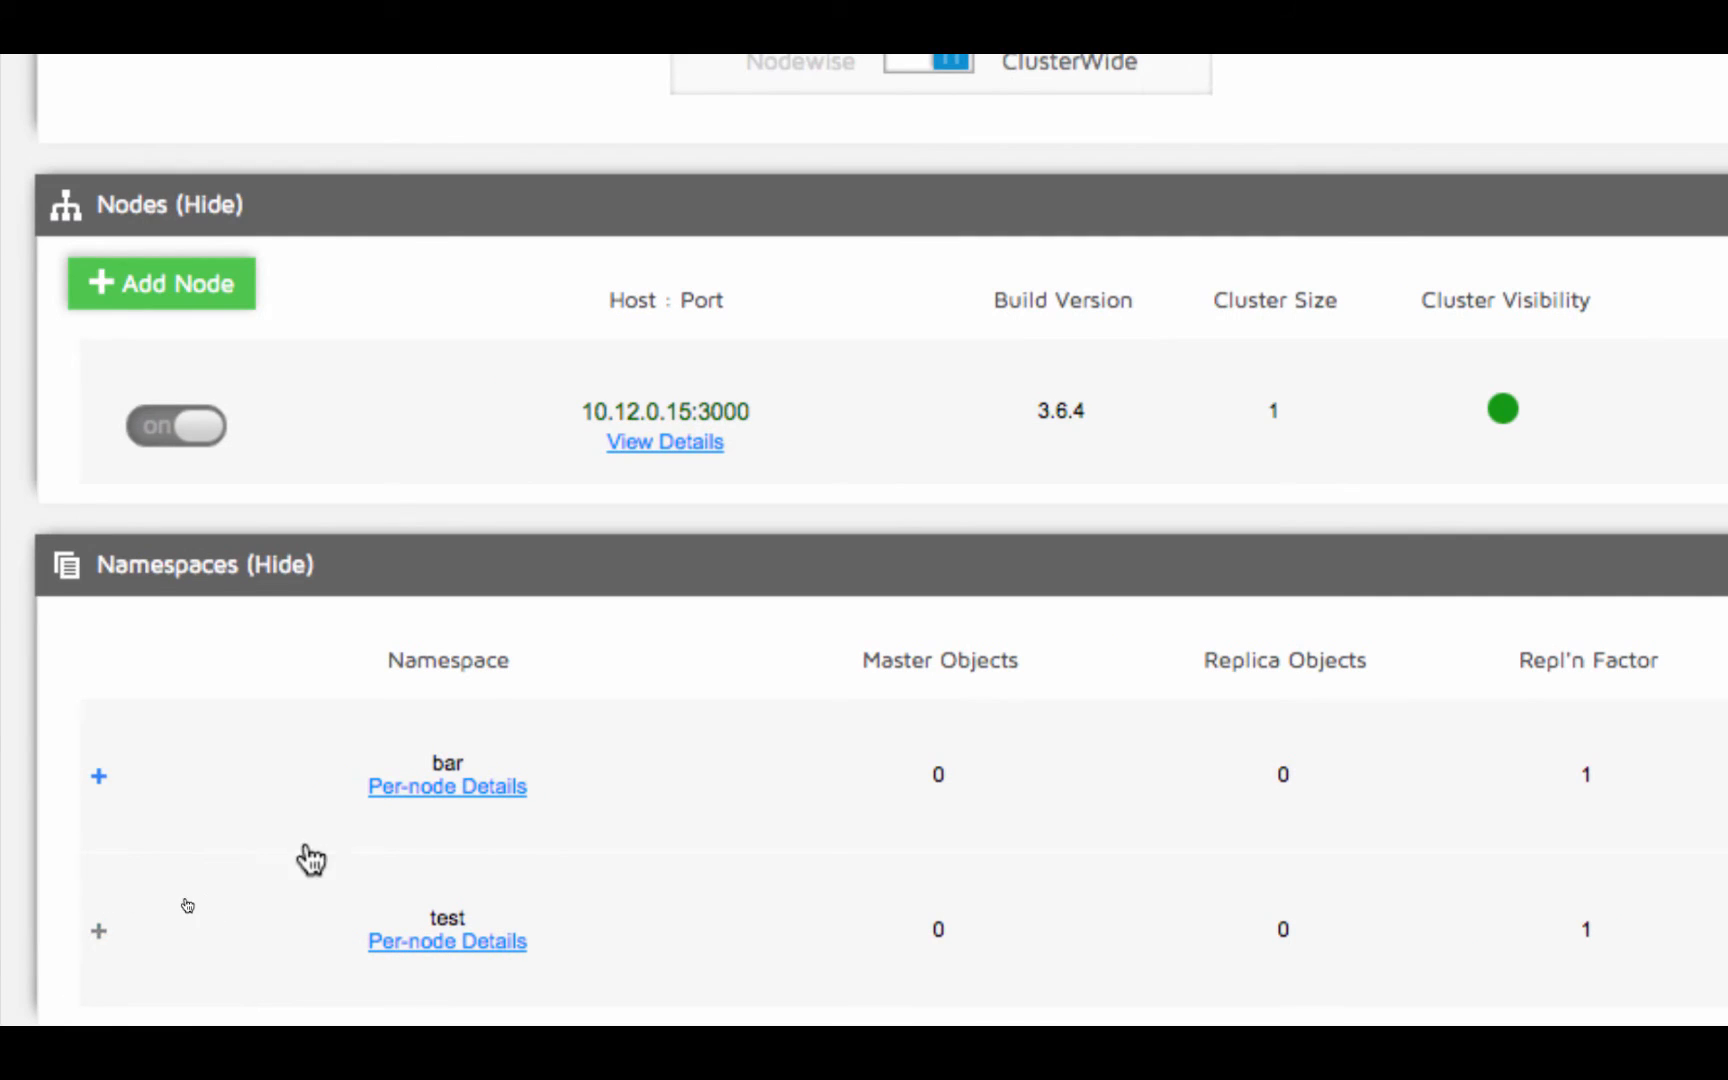
mouse_move(424, 848)
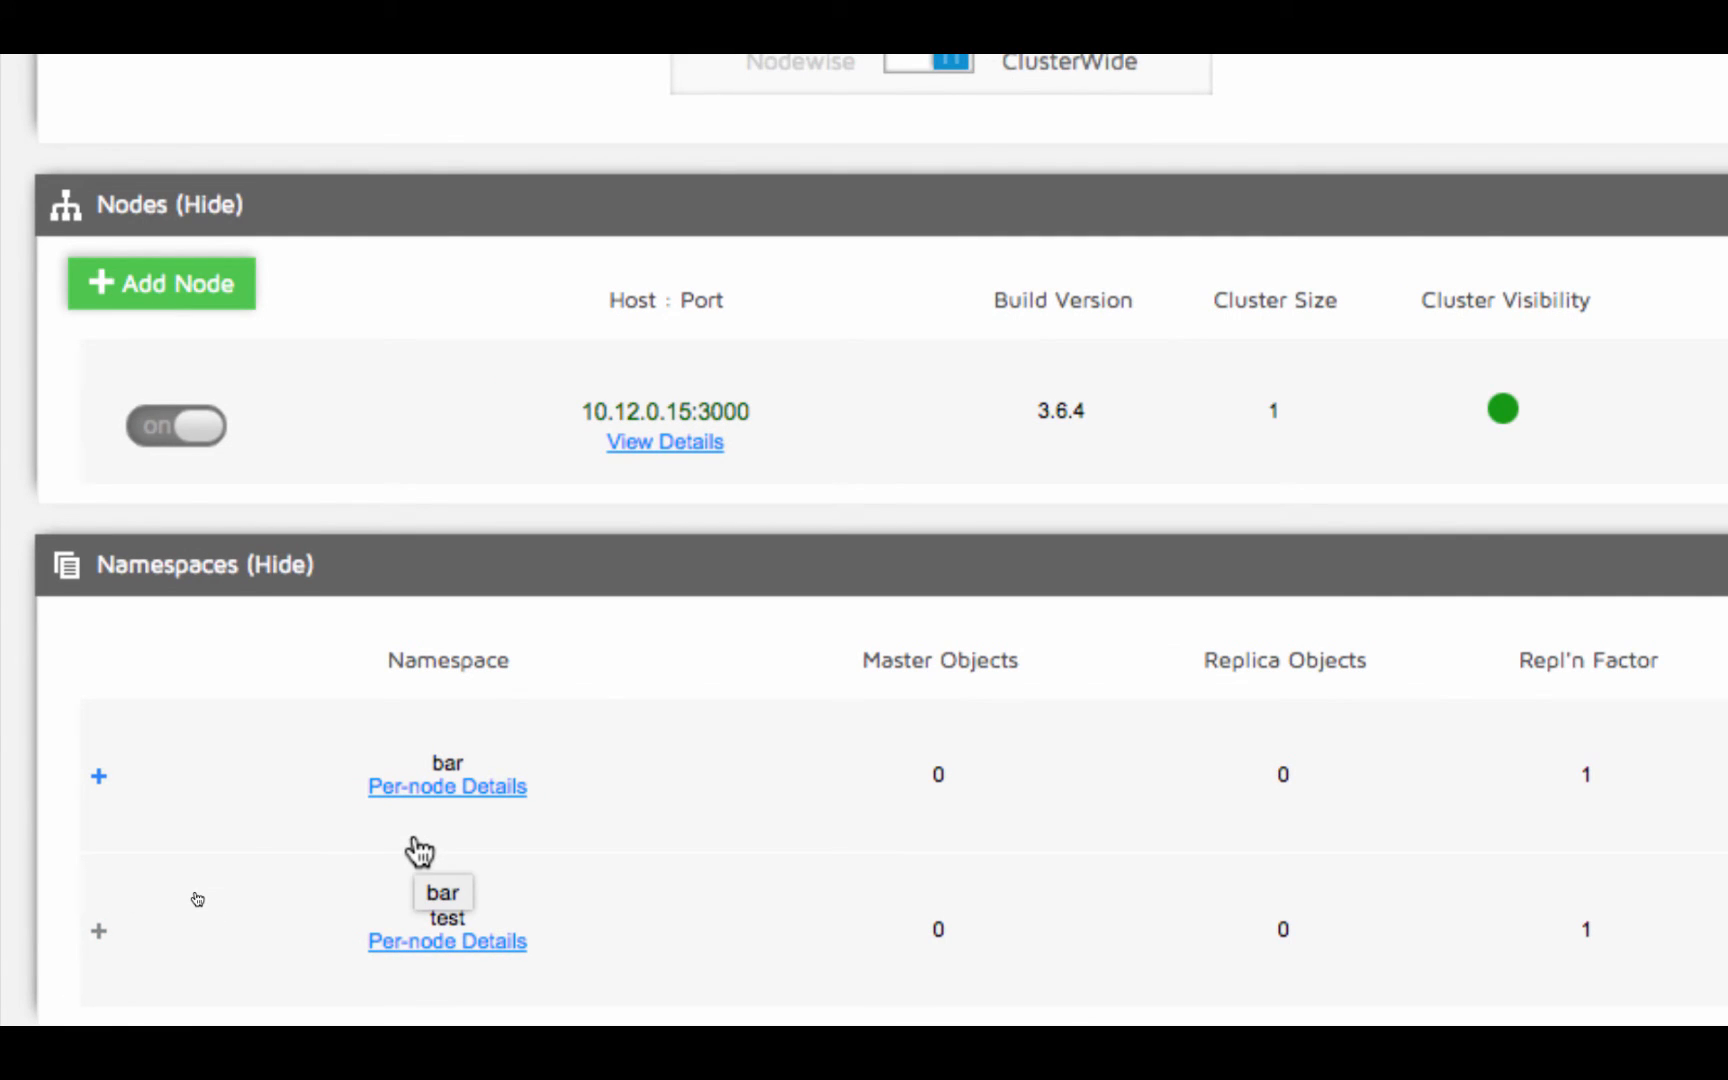
mouse_move(998, 854)
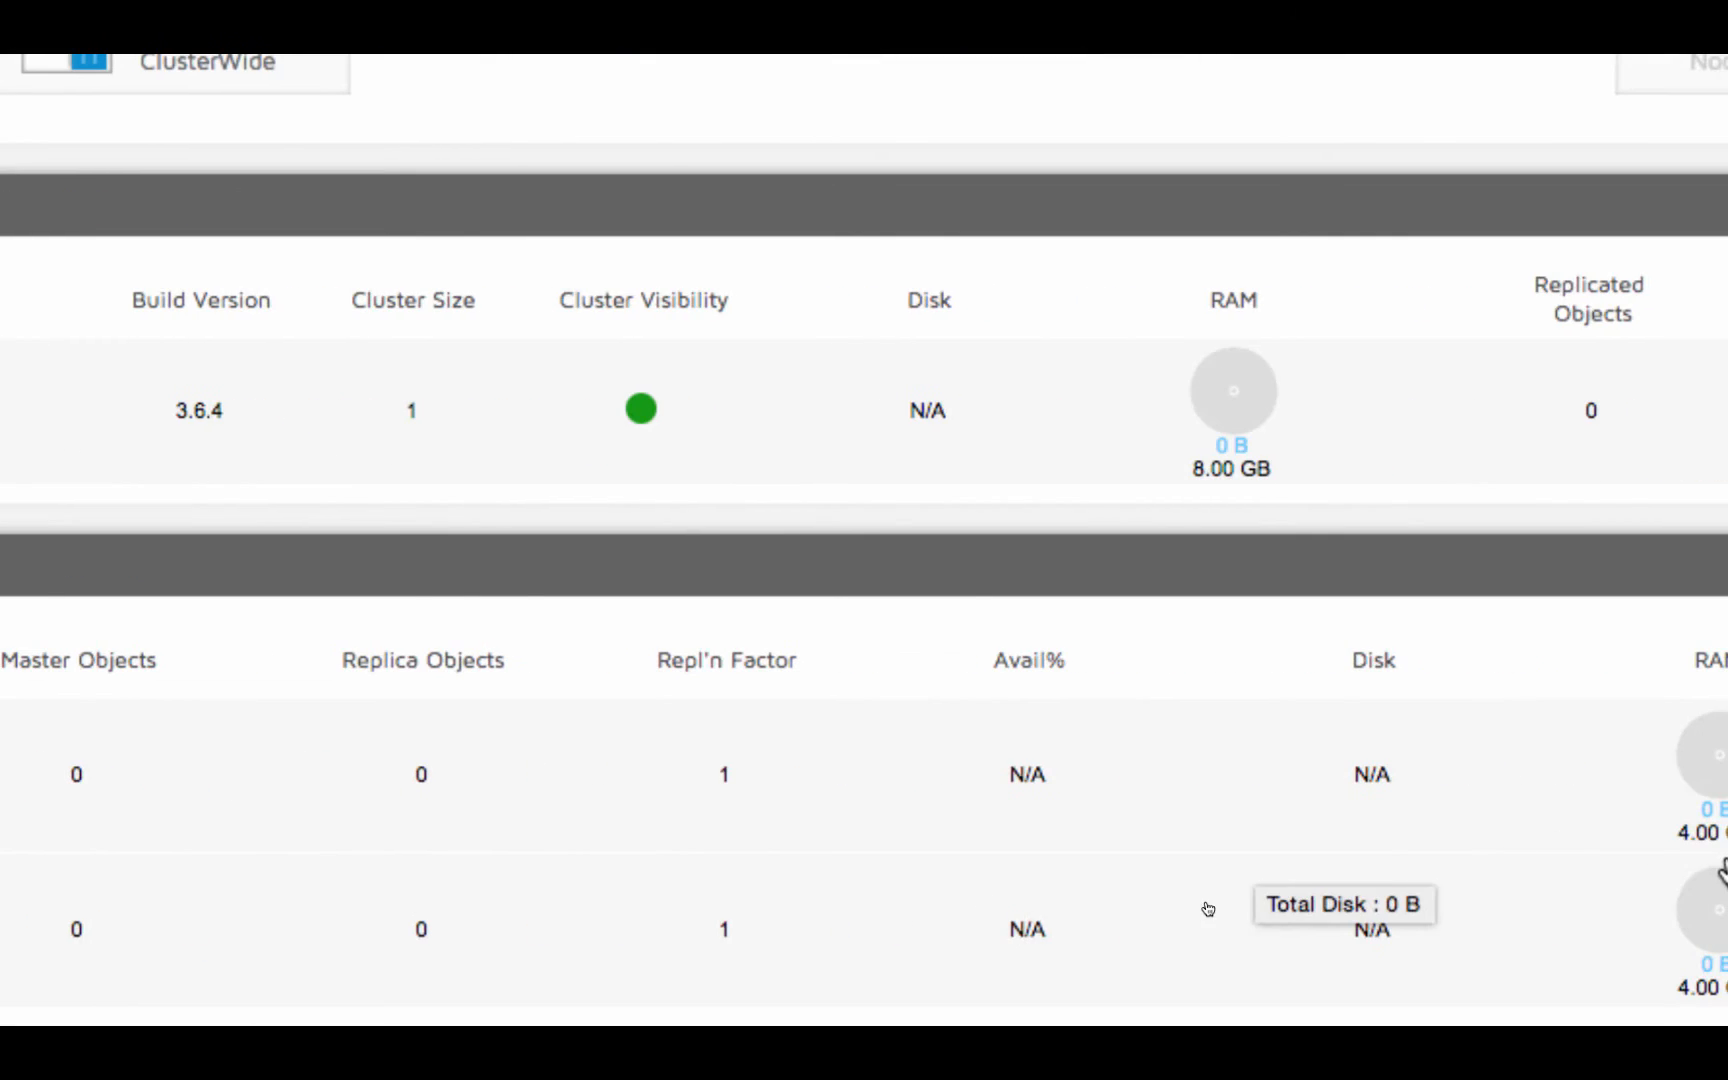
scroll("right", 3)
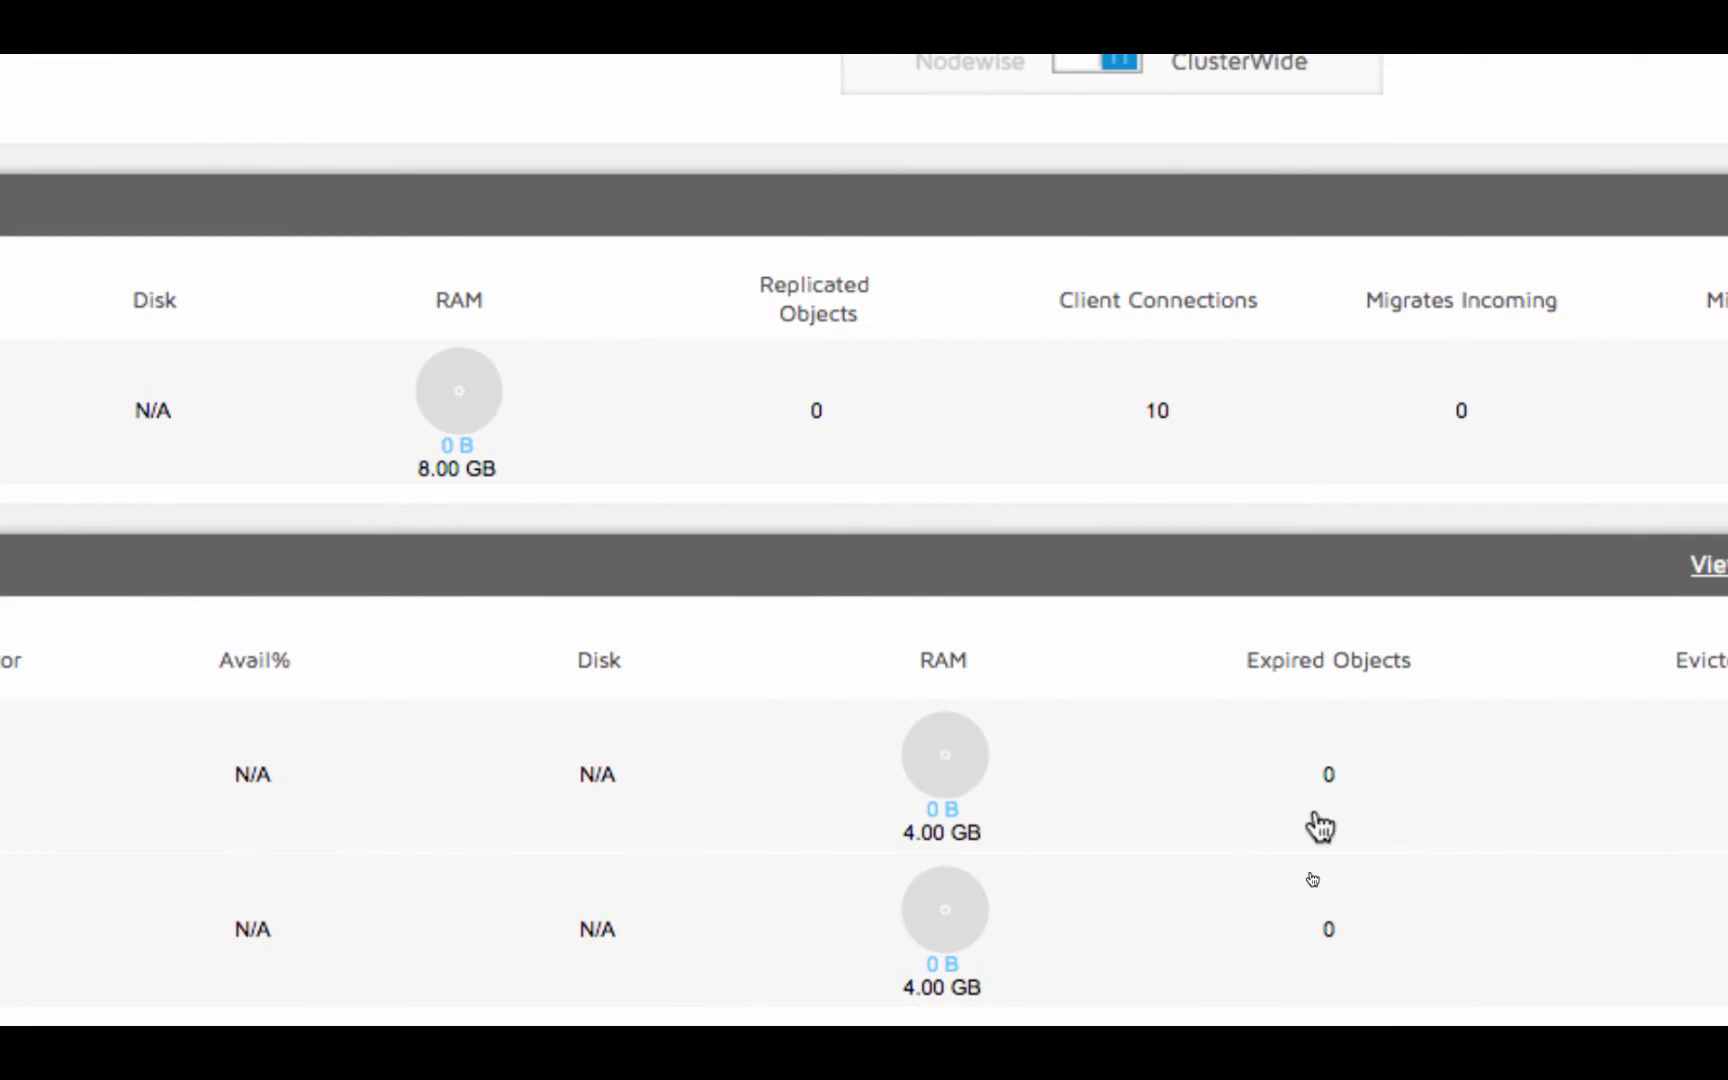
scroll("up", 3)
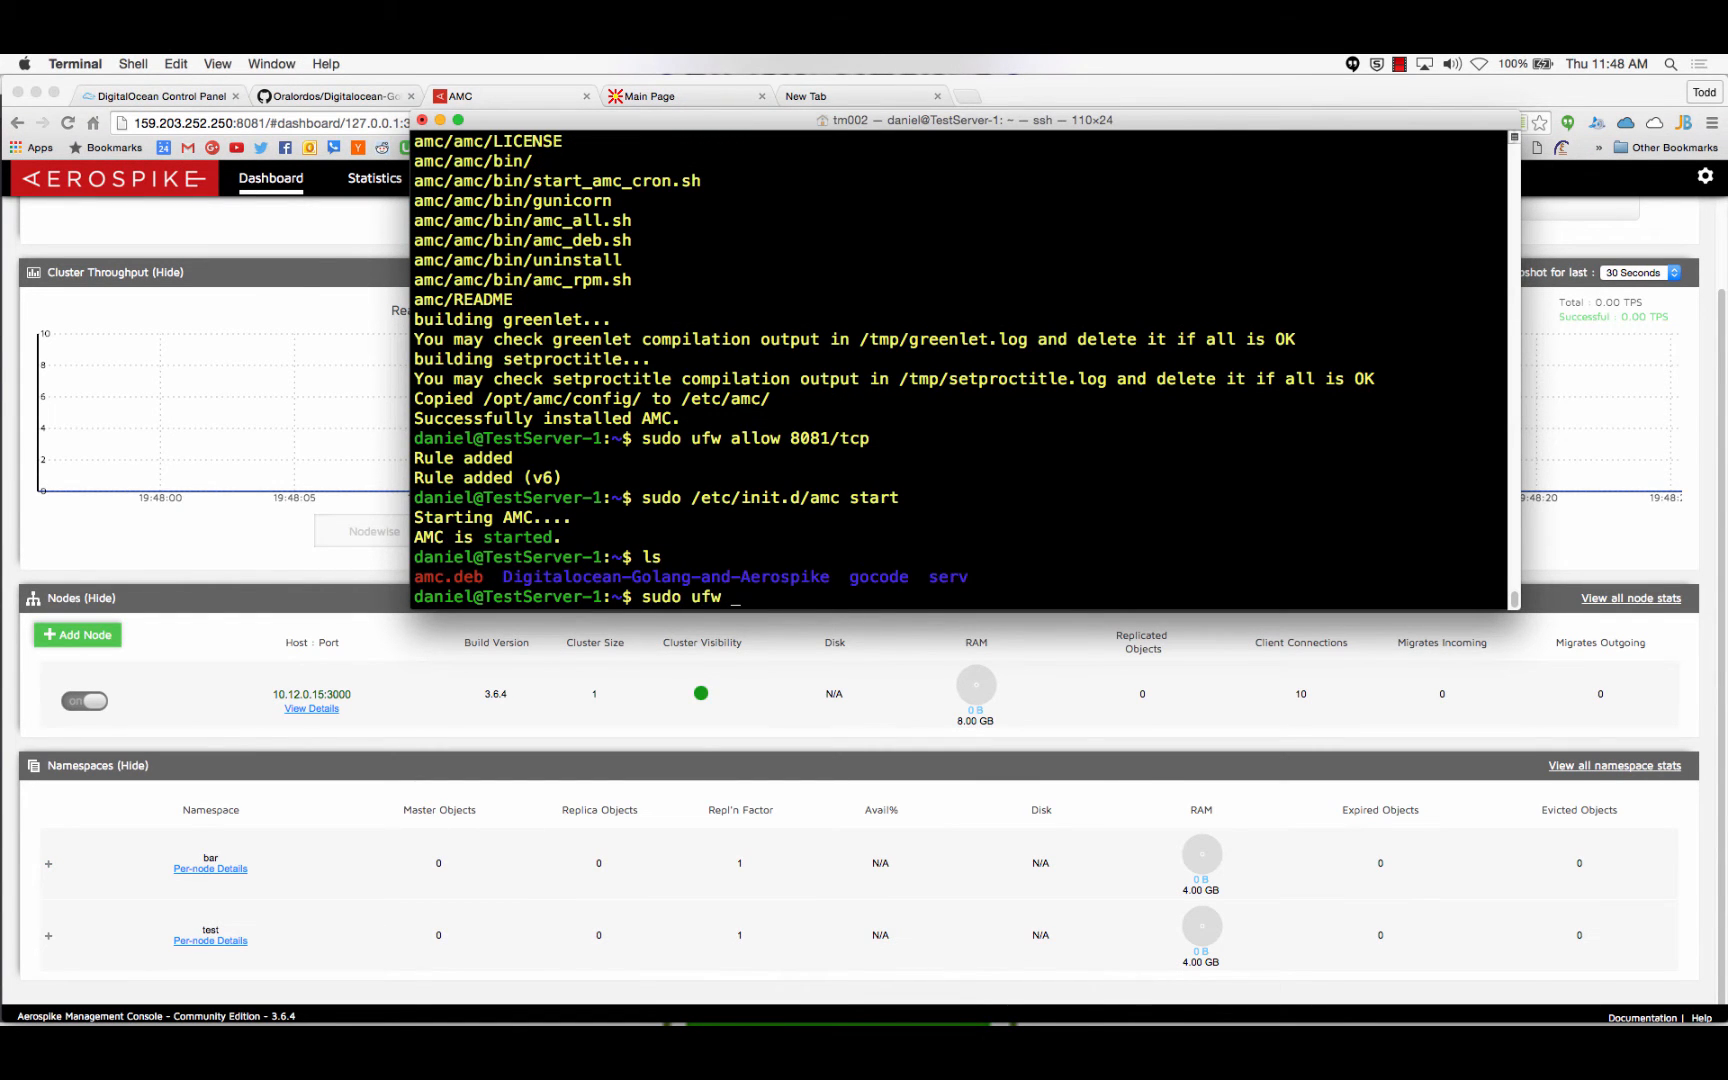
type("status")
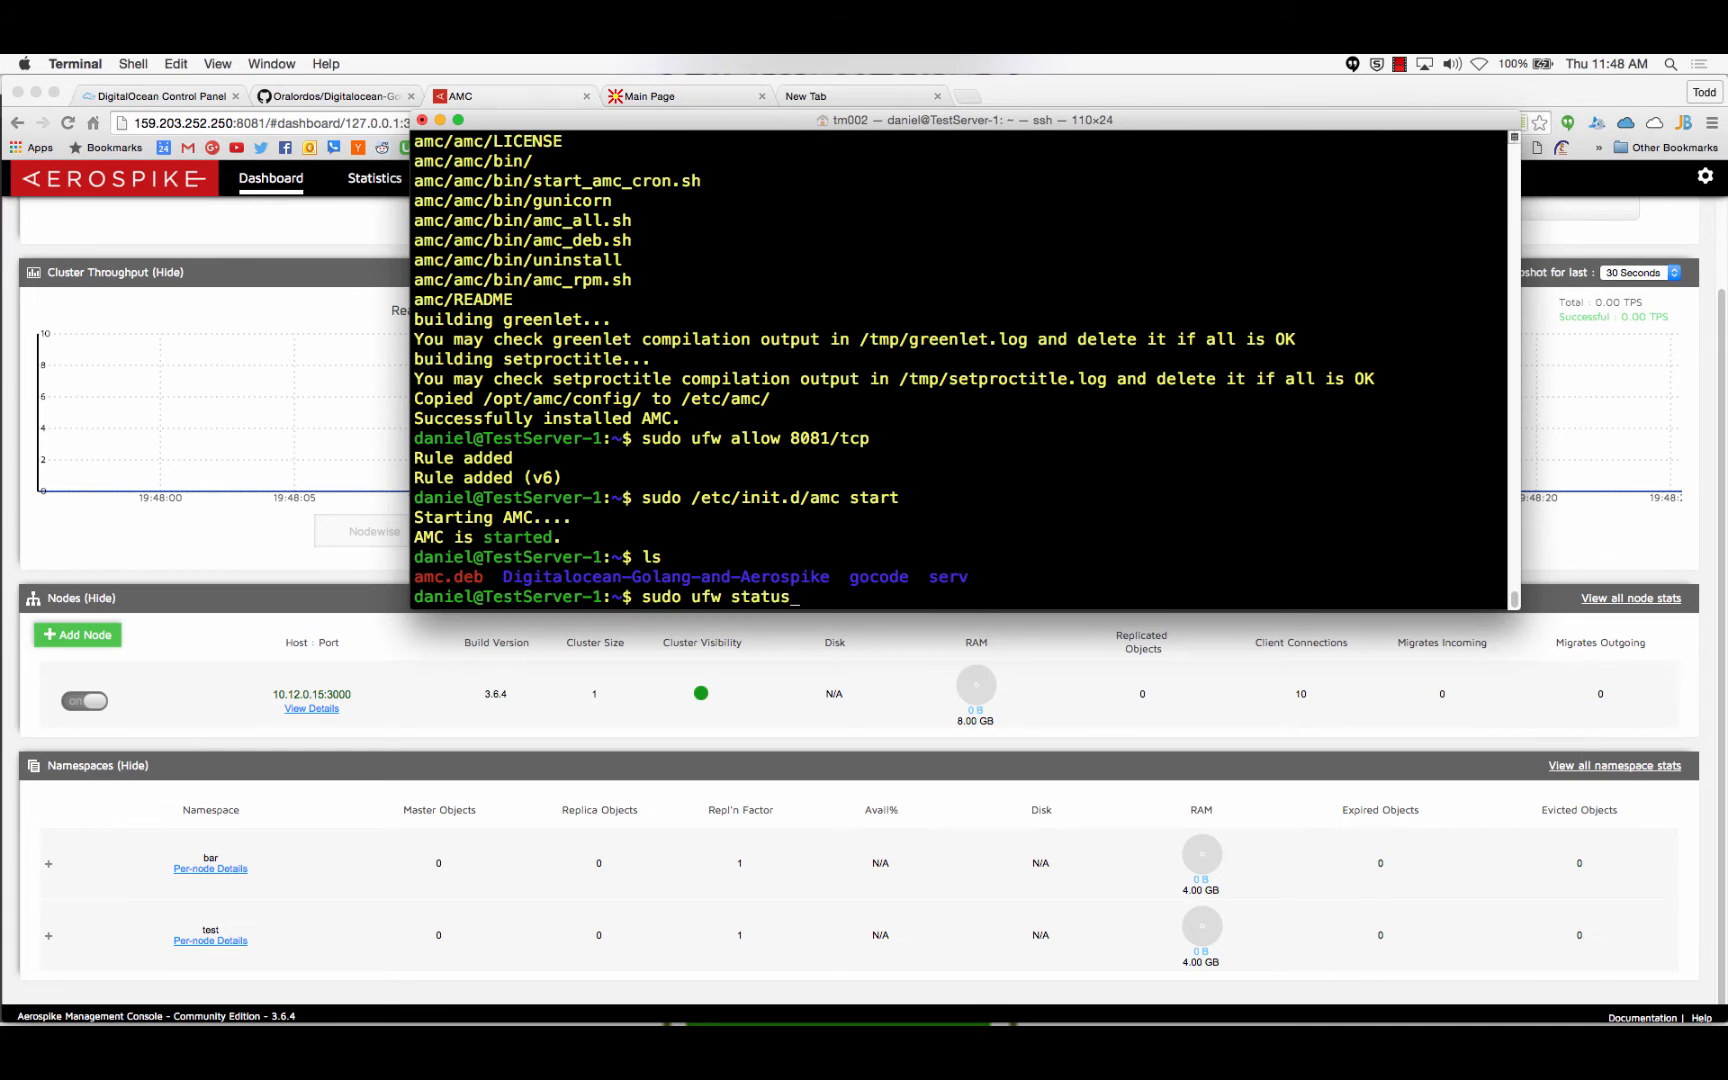
key("Return")
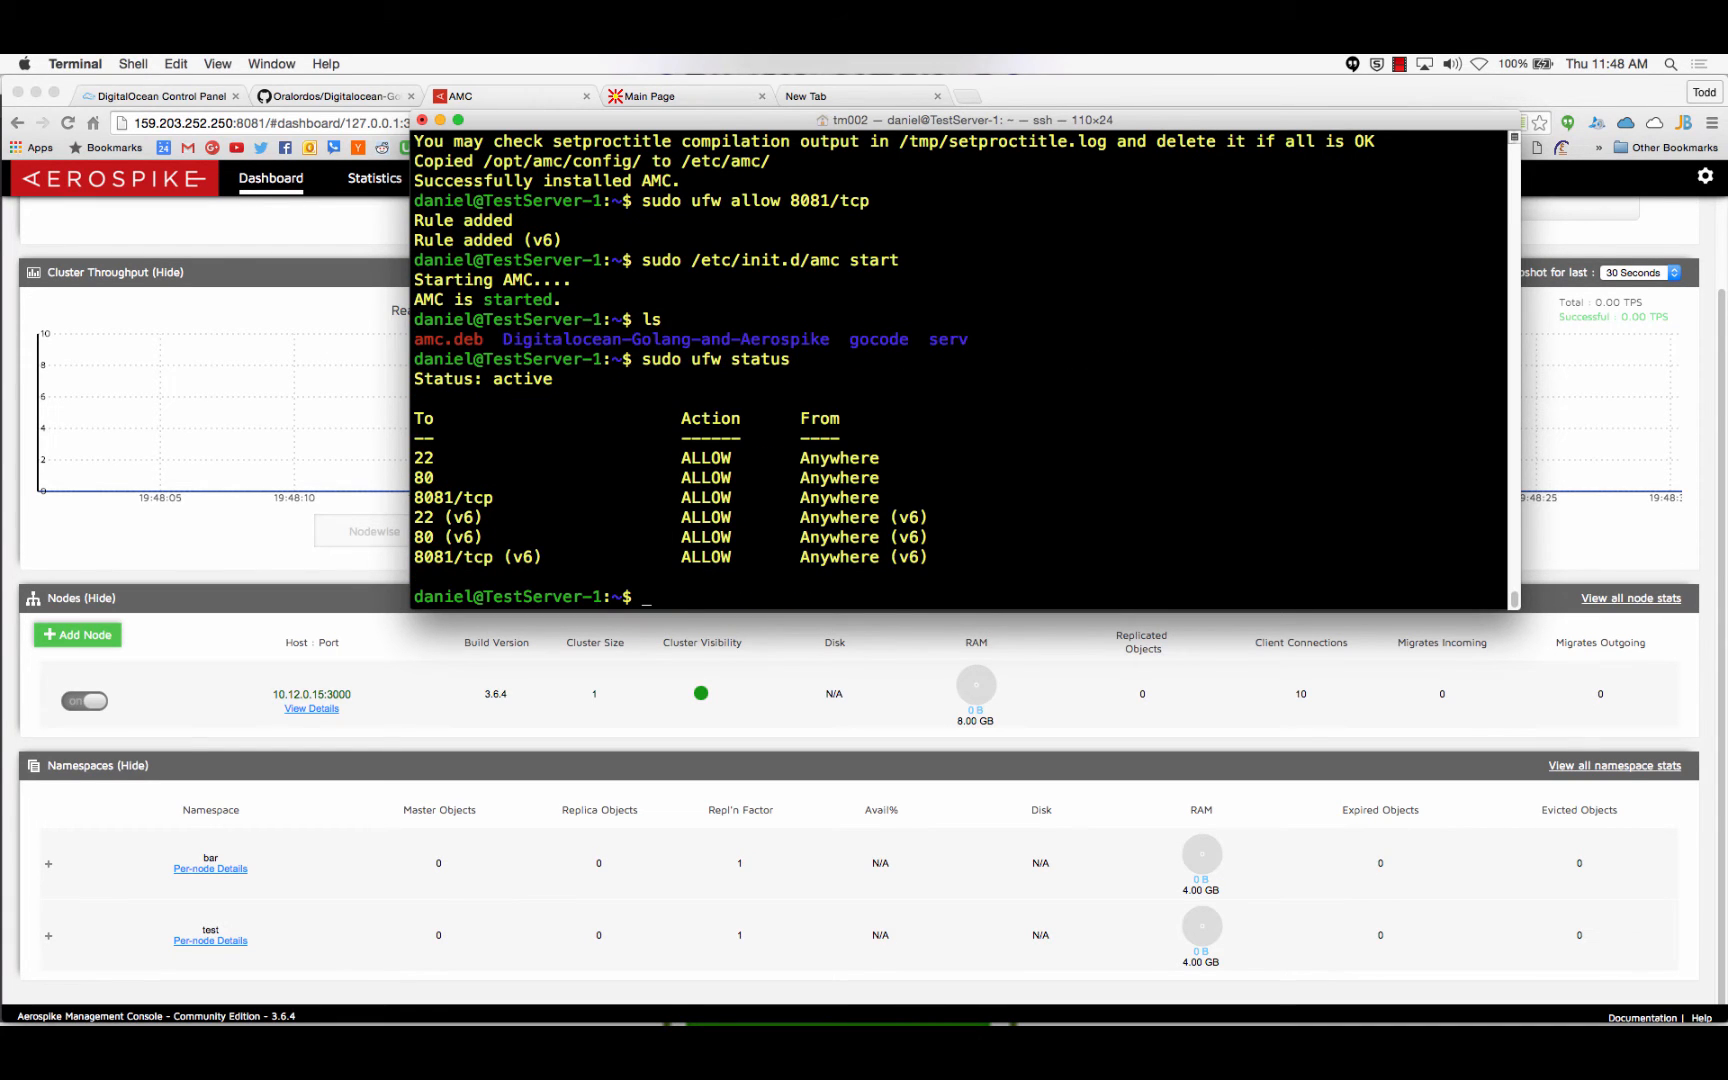
type("sudo ufw status num")
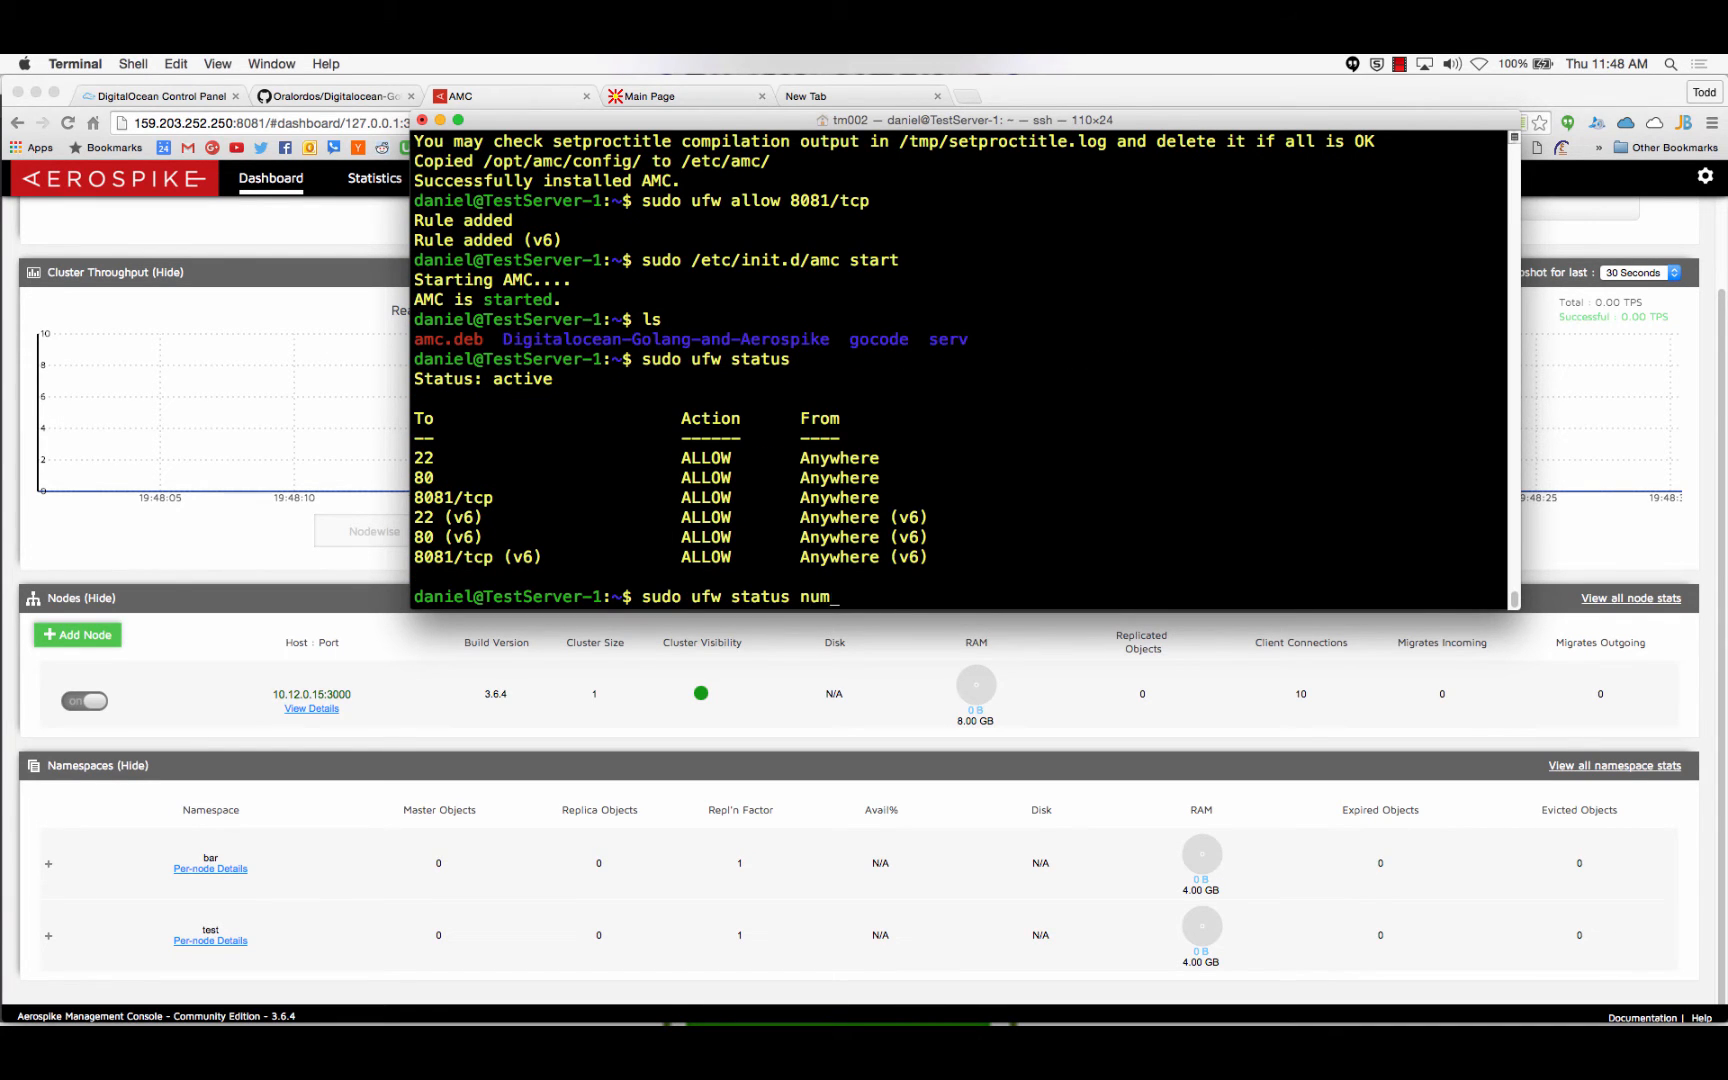
key("Return")
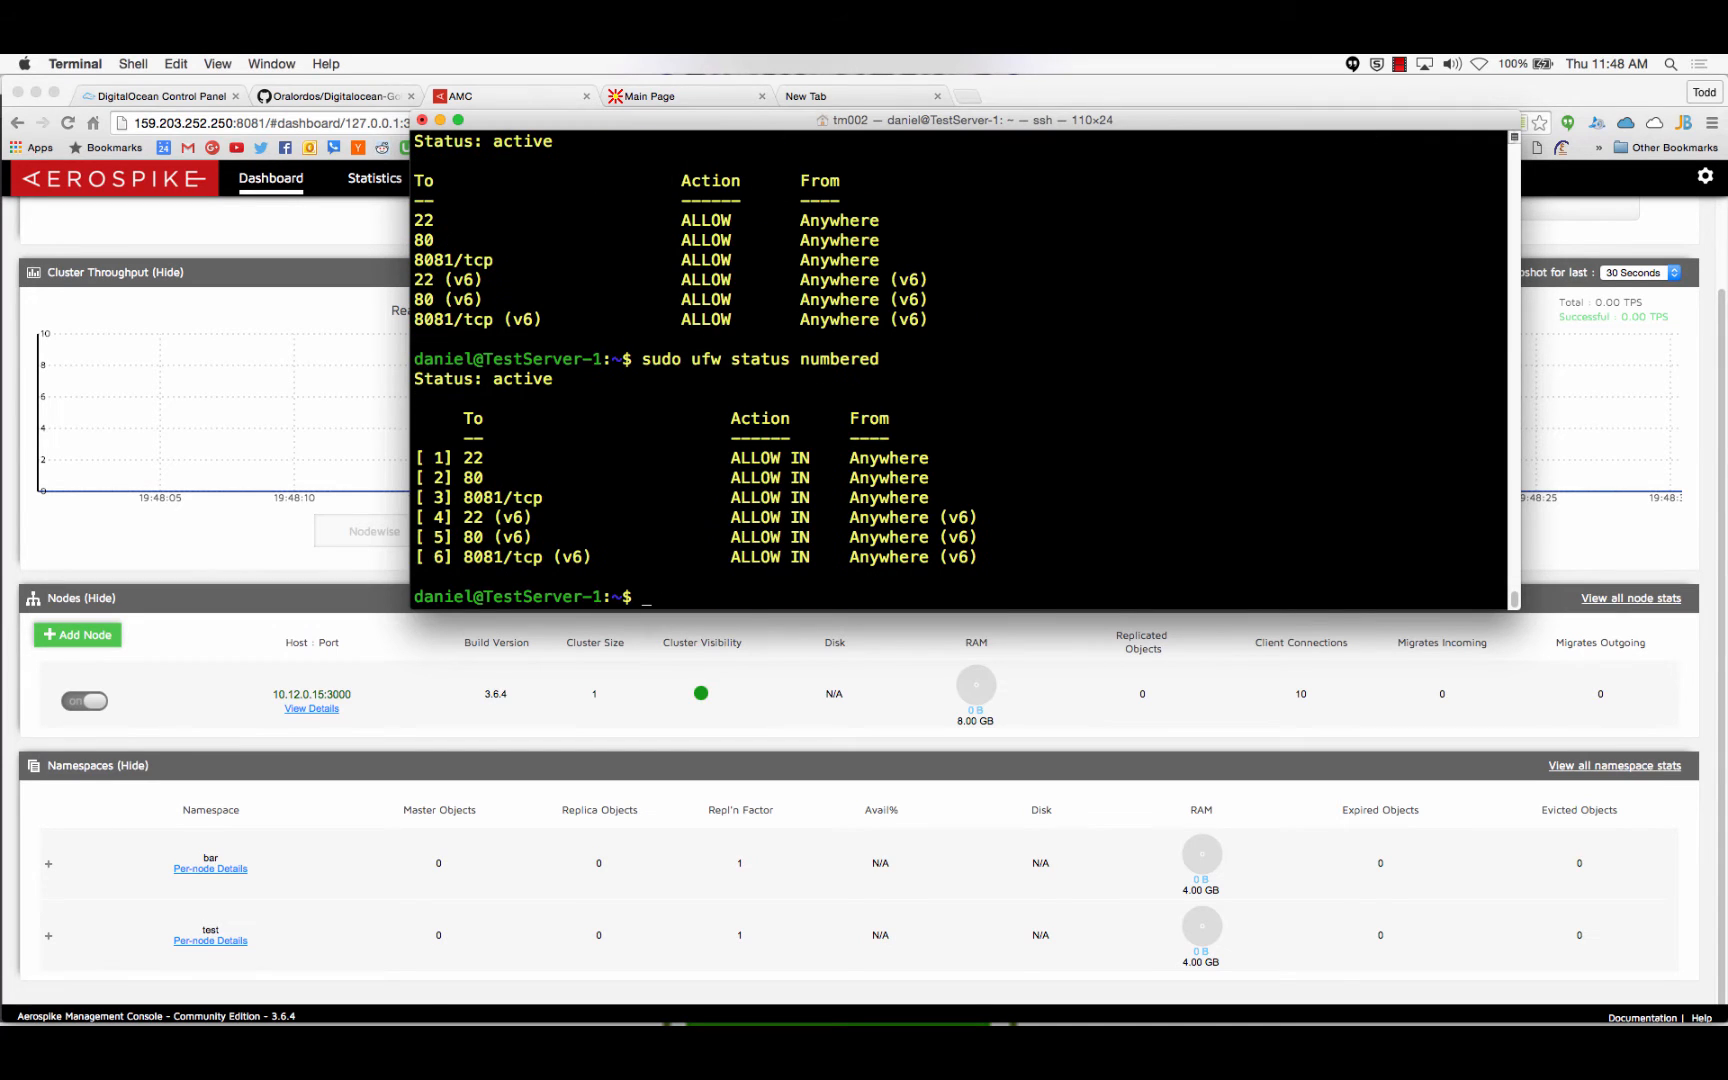
type("sudo")
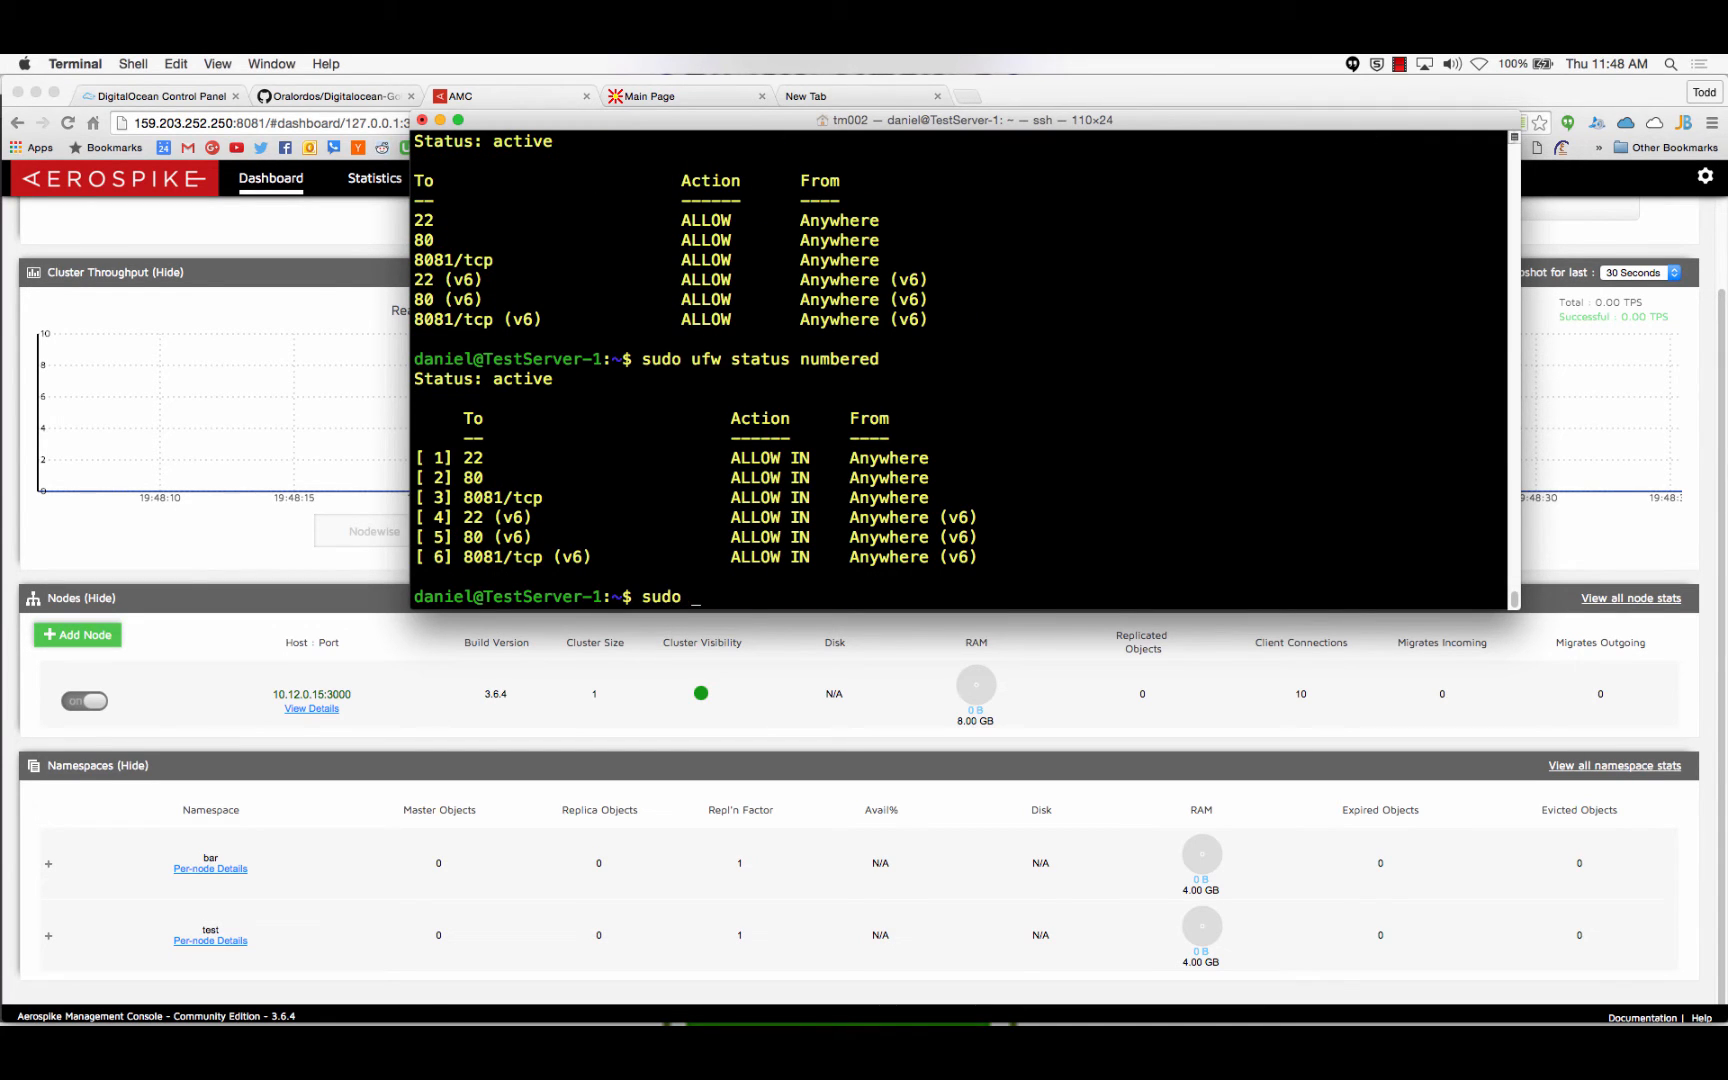
type("ufw delete")
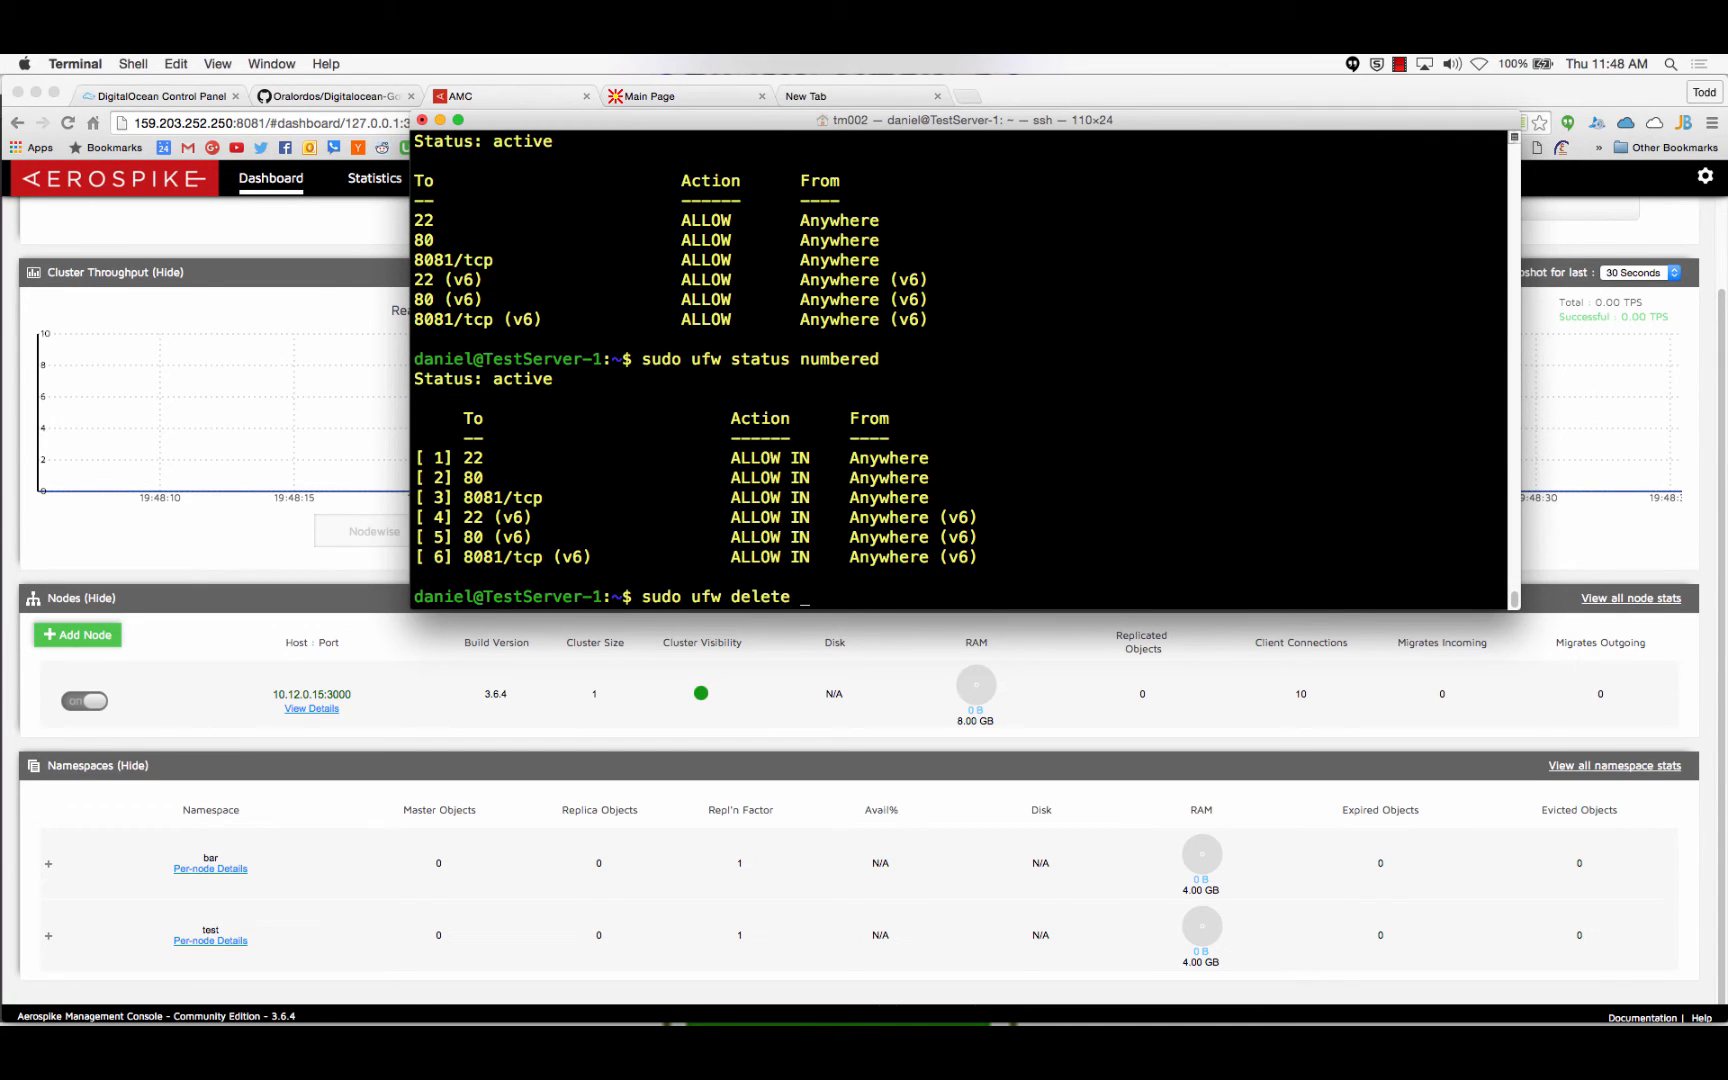
type("6")
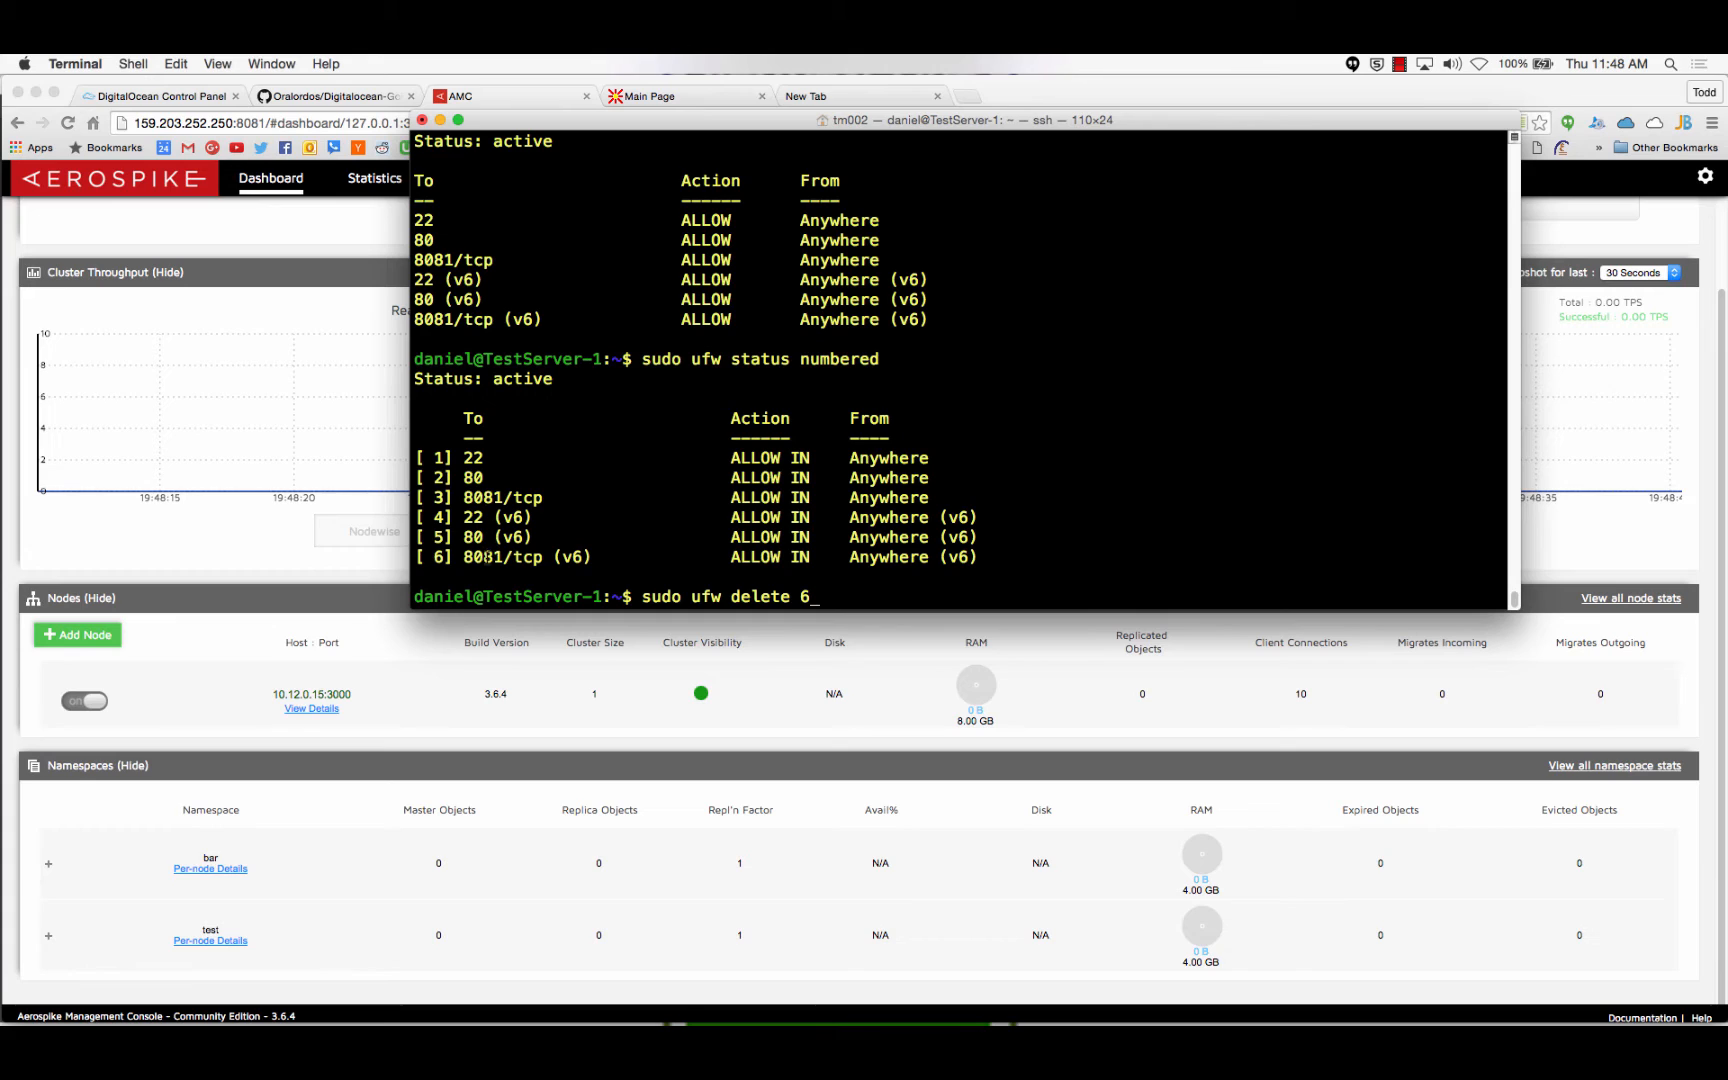
mouse_move(586, 658)
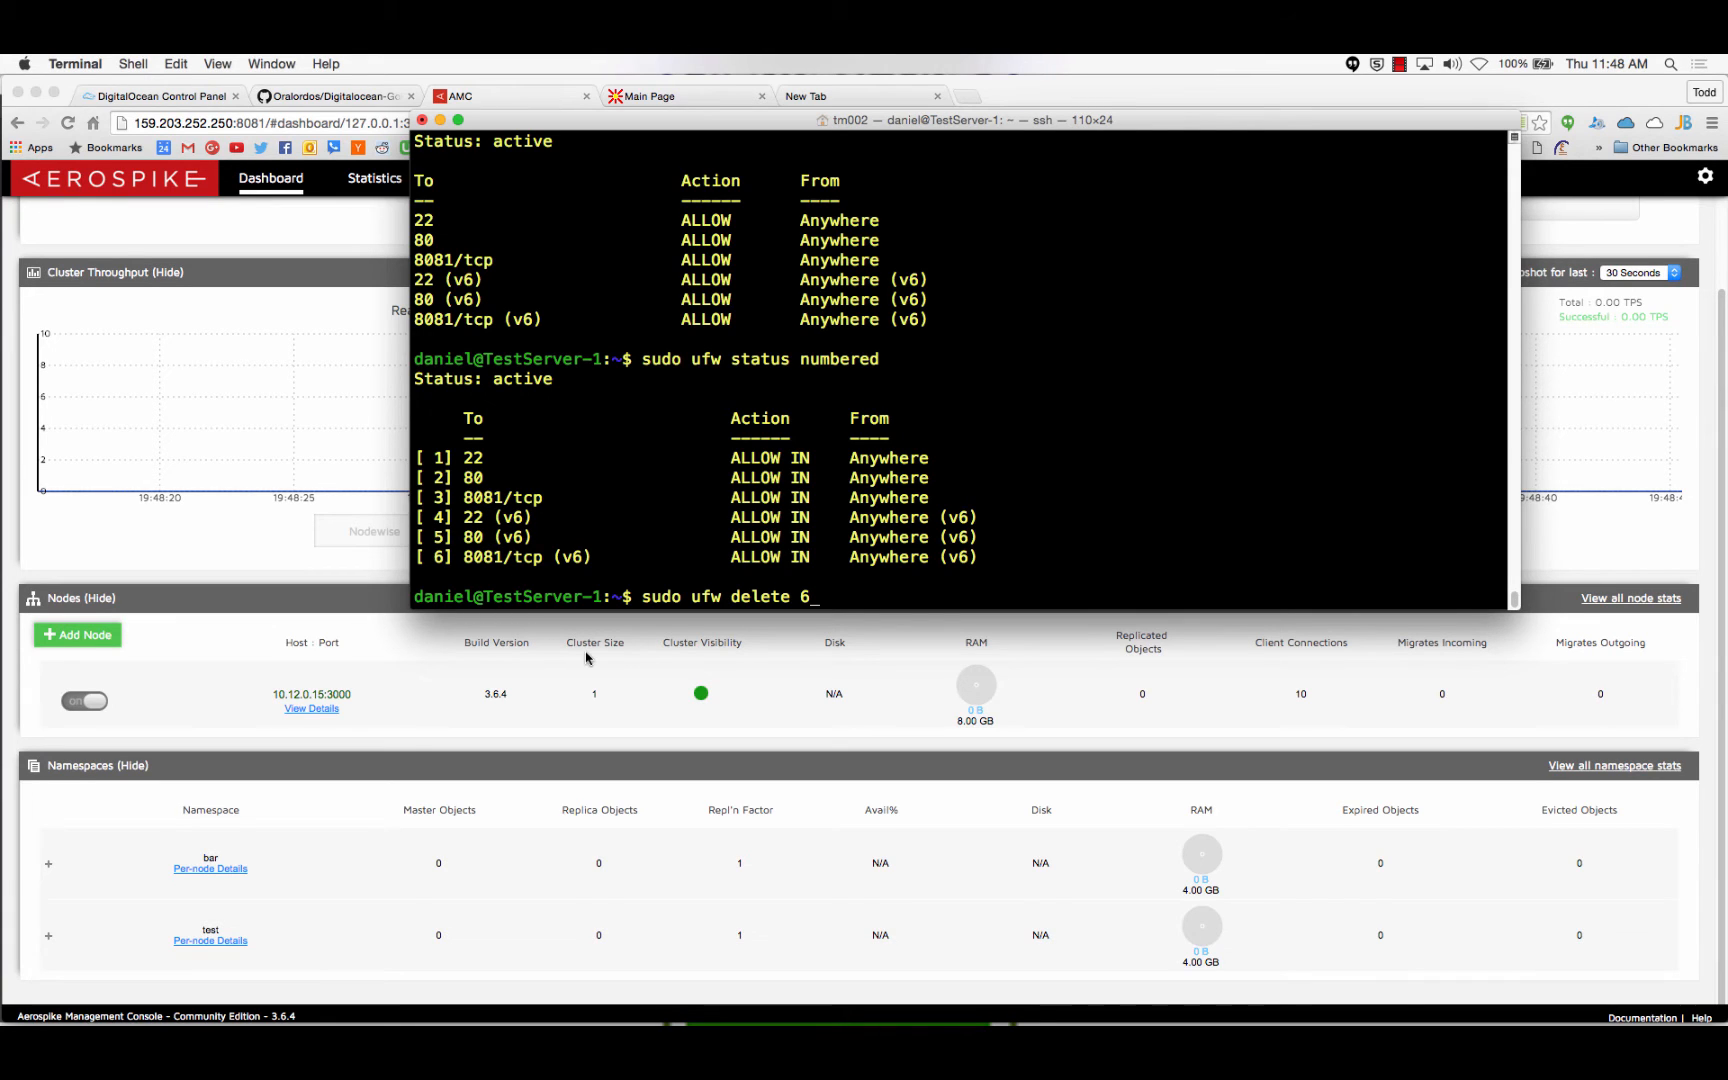
key("Backspace")
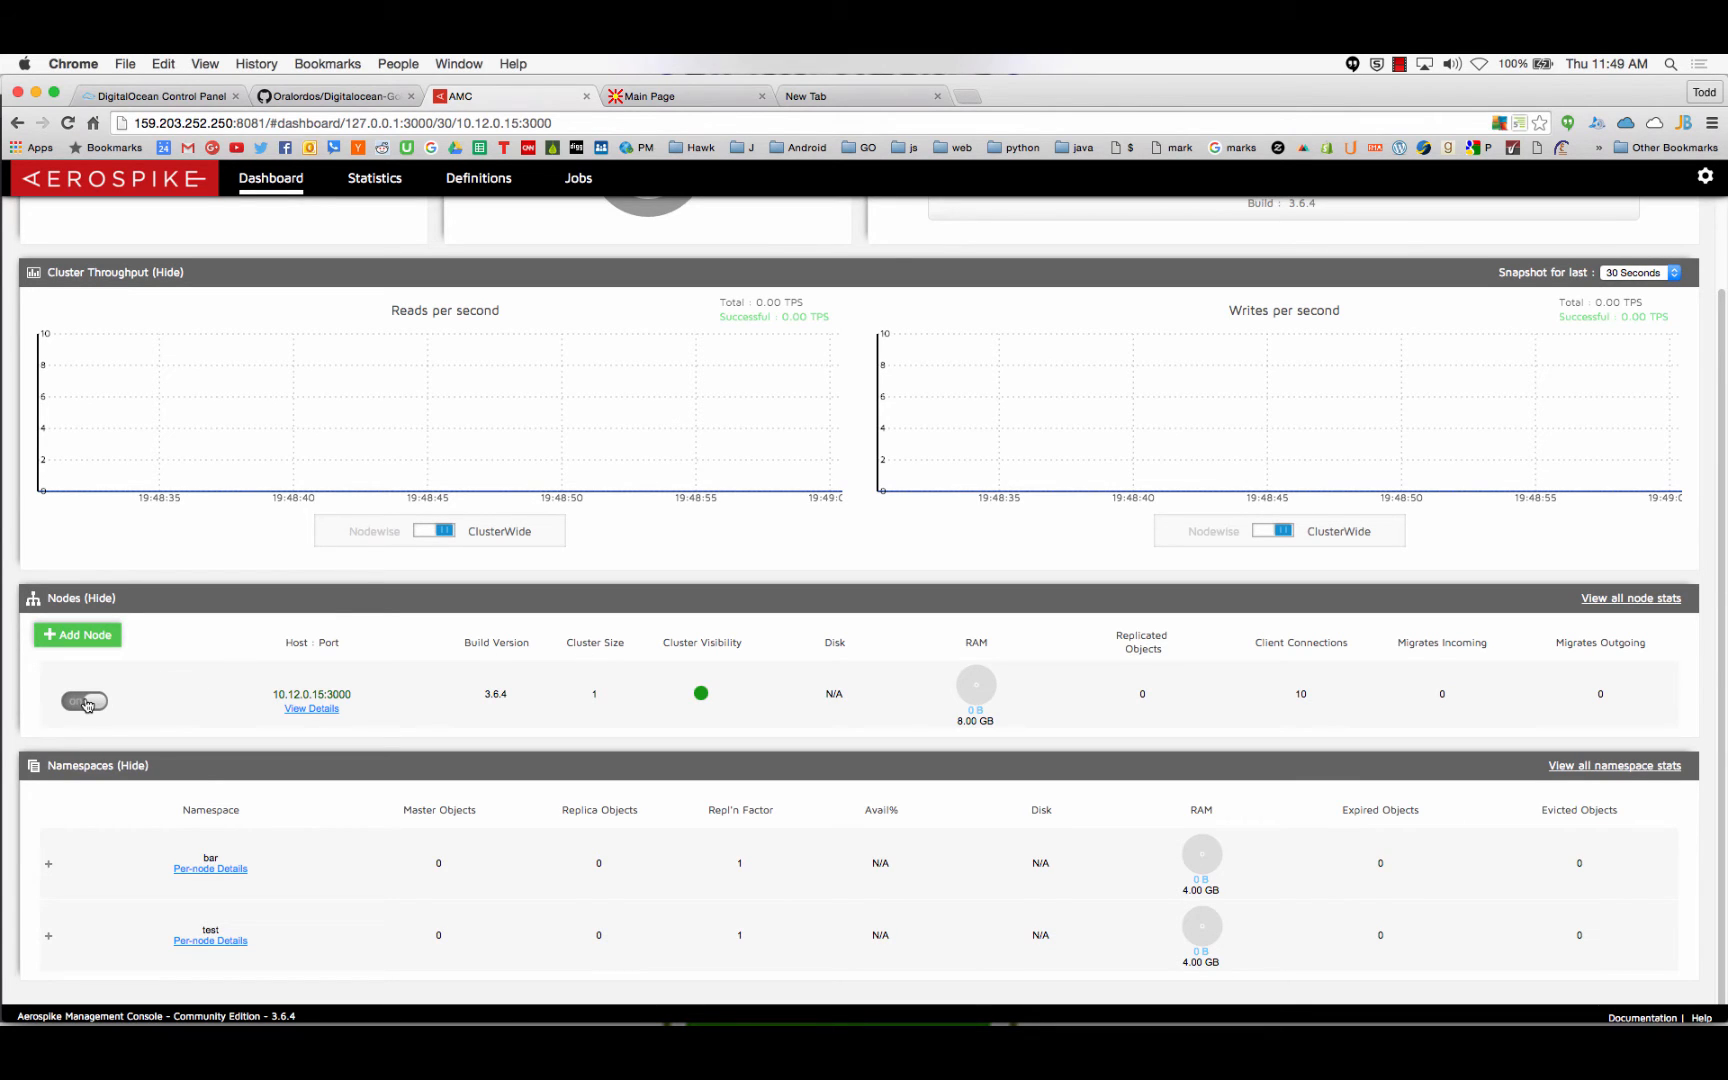
Step: Scroll the AMC dashboard to the top and switch to the GitHub tutorial tab
scroll("up", 3)
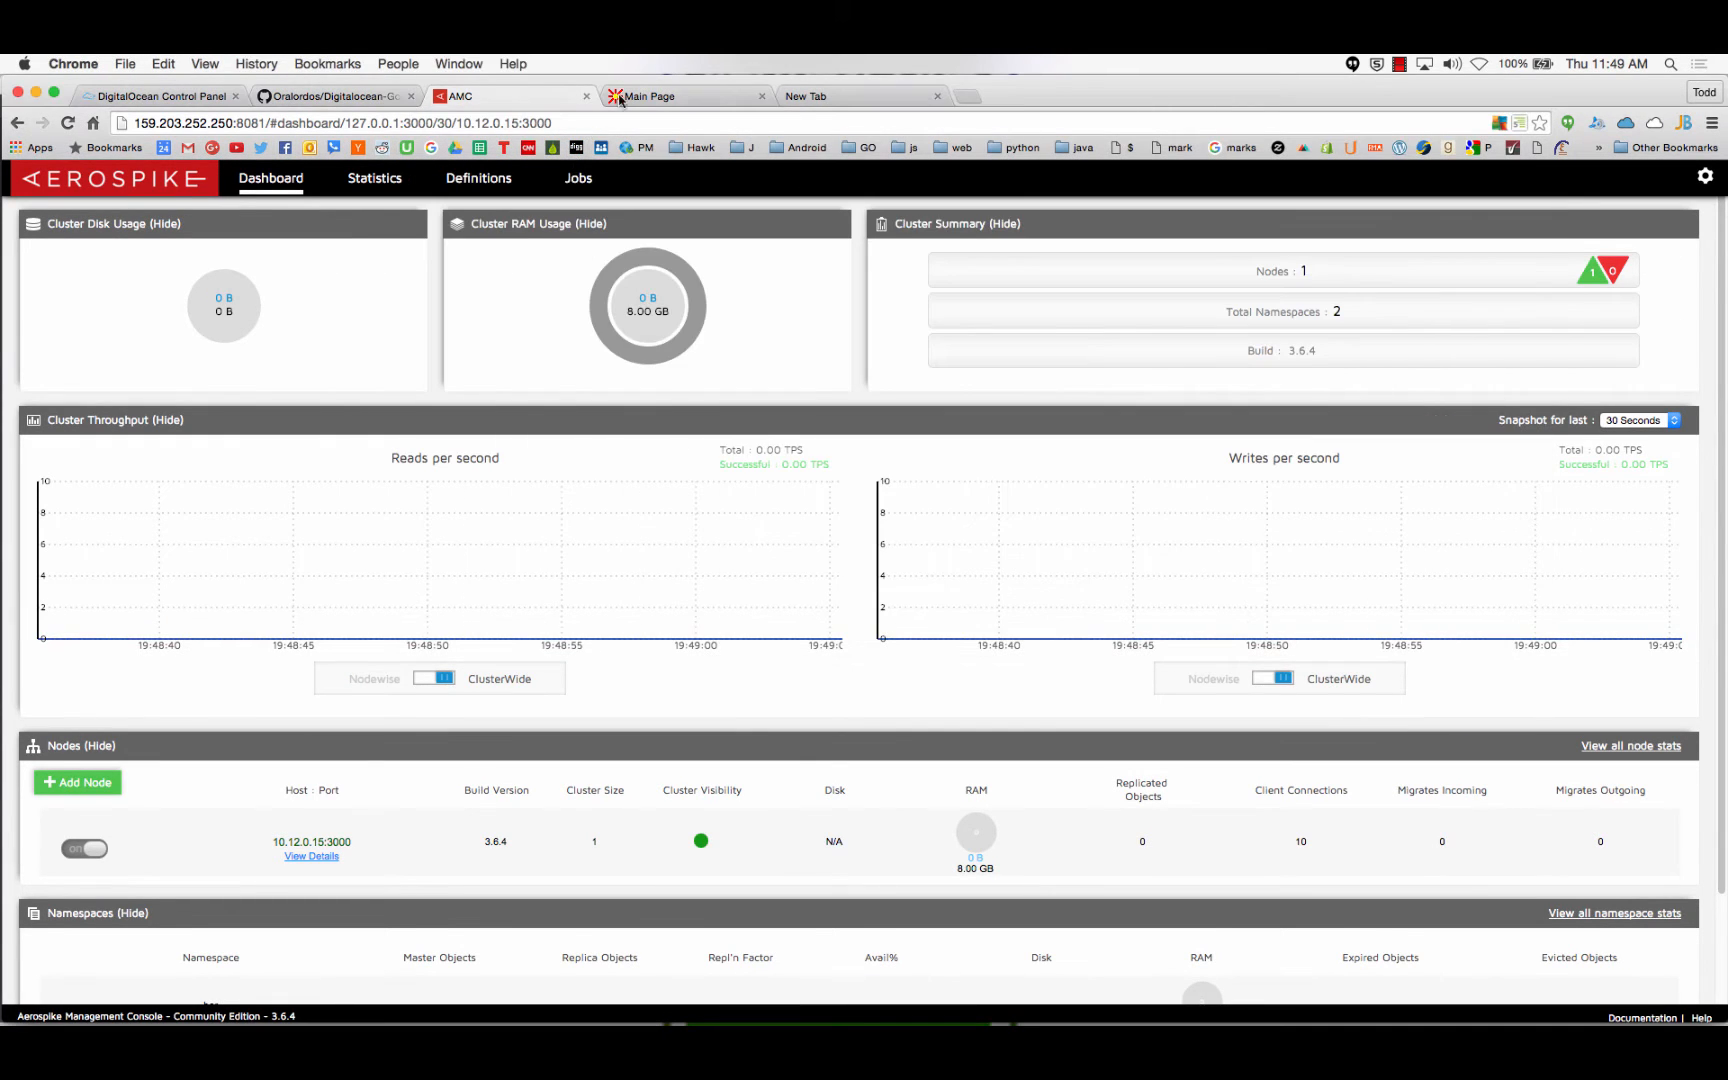
left_click(330, 96)
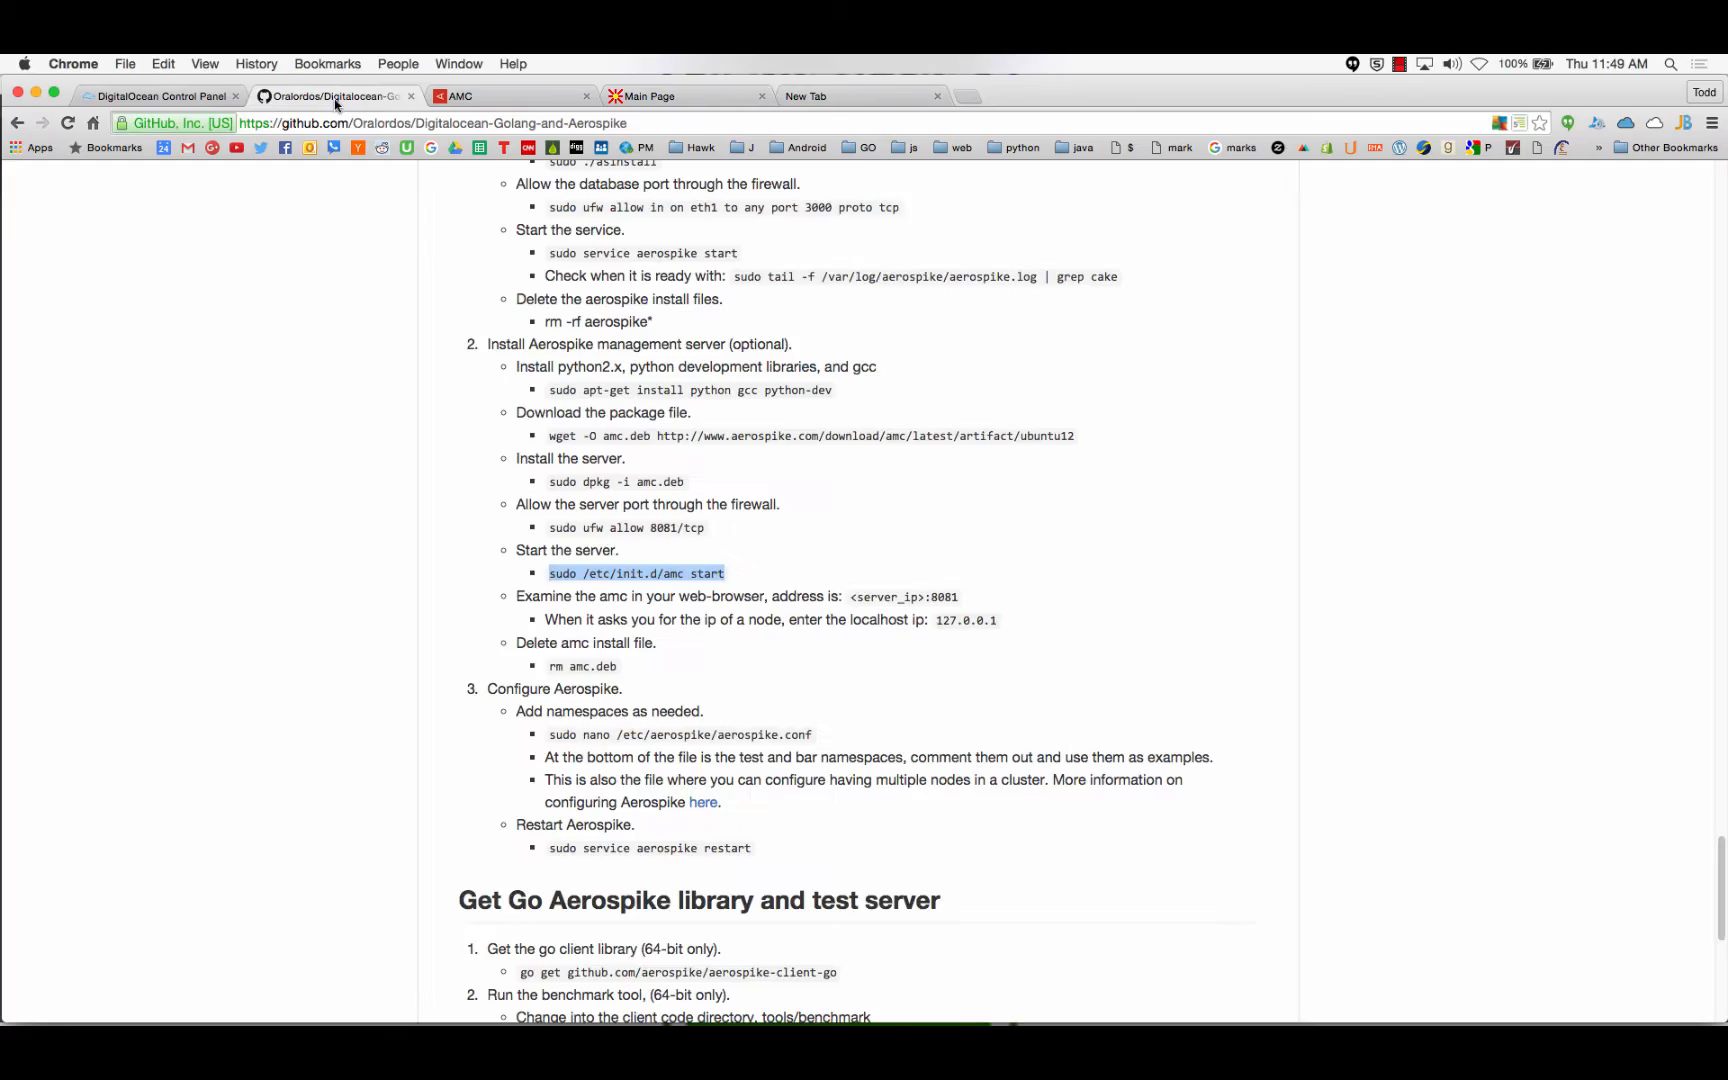
mouse_move(354, 460)
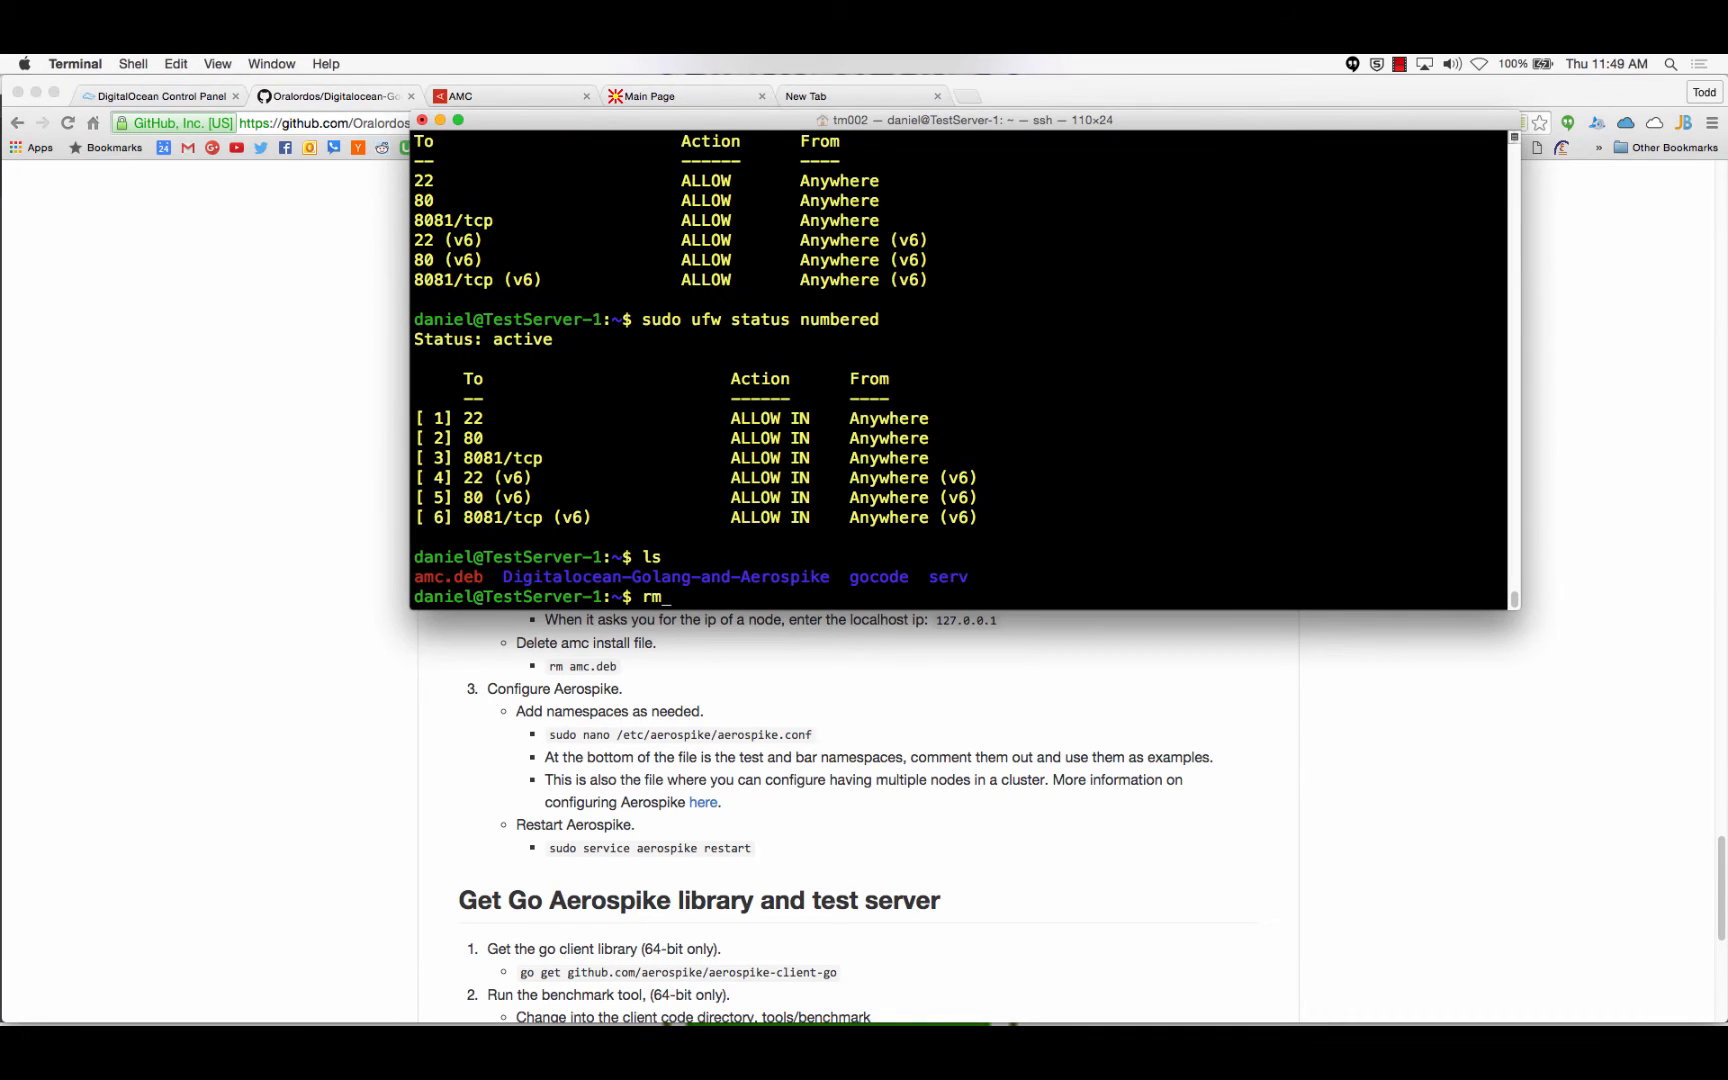
Step: Run 'rm amc.deb' and check the listing now shows only the repo, gocode and serv
key("Return")
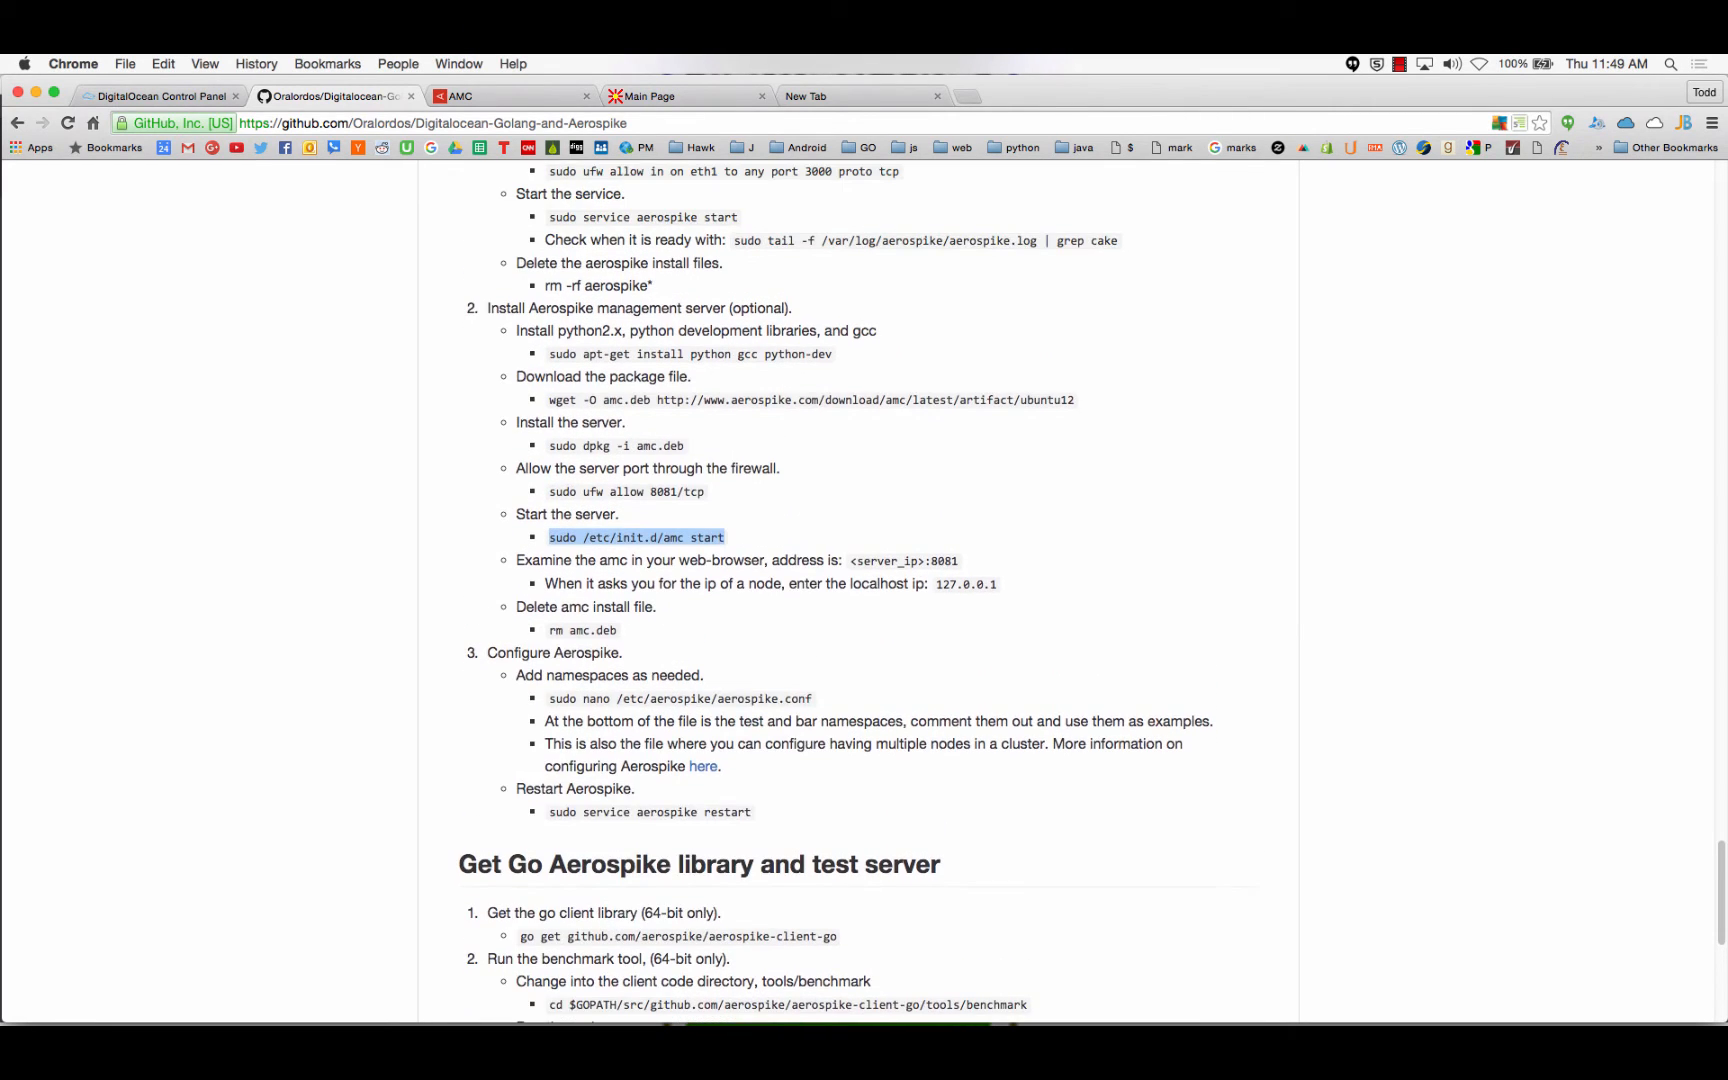
scroll("down", 3)
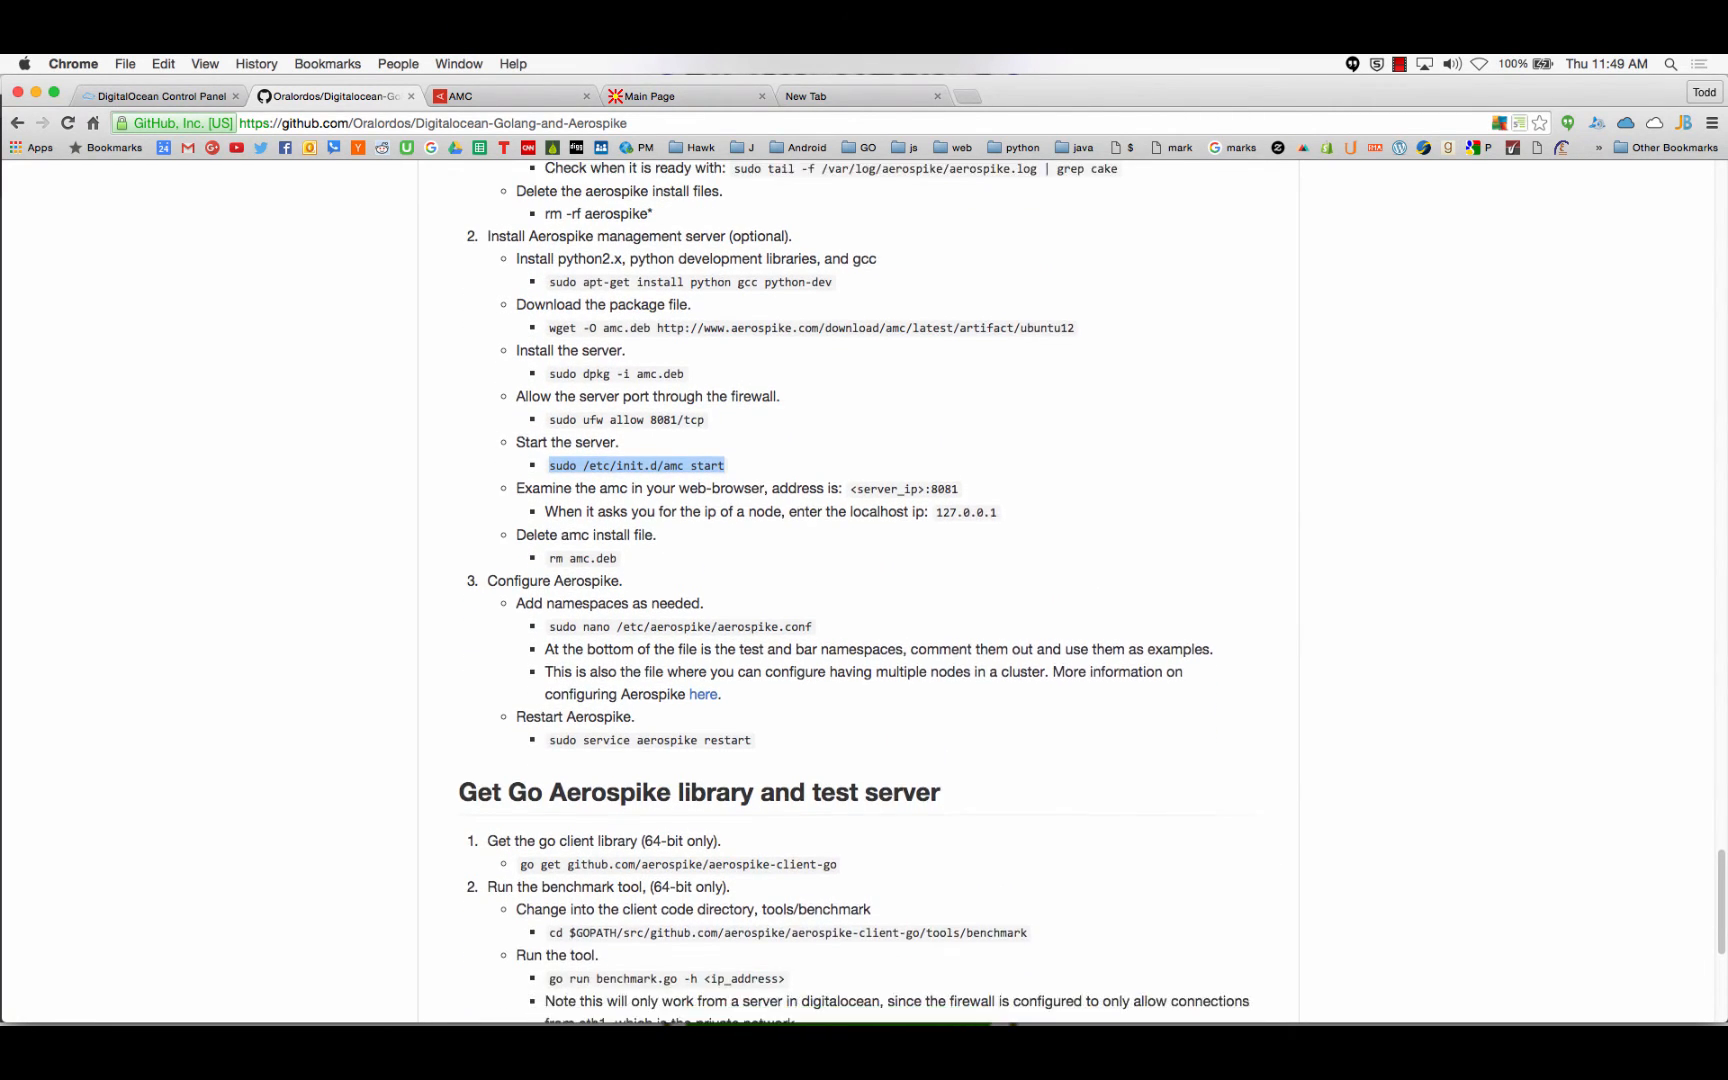
scroll("up", 3)
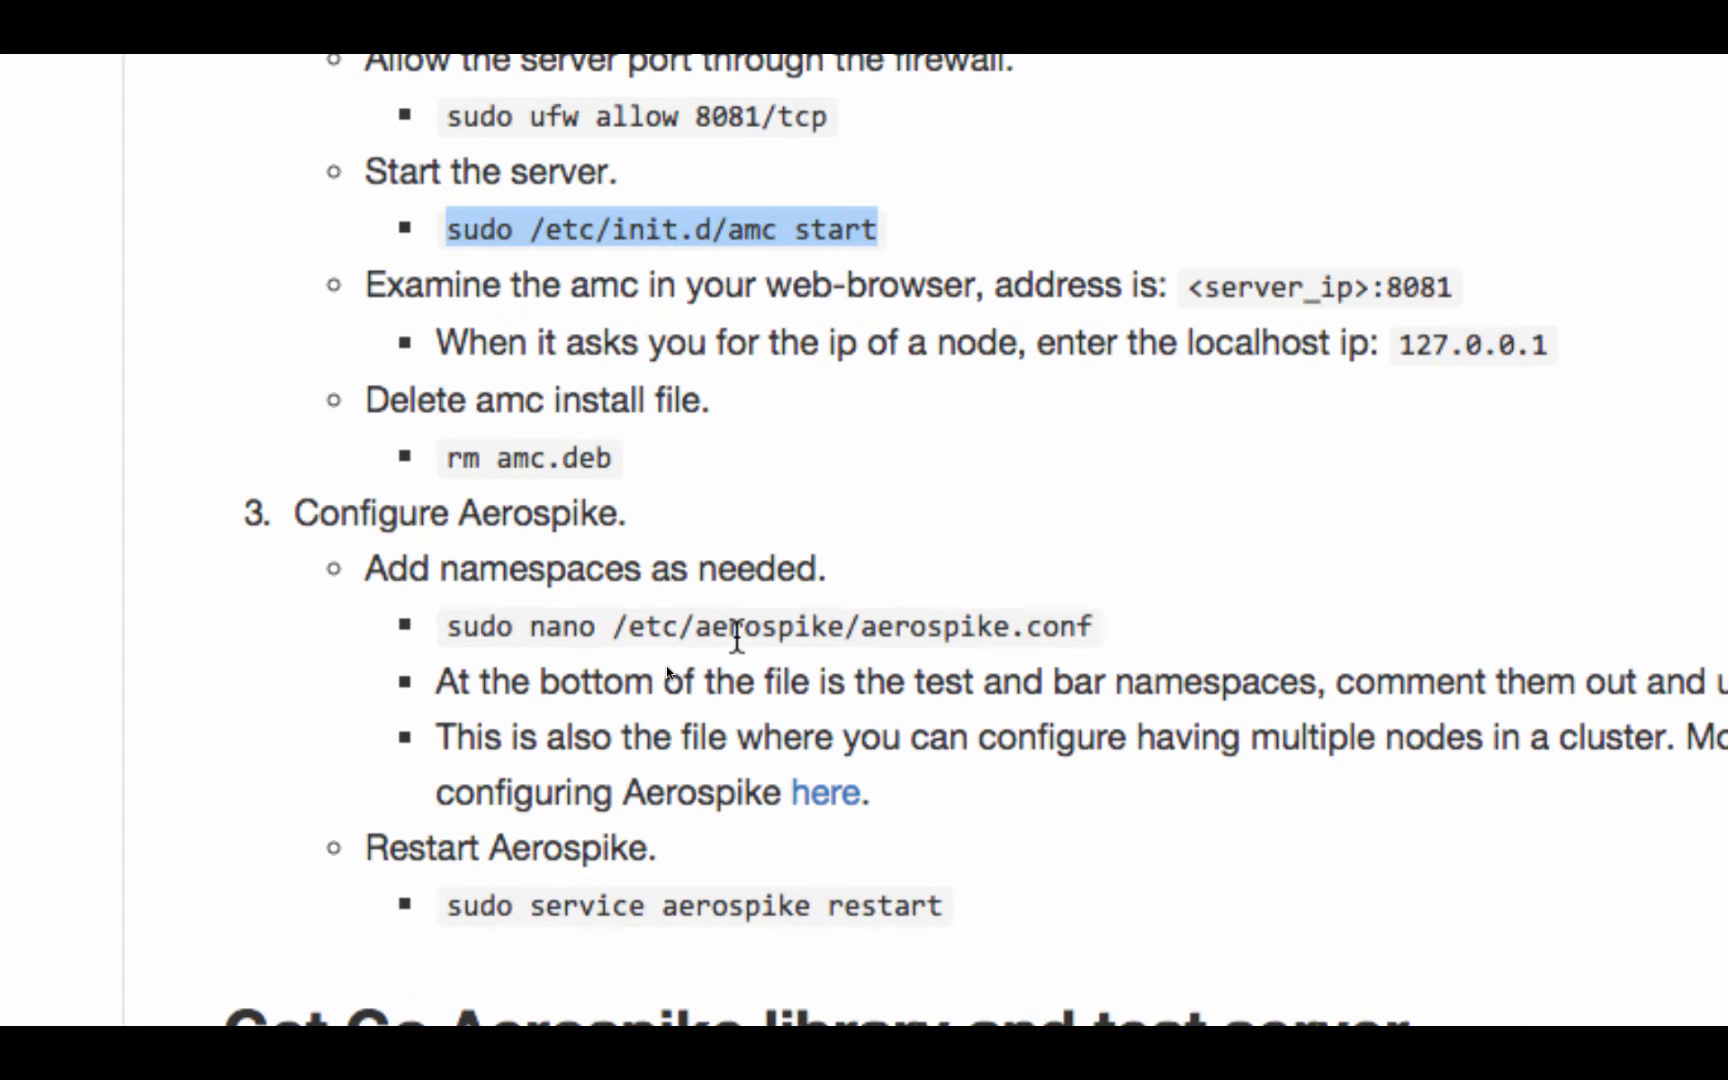
mouse_move(892, 666)
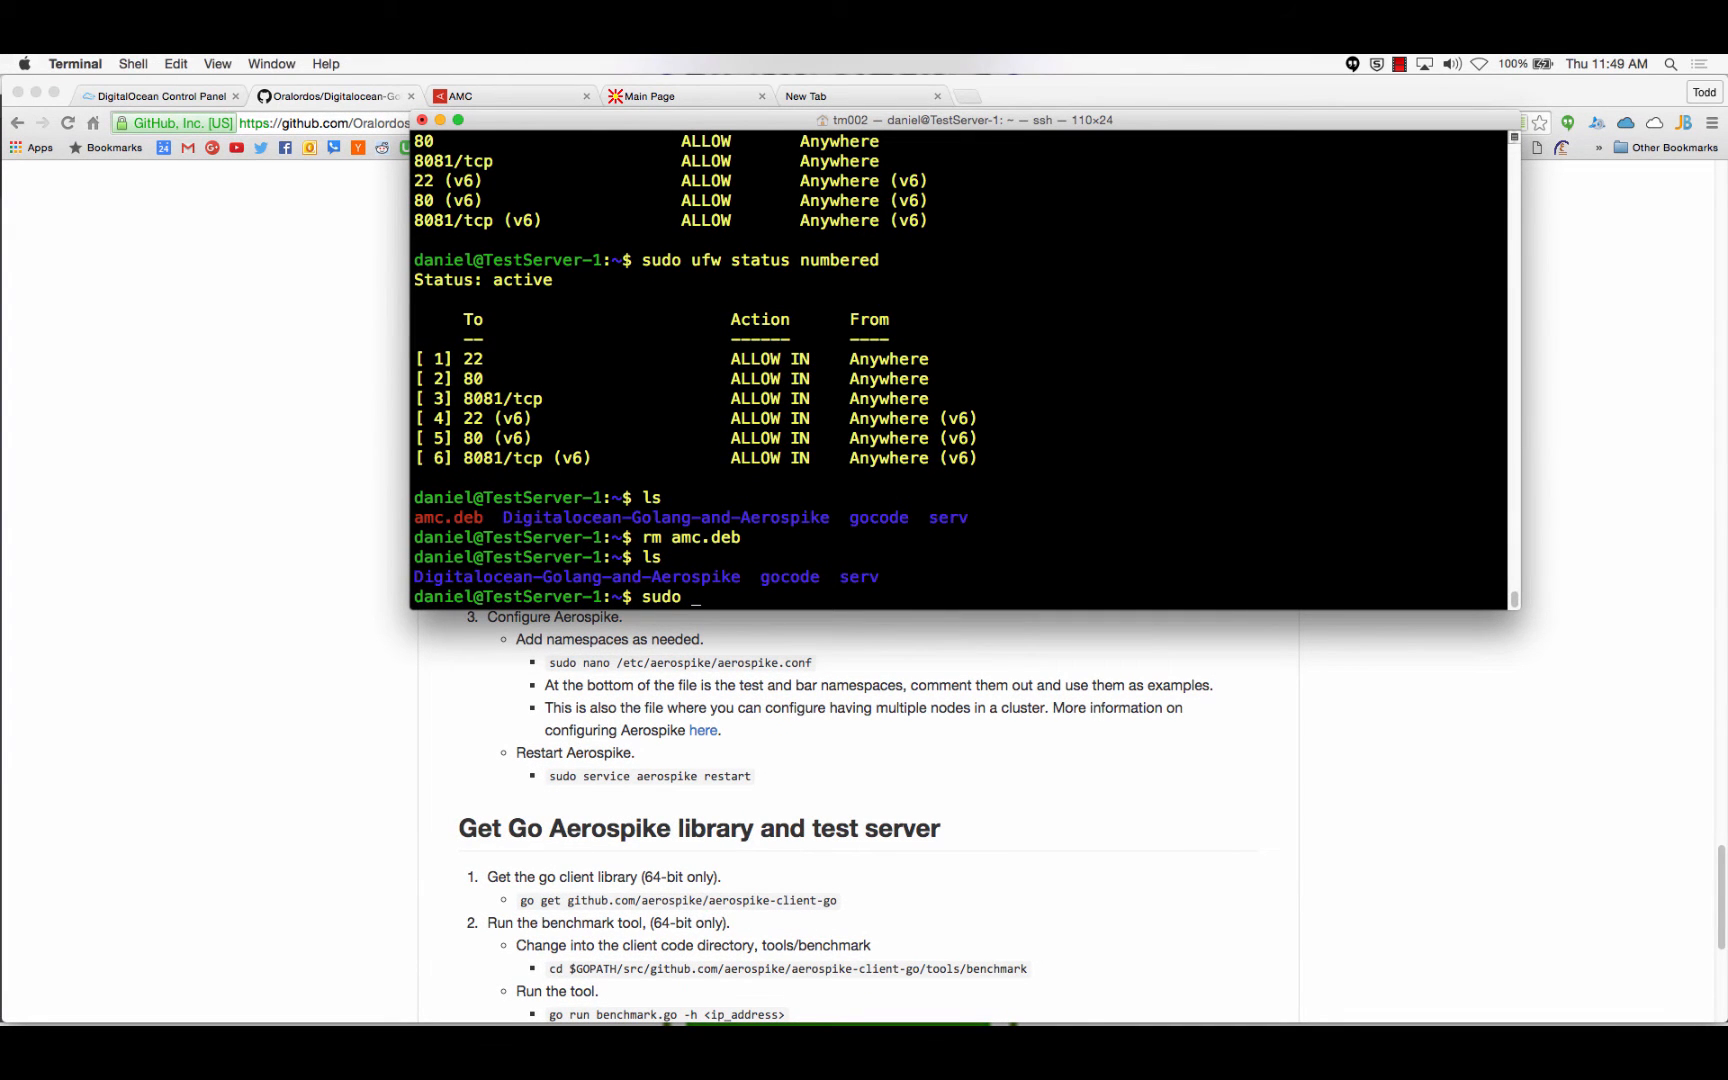
Step: Try /etc/aerospike/aerospike.conf as a command, then retype it with 'sudo nano'
type("/etc/")
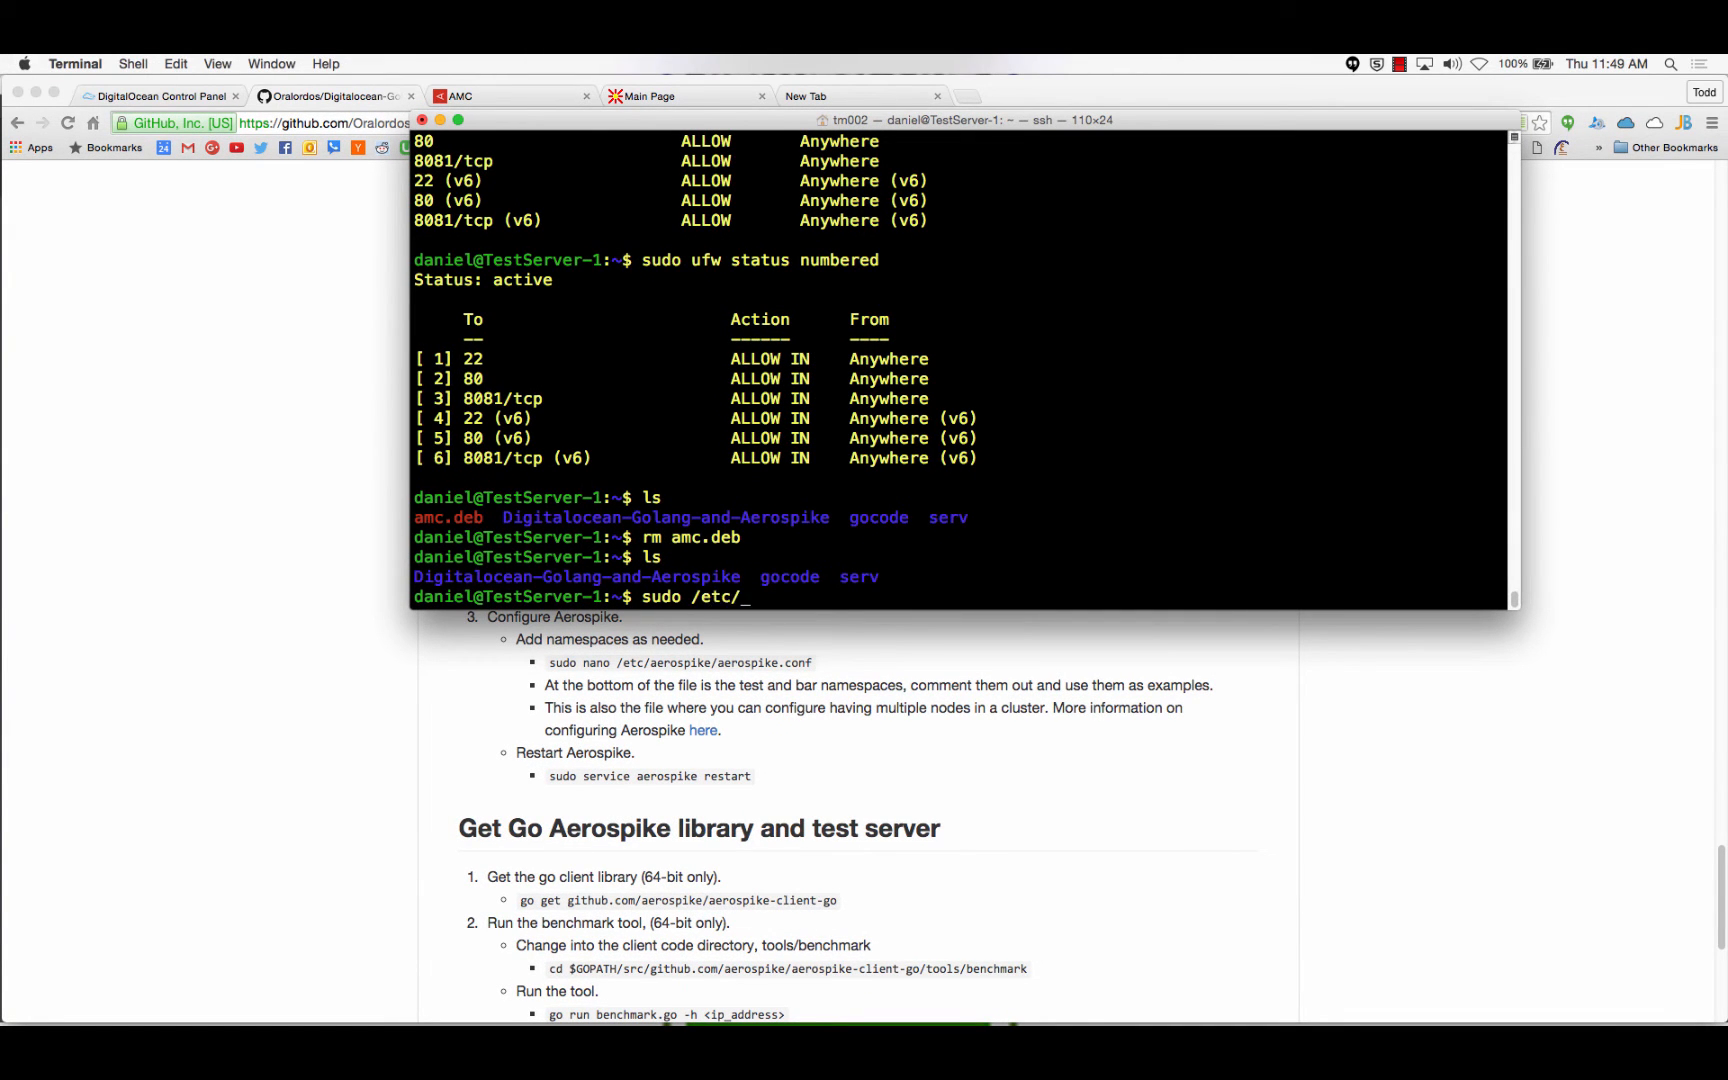
type("aerospike/")
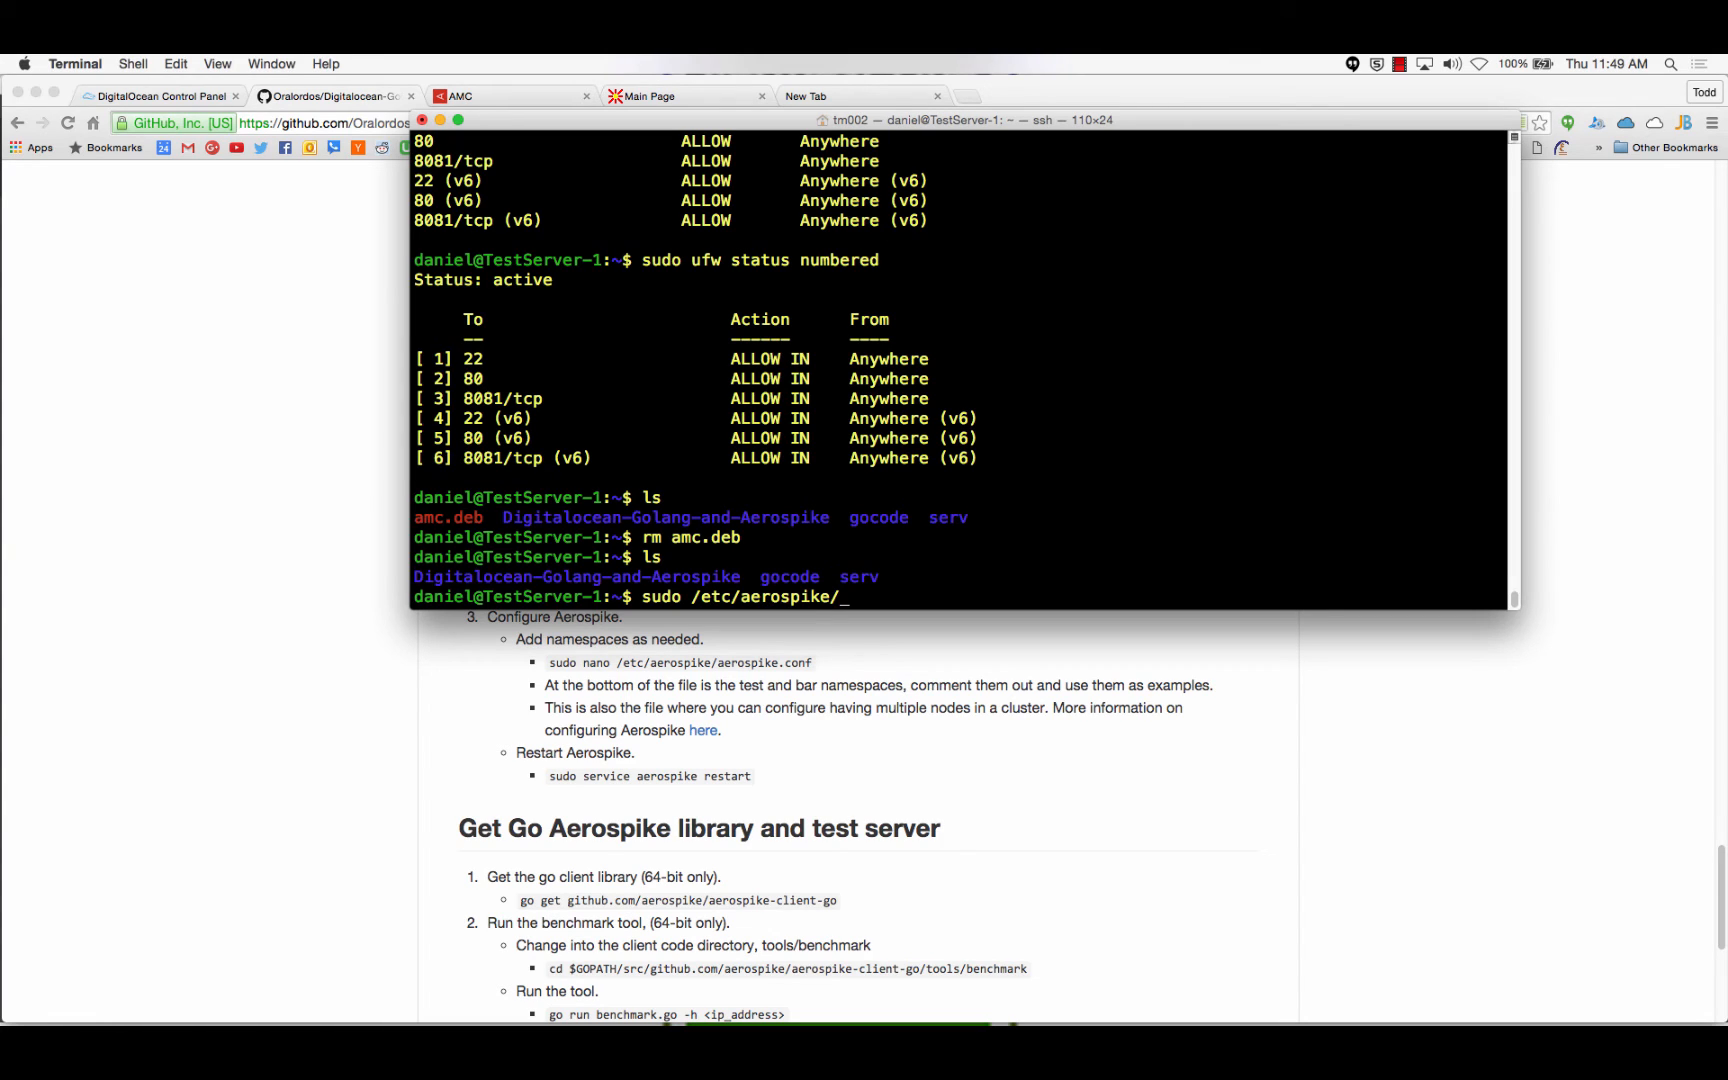
type("aeros")
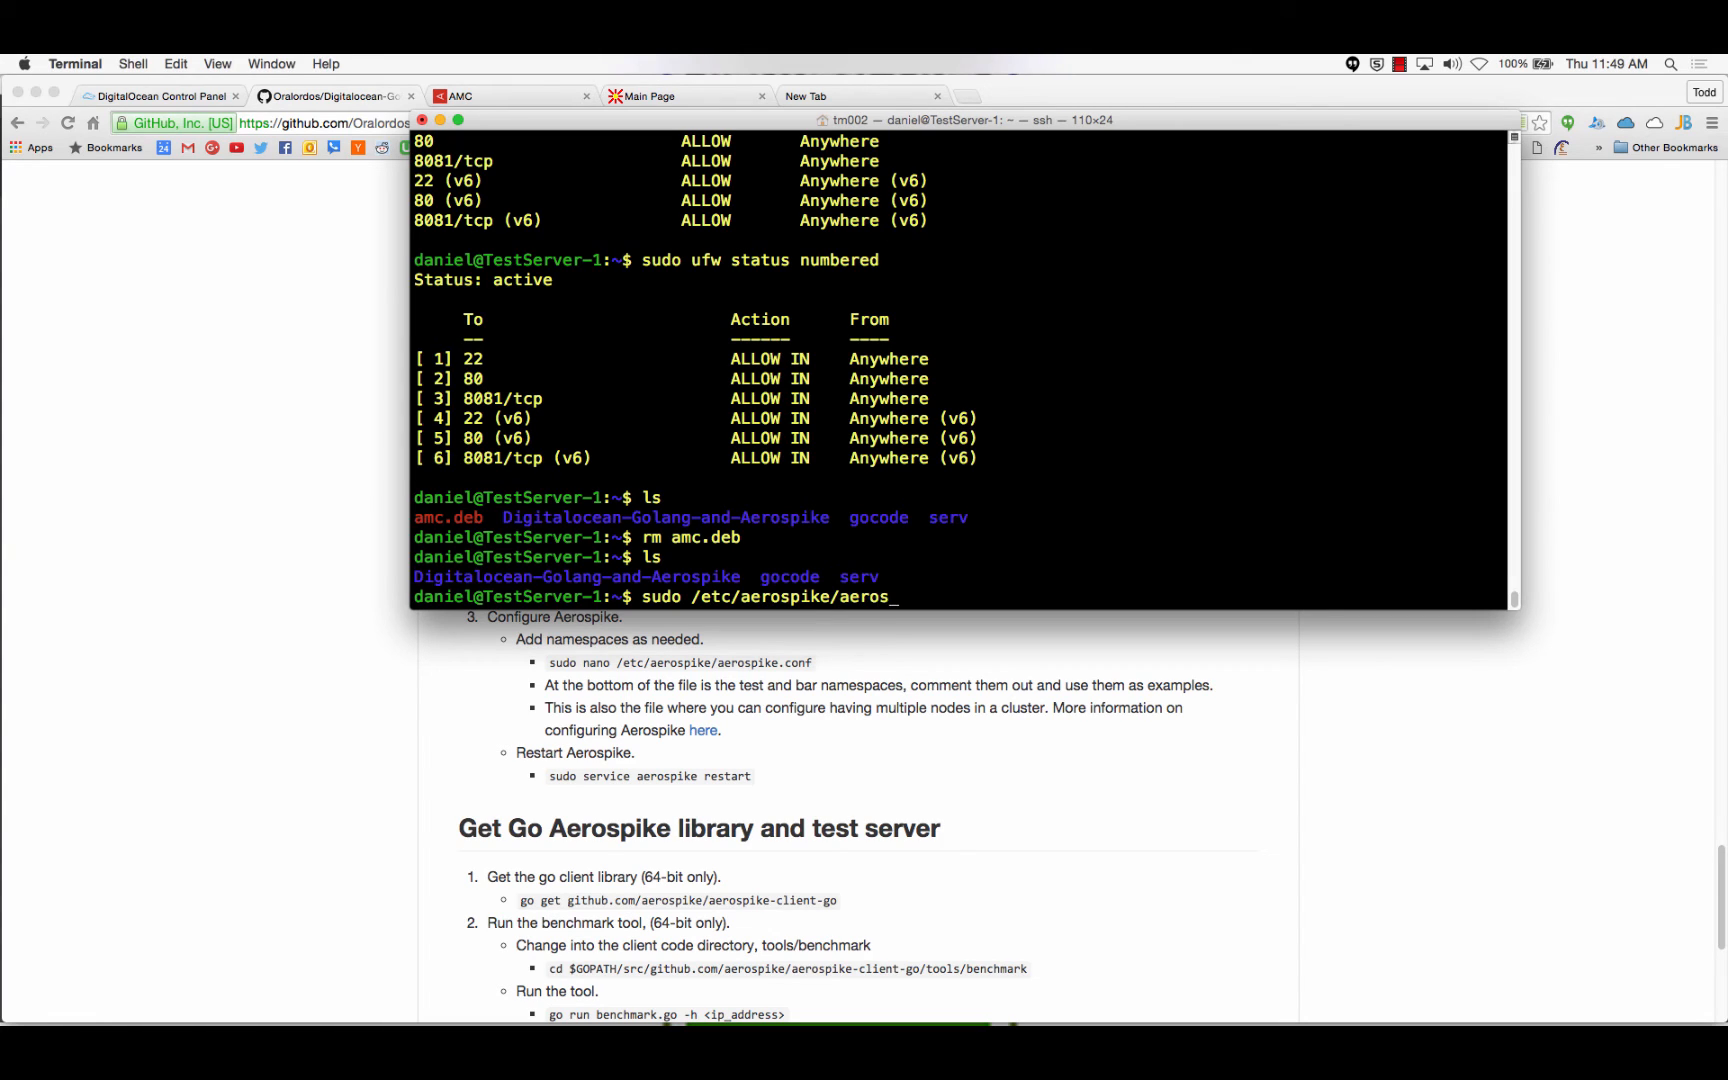
type("pike.conf")
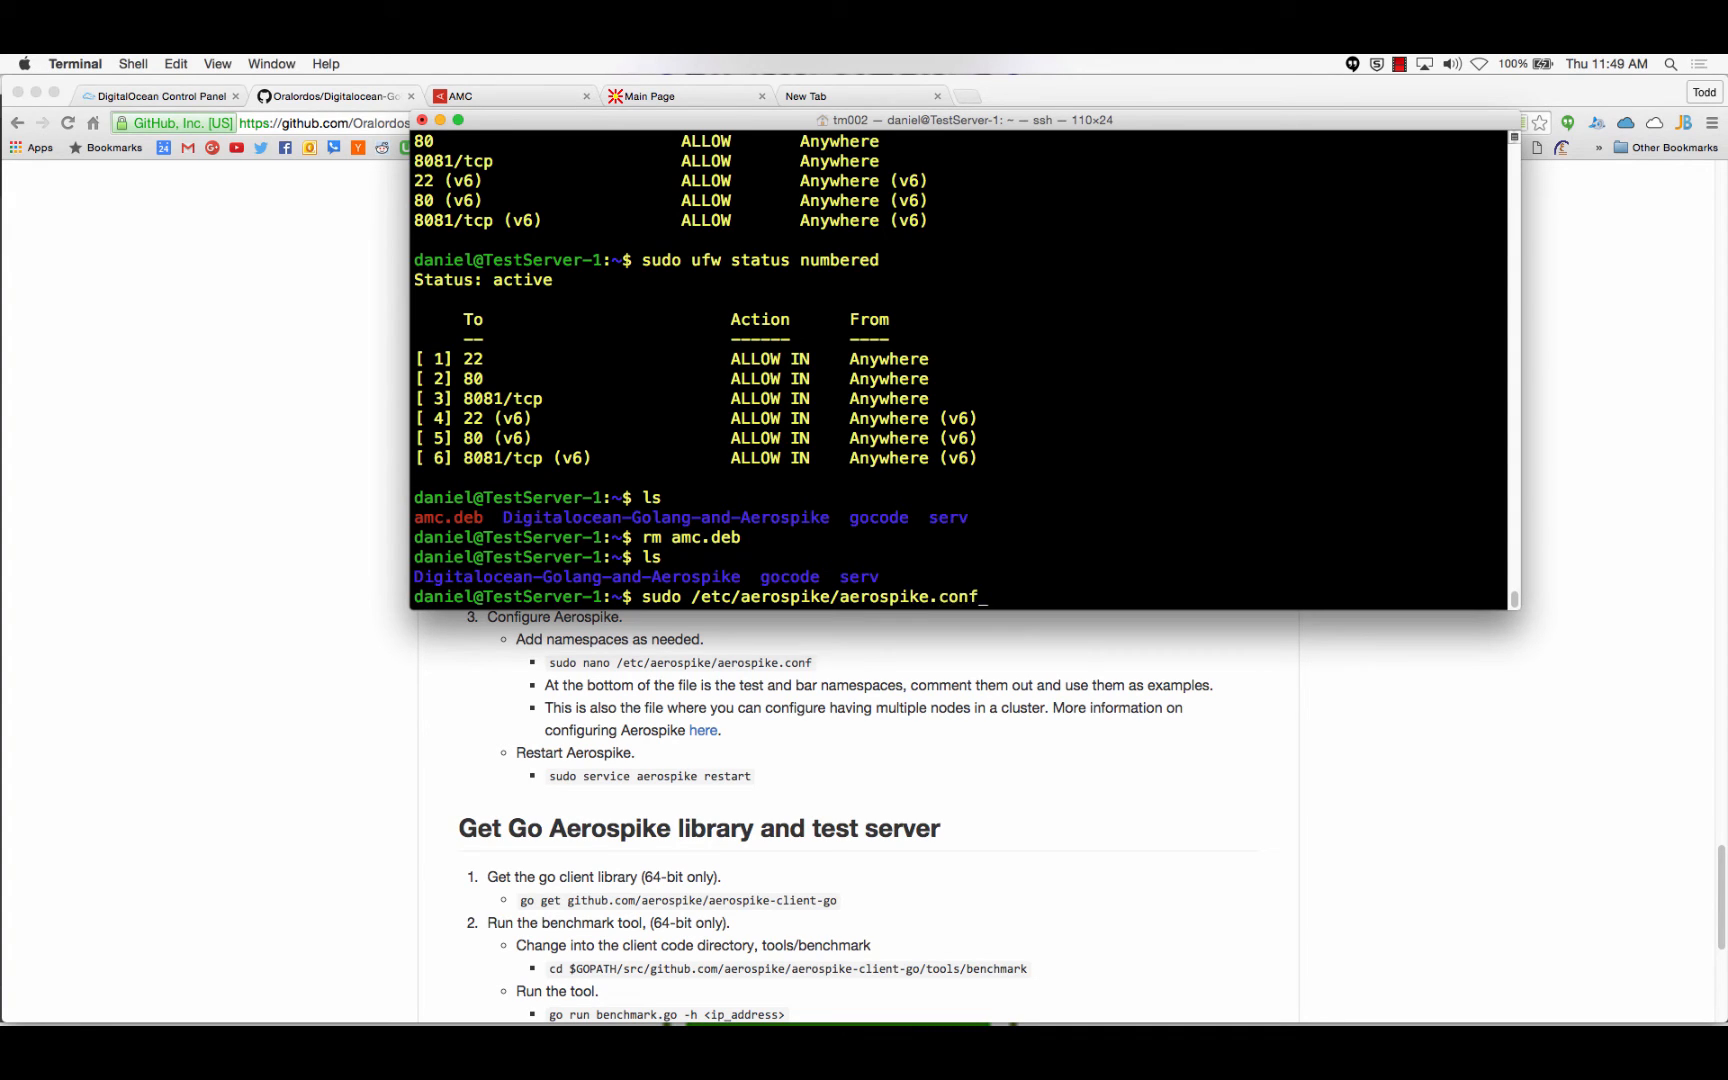
key("Return")
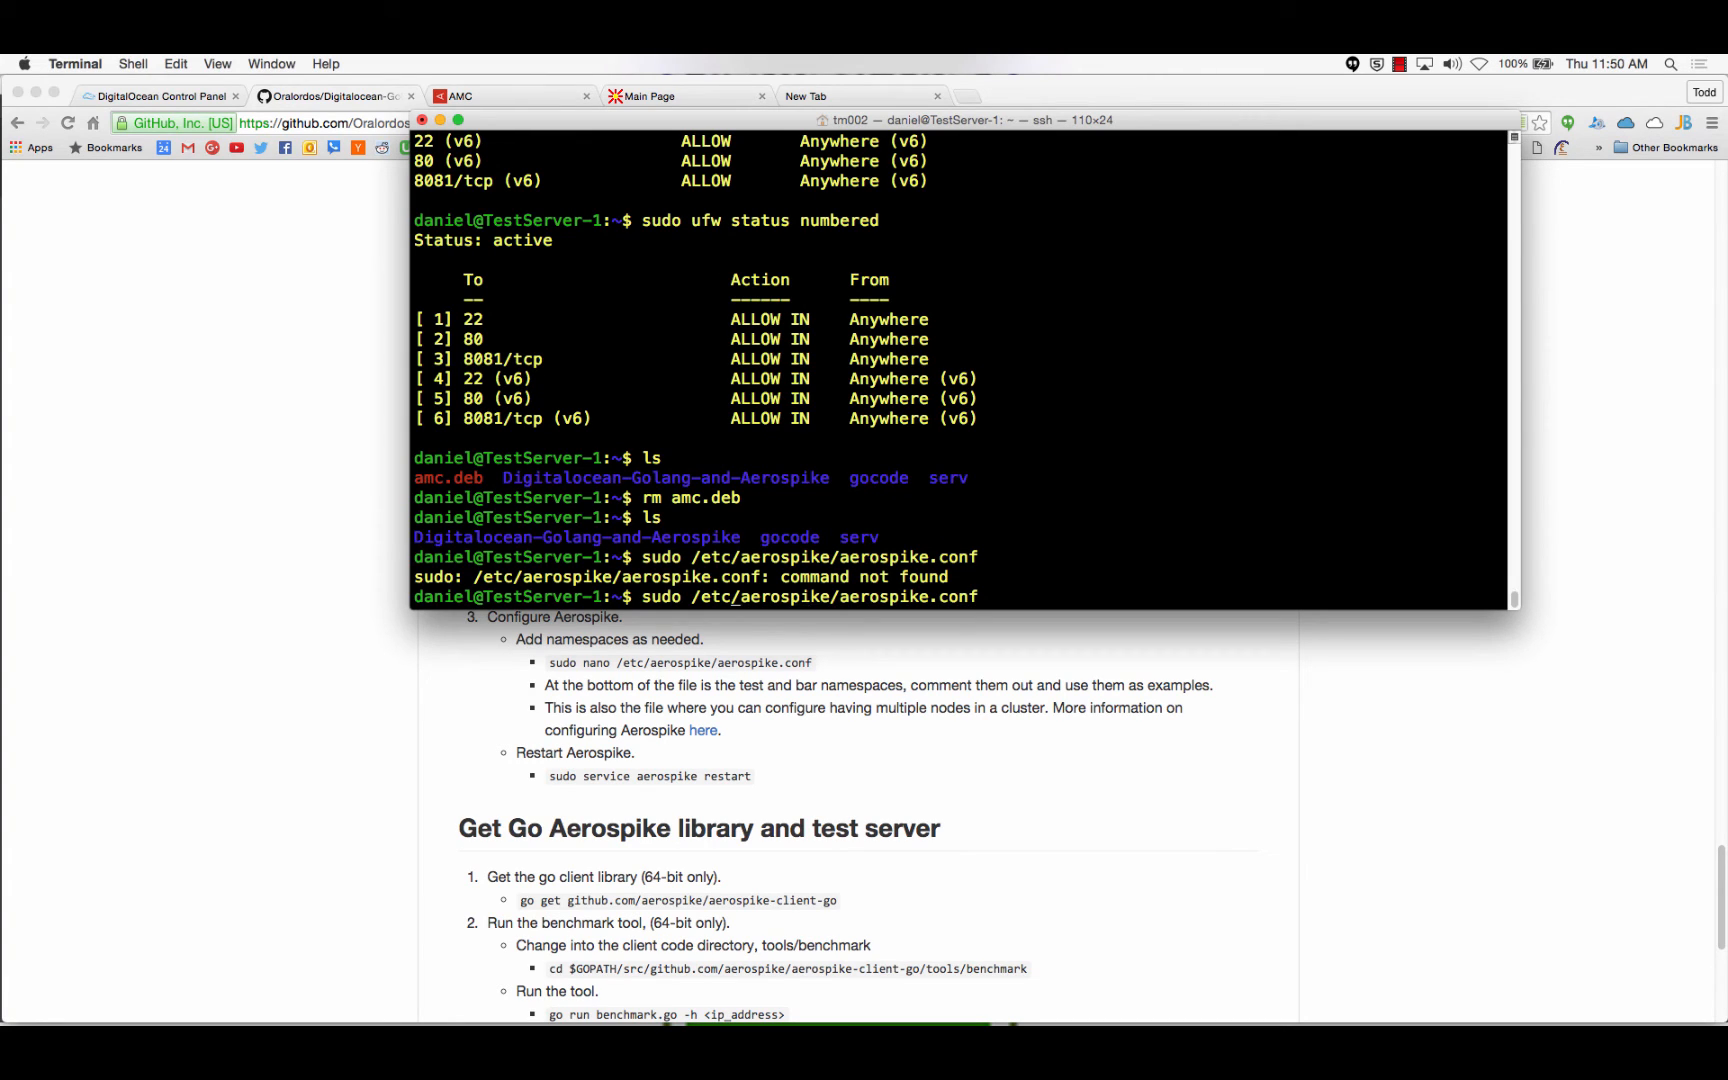
type("sudo nano /etc/aerospike/aerospike.conf")
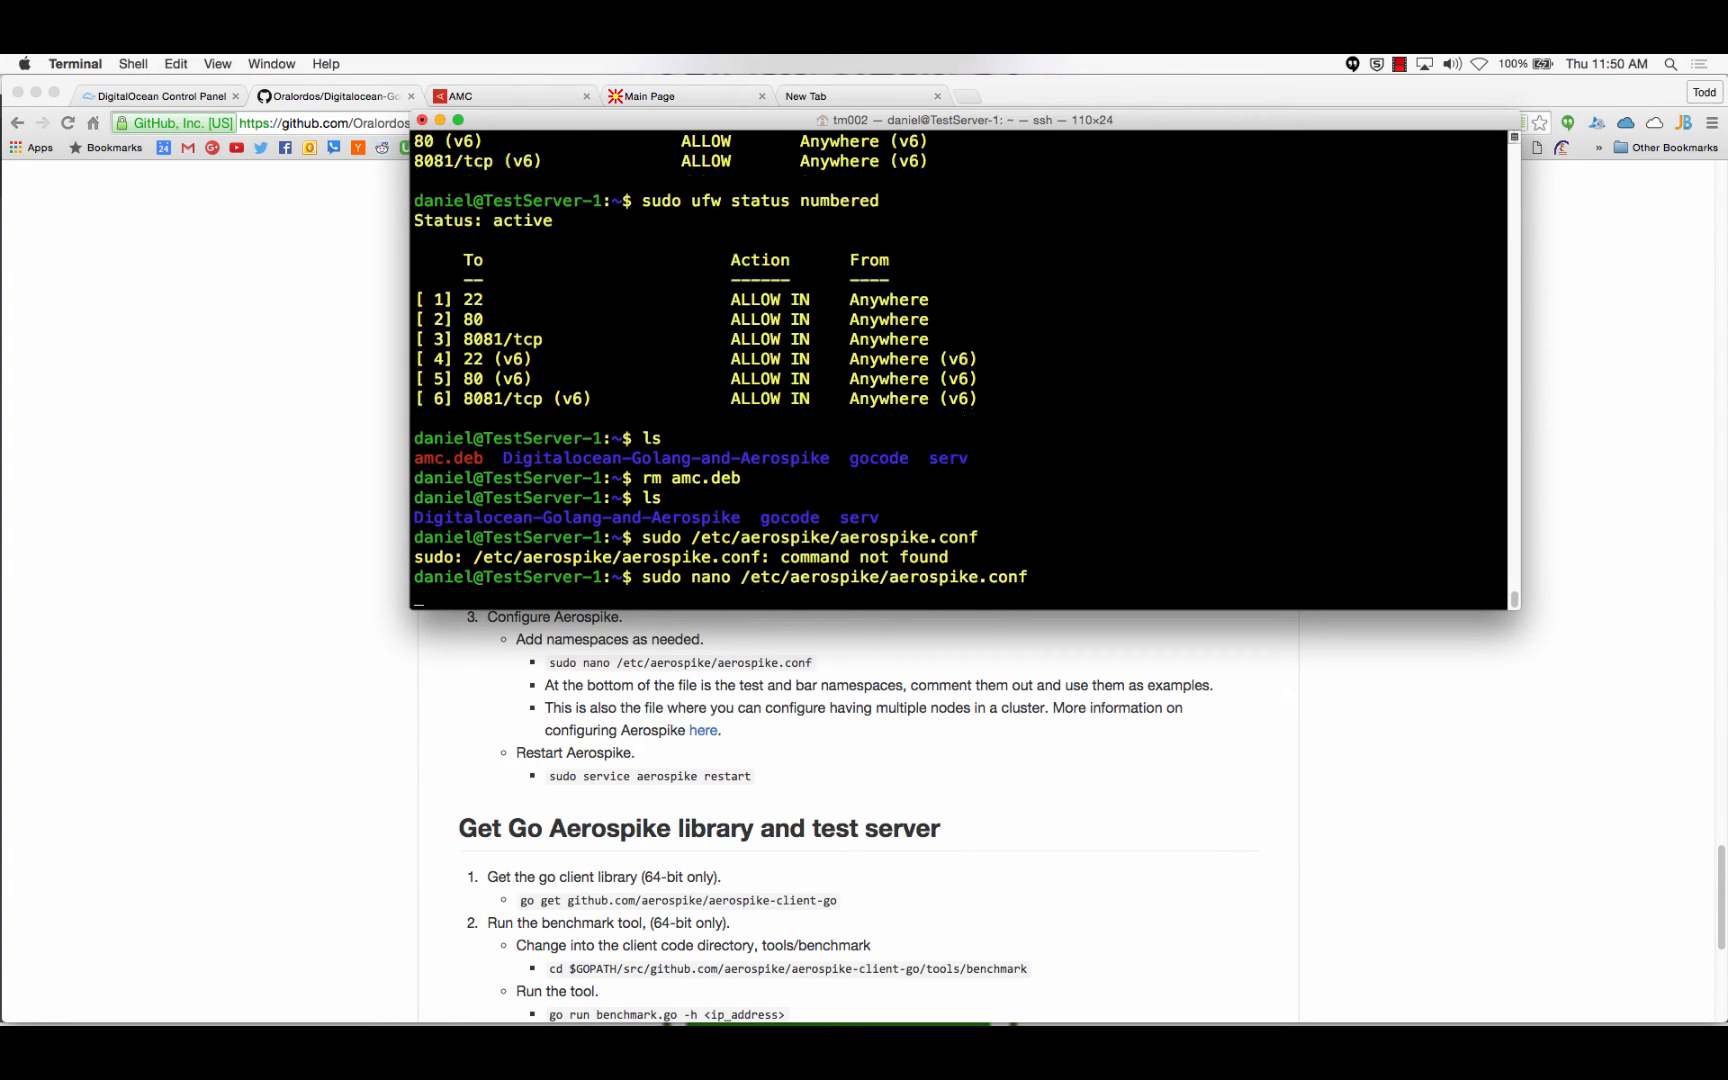
Step: Open aerospike.conf in nano and scroll to the test and bar namespace definitions
key("Return")
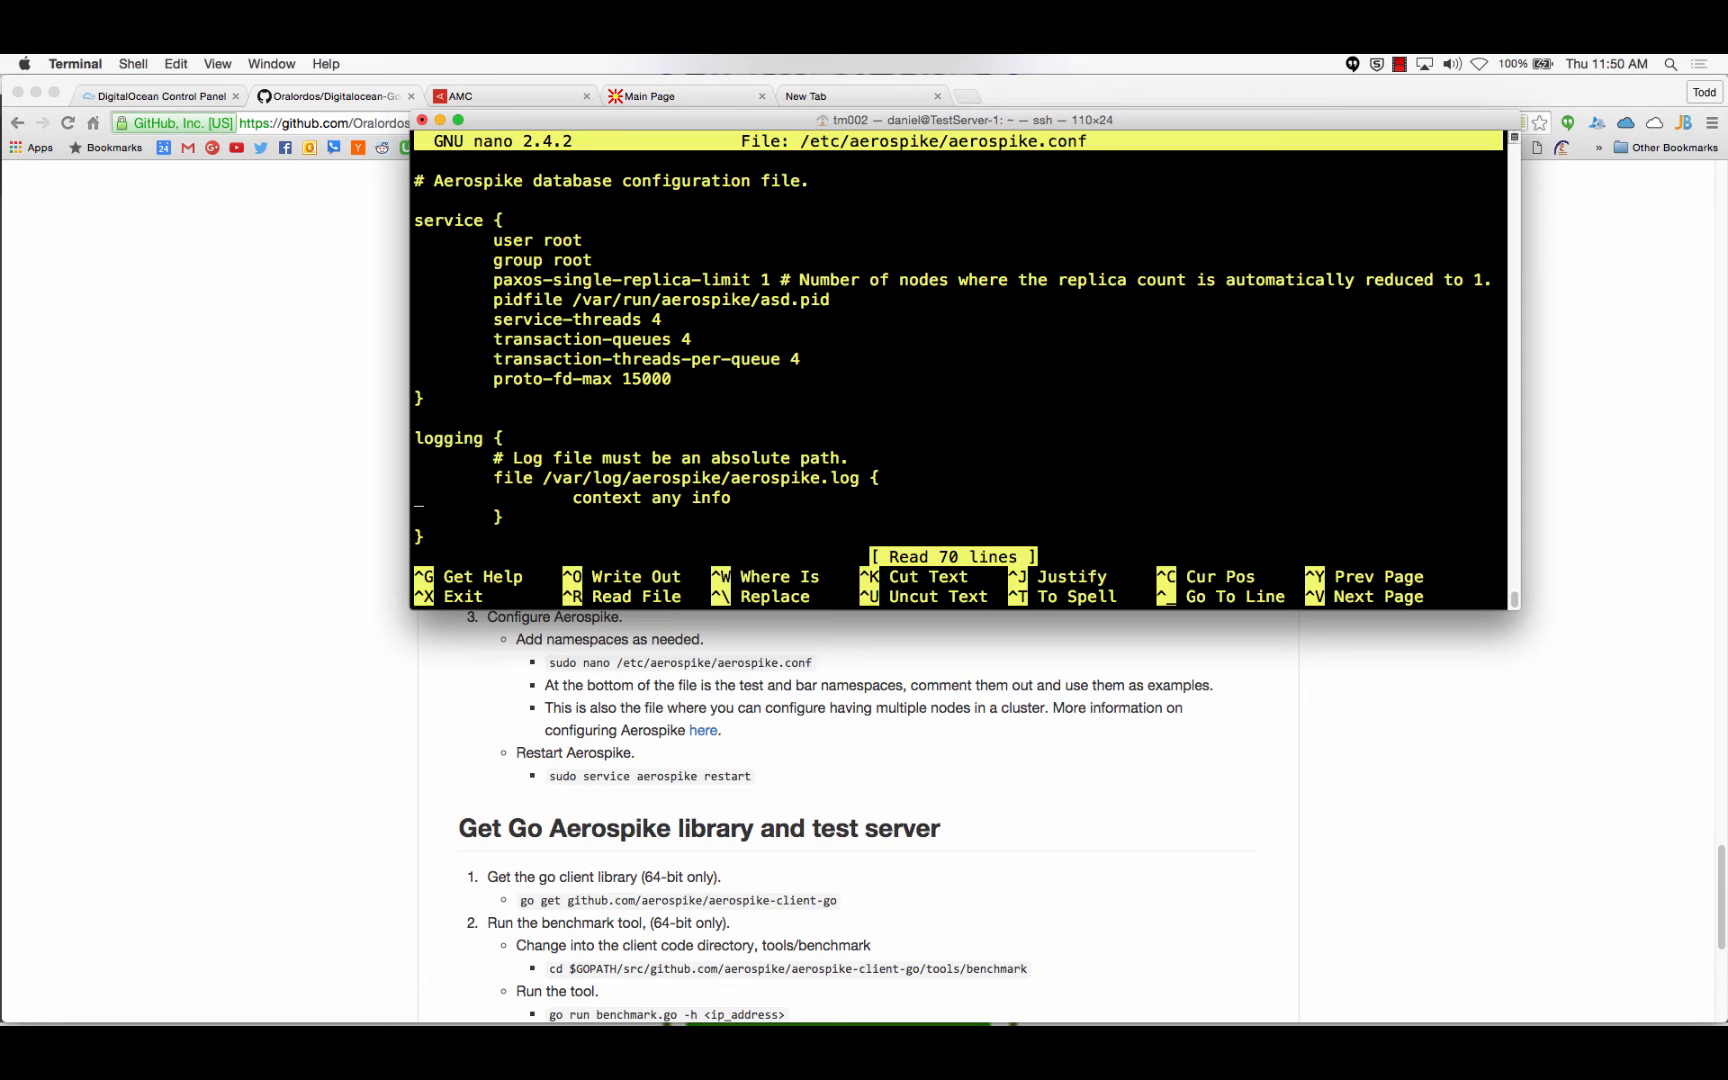
scroll("down", 3)
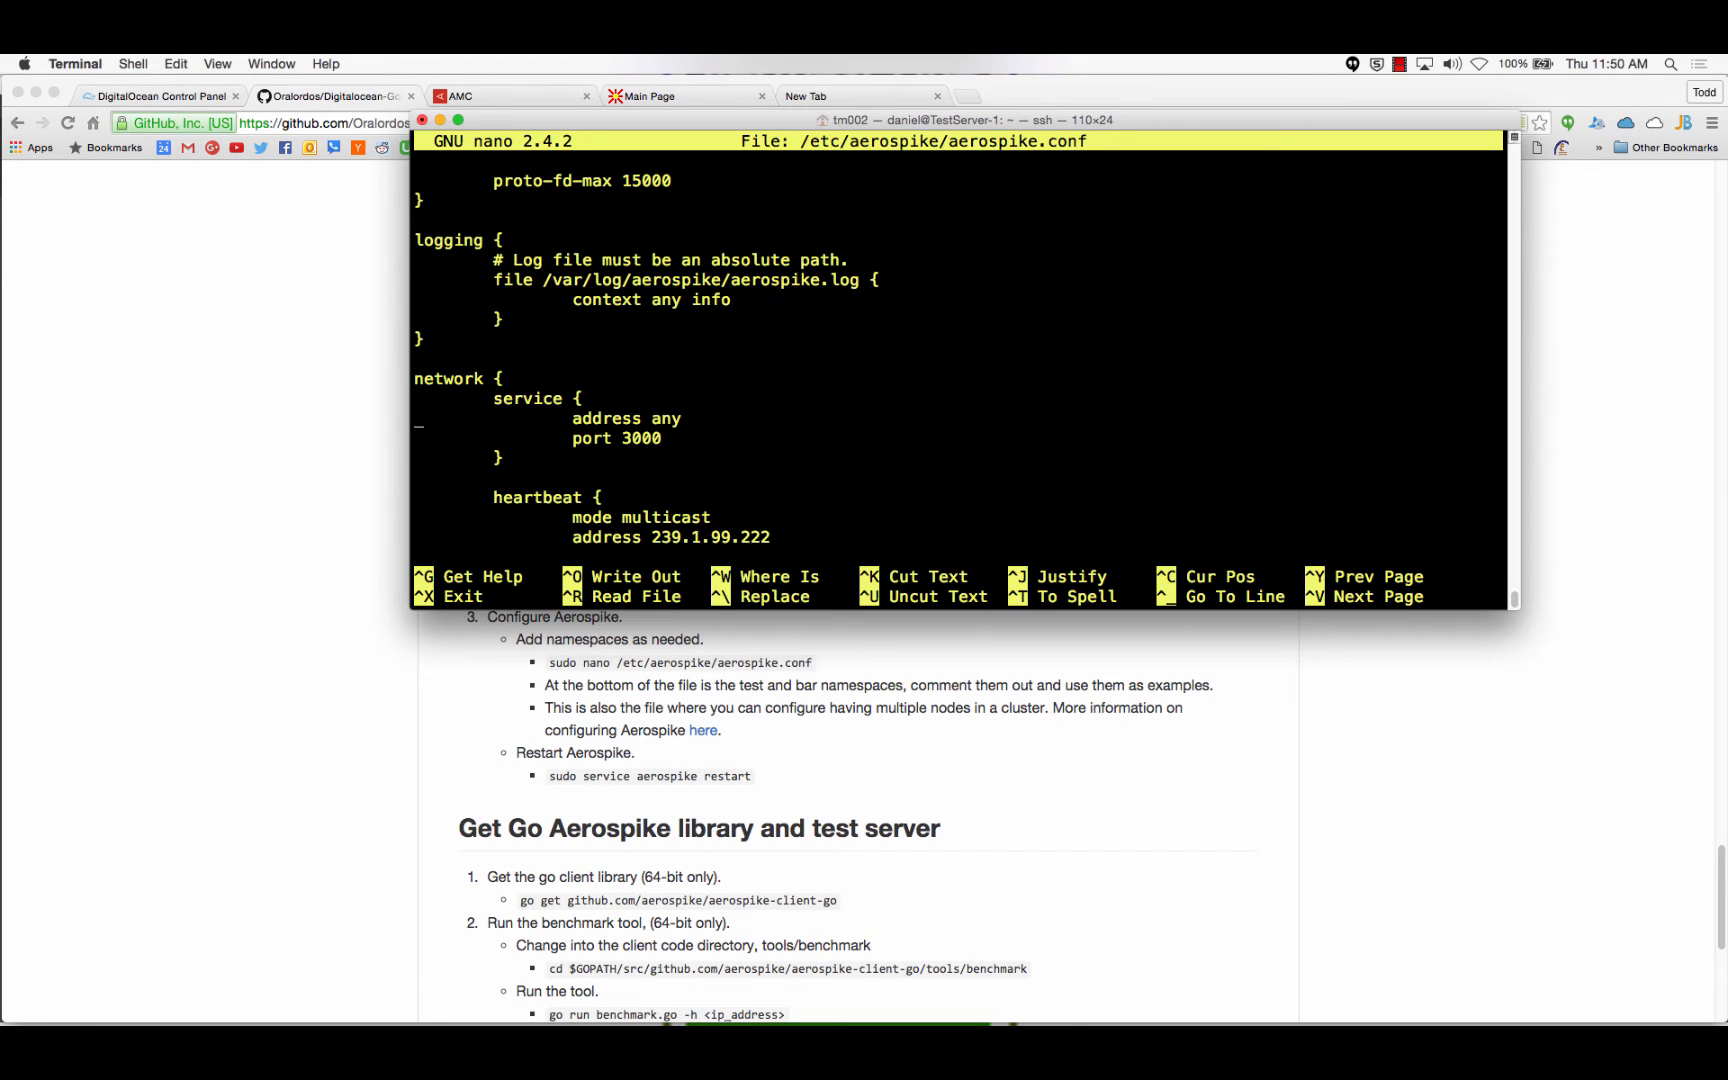
scroll("up", 3)
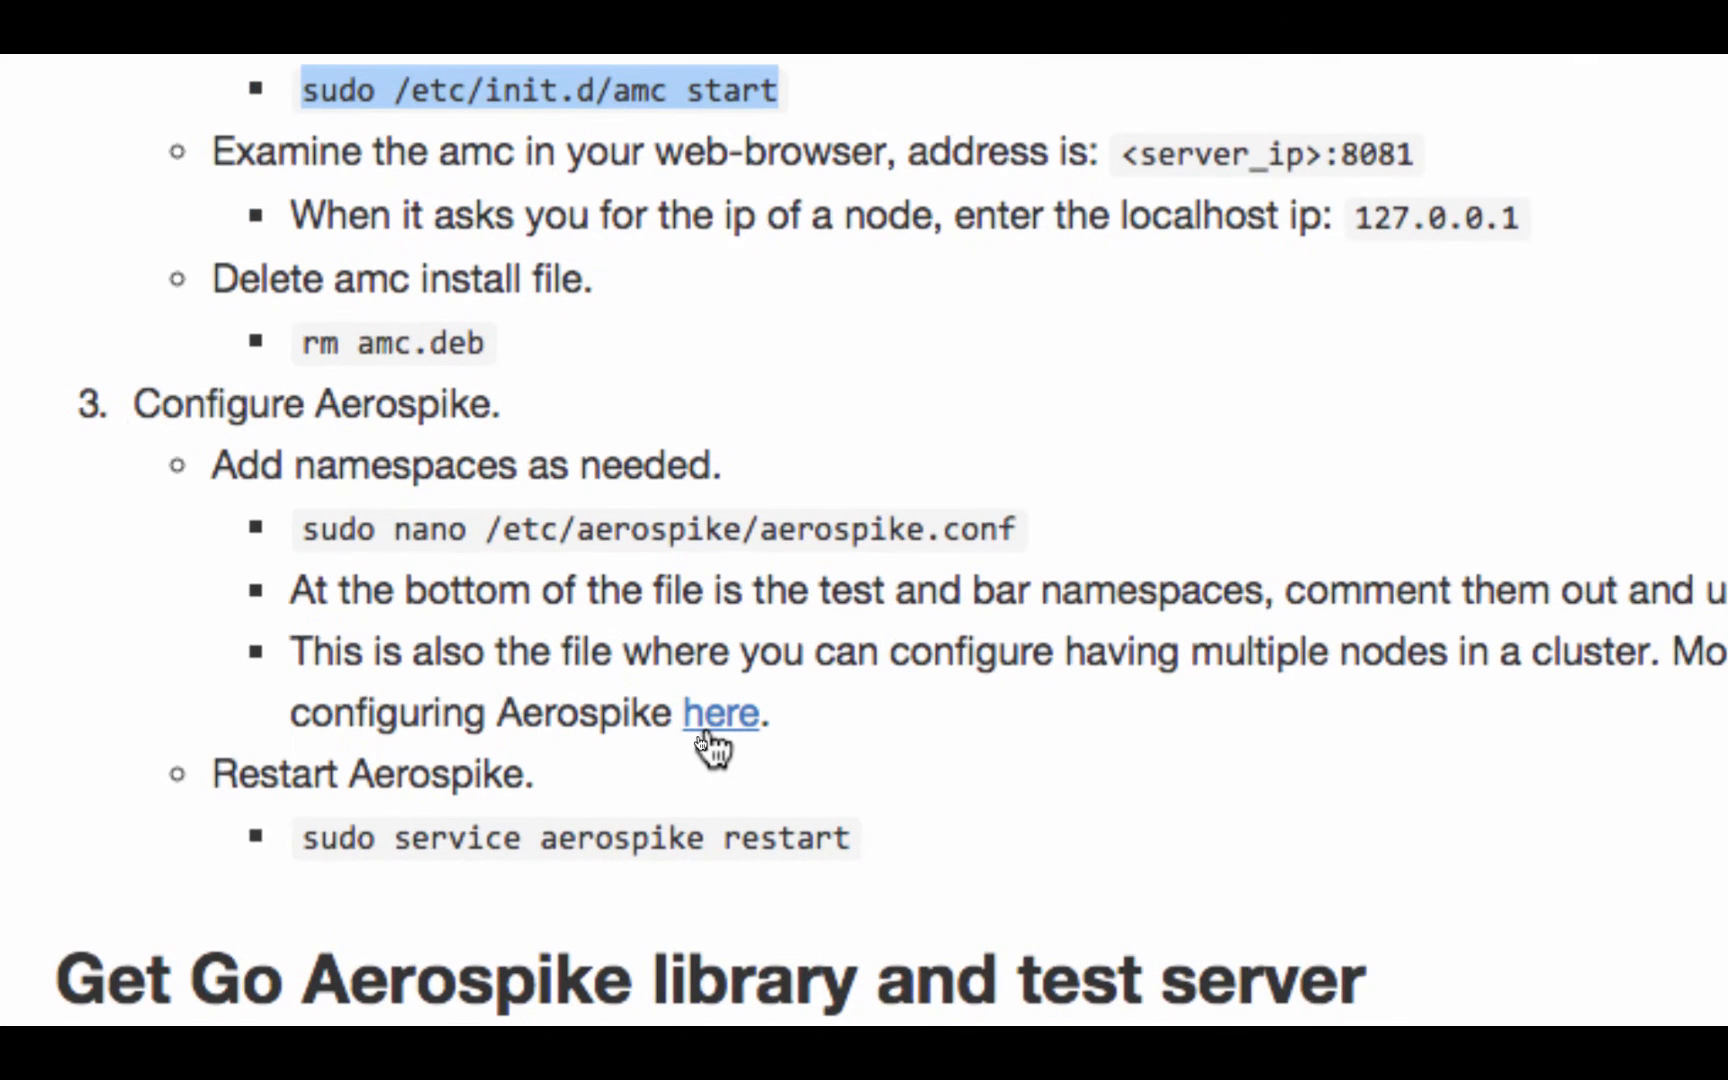
mouse_move(692, 688)
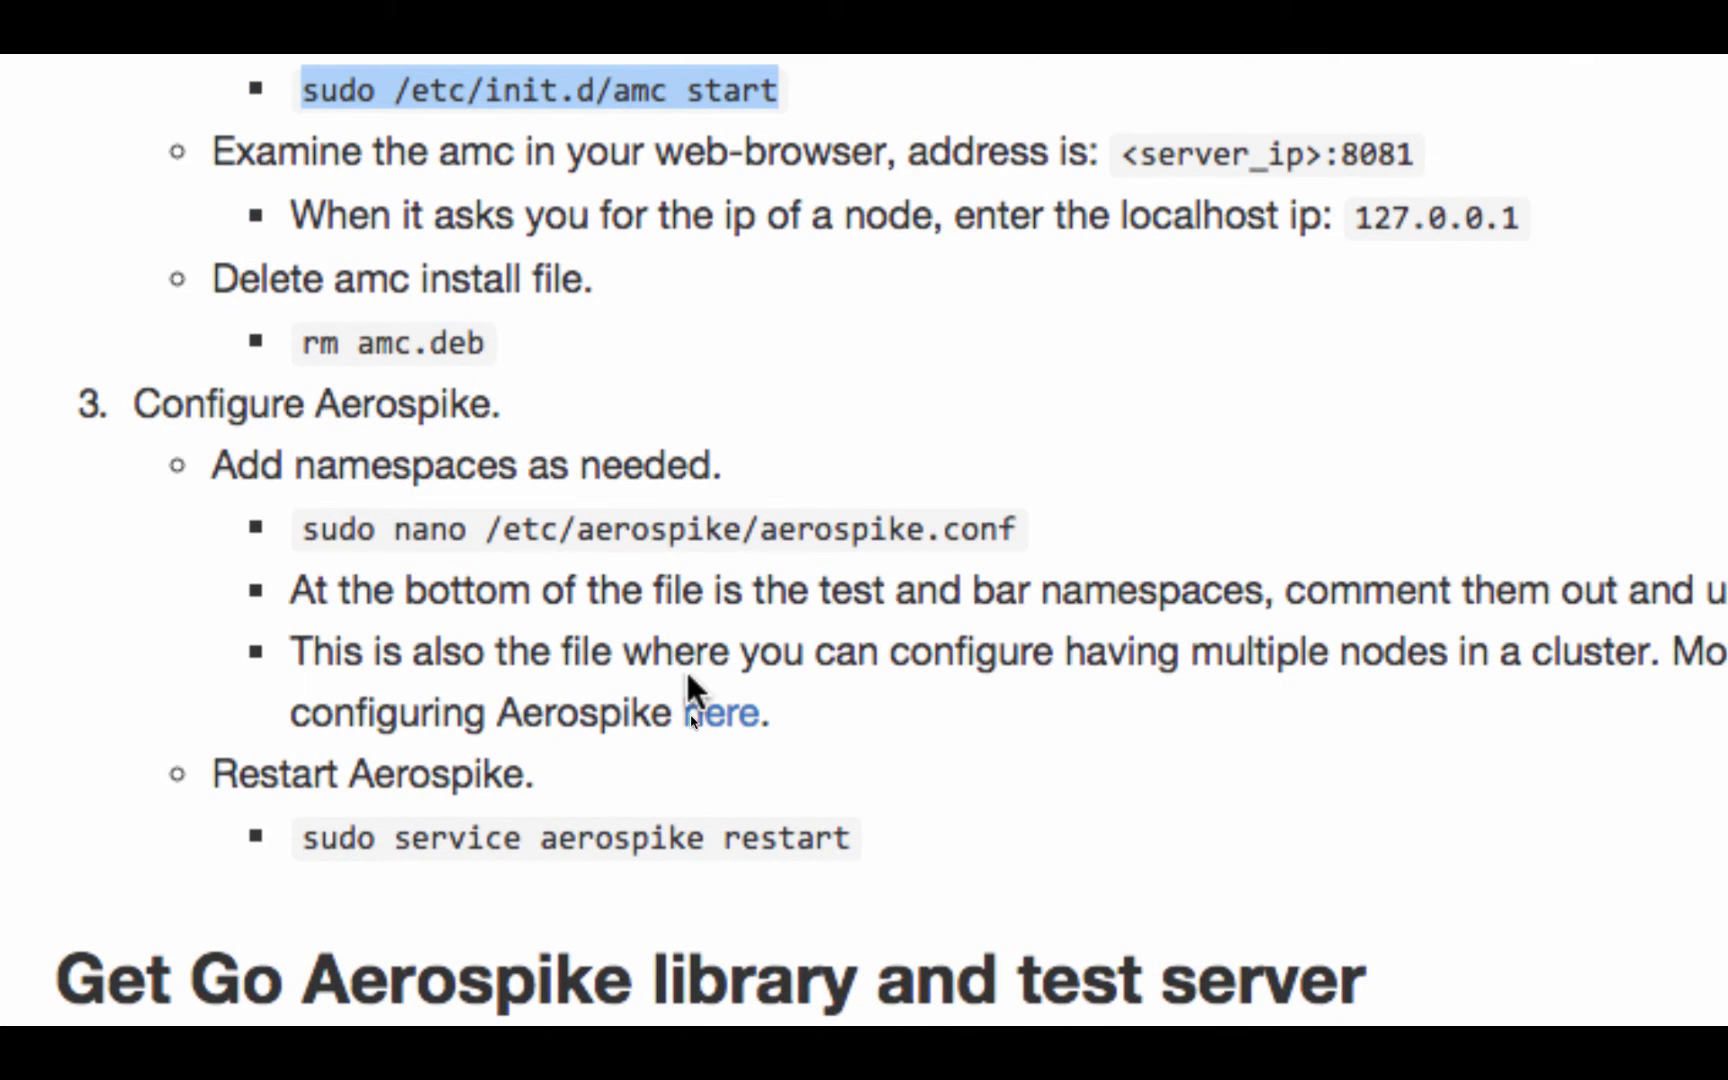
scroll("up", 3)
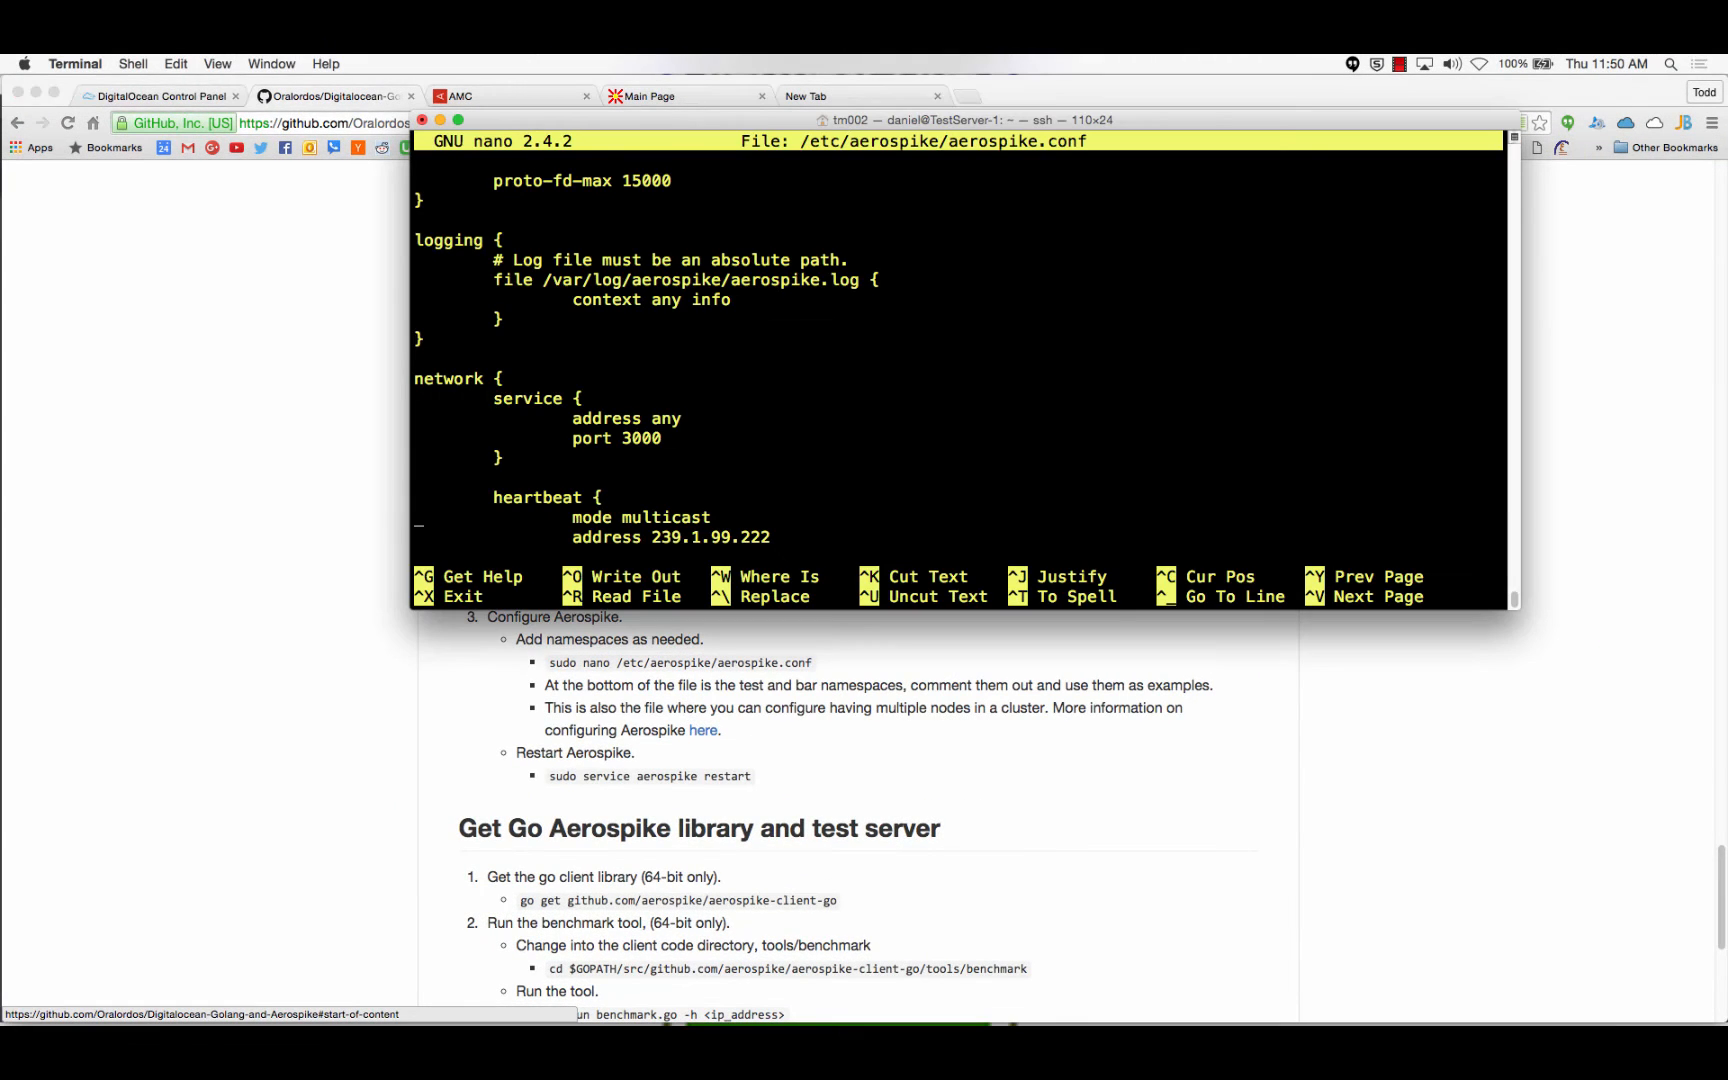
scroll("down", 3)
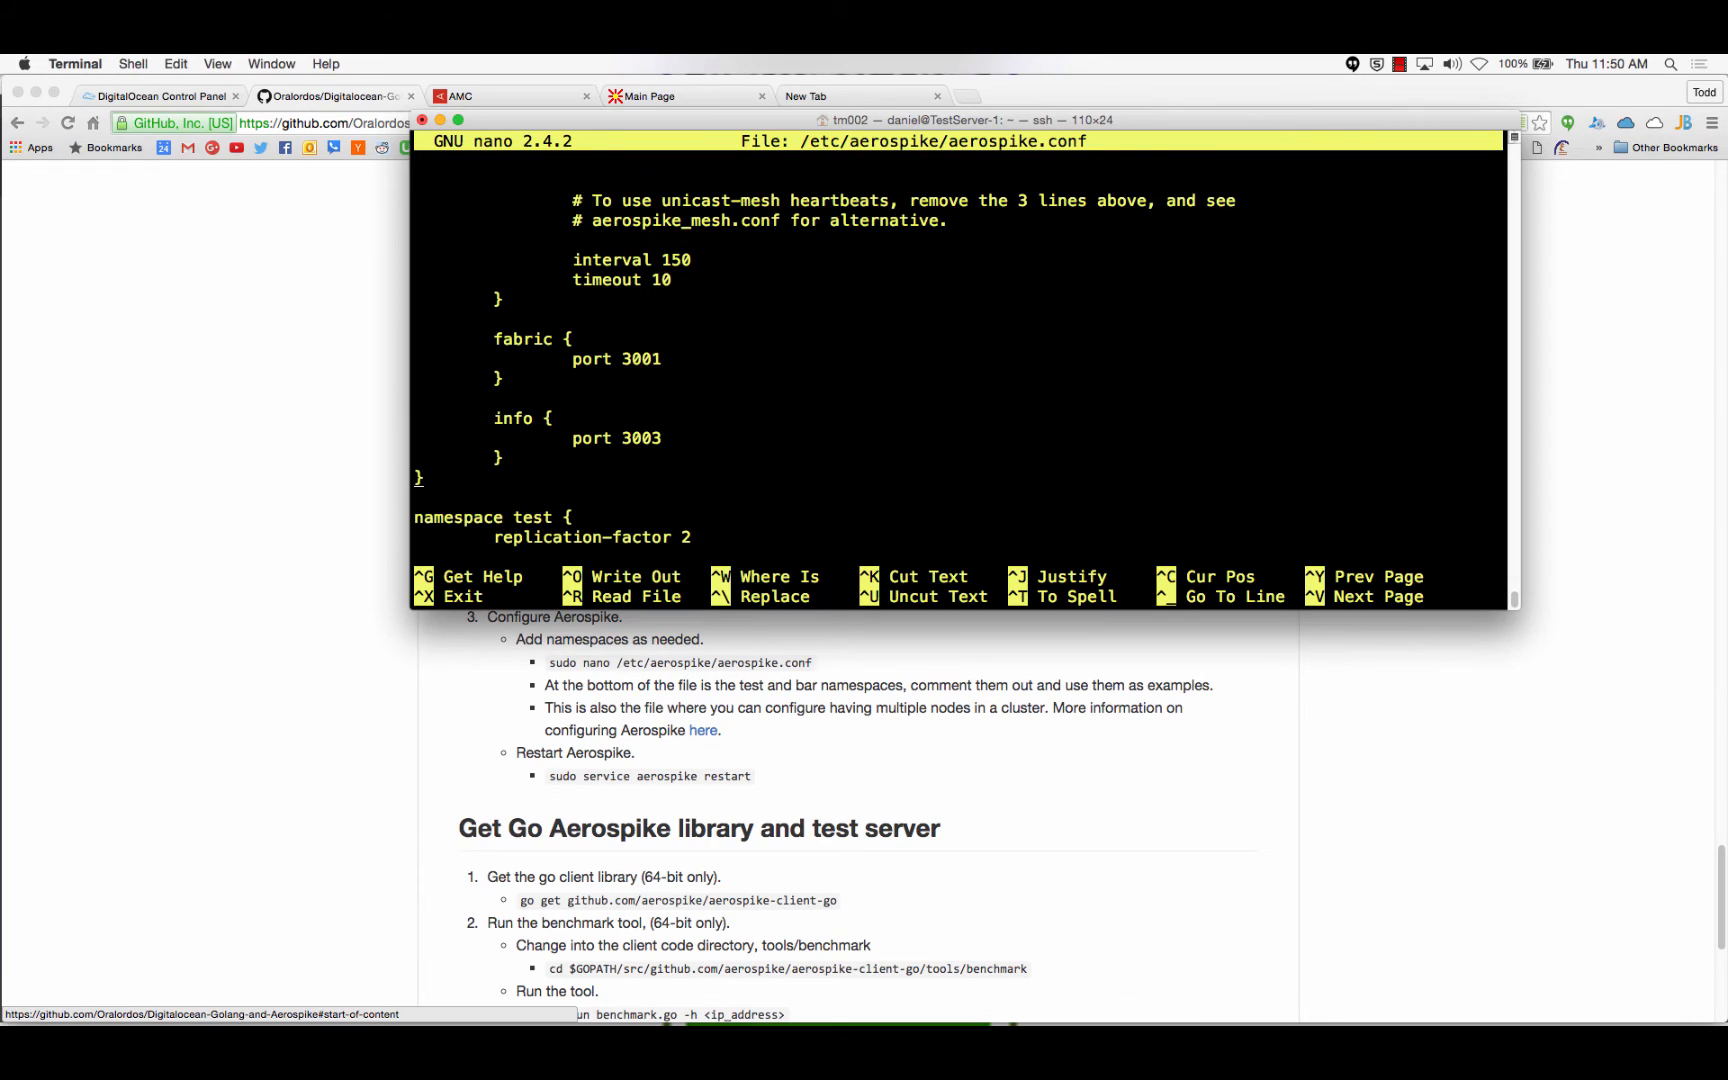
scroll("down", 3)
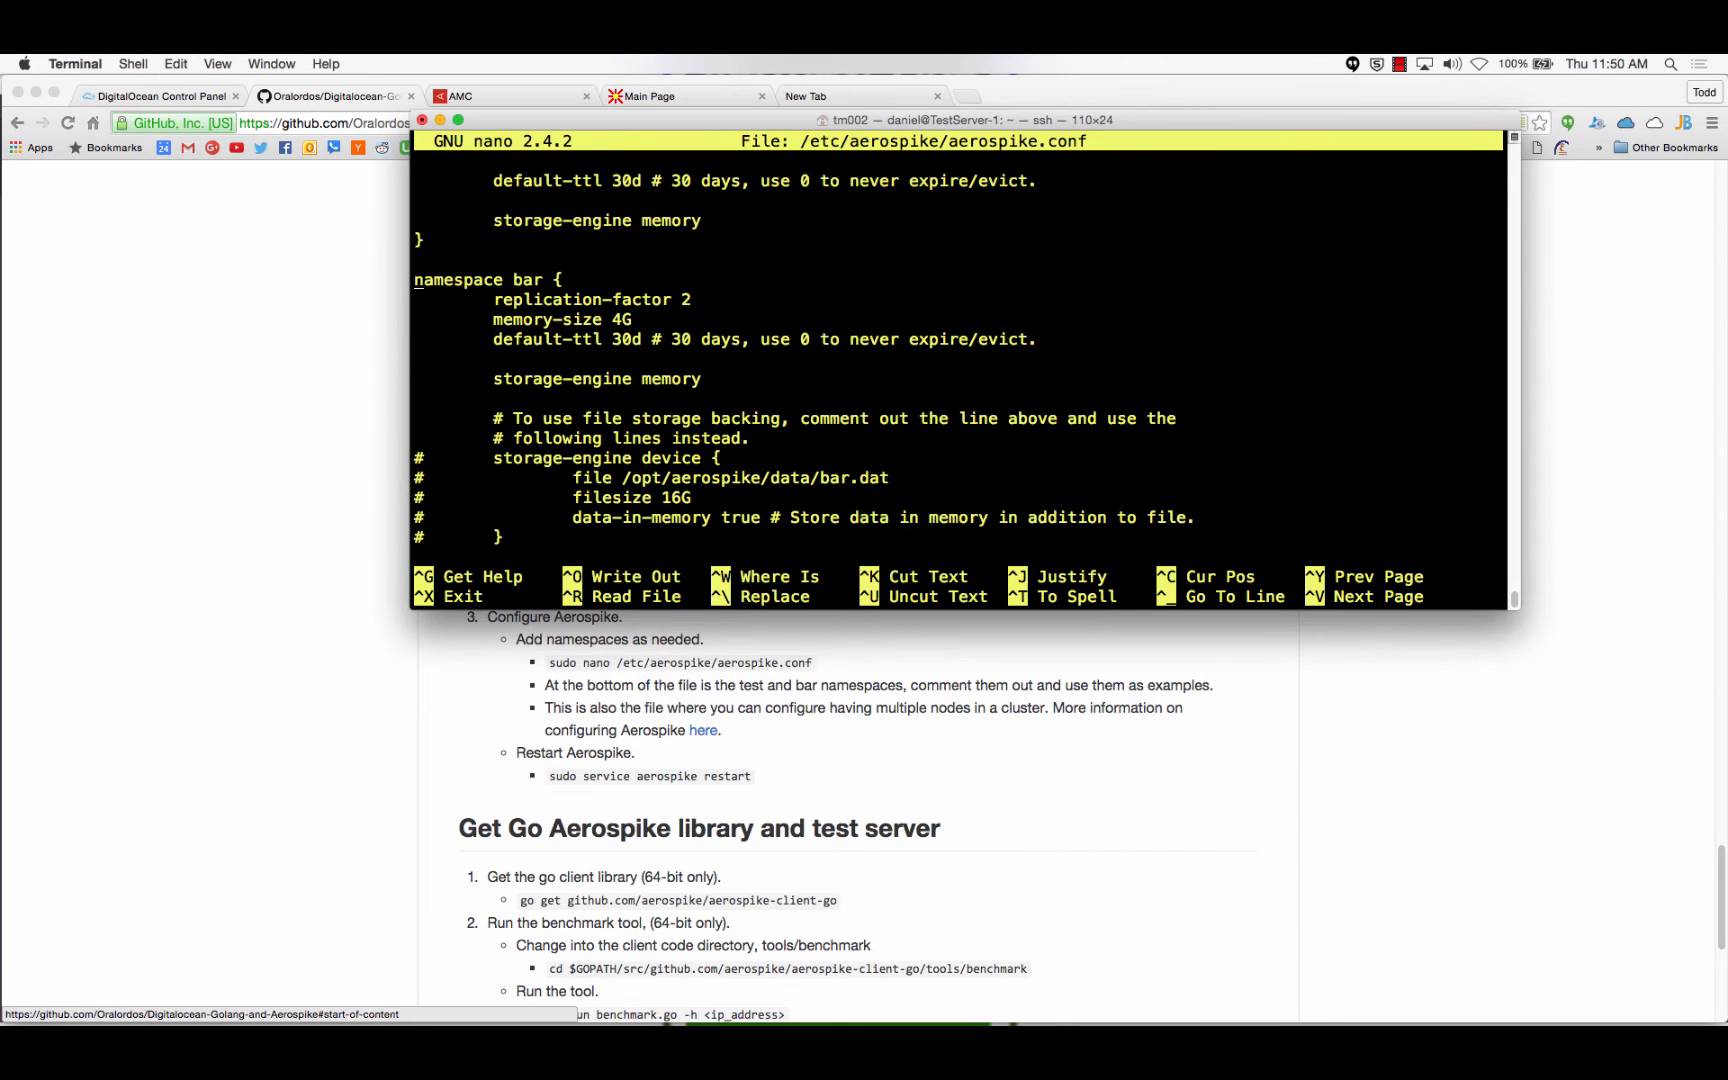
scroll("up", 3)
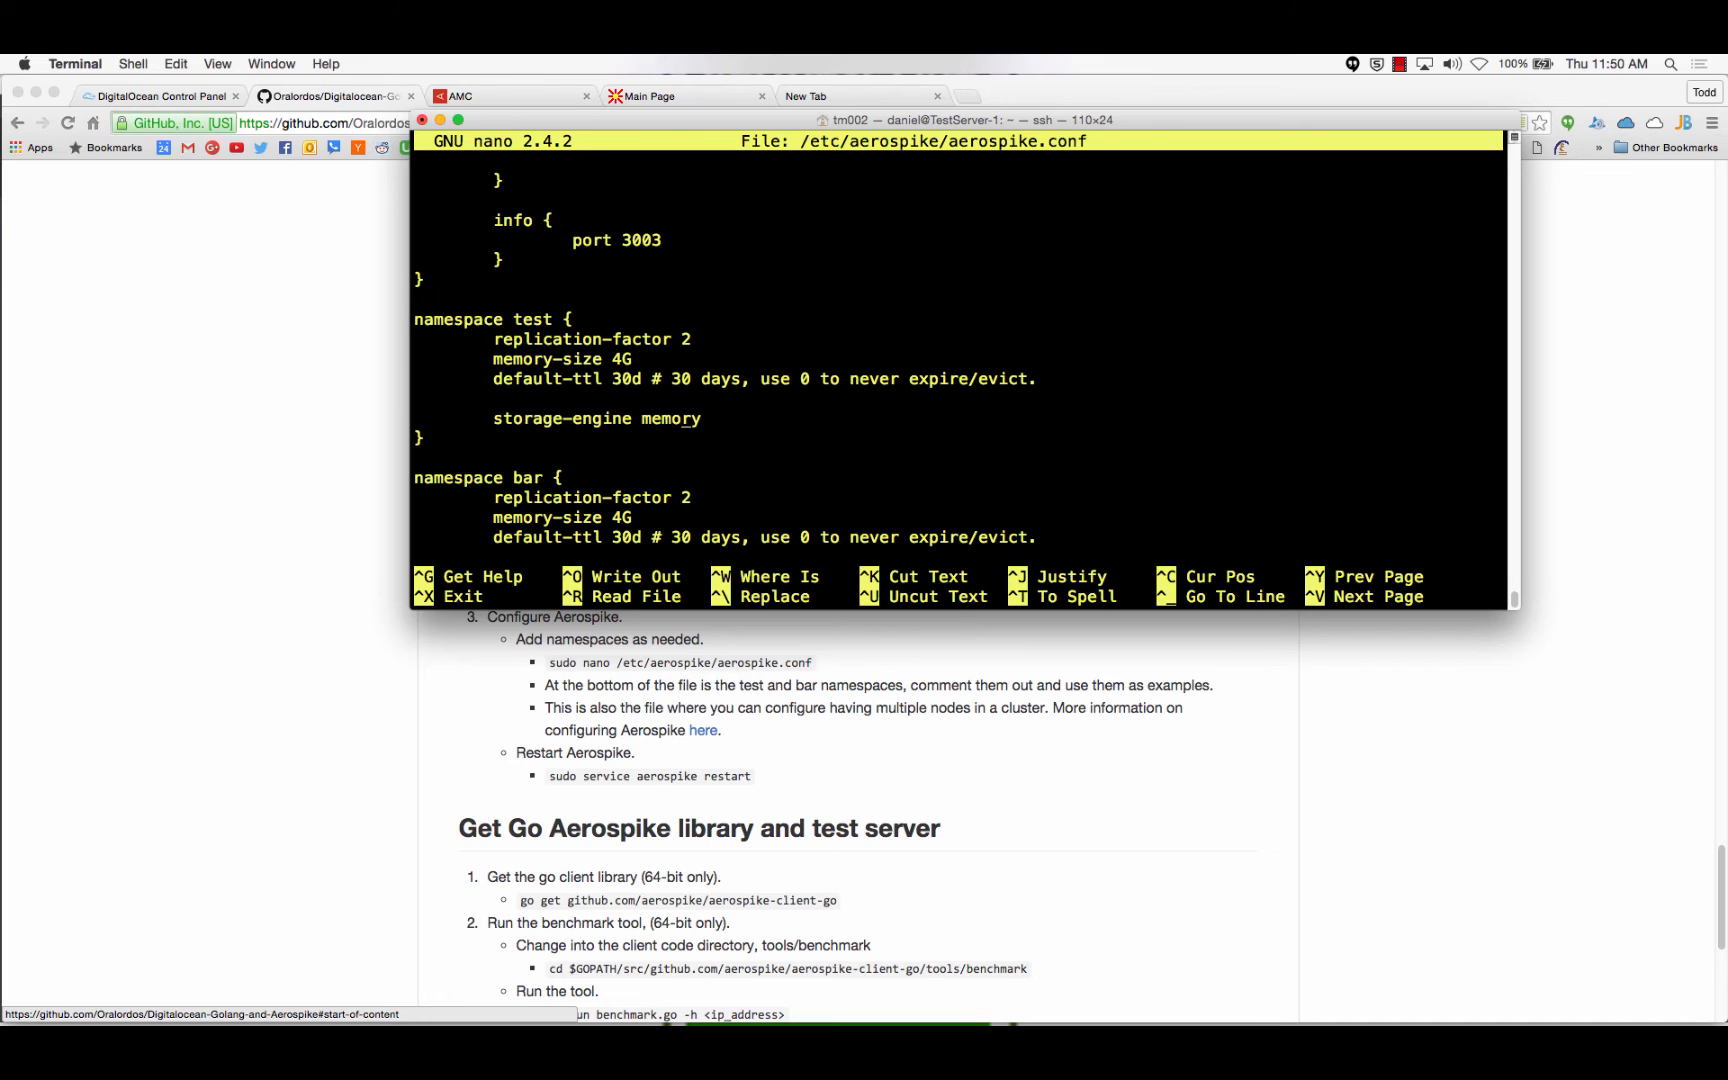
scroll("down", 3)
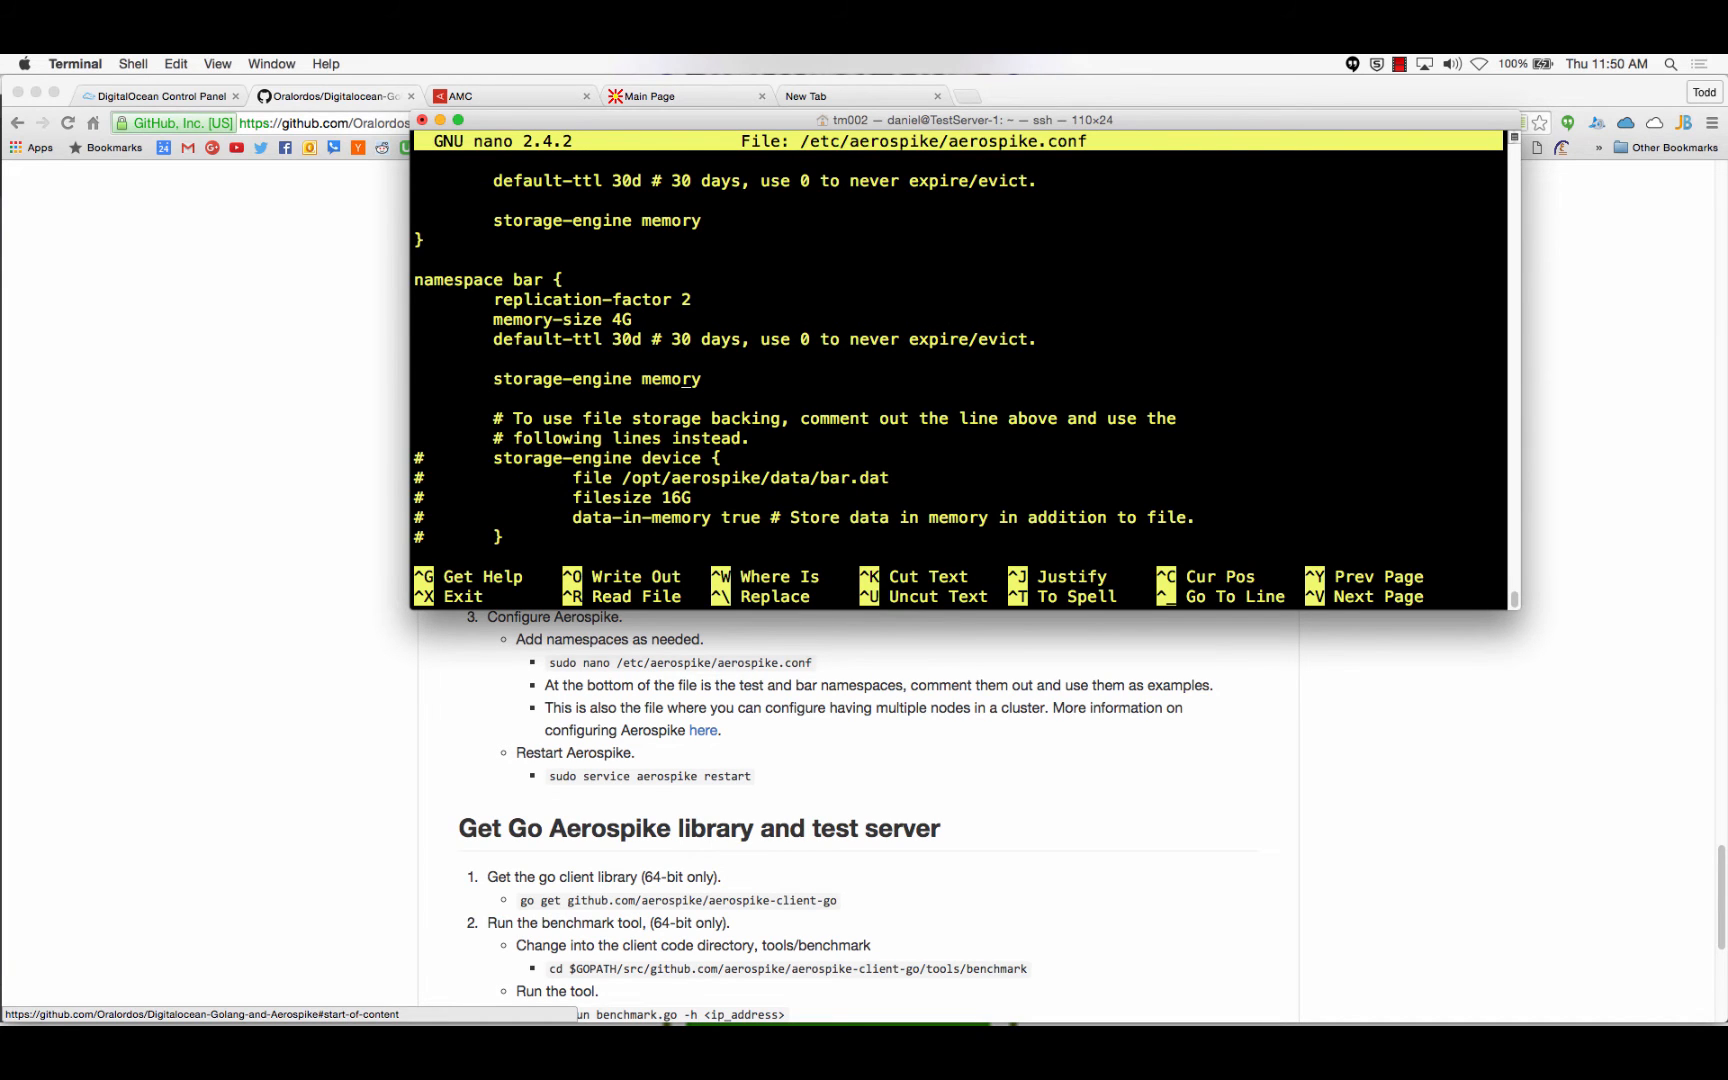
scroll("down", 3)
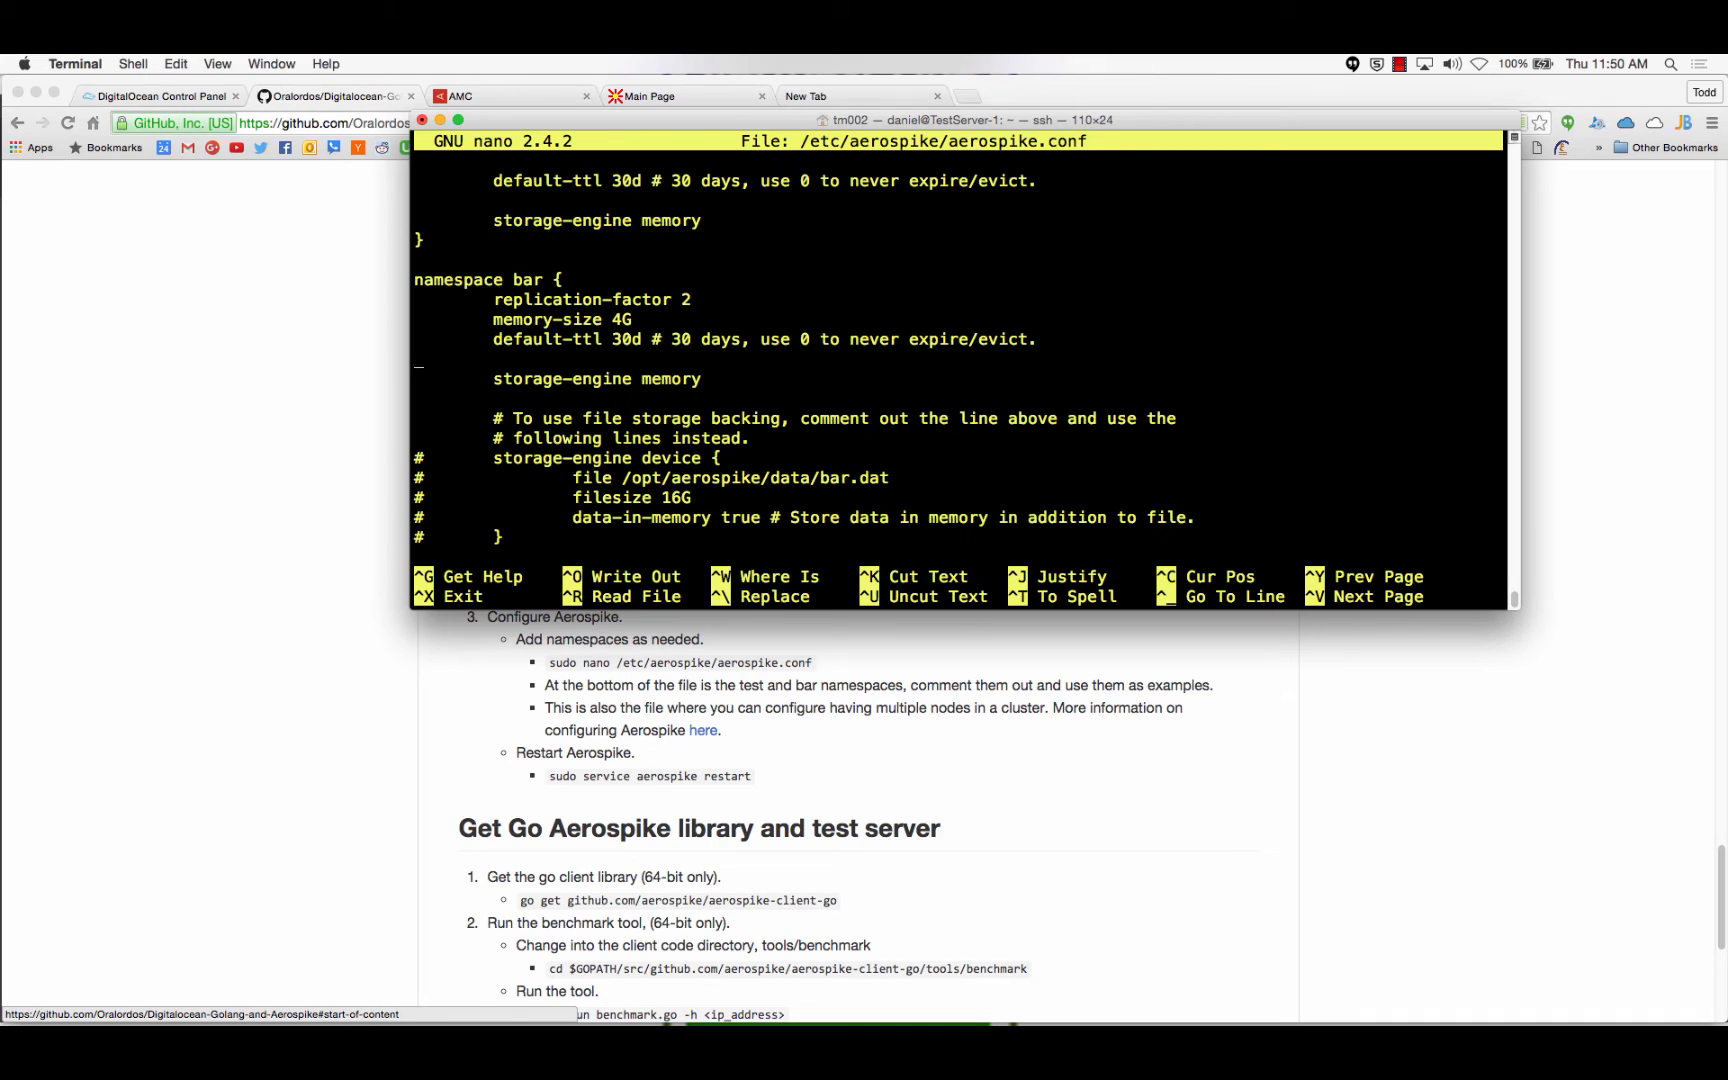
scroll("up", 3)
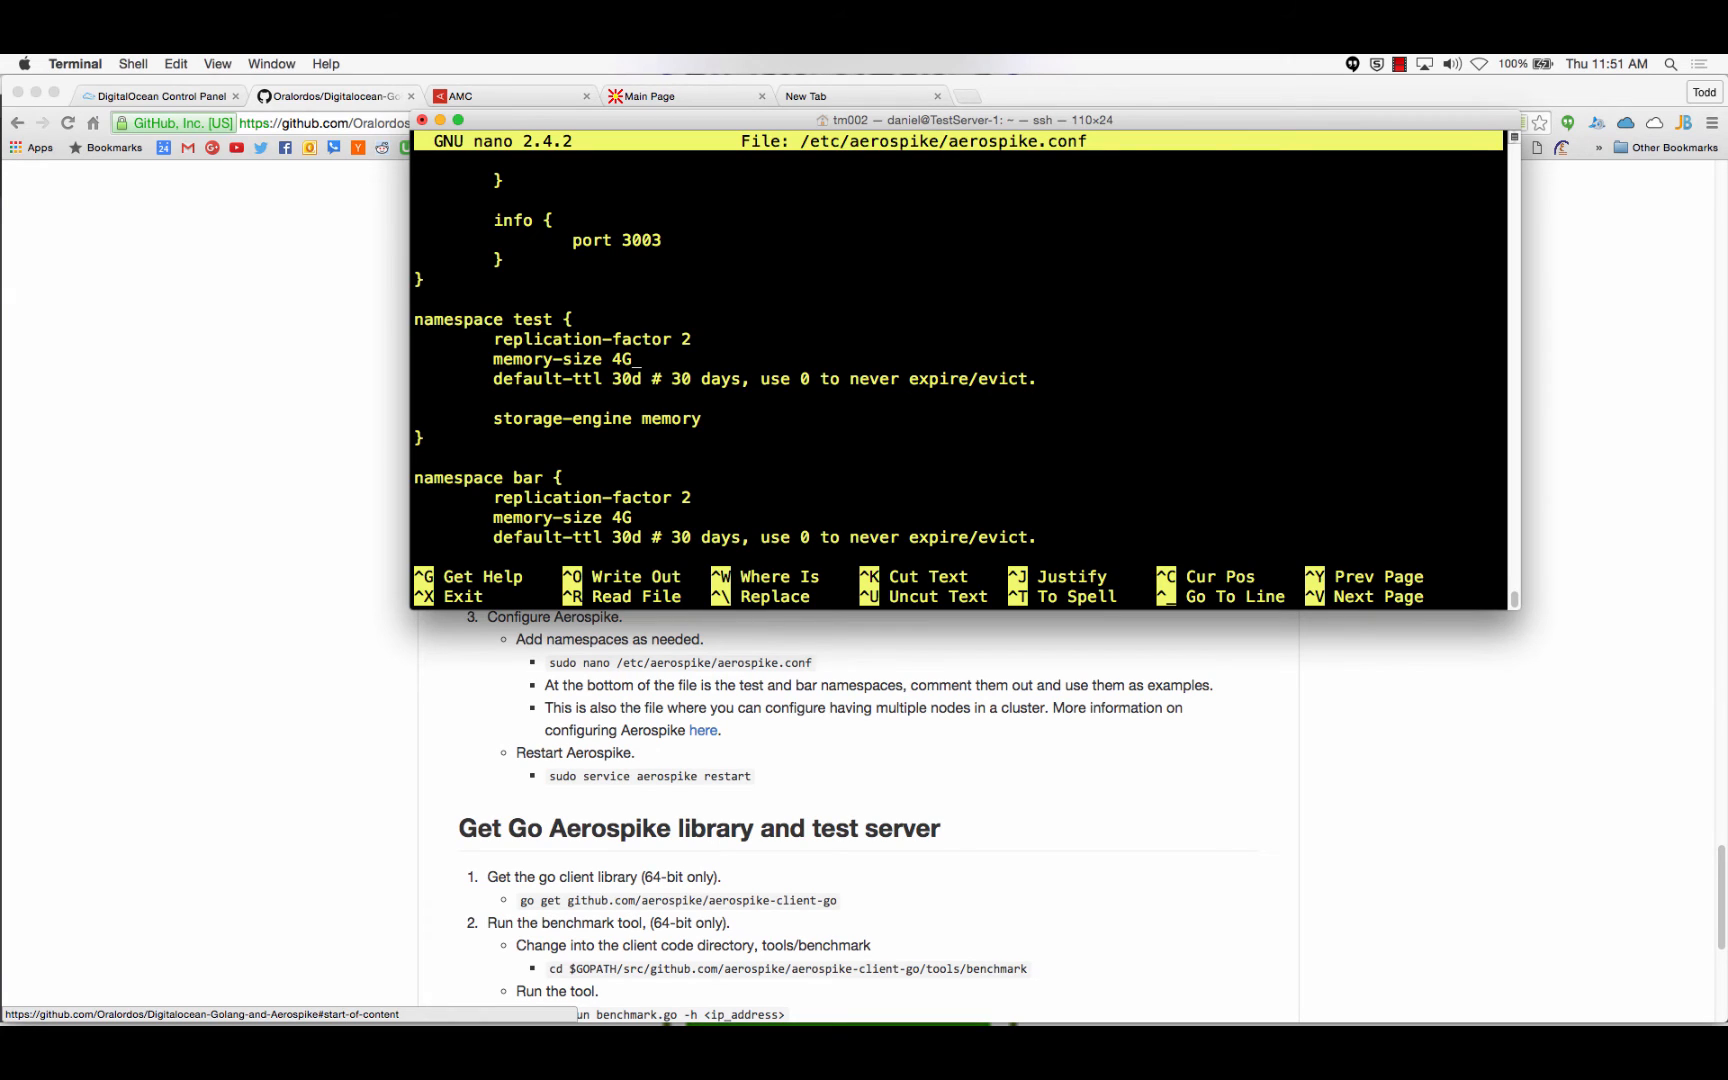
scroll("down", 3)
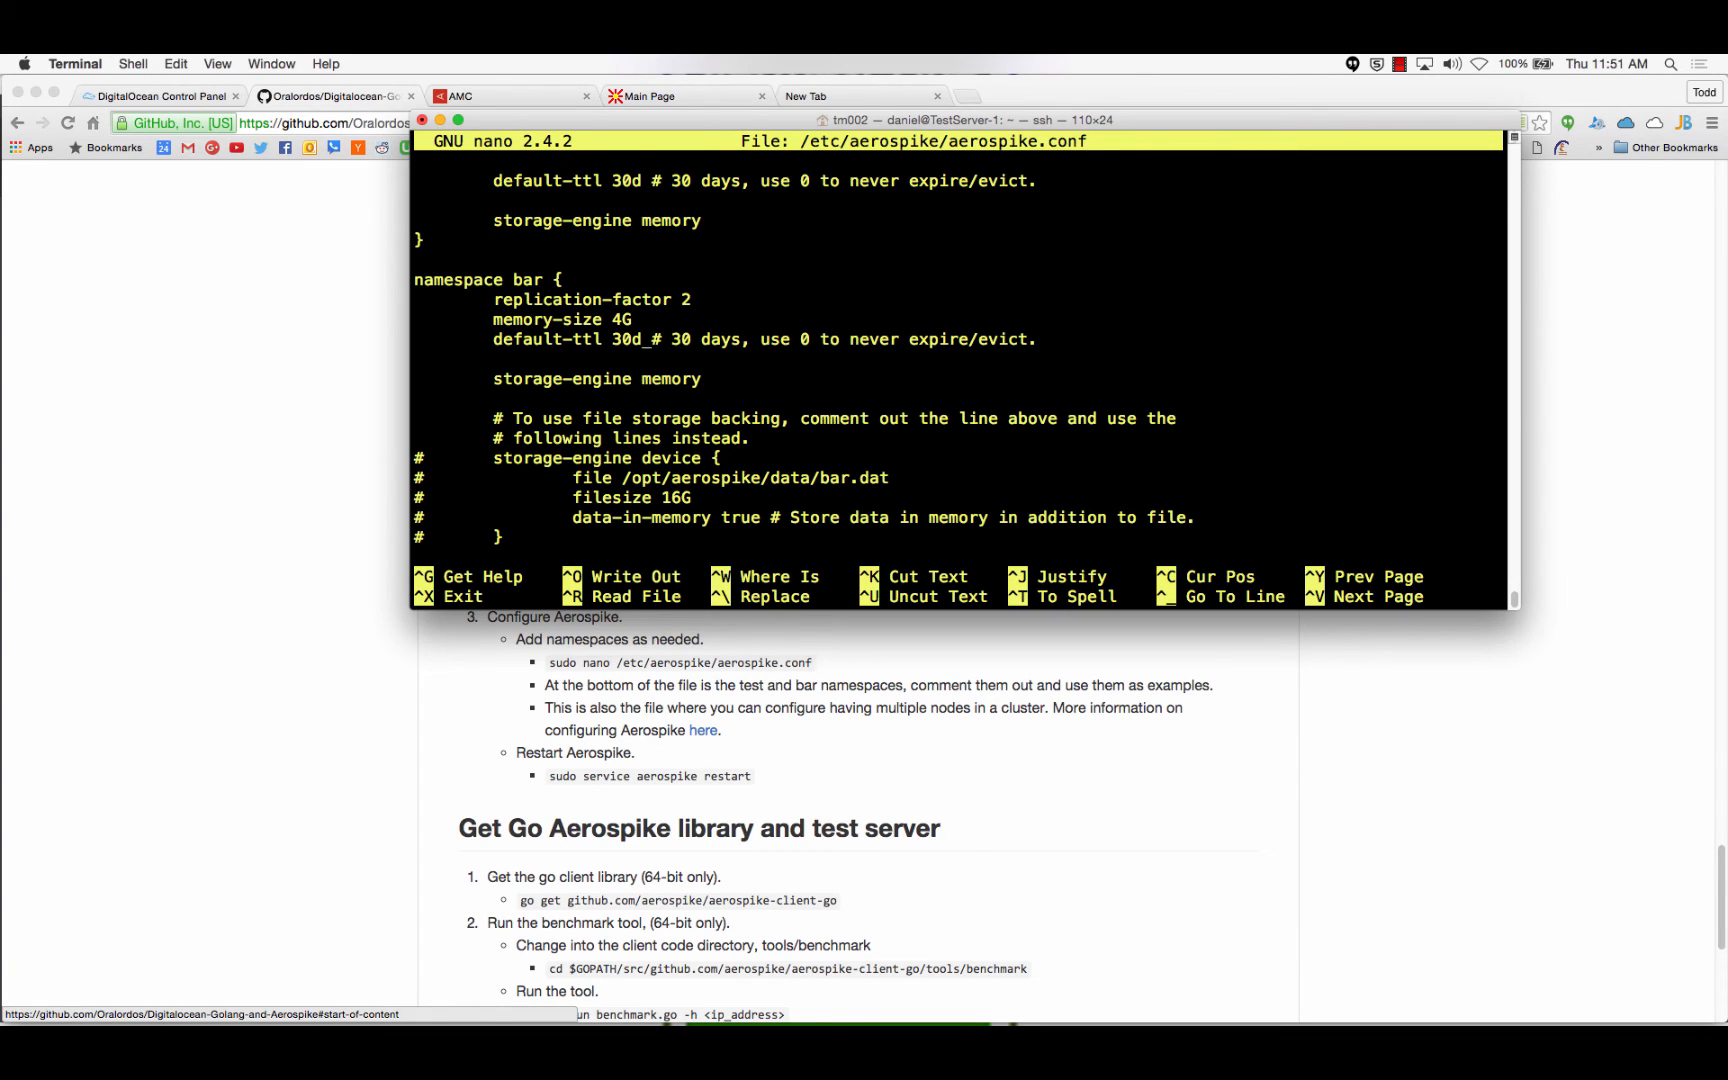
Step: Set bar's default-ttl to 0 and comment out storage-engine memory in favour of the device block
type("0")
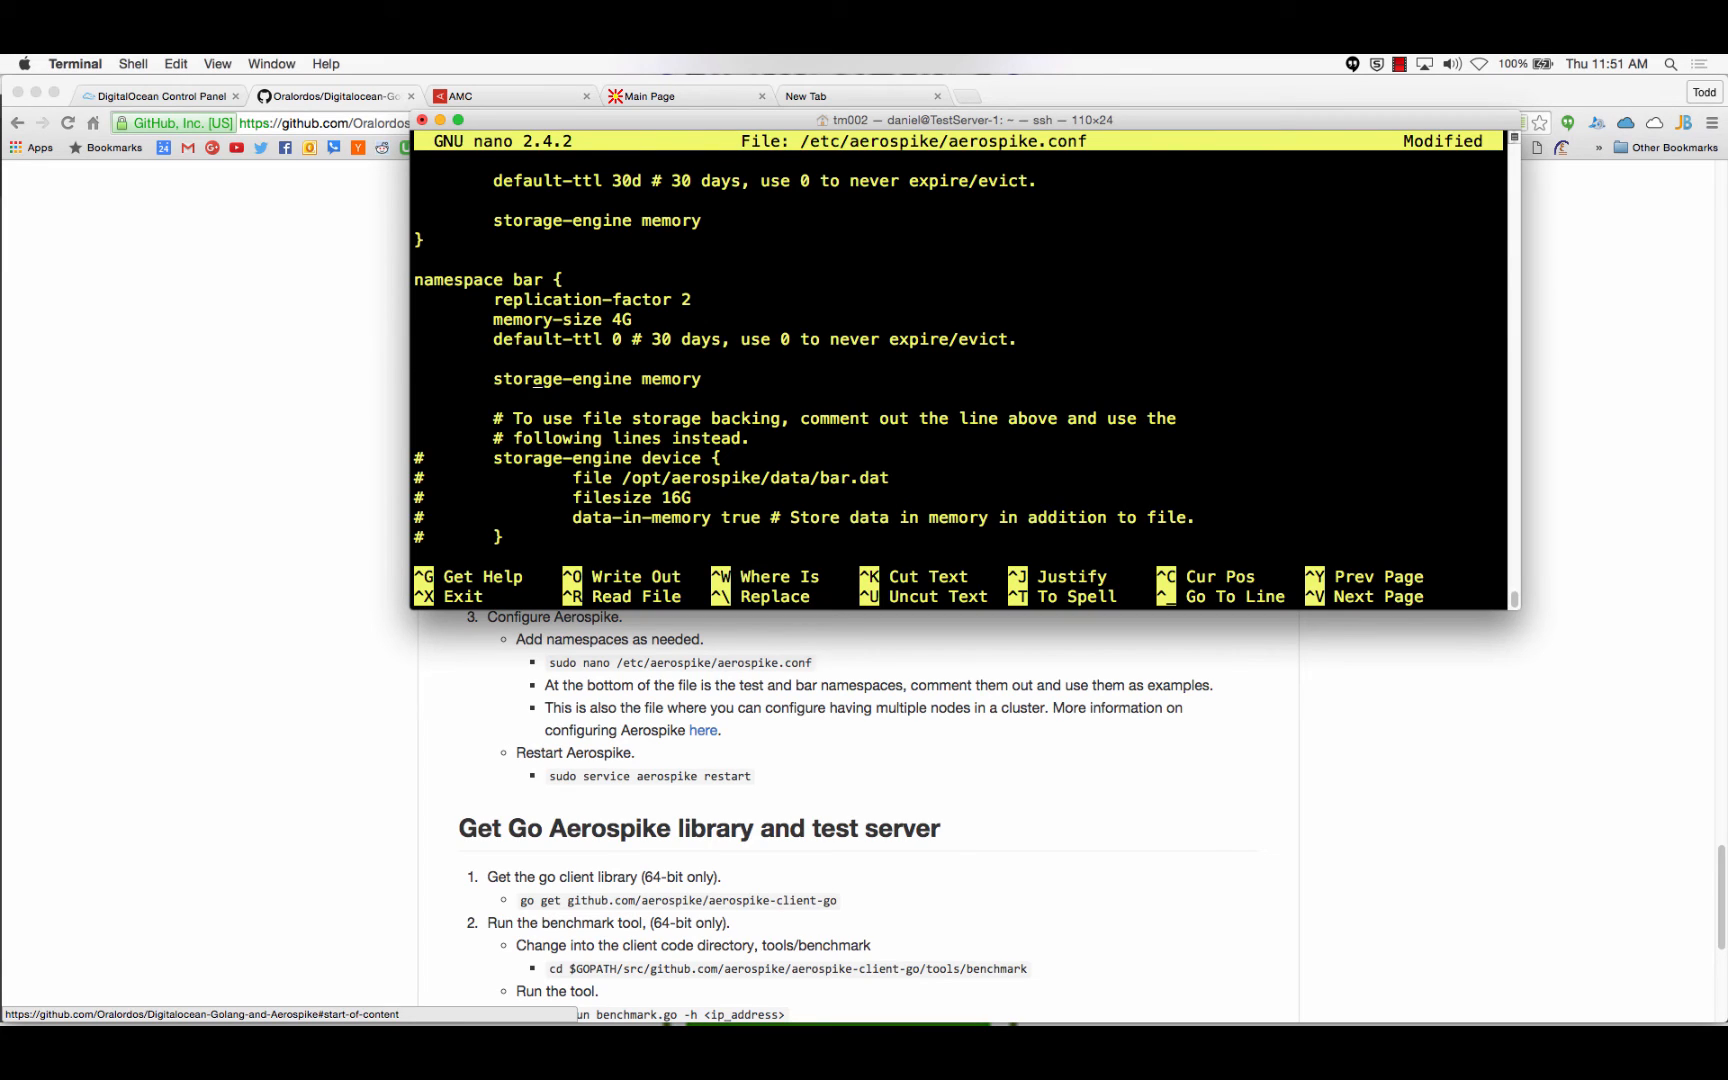
type("#")
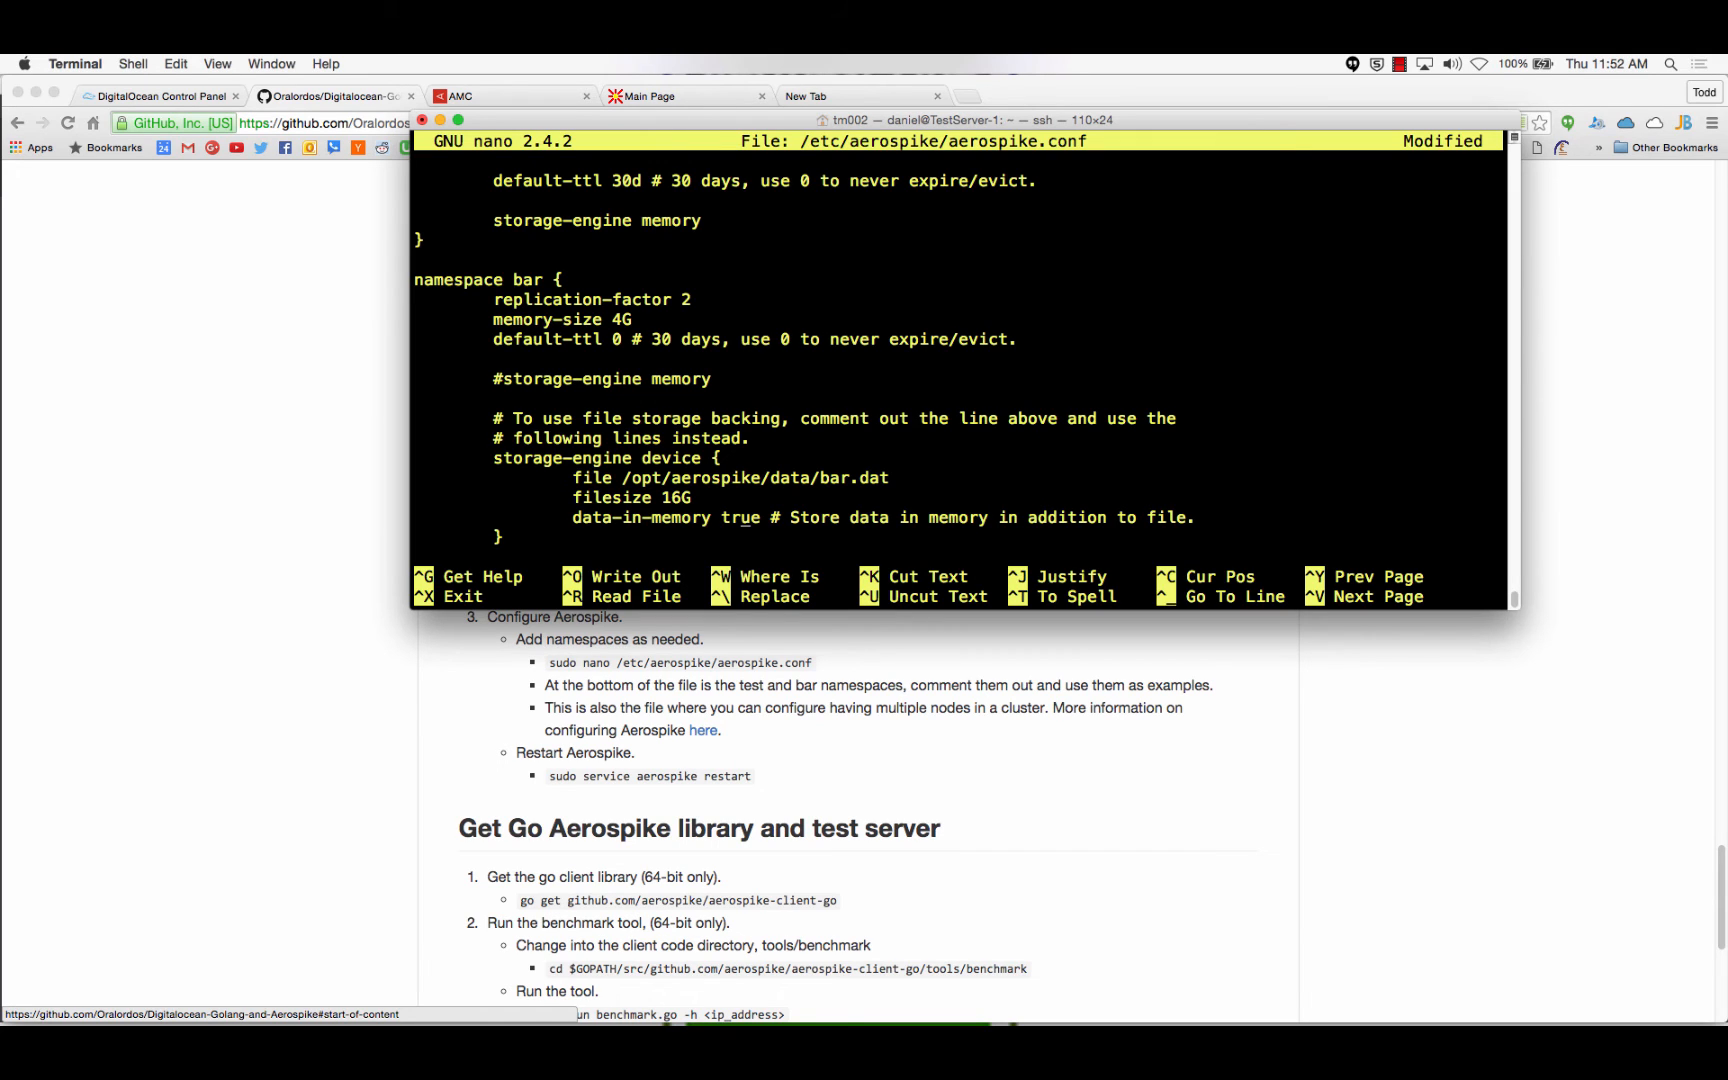
Step: Save and exit nano, then start 'sudo service aerospike restart' with Tab completion
key("ctrl+x")
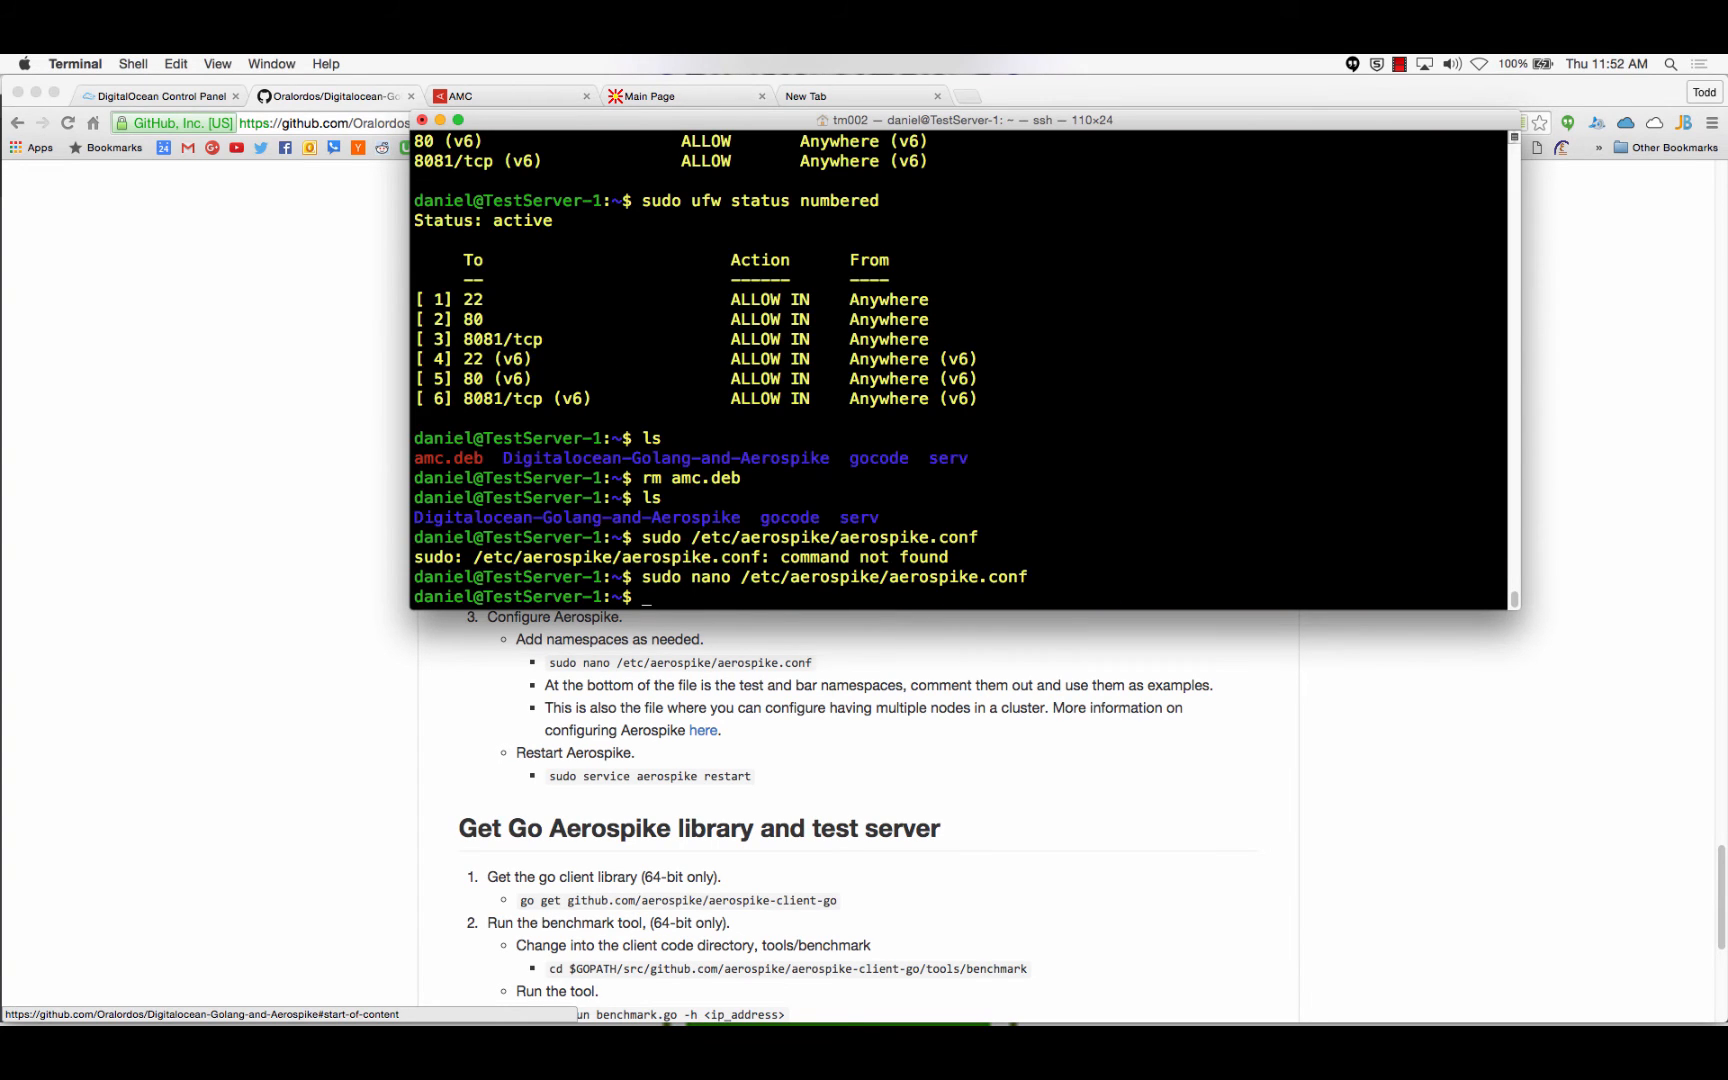
type("sudo service aerospik")
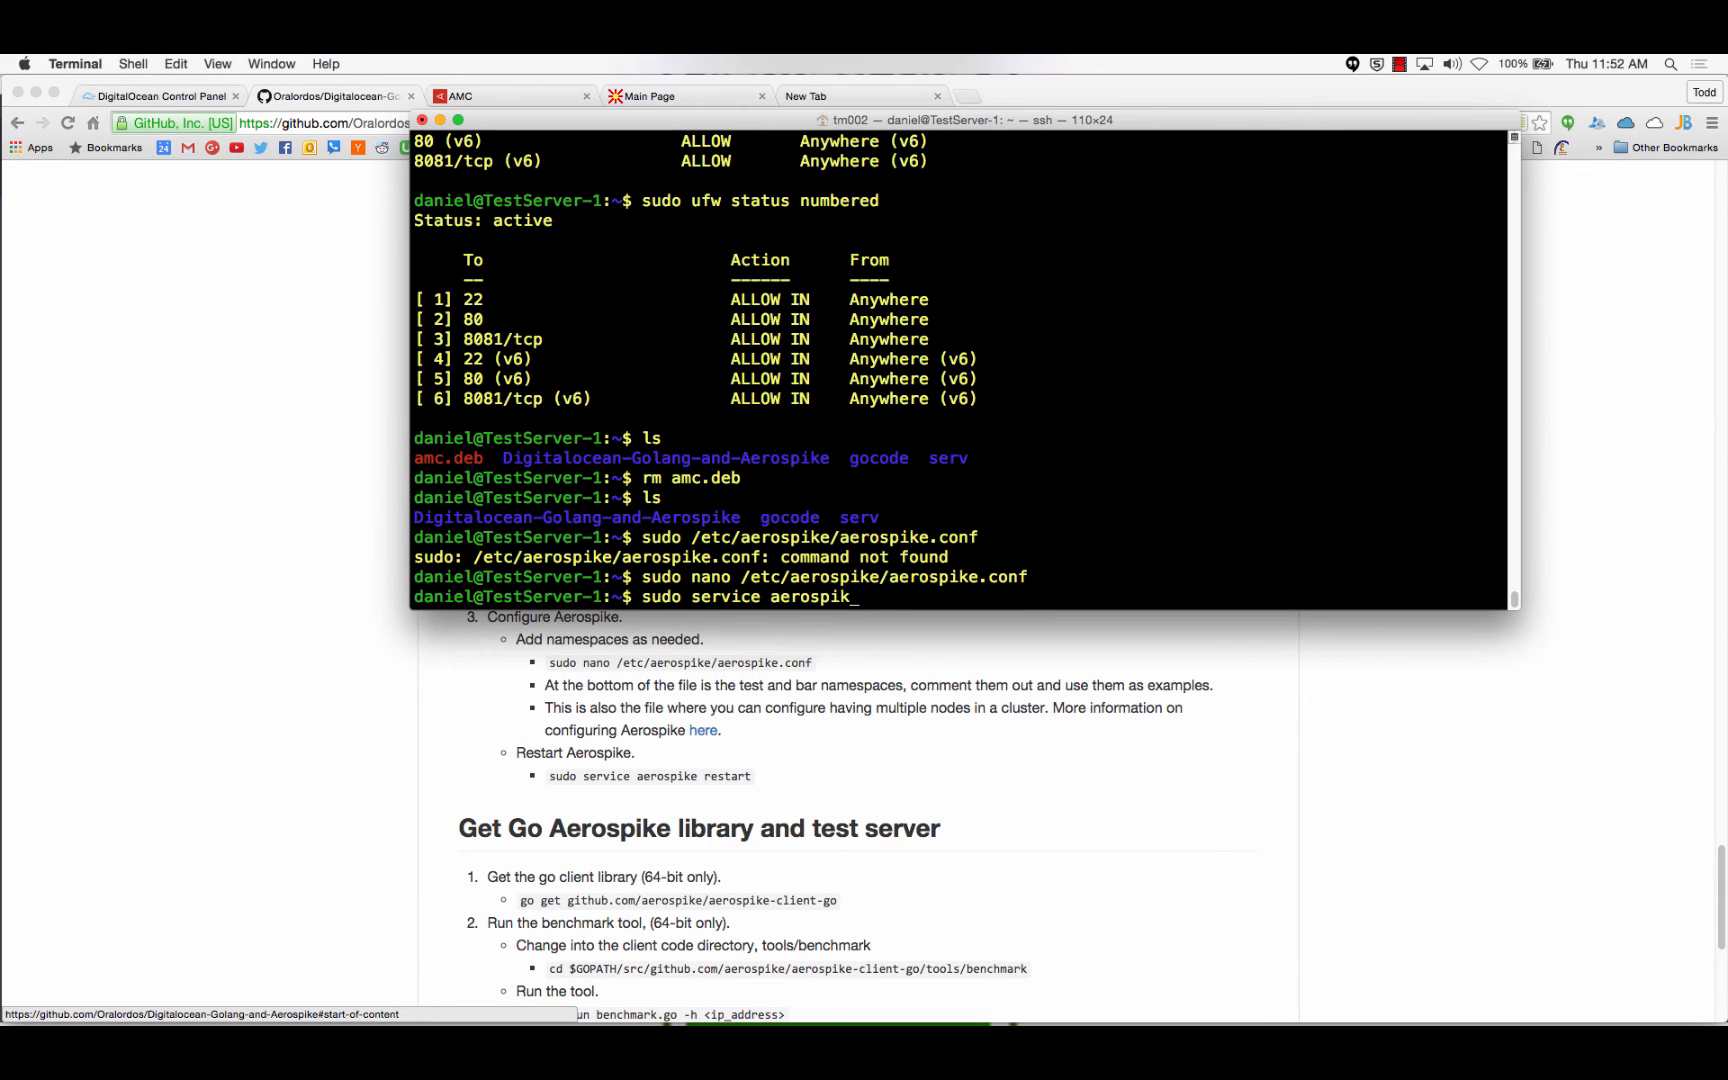
key("Return")
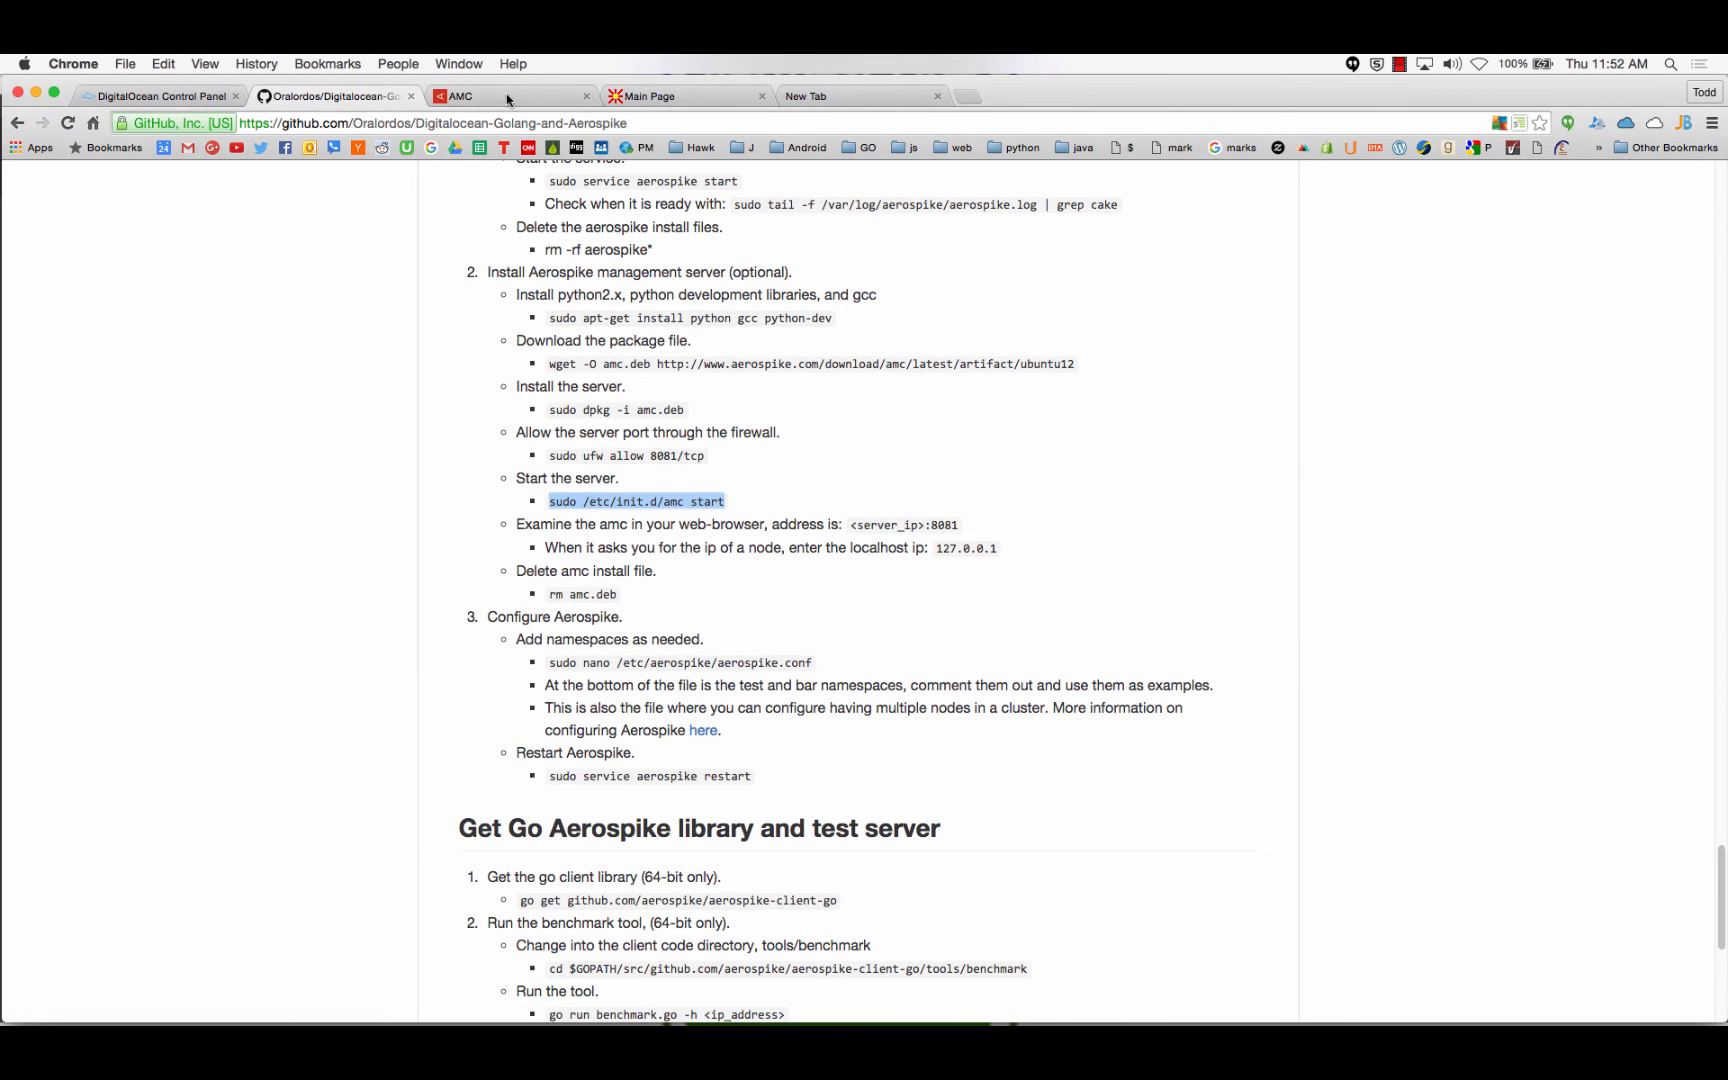
Step: Reconnect AMC to 127.0.0.1 and check the bar namespace lists 16.00 GB of disk
left_click(506, 96)
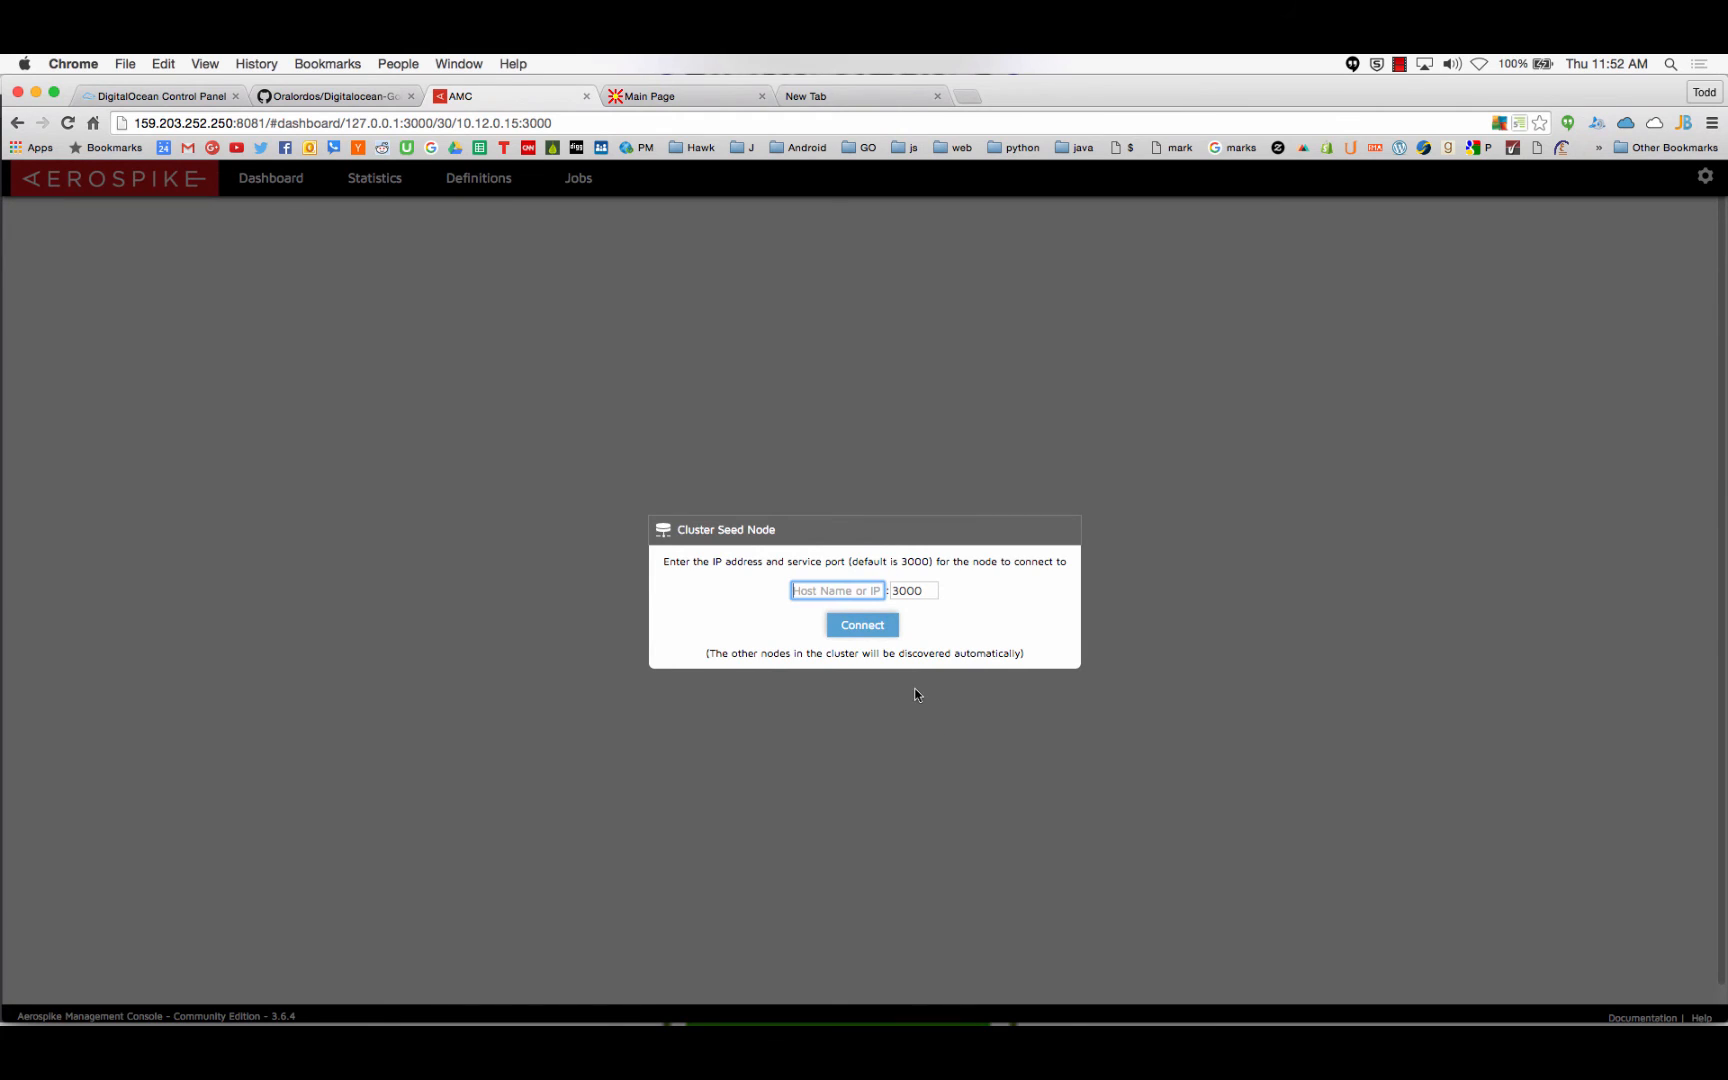
type("127.0.0.")
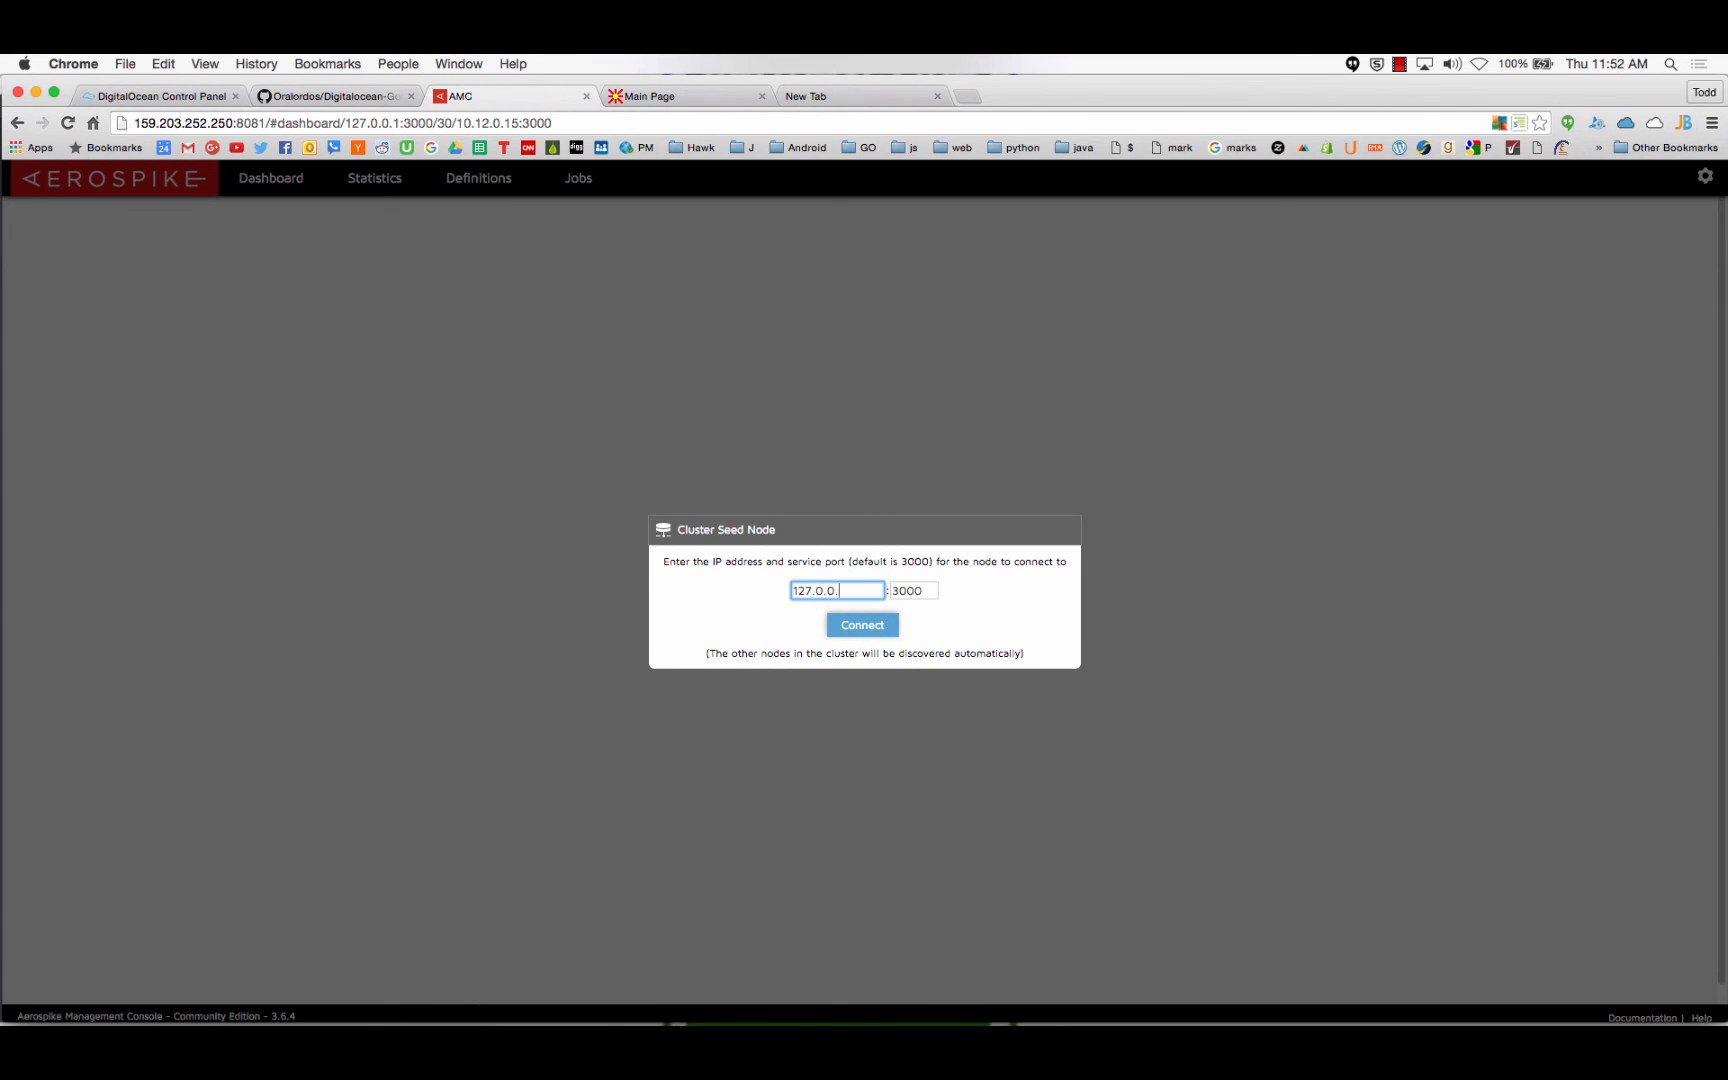
left_click(862, 624)
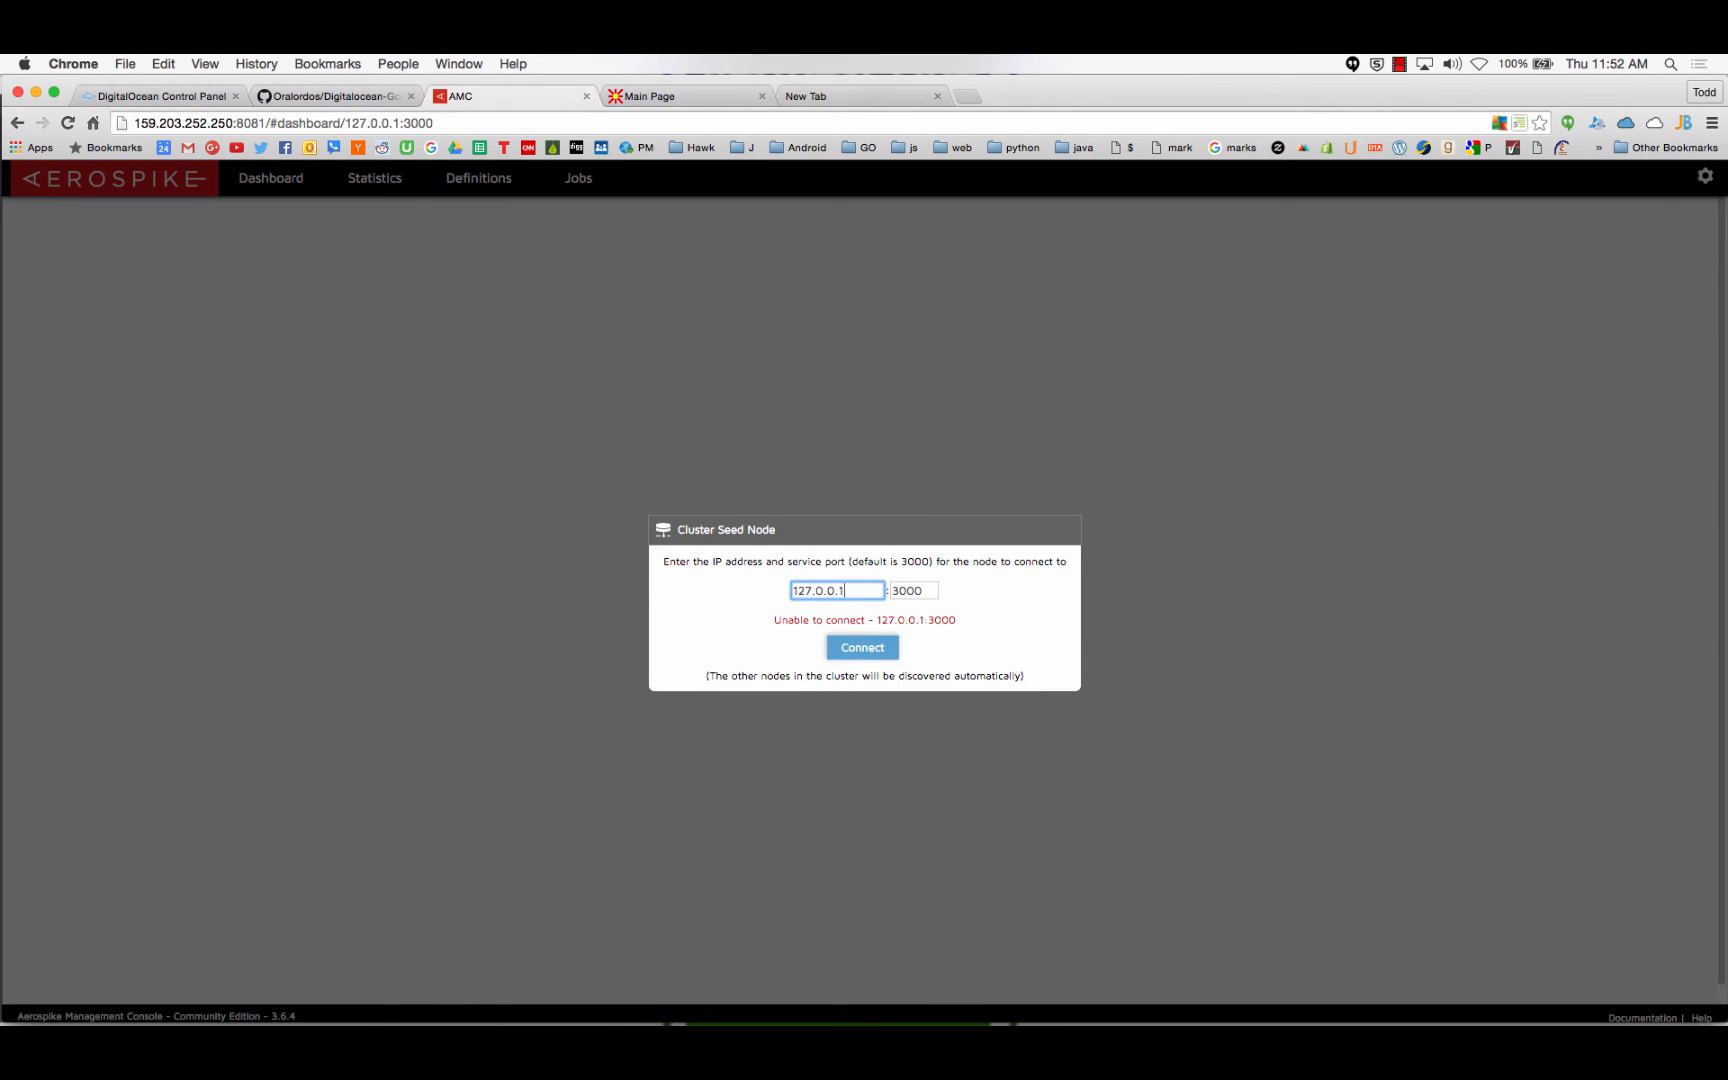
left_click(862, 646)
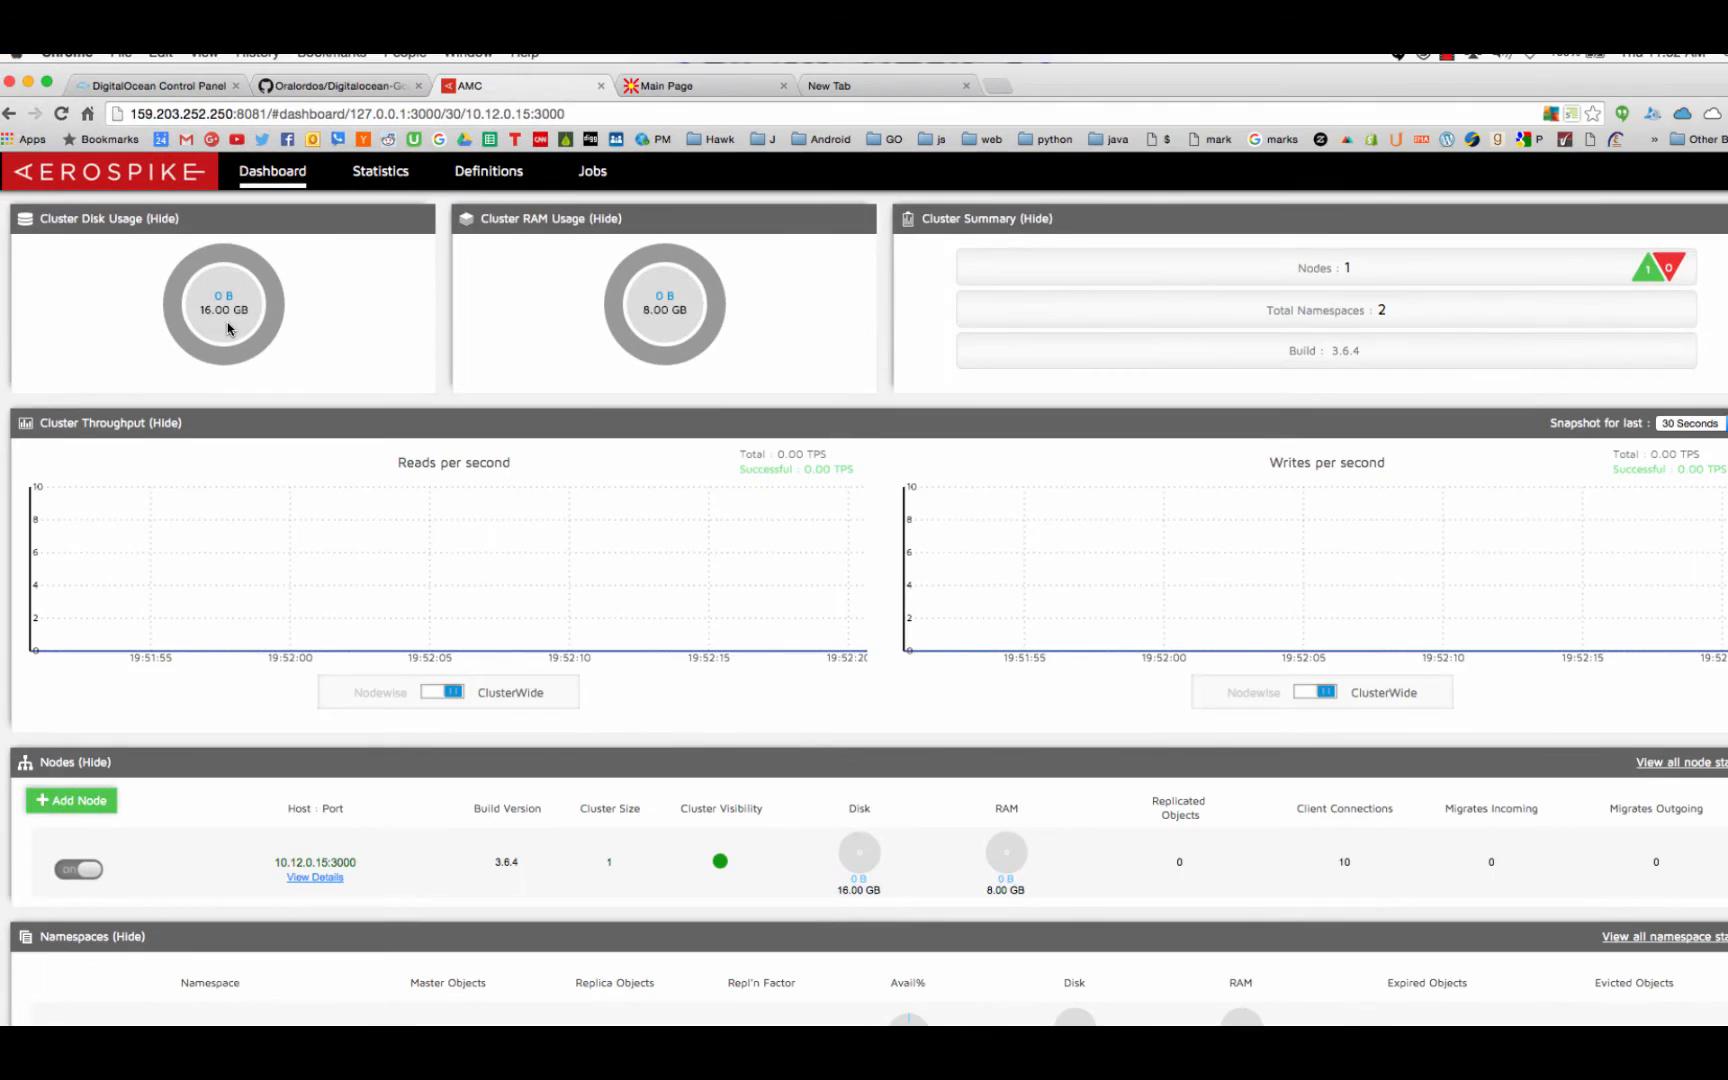
scroll("down", 3)
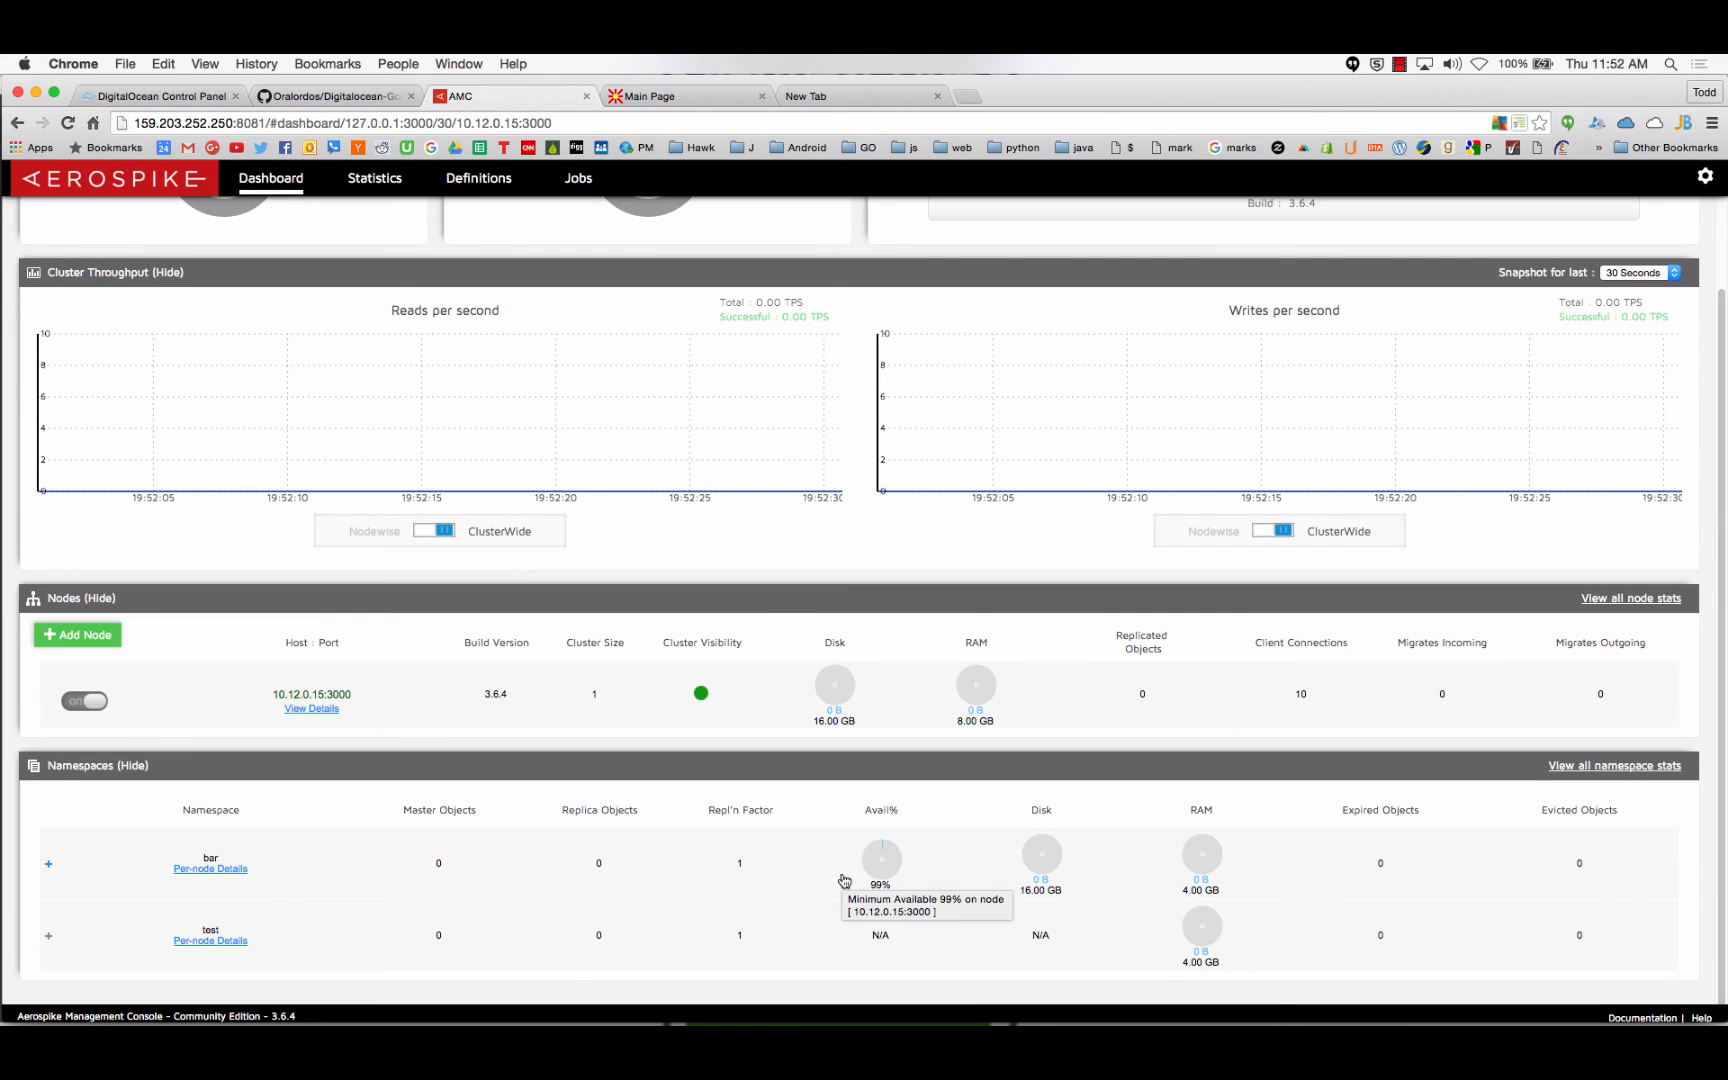
scroll("up", 3)
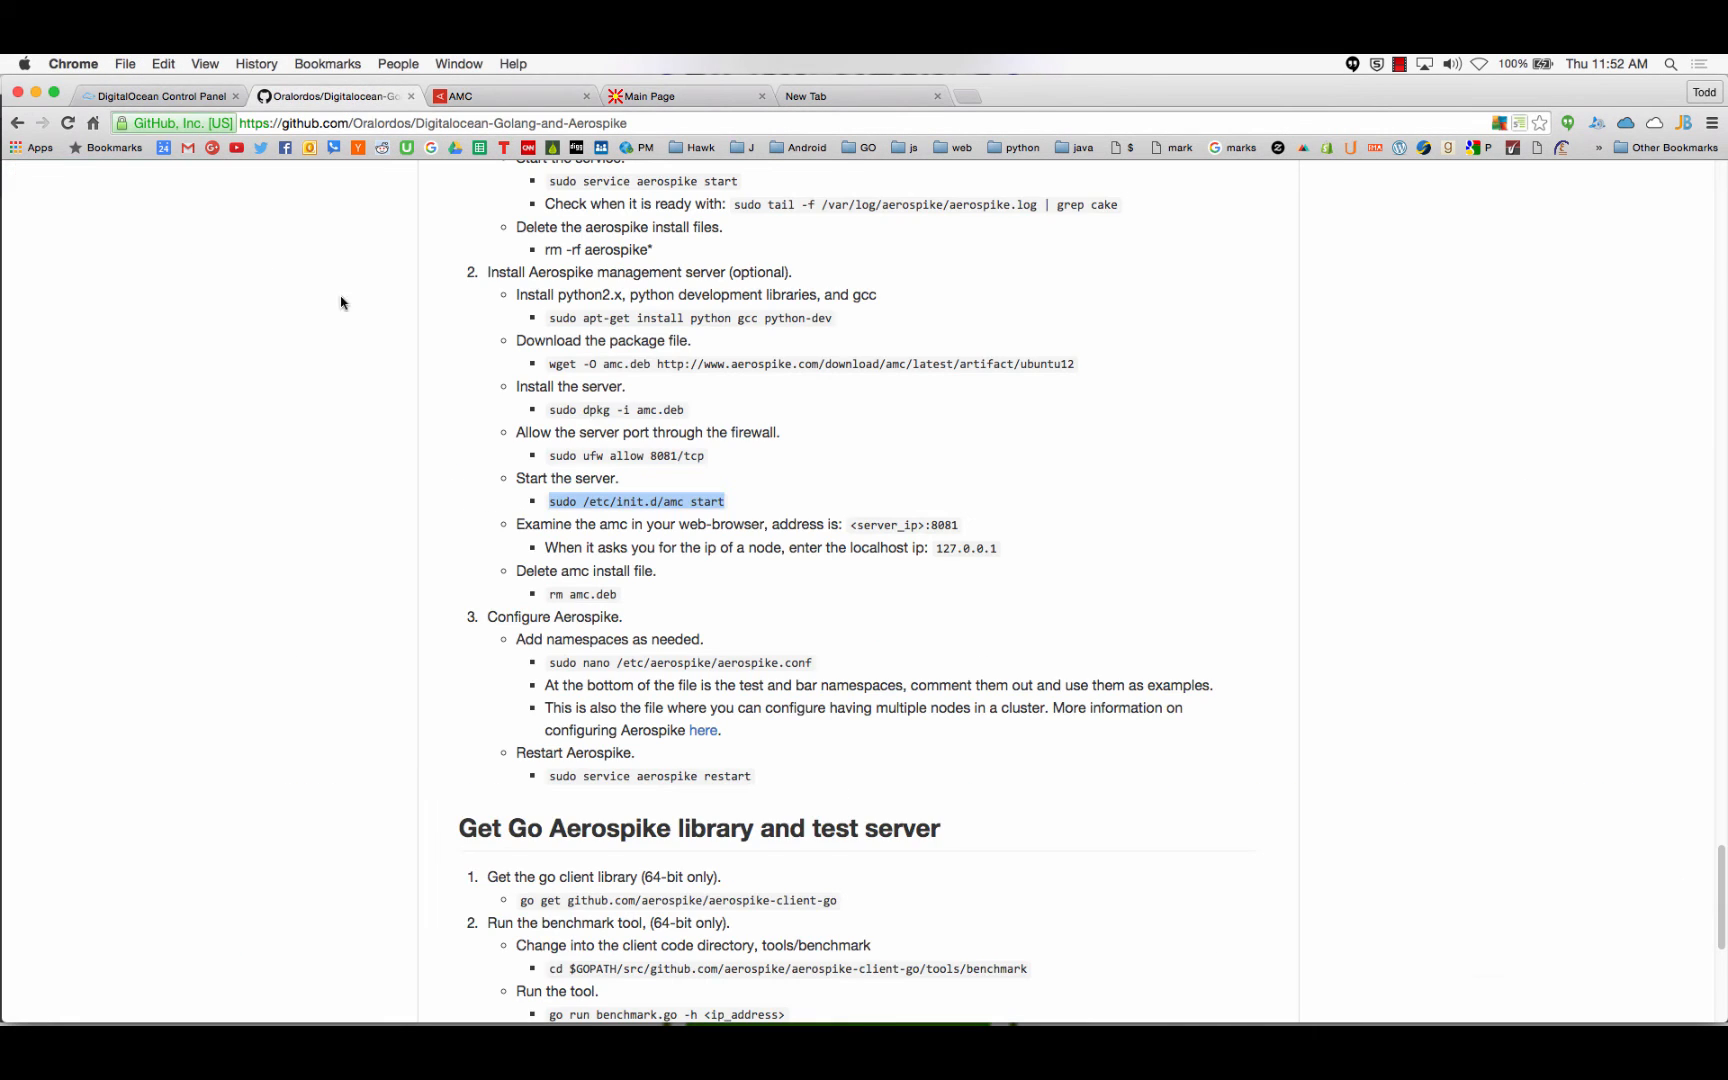
Step: Scroll the README to the go get and cd $GOPATH/.../tools/benchmark commands
scroll("down", 3)
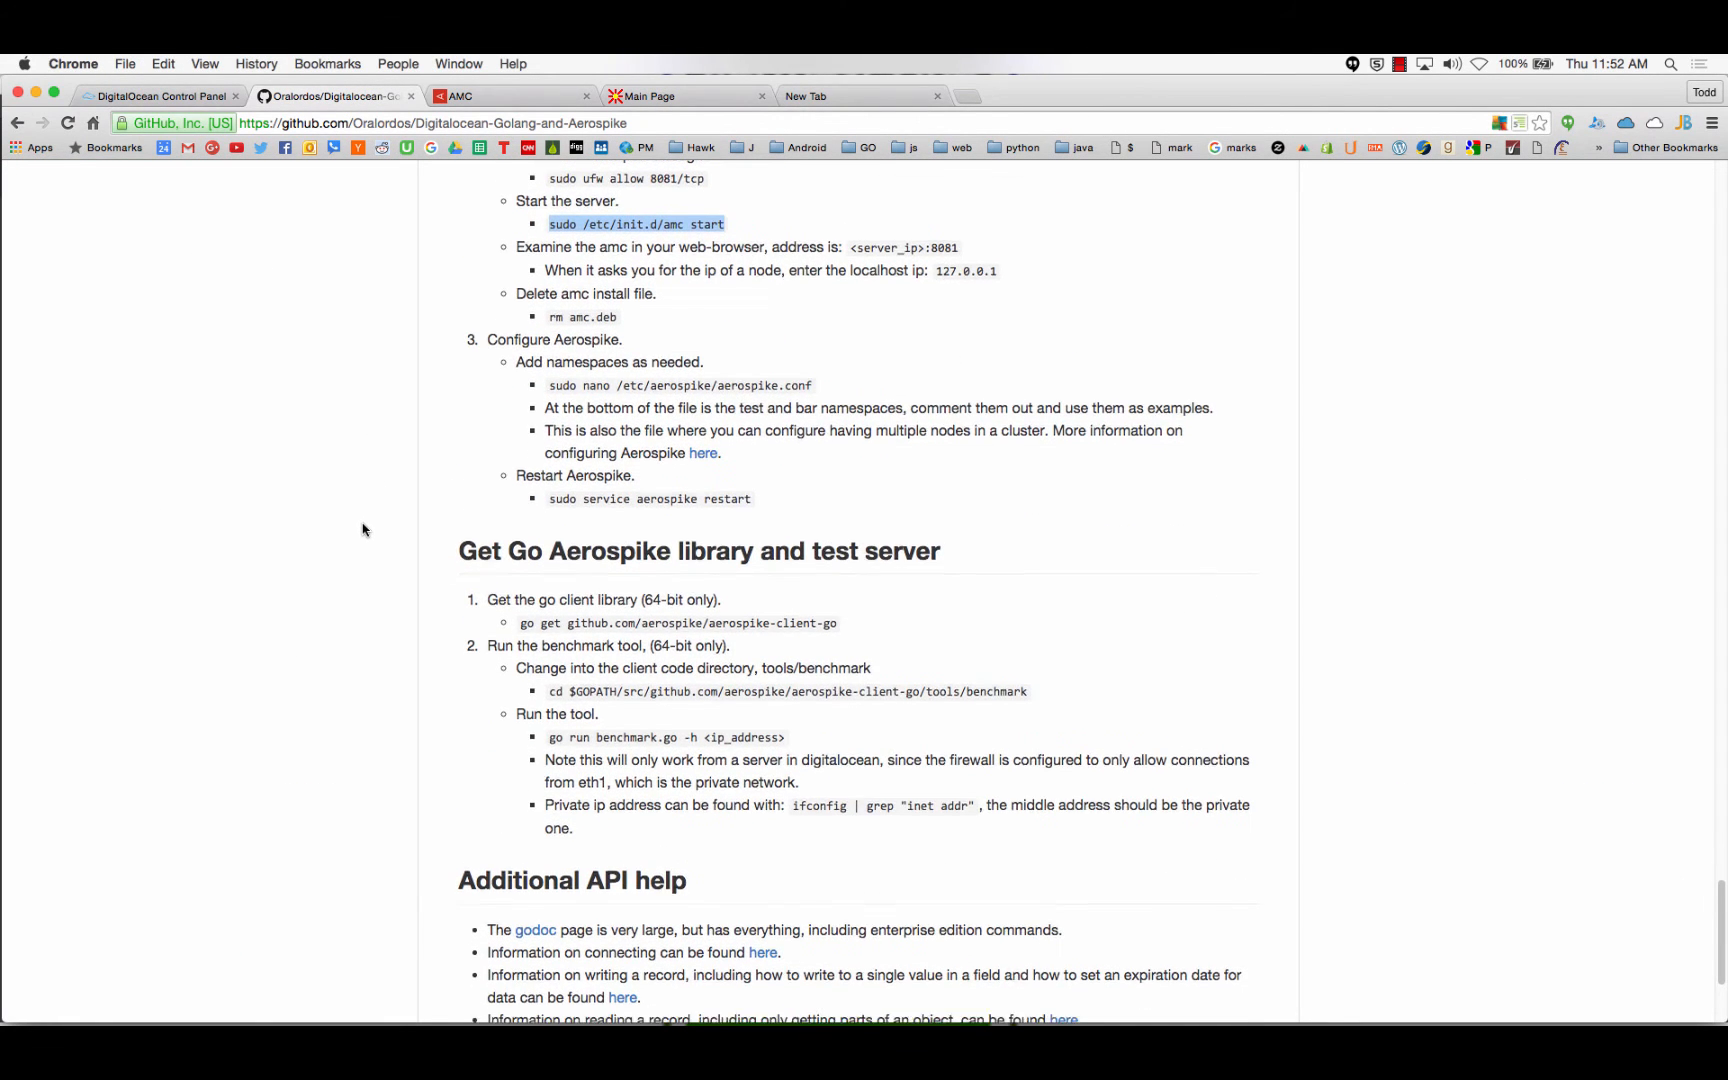
scroll("down", 3)
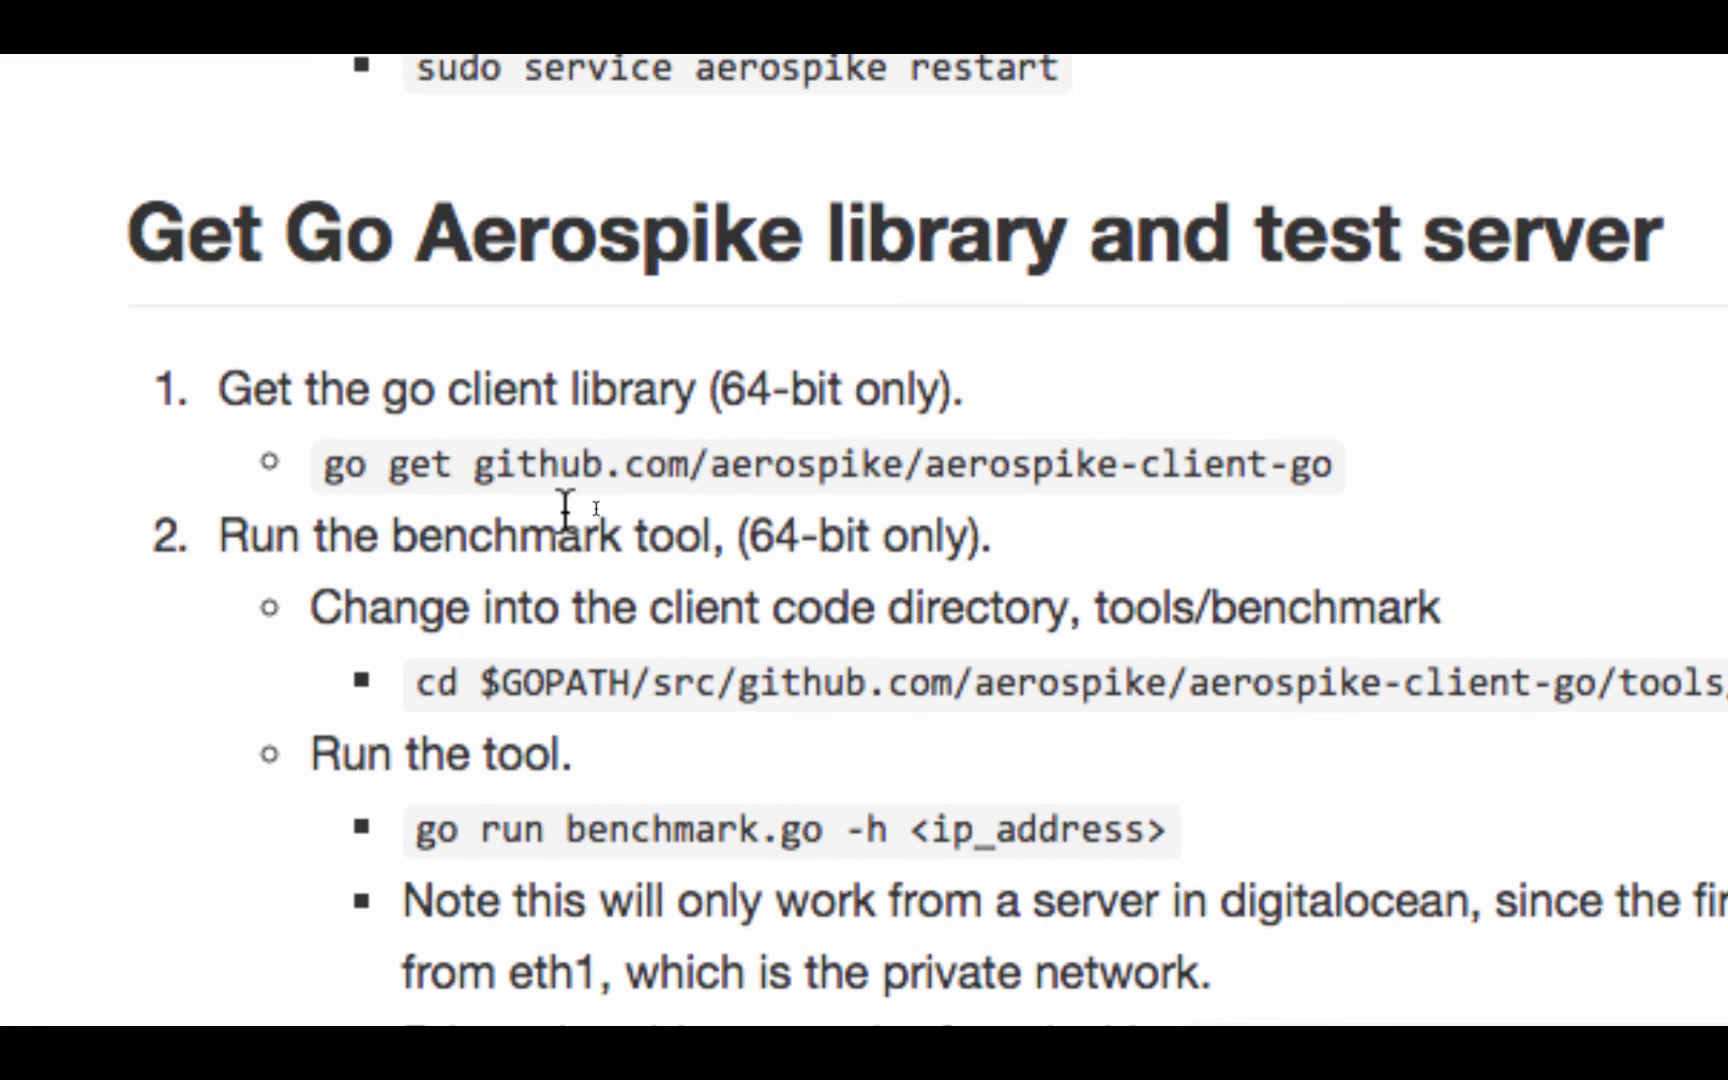
scroll("up", 3)
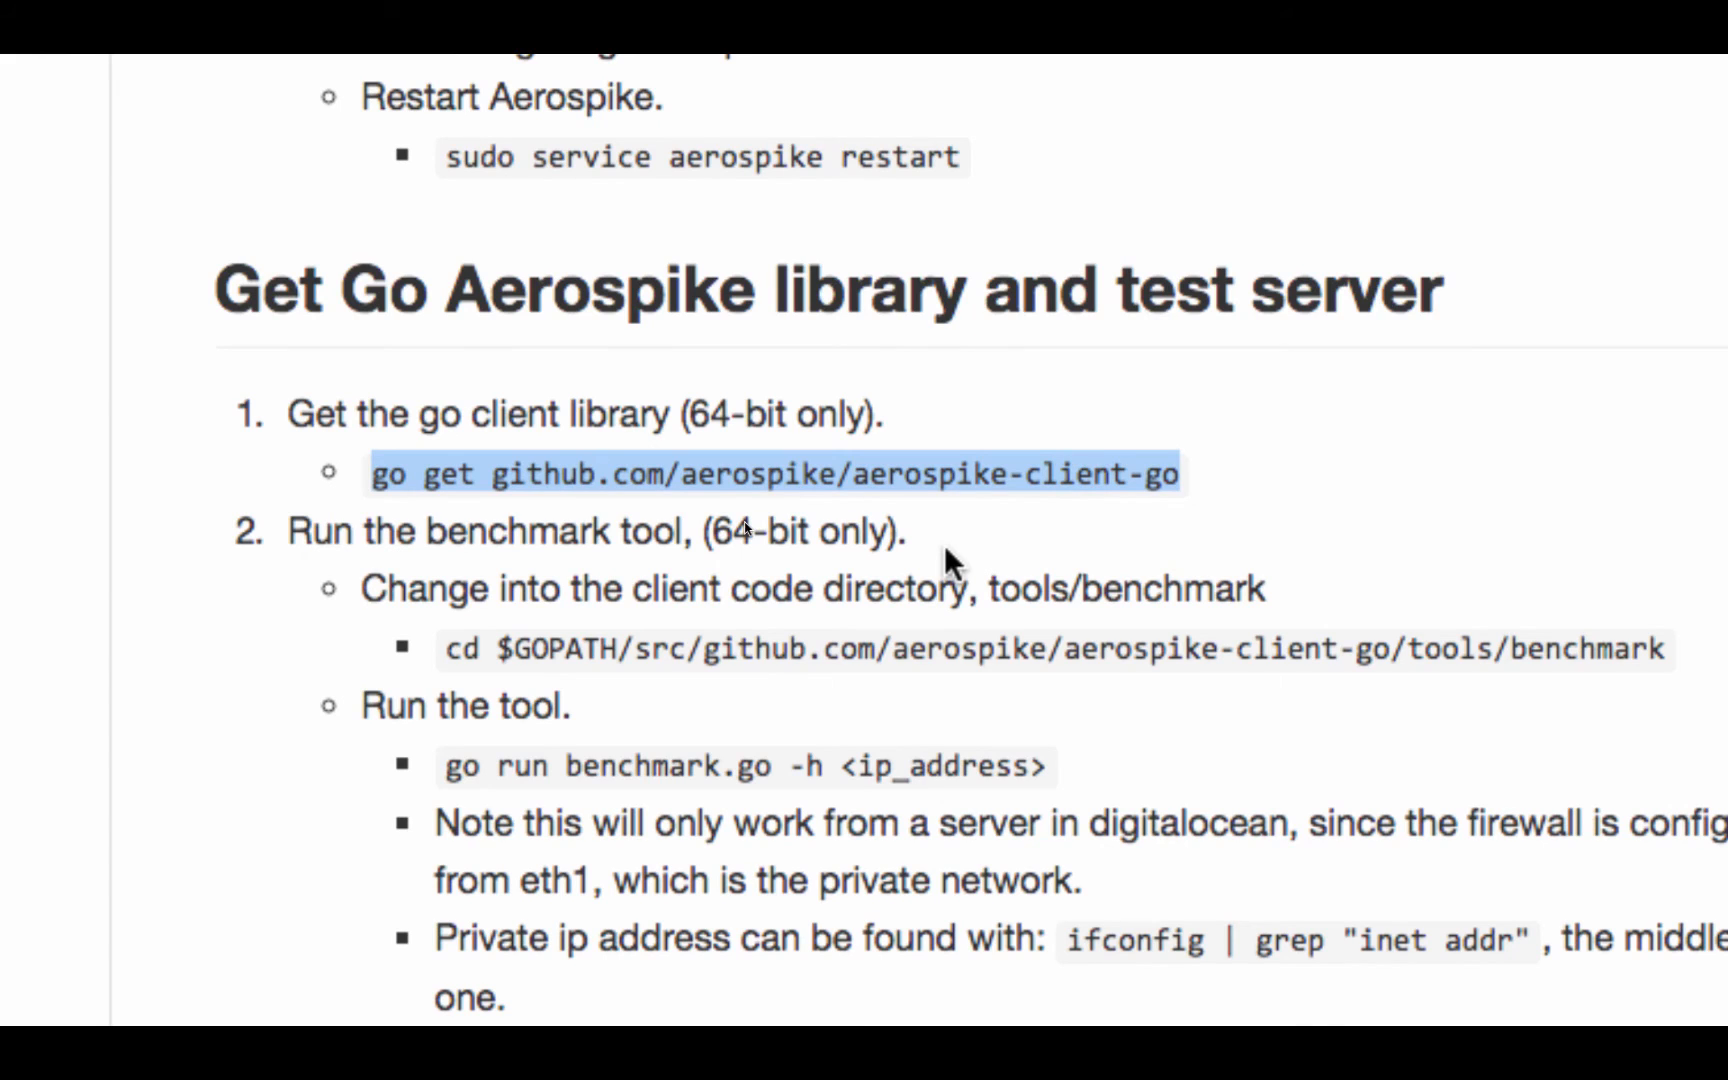
scroll("down", 3)
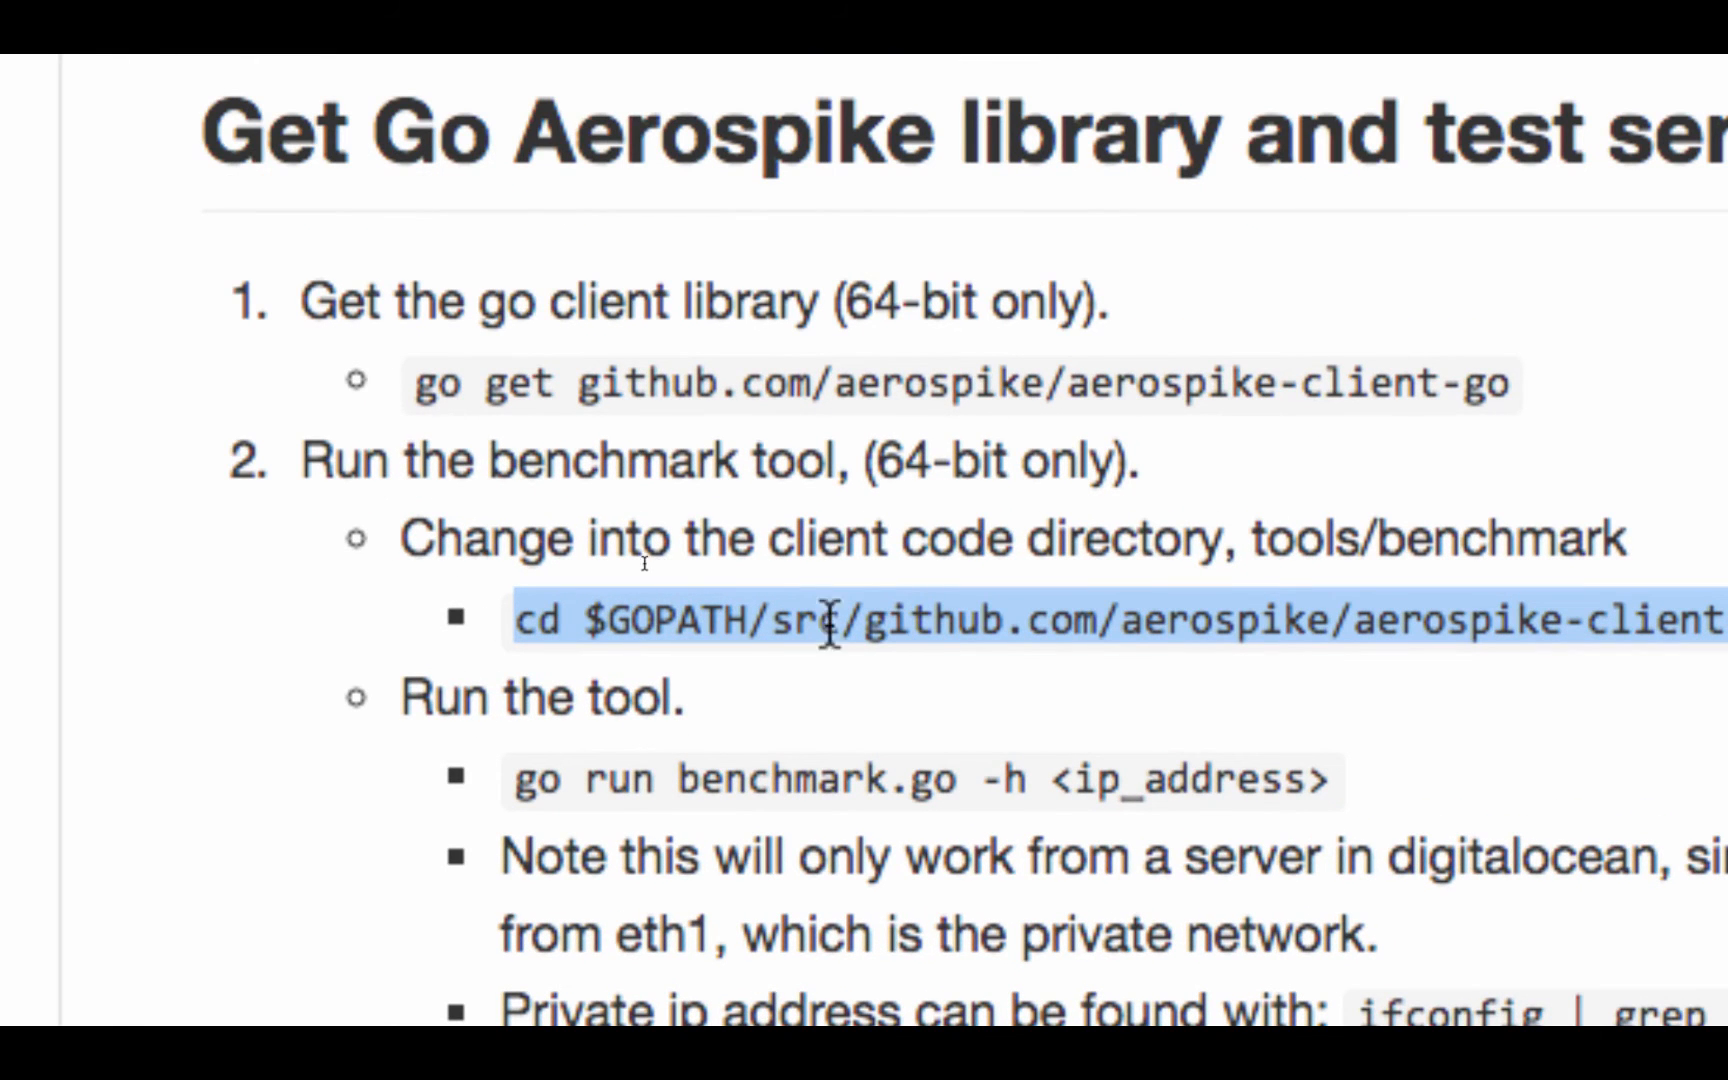
scroll("right", 3)
type("go run benchmark.go -h")
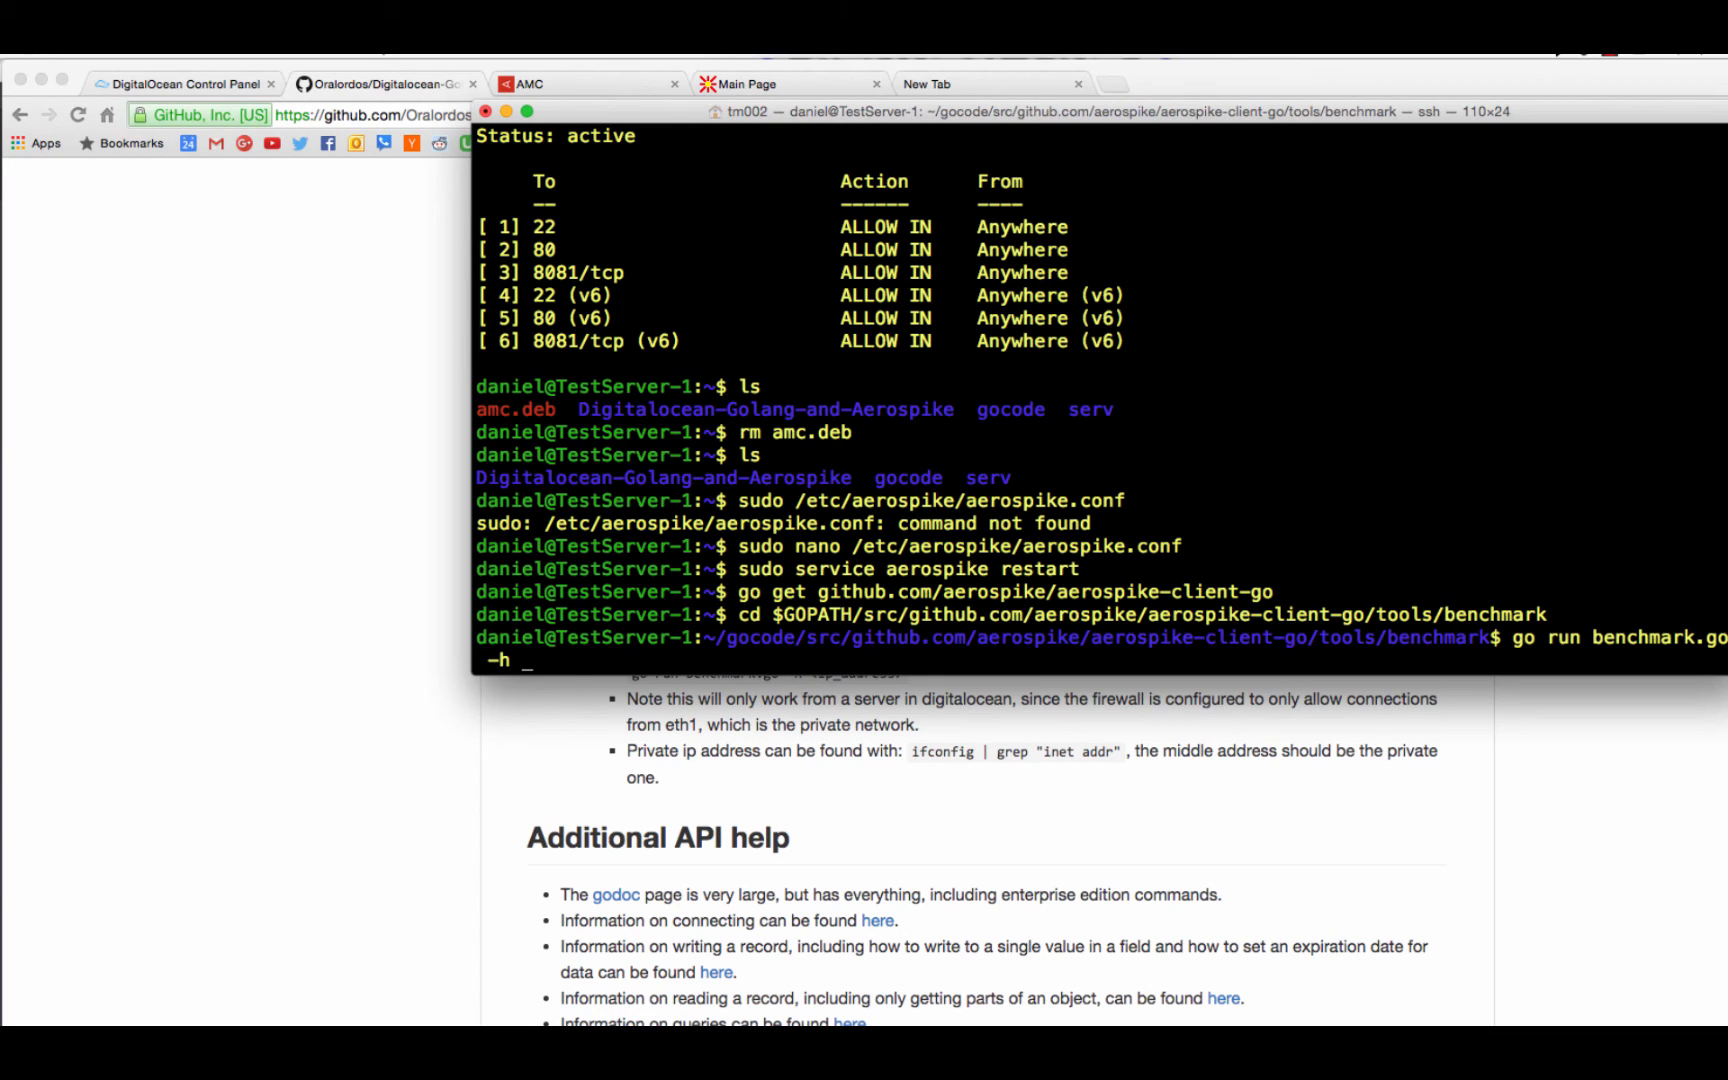
Step: Run go run benchmark.go -h 127.0.0.1 and watch AMC reach 1,000,000 objects with 10 clients
type("127")
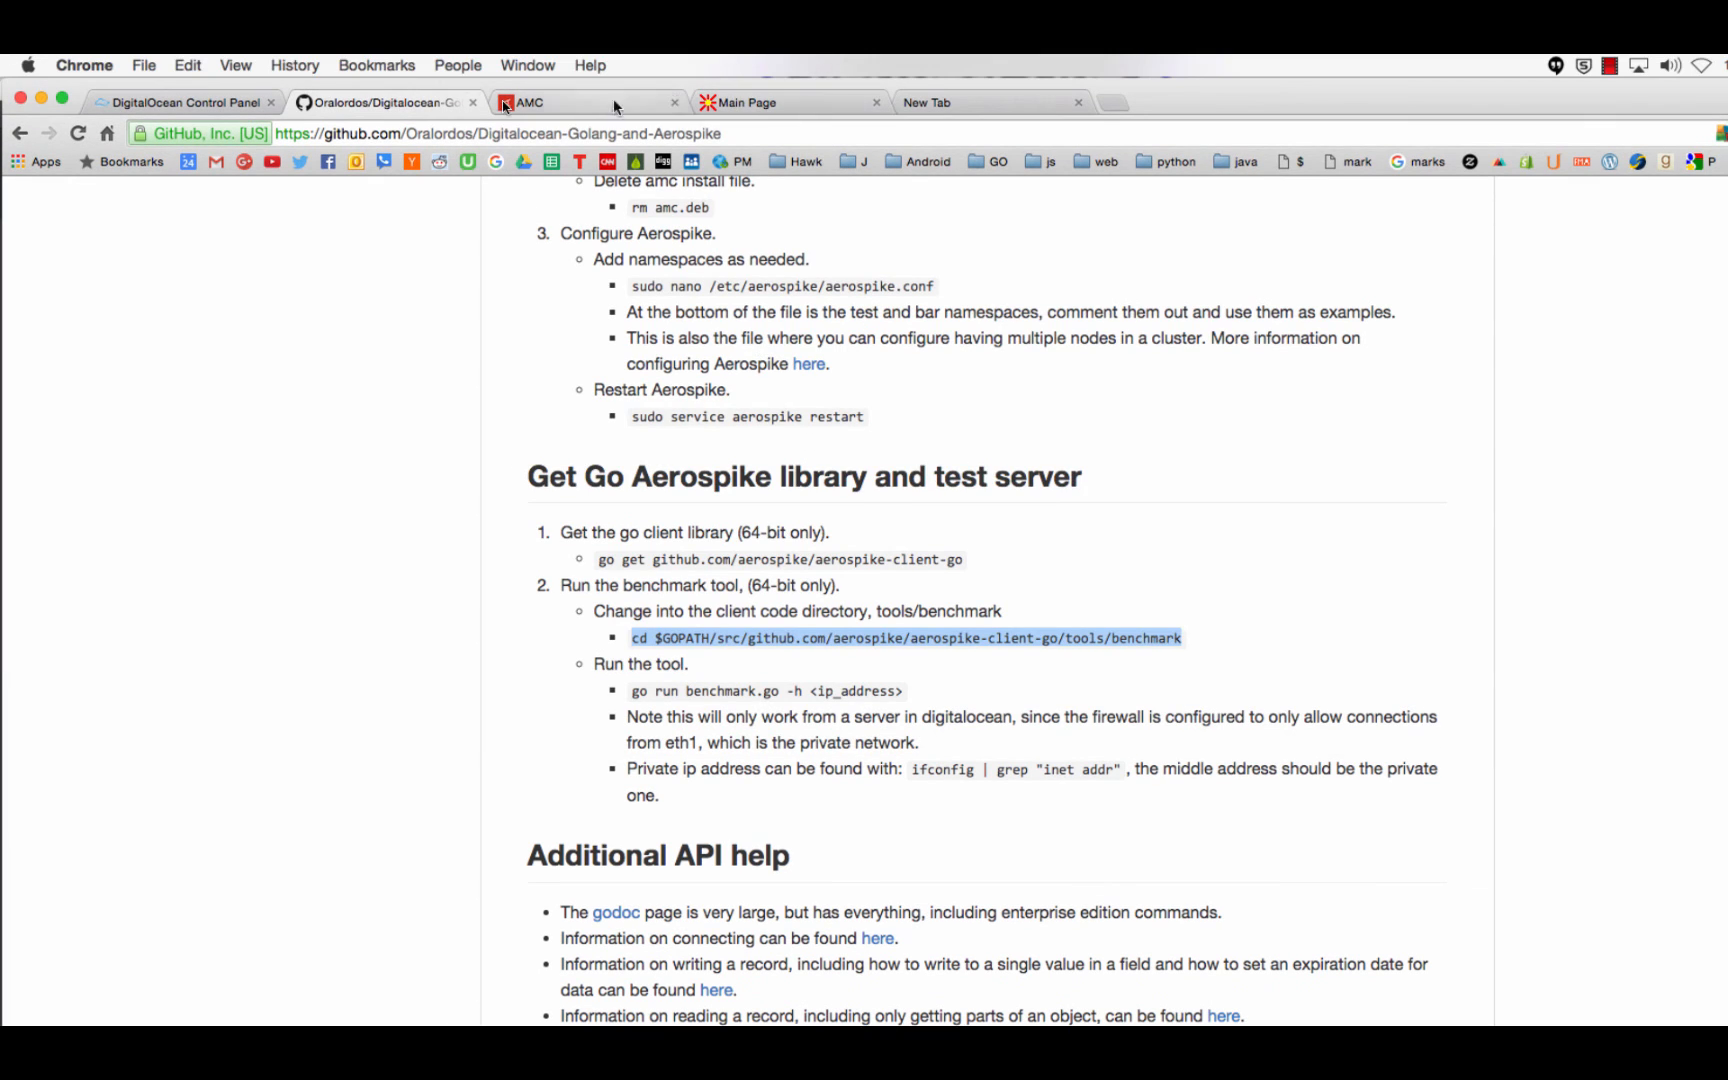
left_click(518, 96)
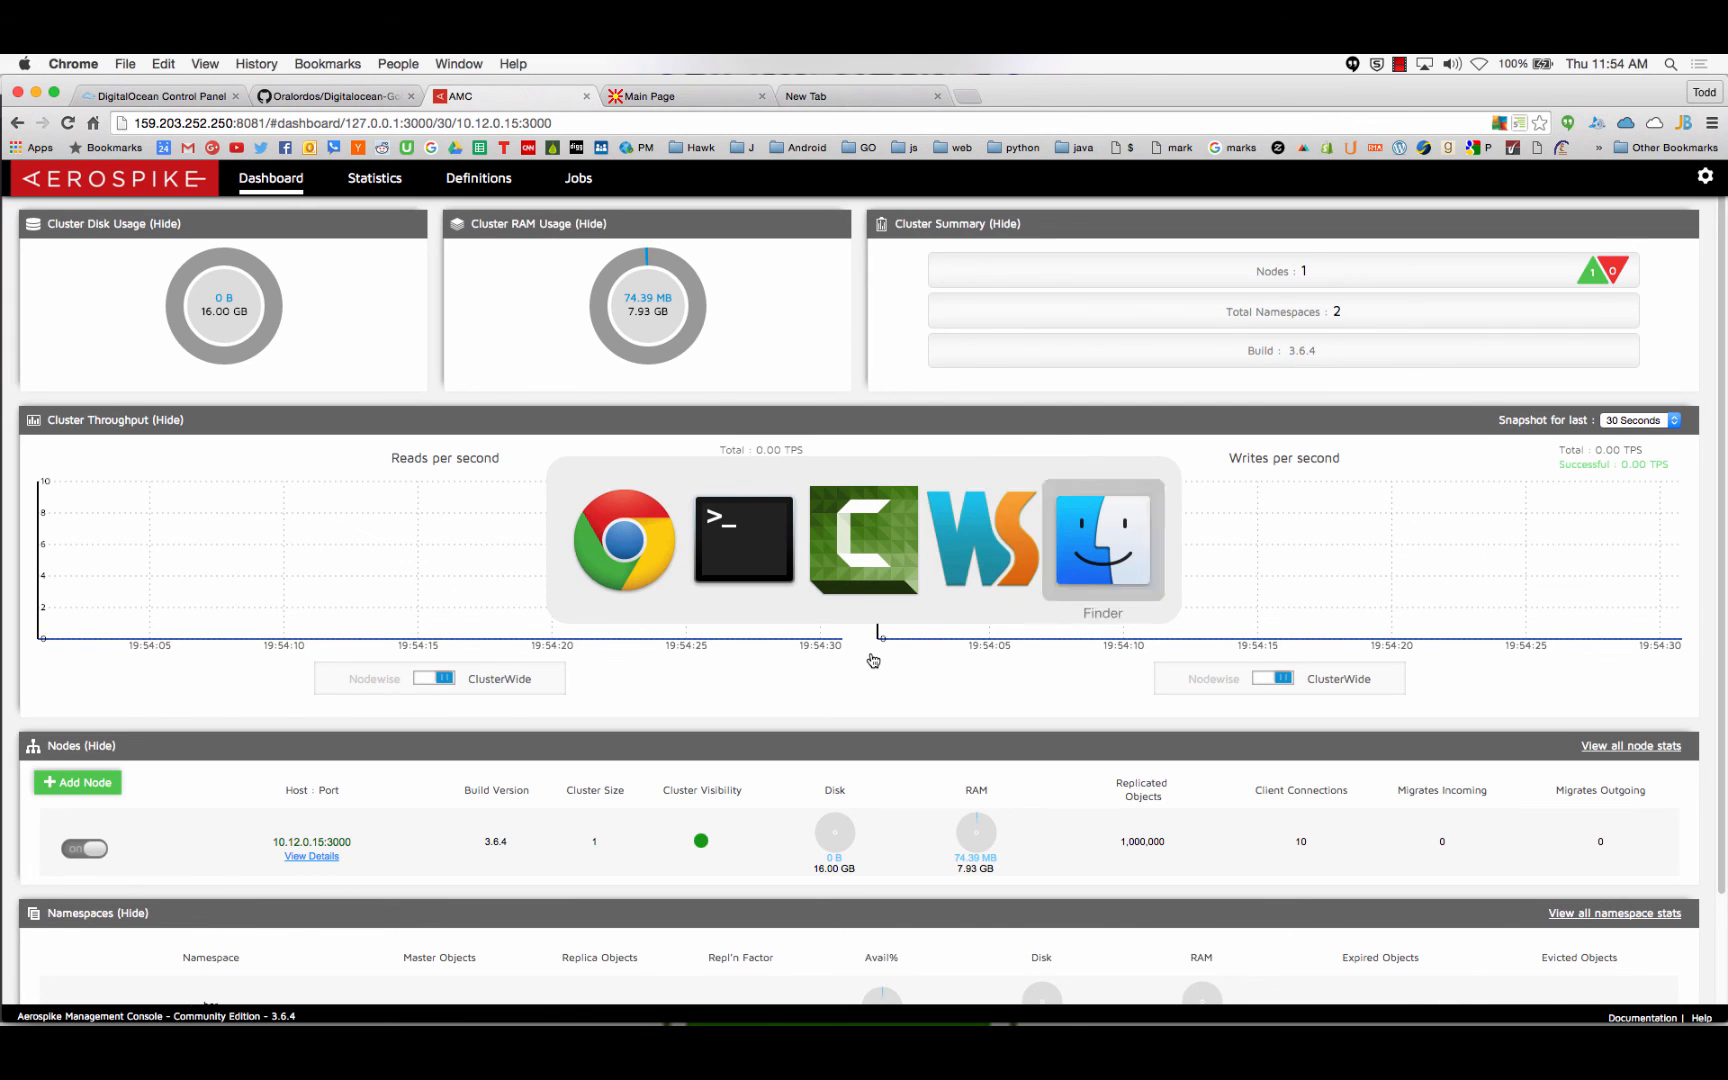
left_click(330, 96)
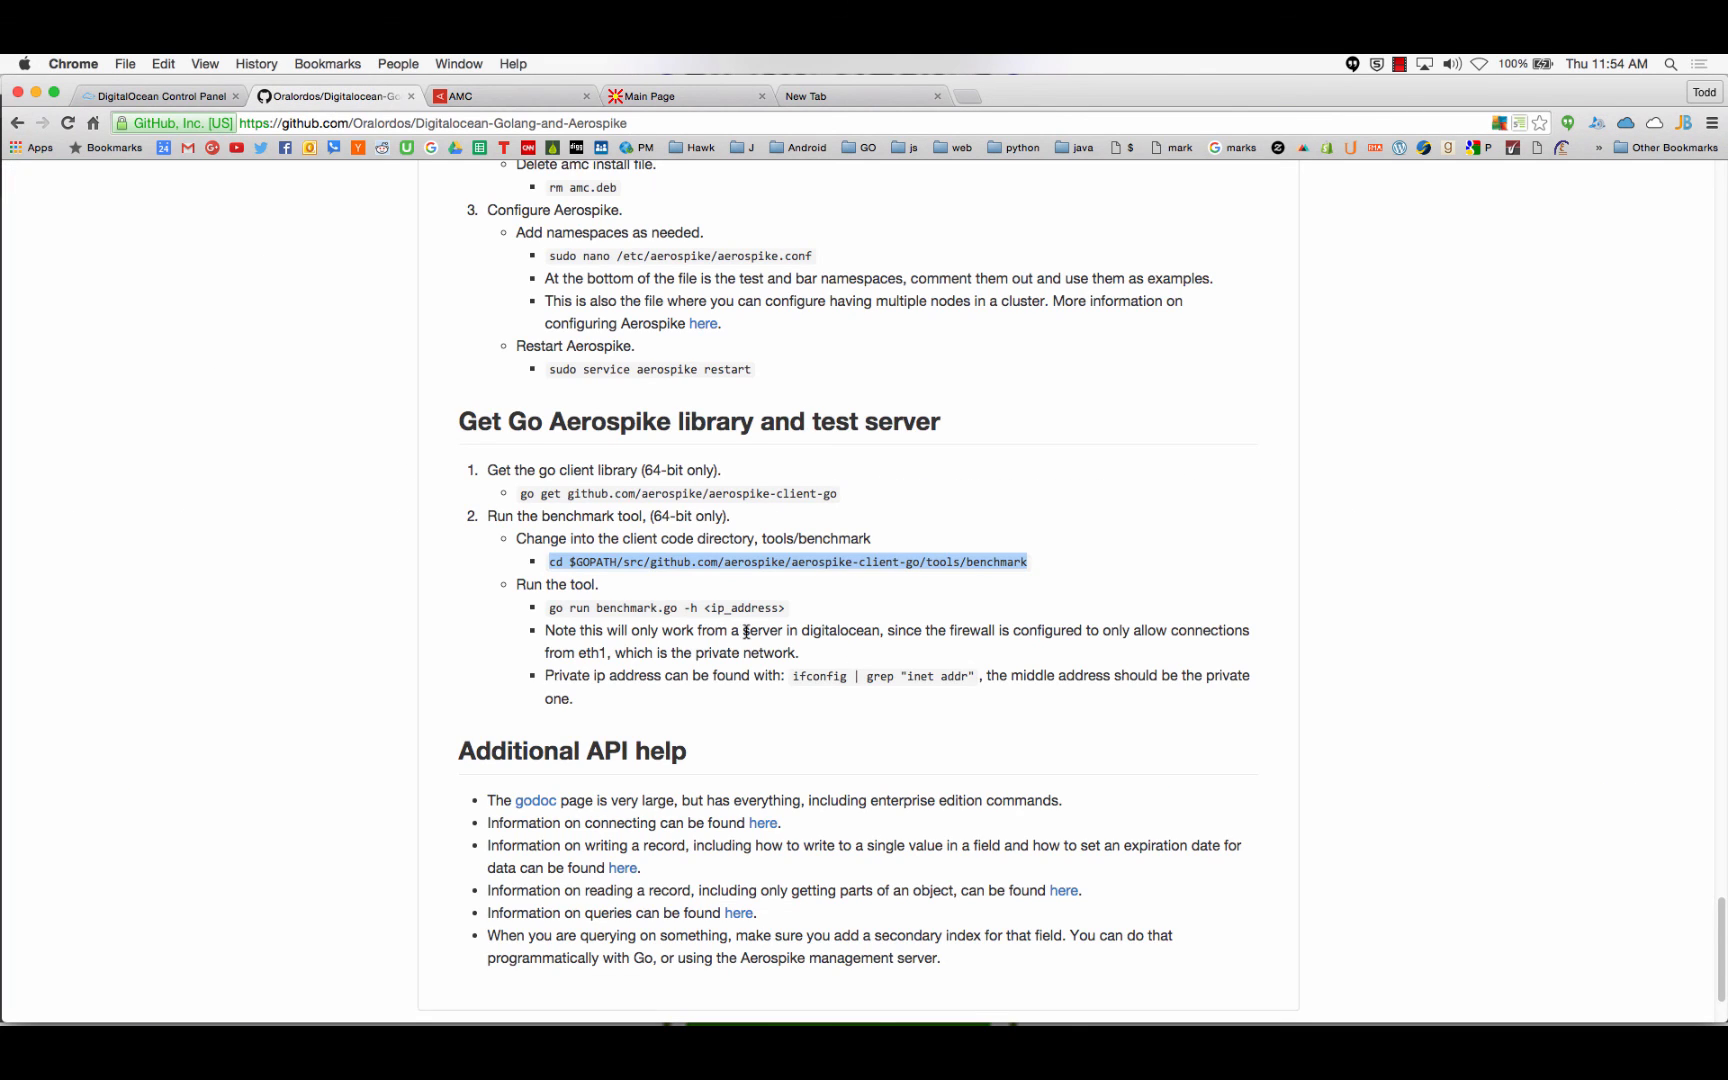
mouse_move(802, 692)
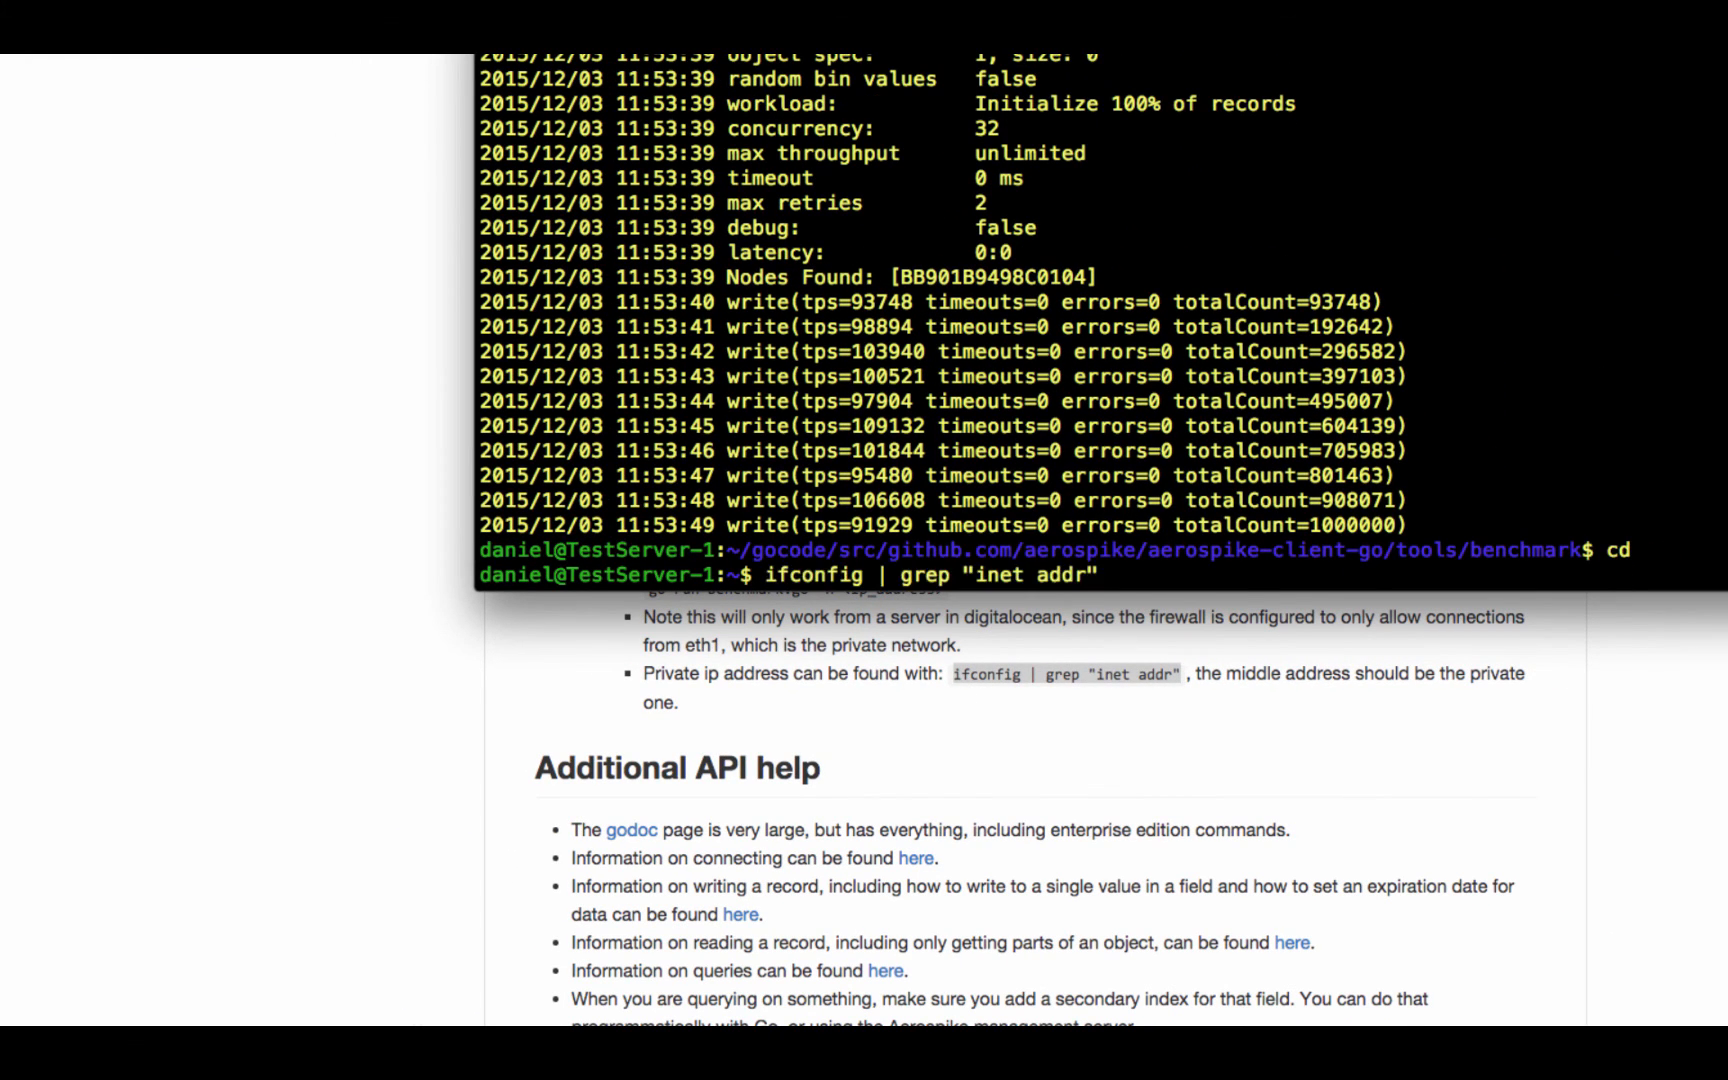
Step: Run ifconfig | grep "inet addr" to show public 159.203.252.250 and private 10.134.85.169
key("Return")
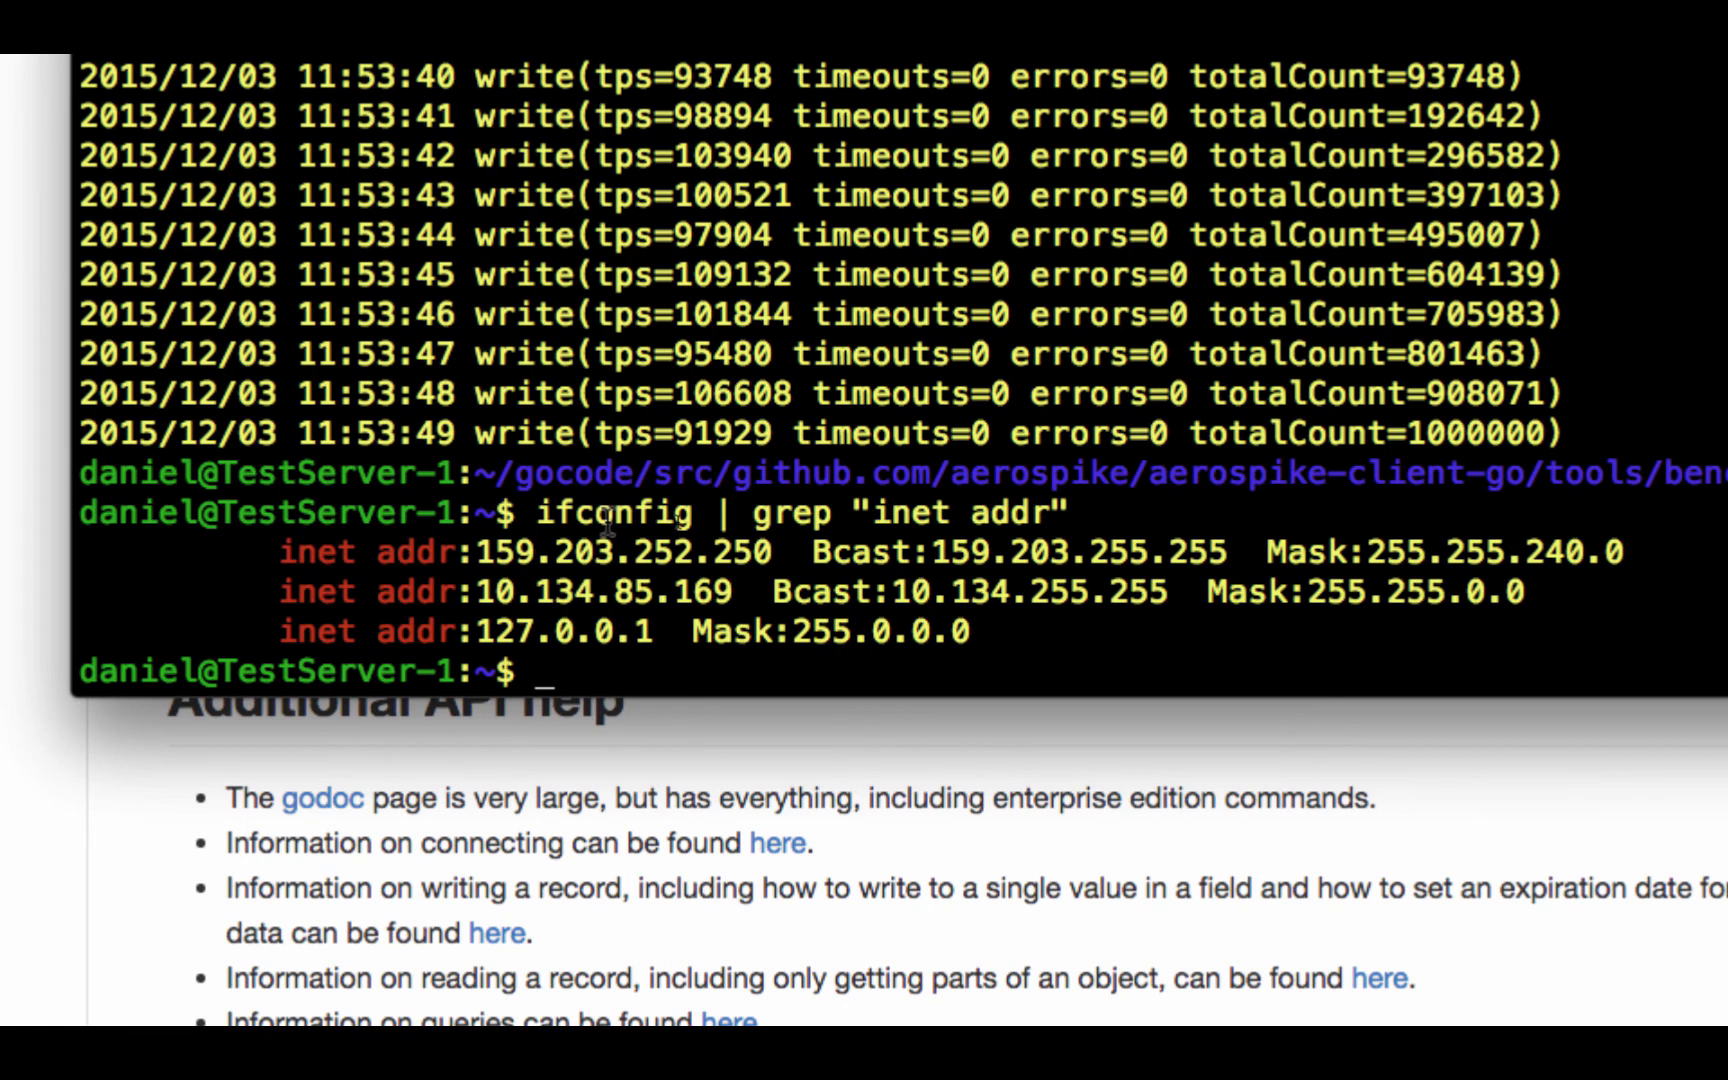
mouse_move(998, 512)
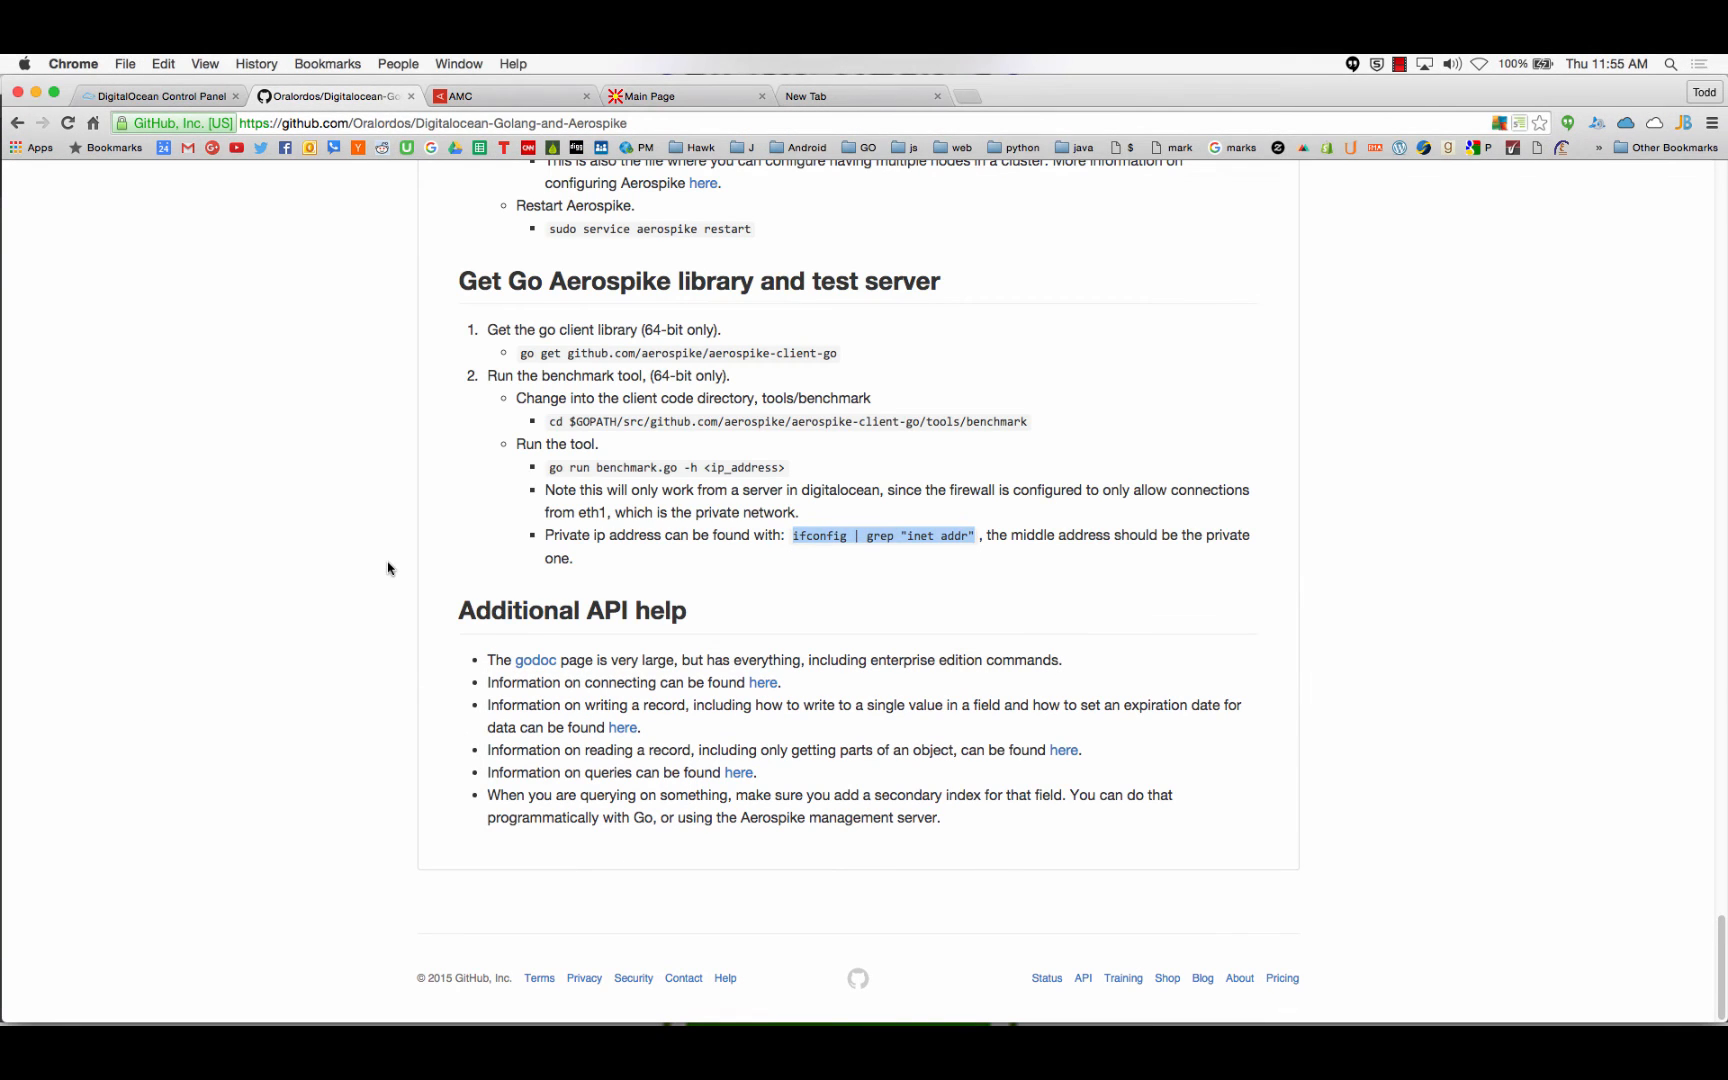
mouse_move(834, 124)
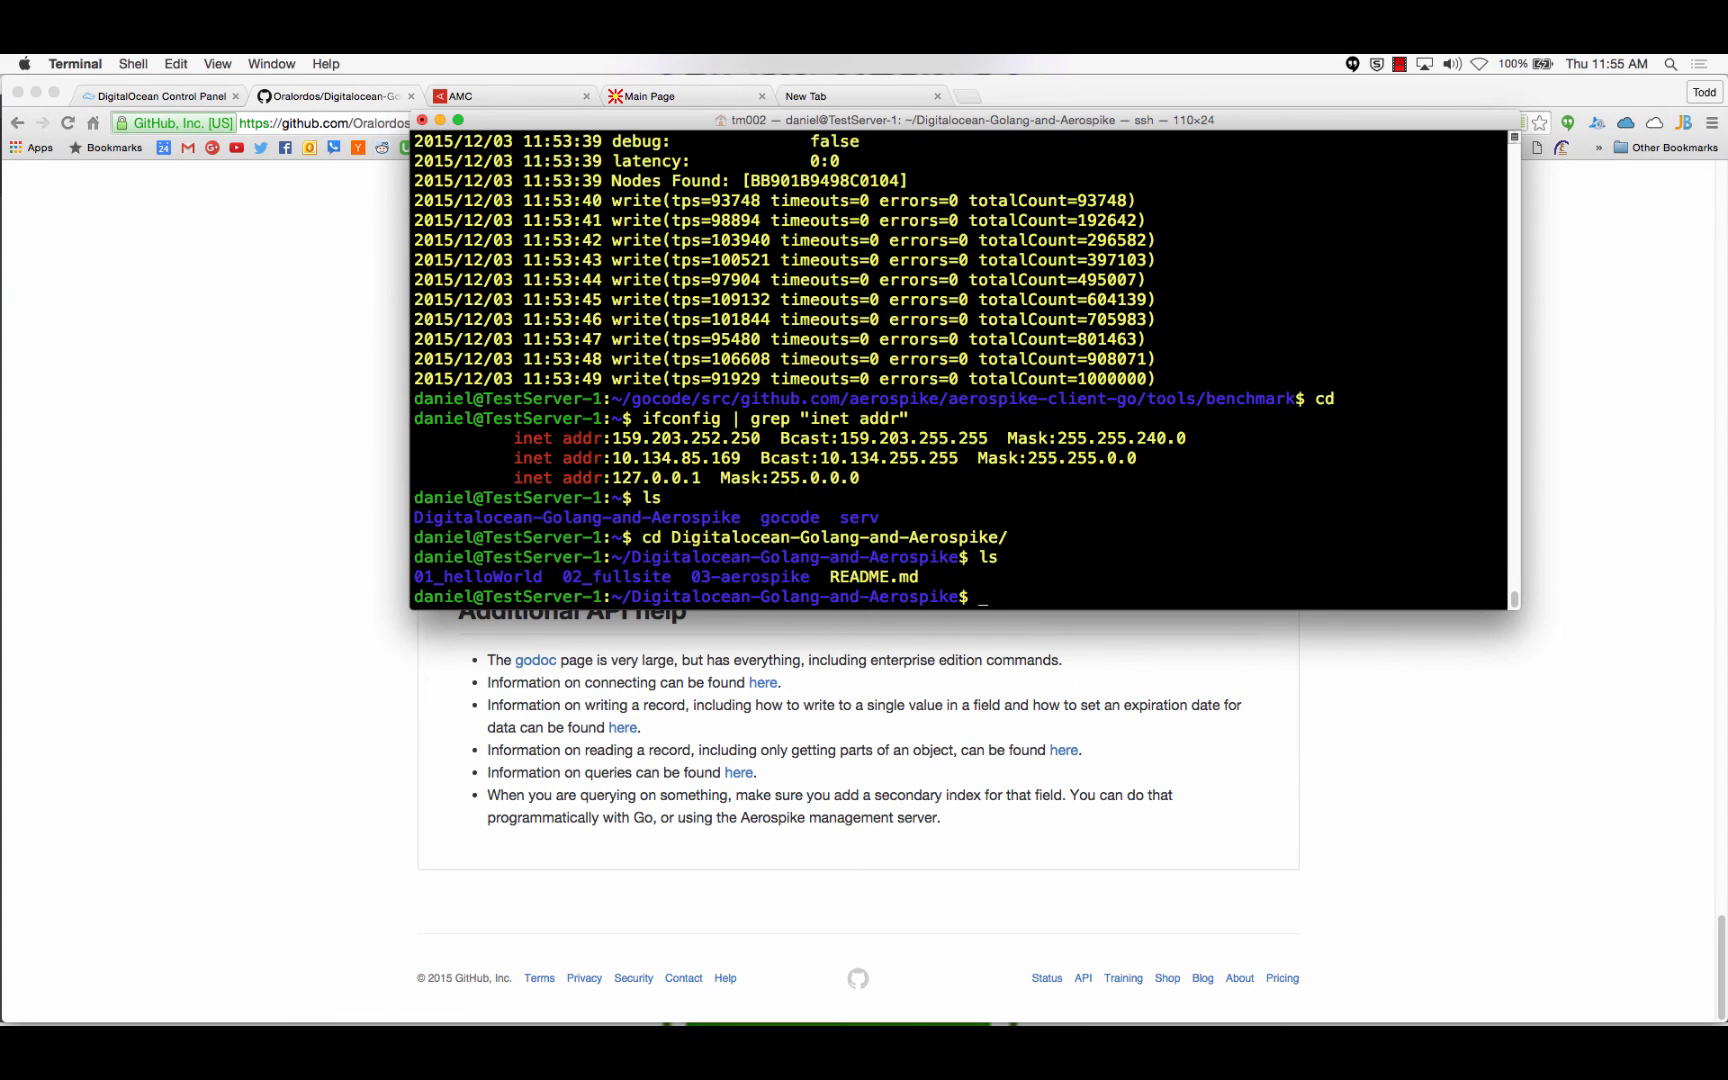
Step: Move into 03-aerospike, then into ~/serv
type("cd 03-aerospike/")
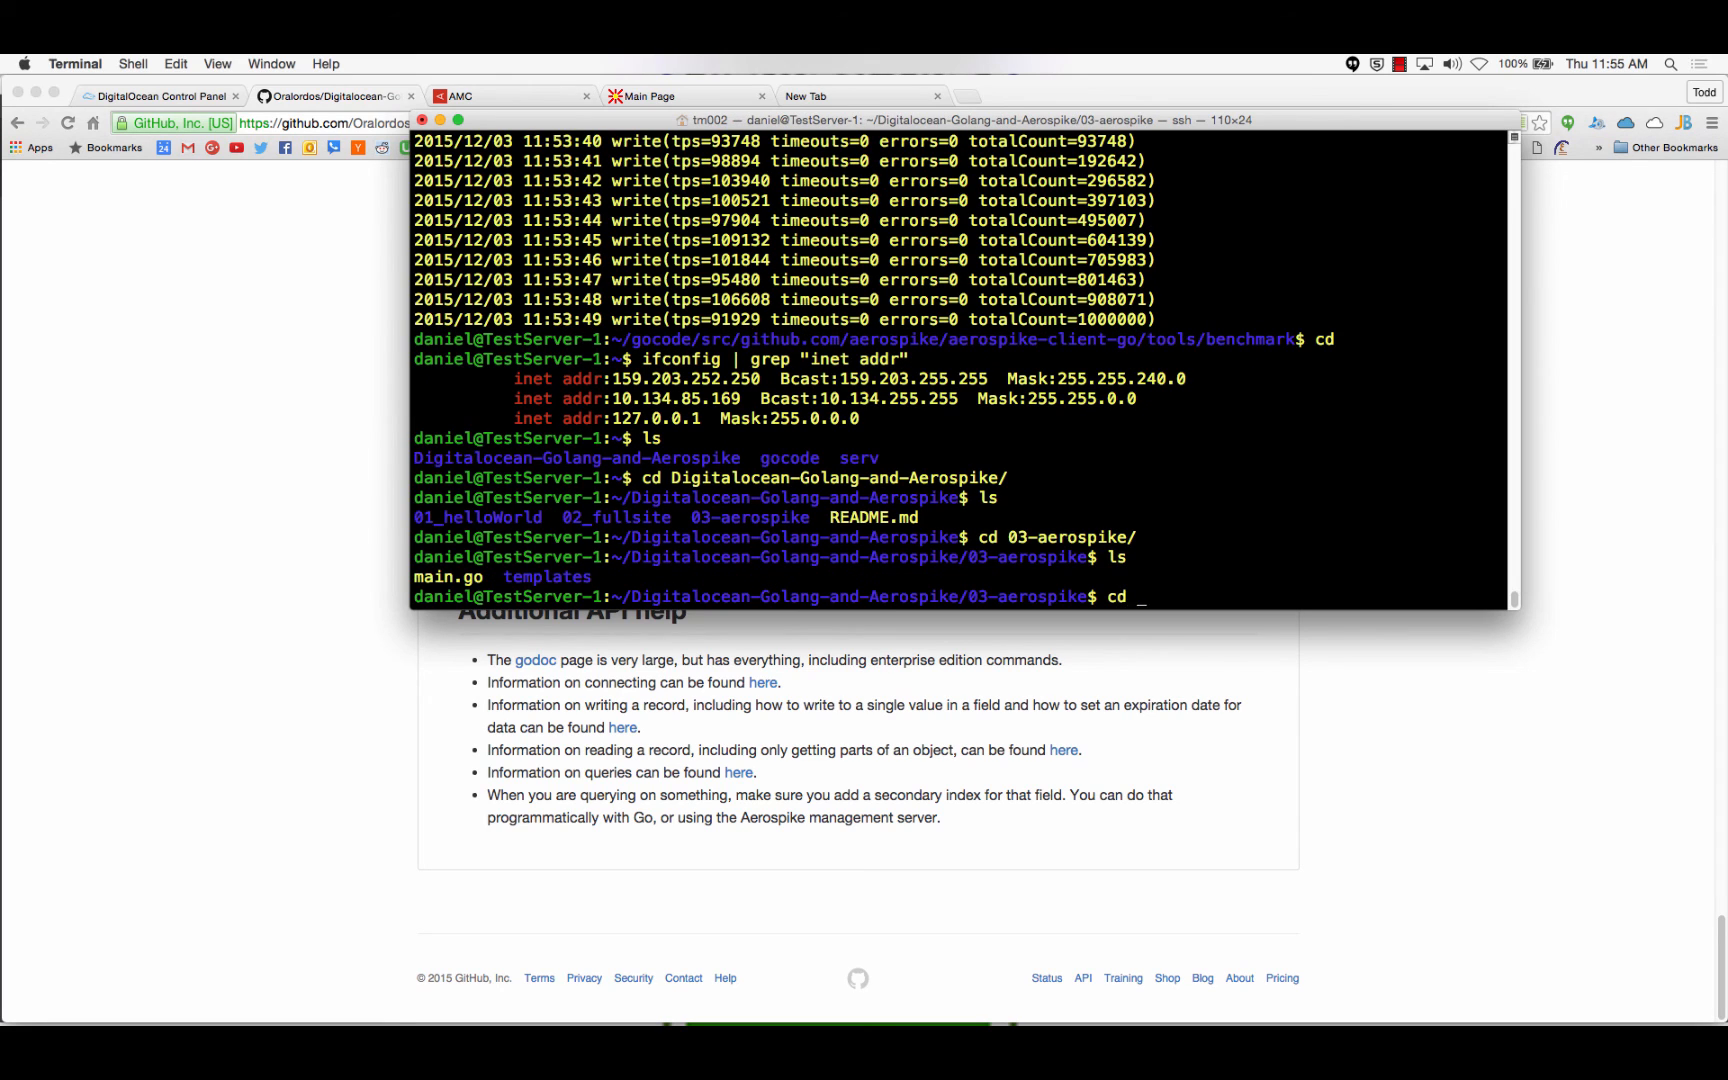
type("~/serv/")
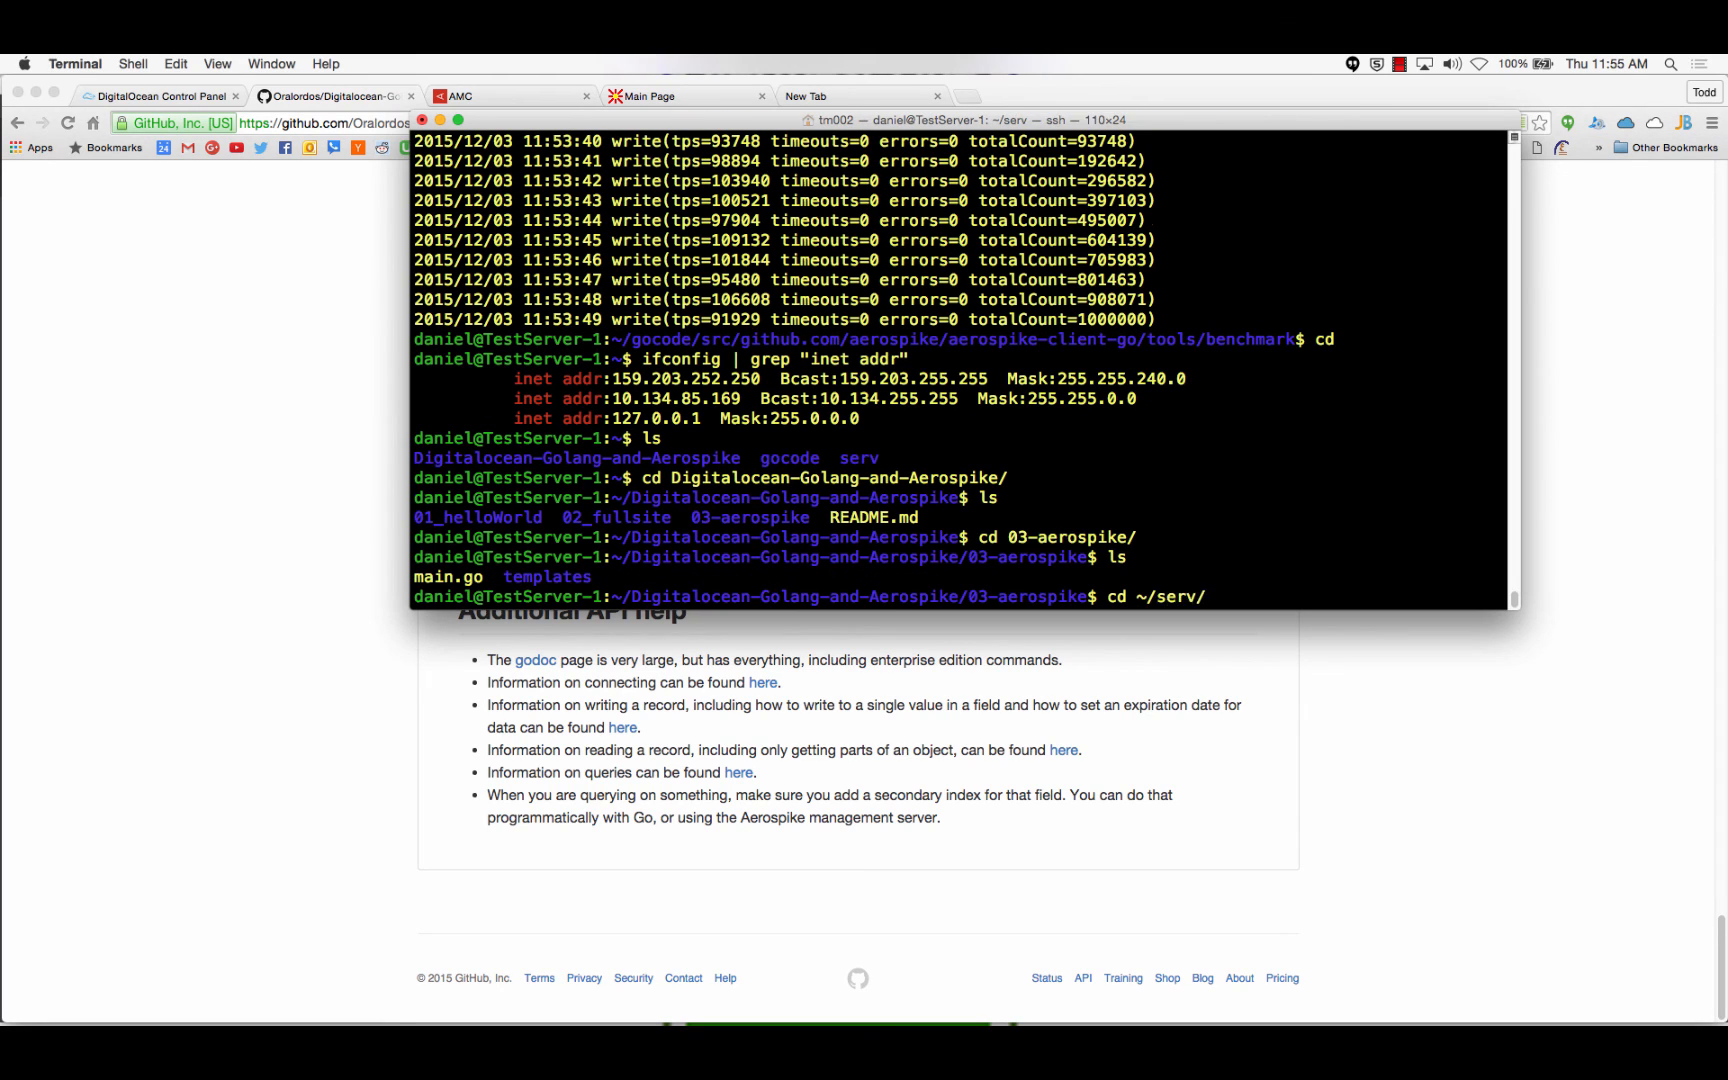
Step: Remove the serv binary, the templates folder and logfile.txt, leaving ~/serv empty
type("rm")
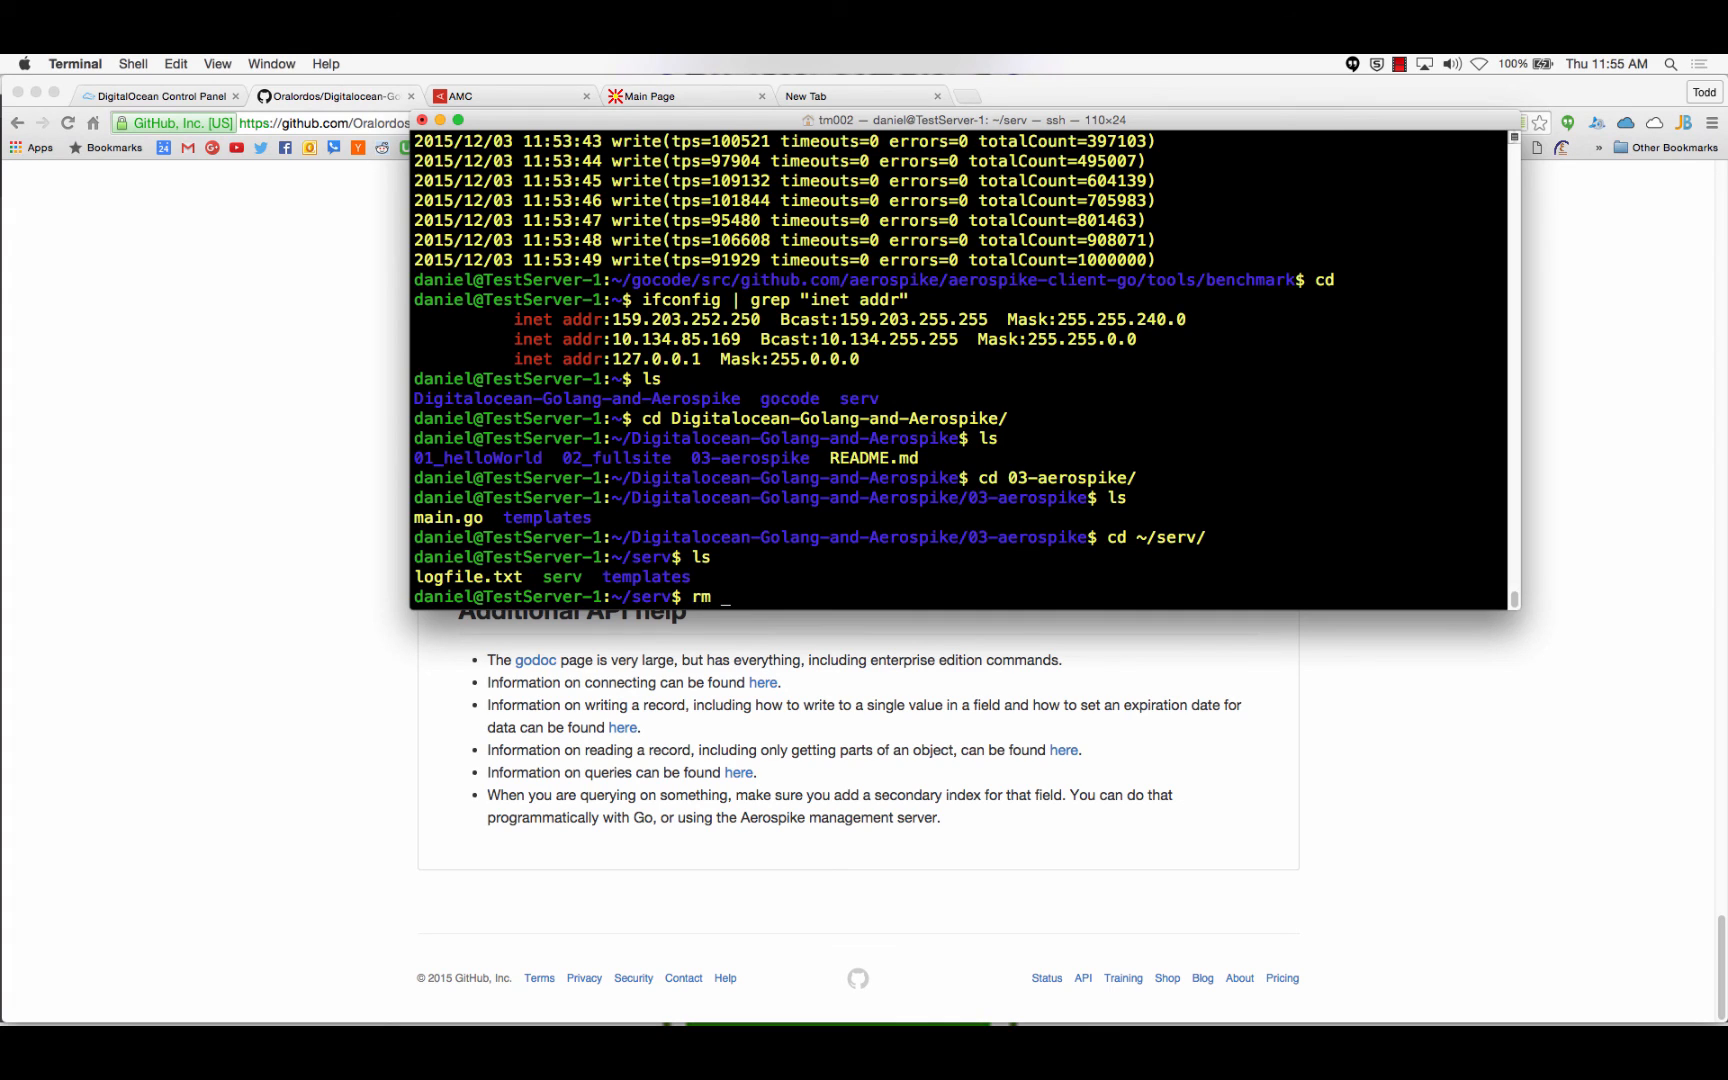
type("serv")
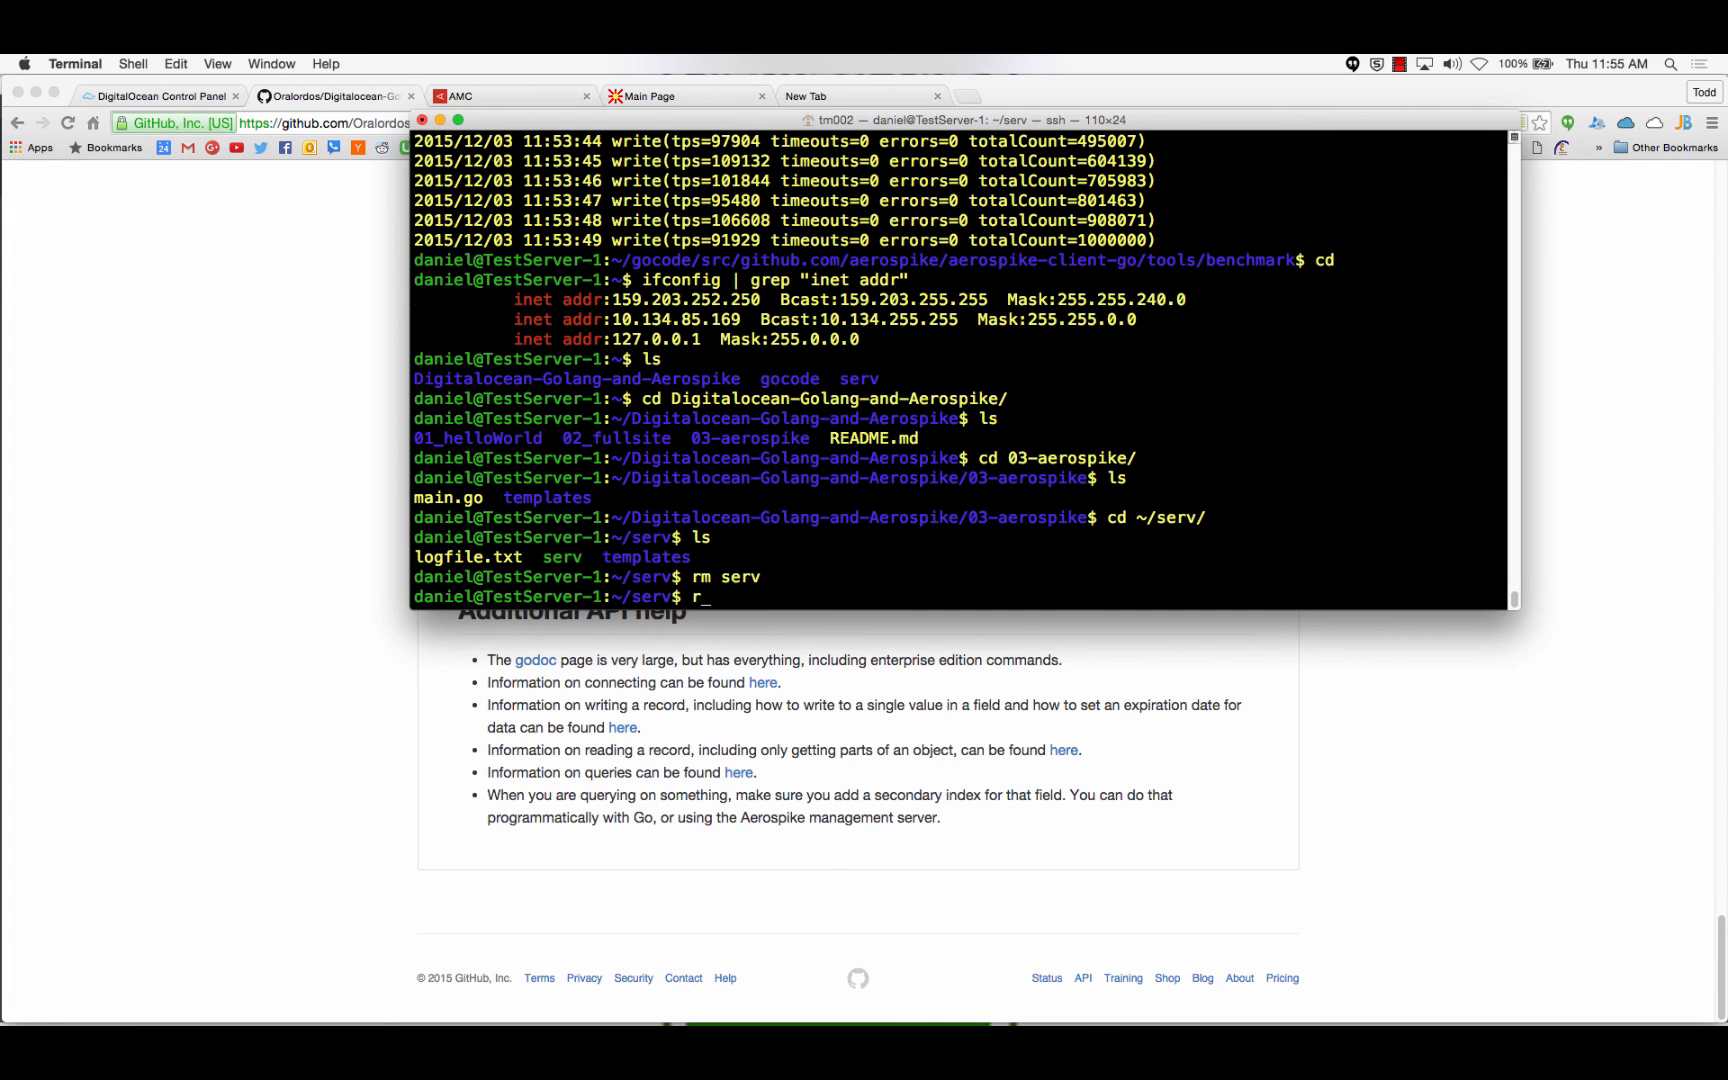
type("m -r templates/")
type("cd")
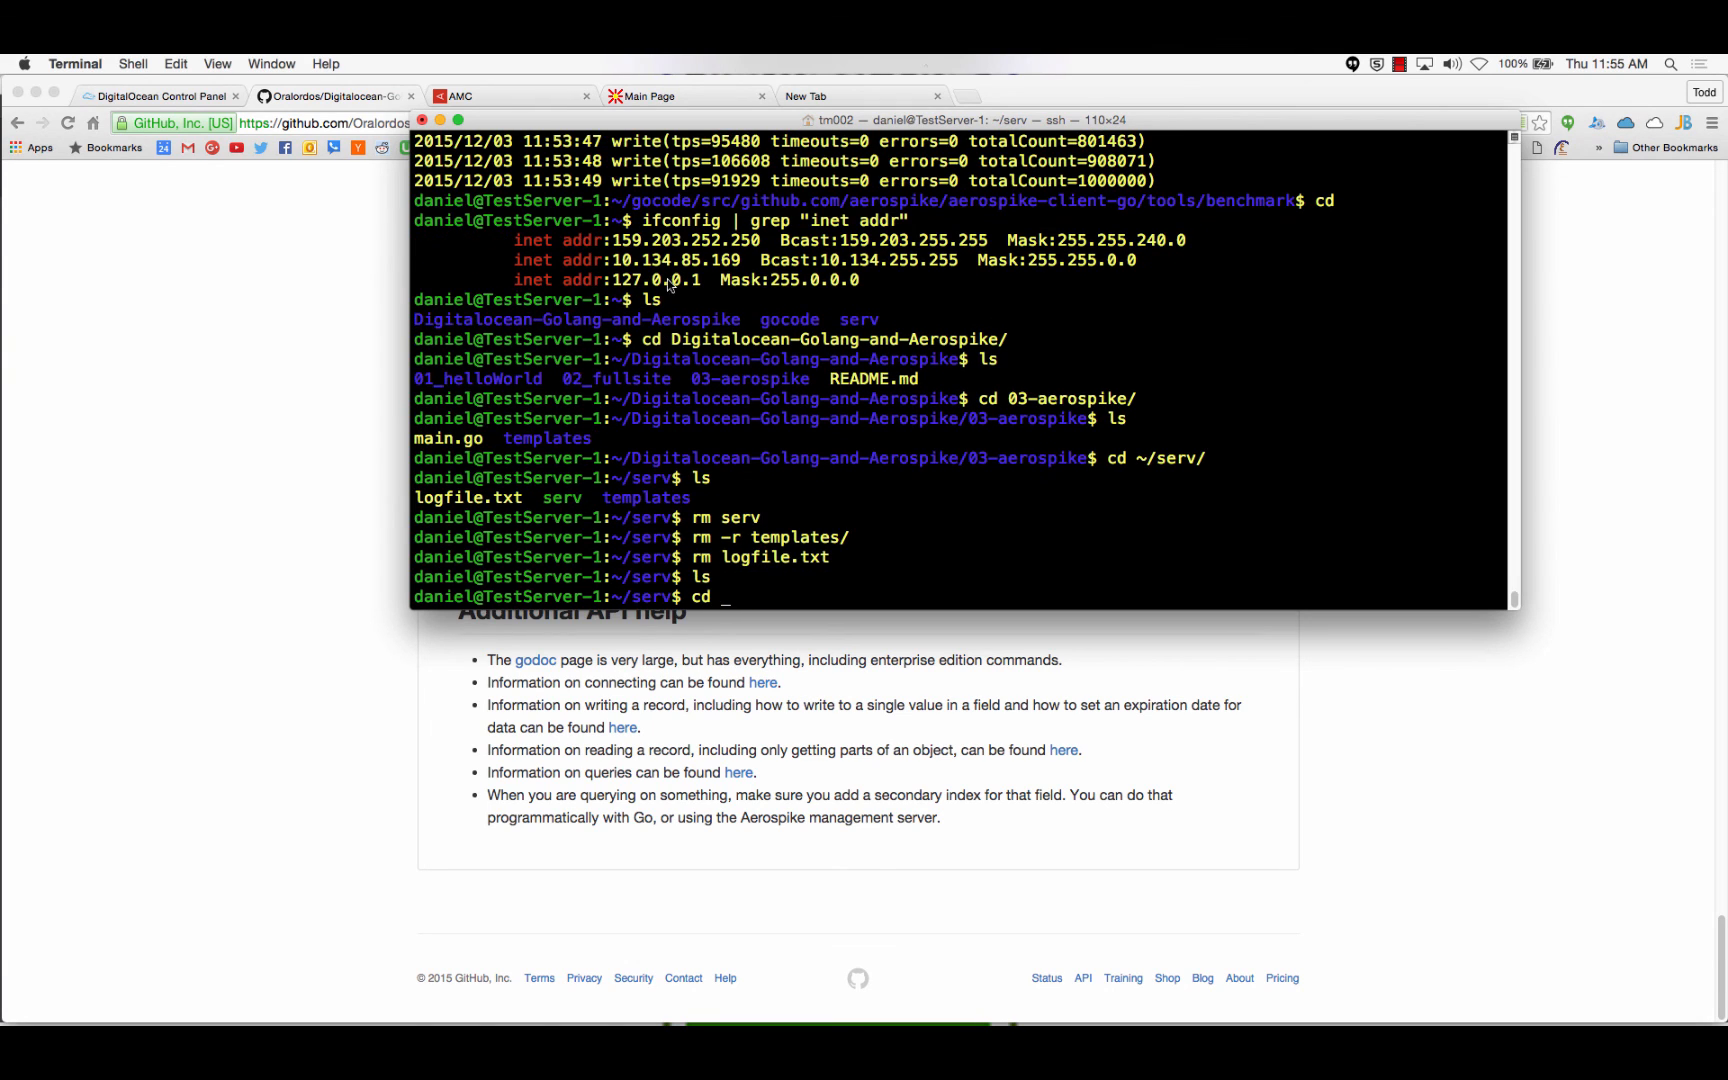
left_click(1398, 62)
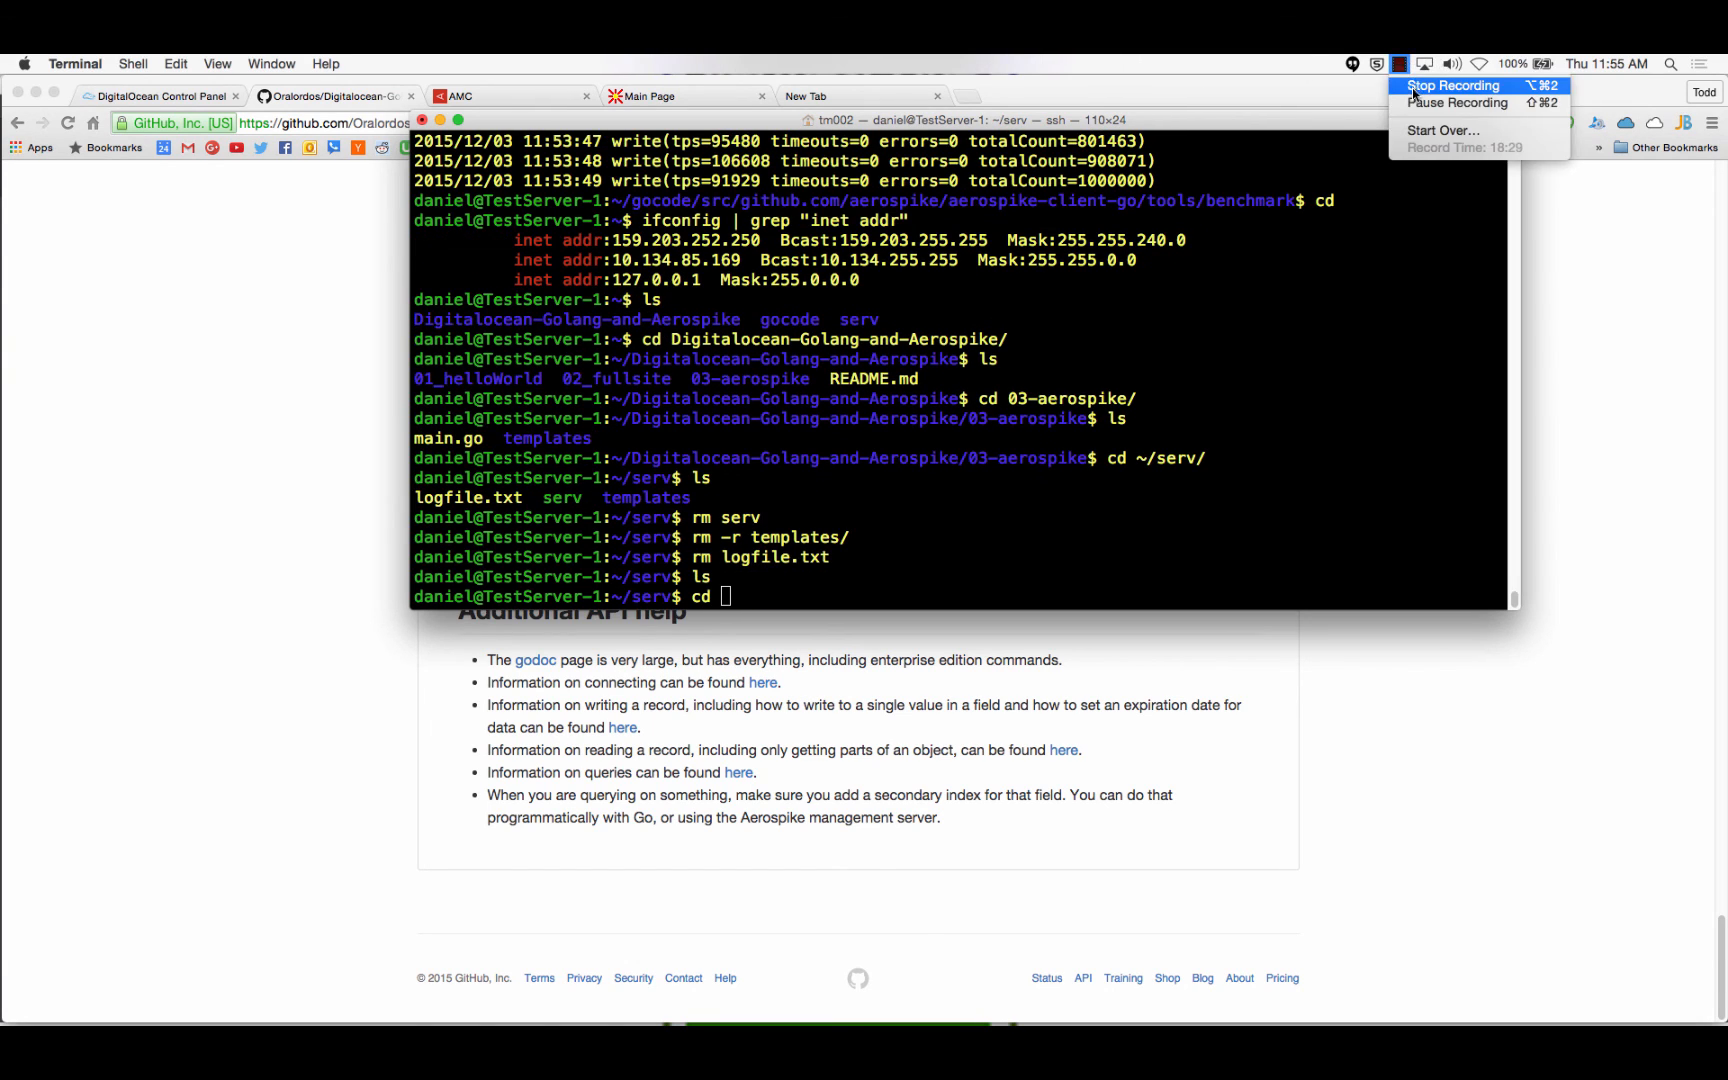